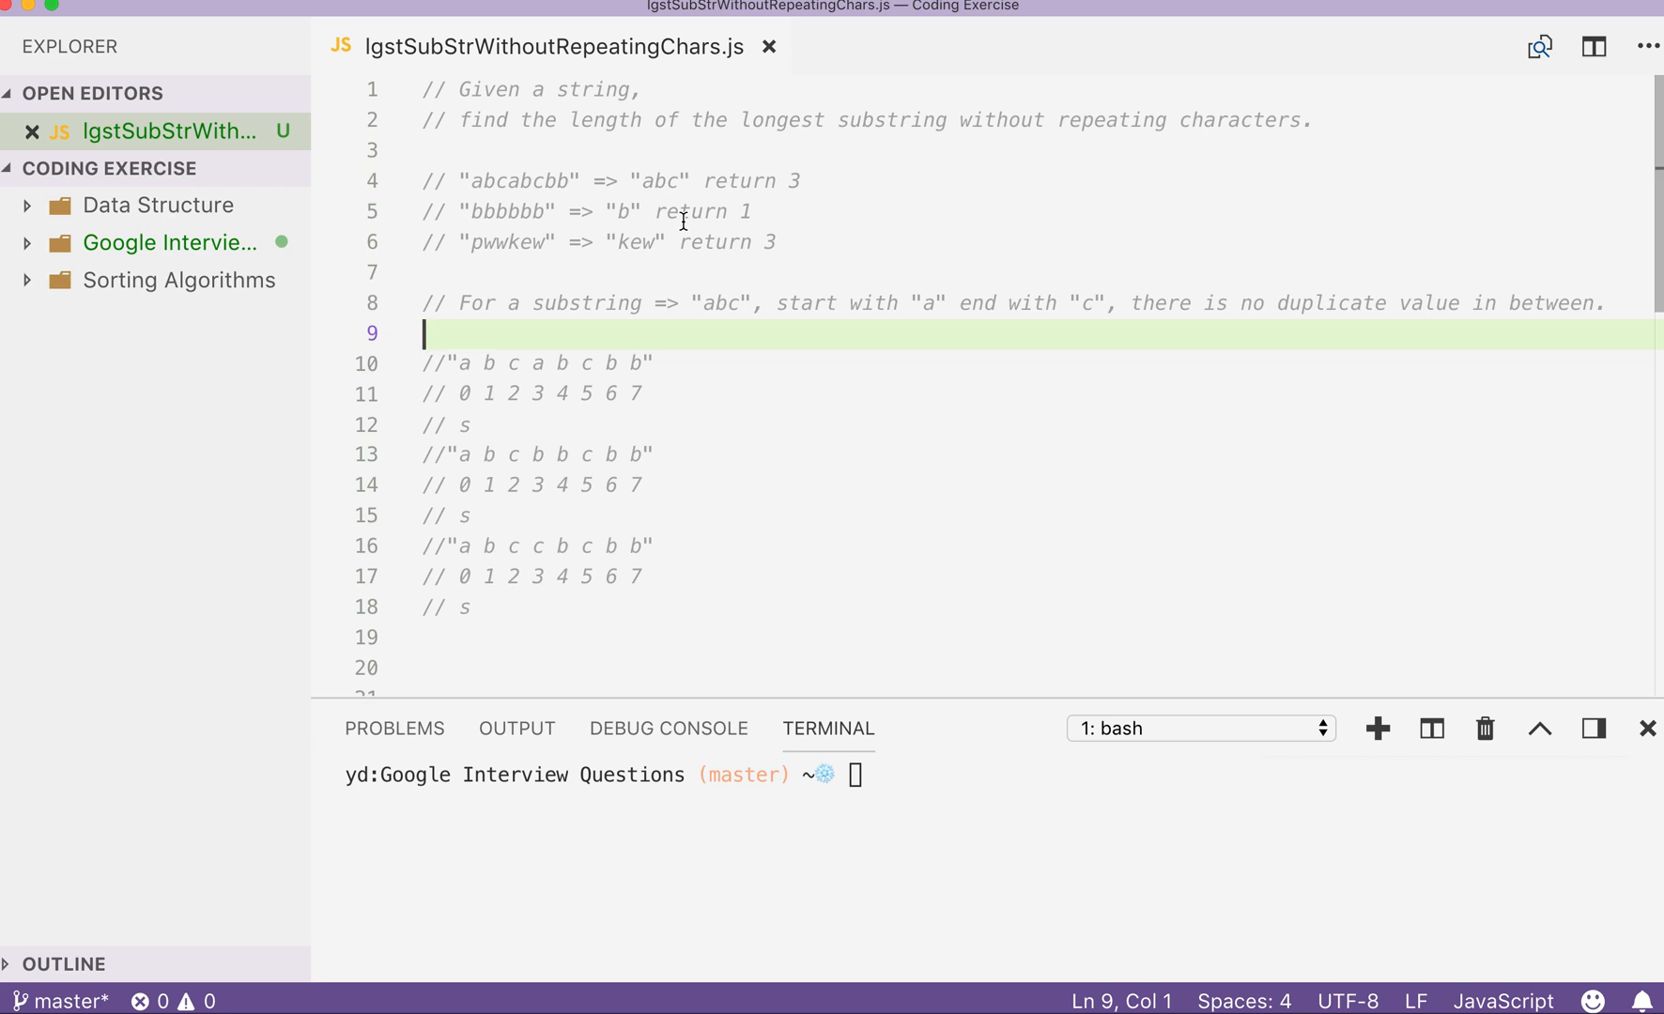
mouse_move(485, 98)
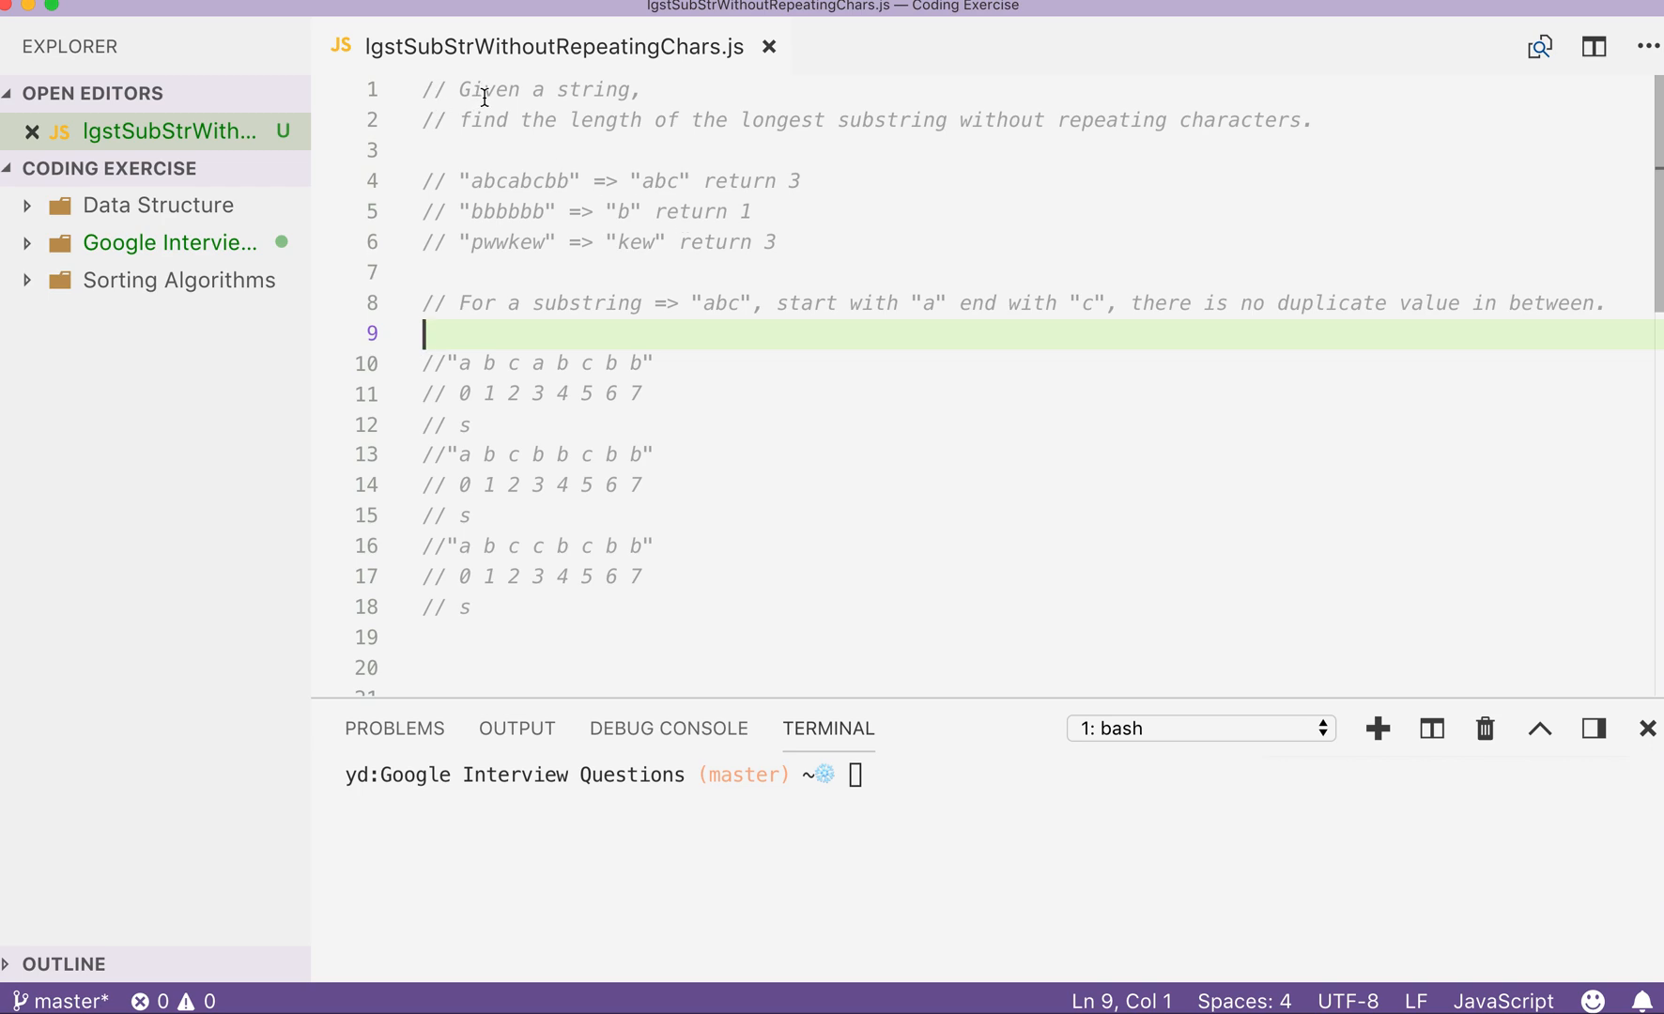
mouse_move(579, 94)
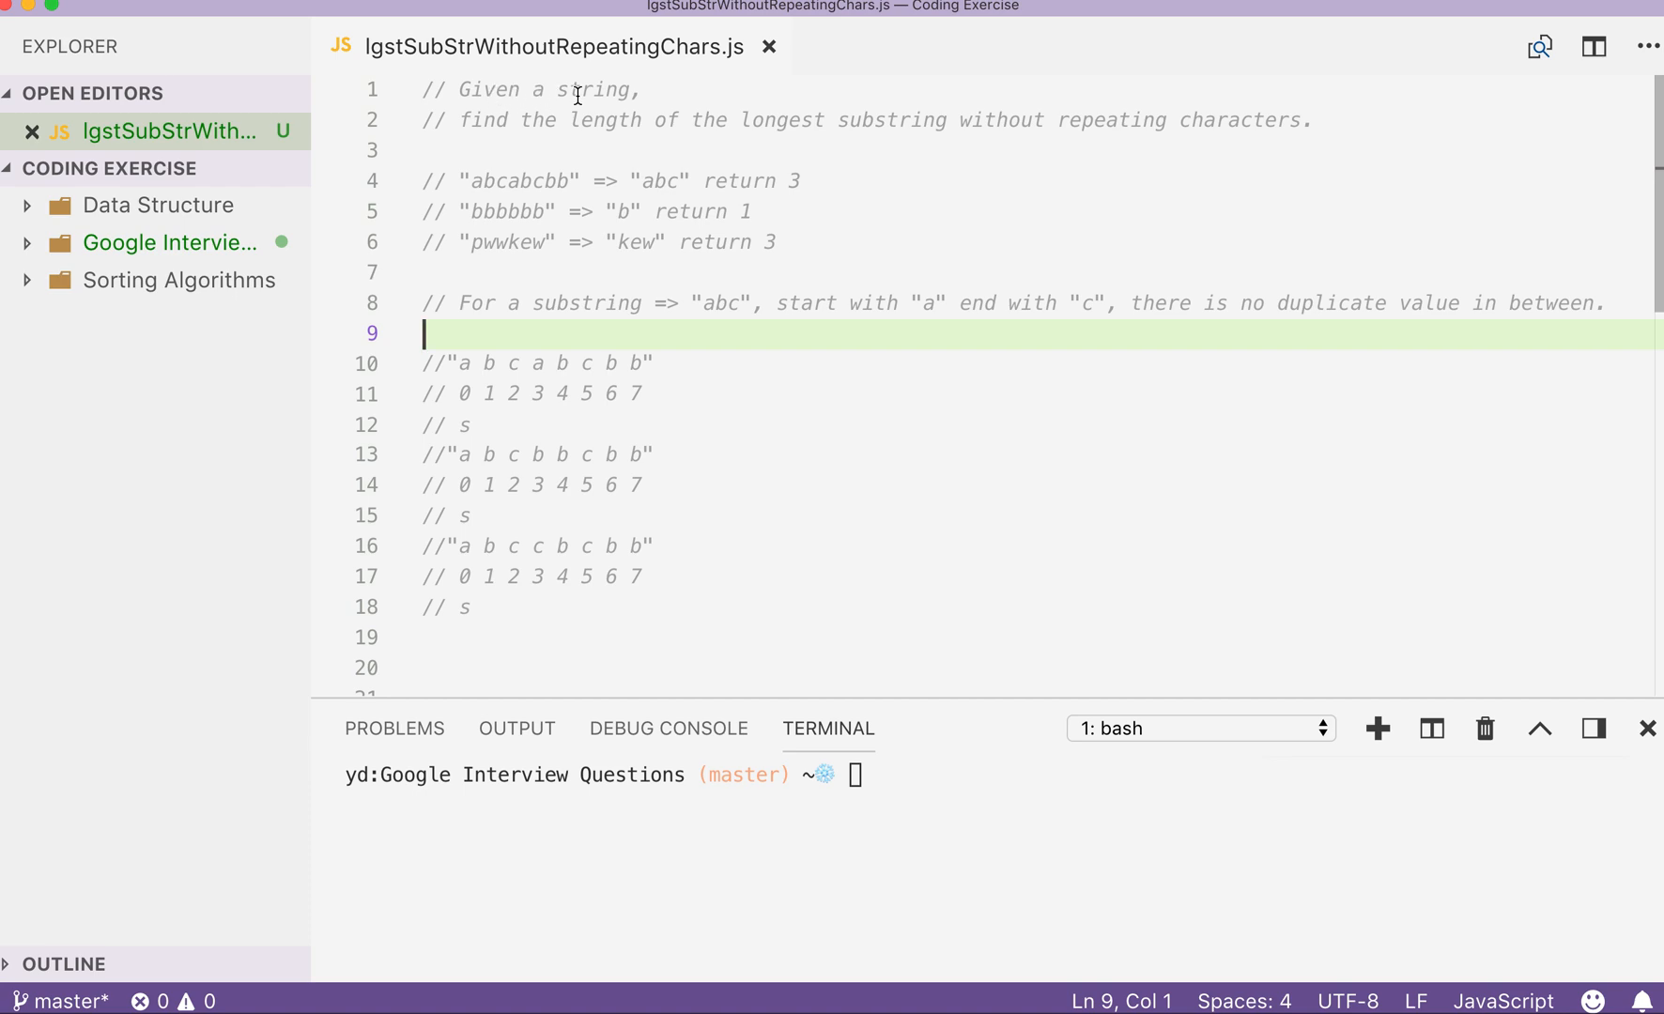
mouse_move(867, 130)
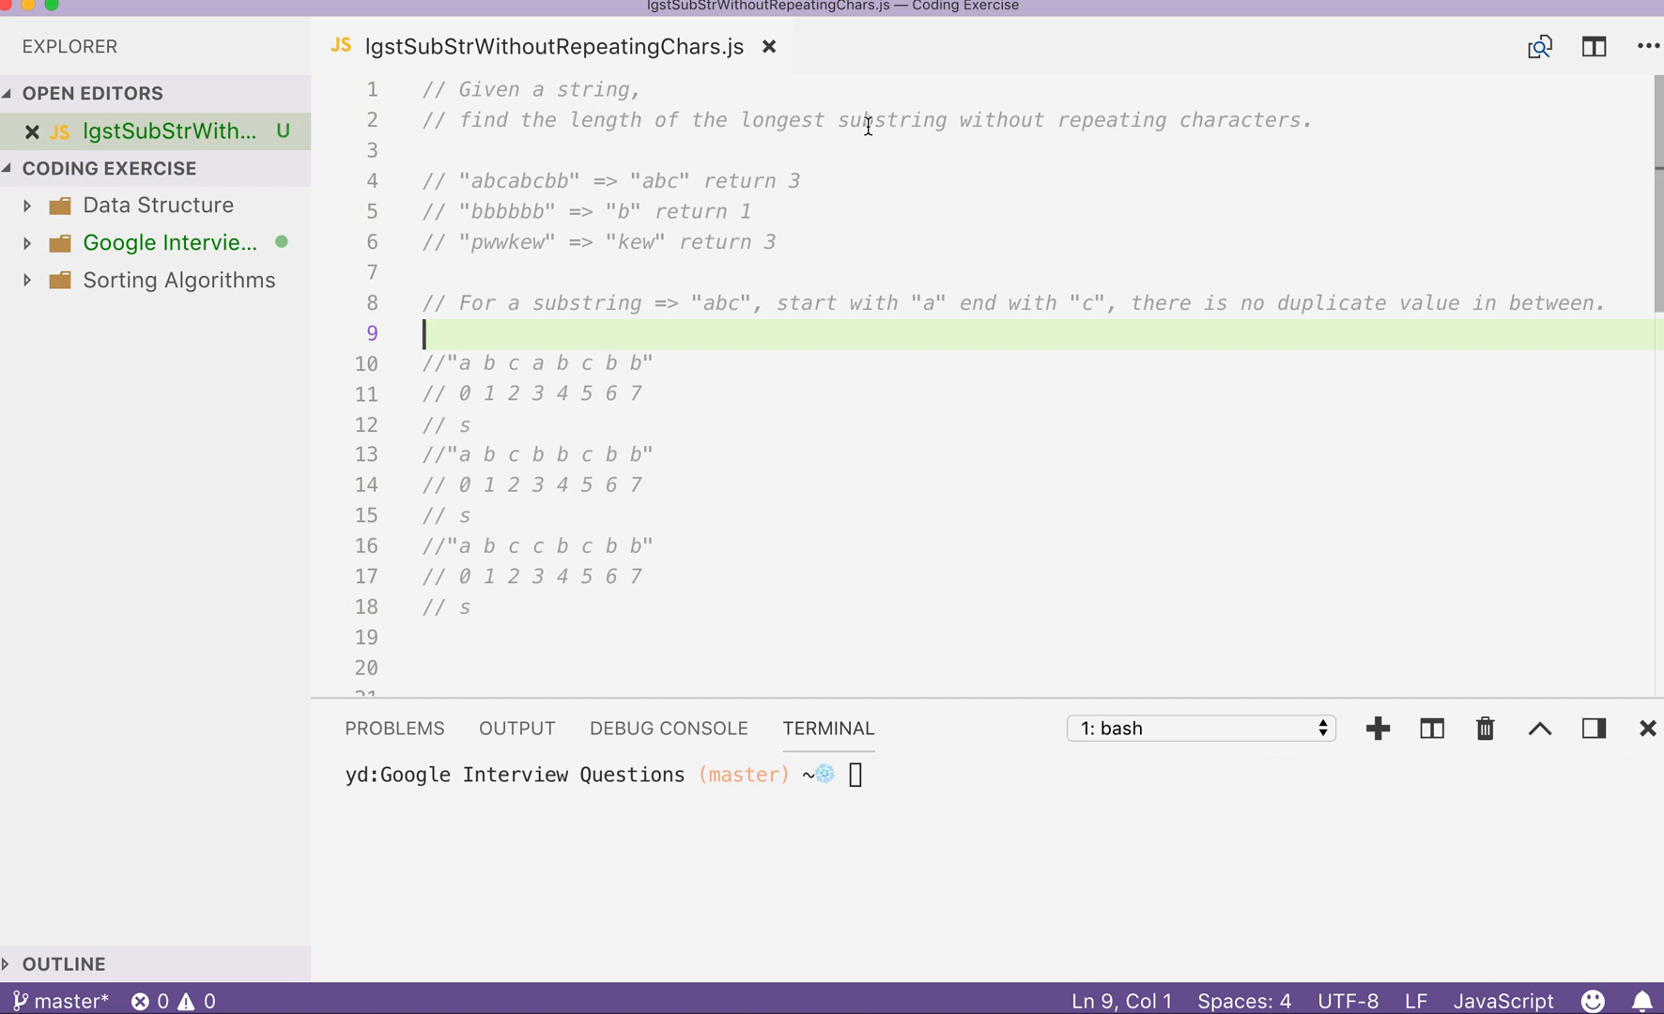
Review the abcabcbb and bbbbbb example strings while explaining substrings.
left_click(650, 180)
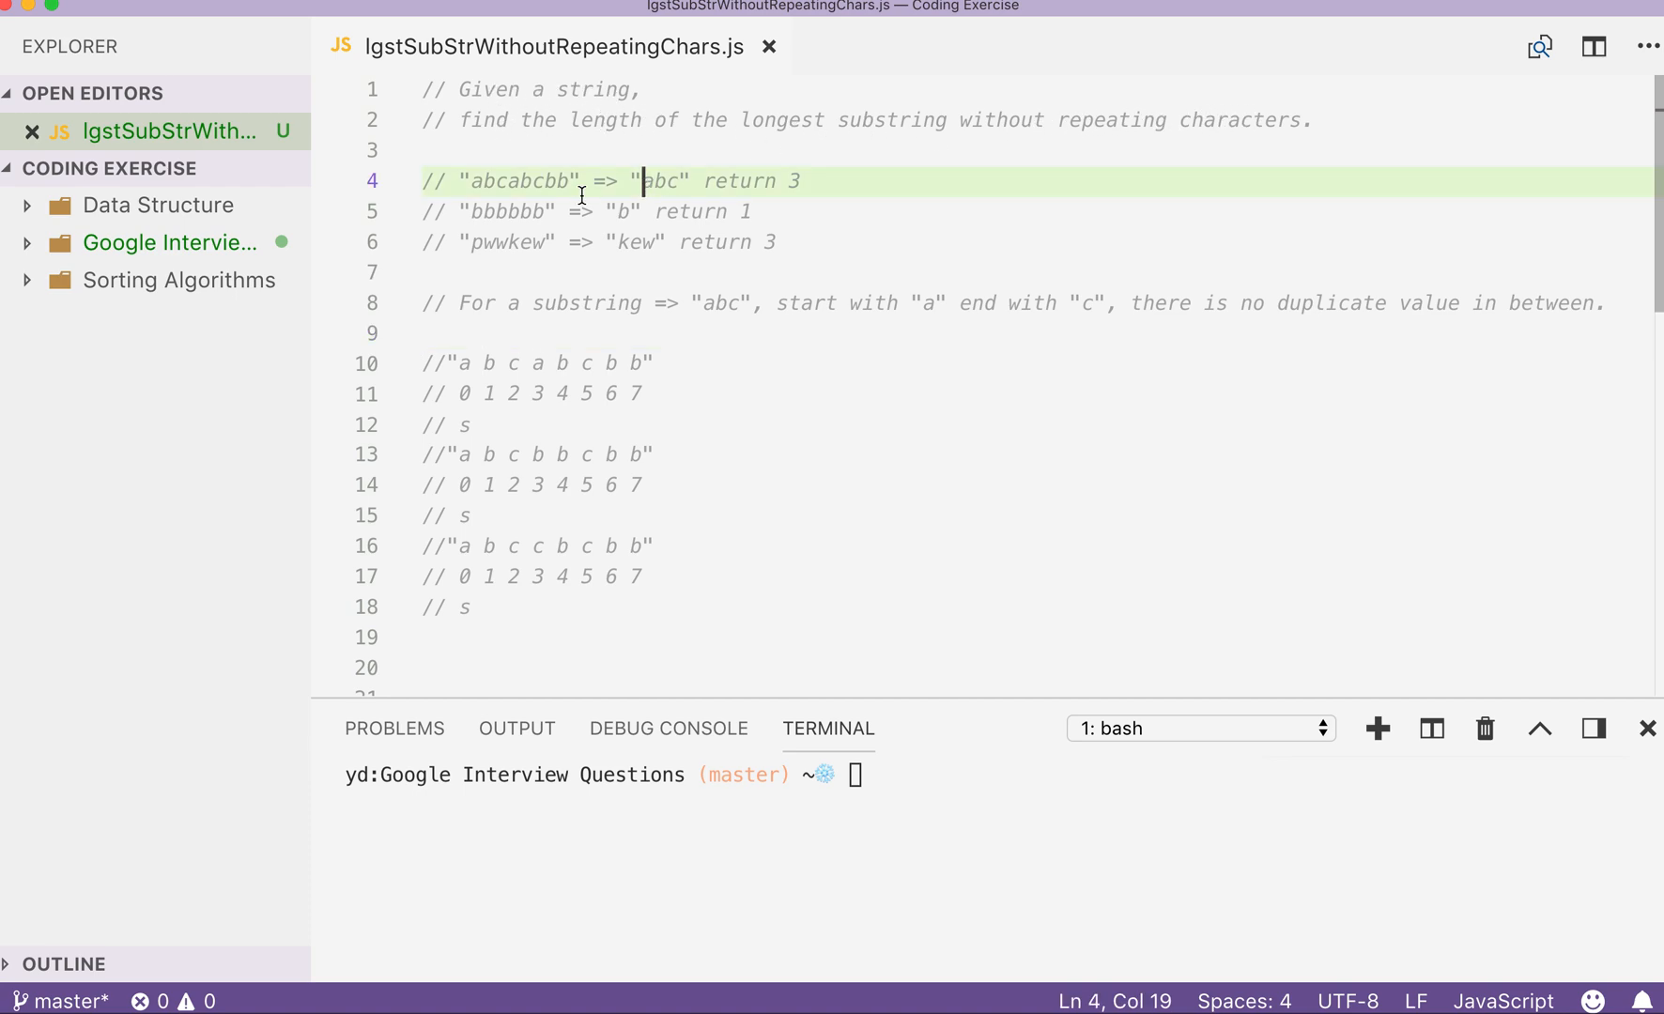
left_click_drag(643, 180, 774, 243)
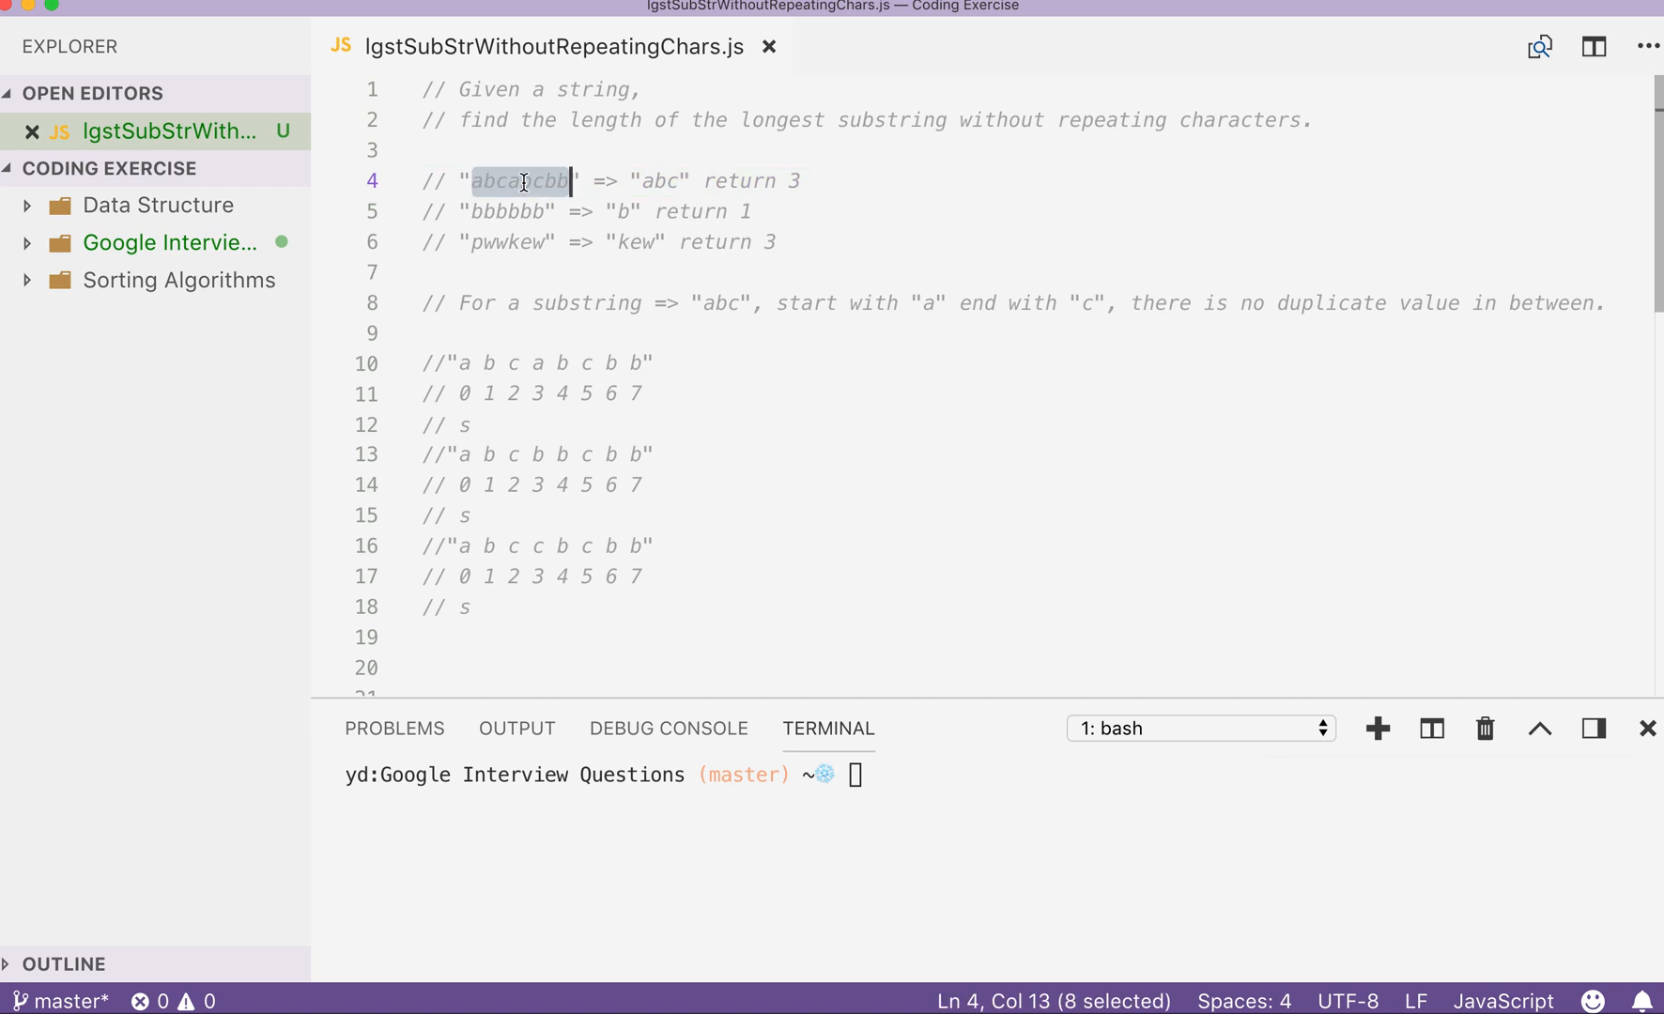
left_click(511, 180)
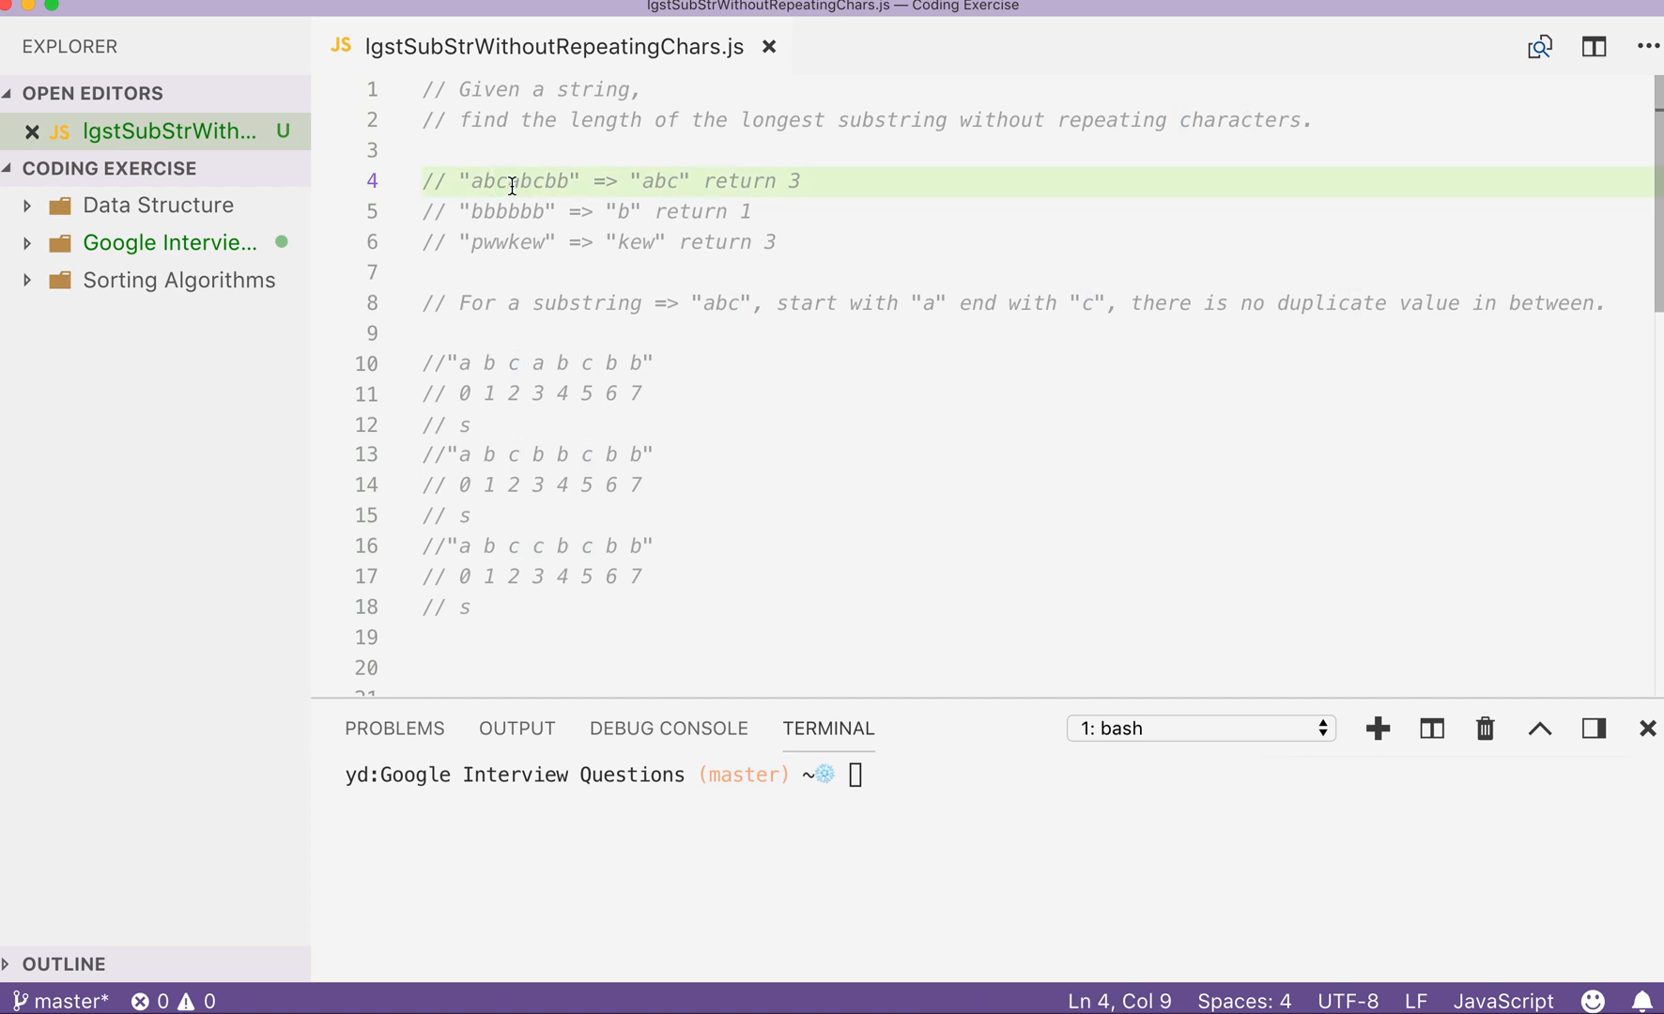
left_click(588, 180)
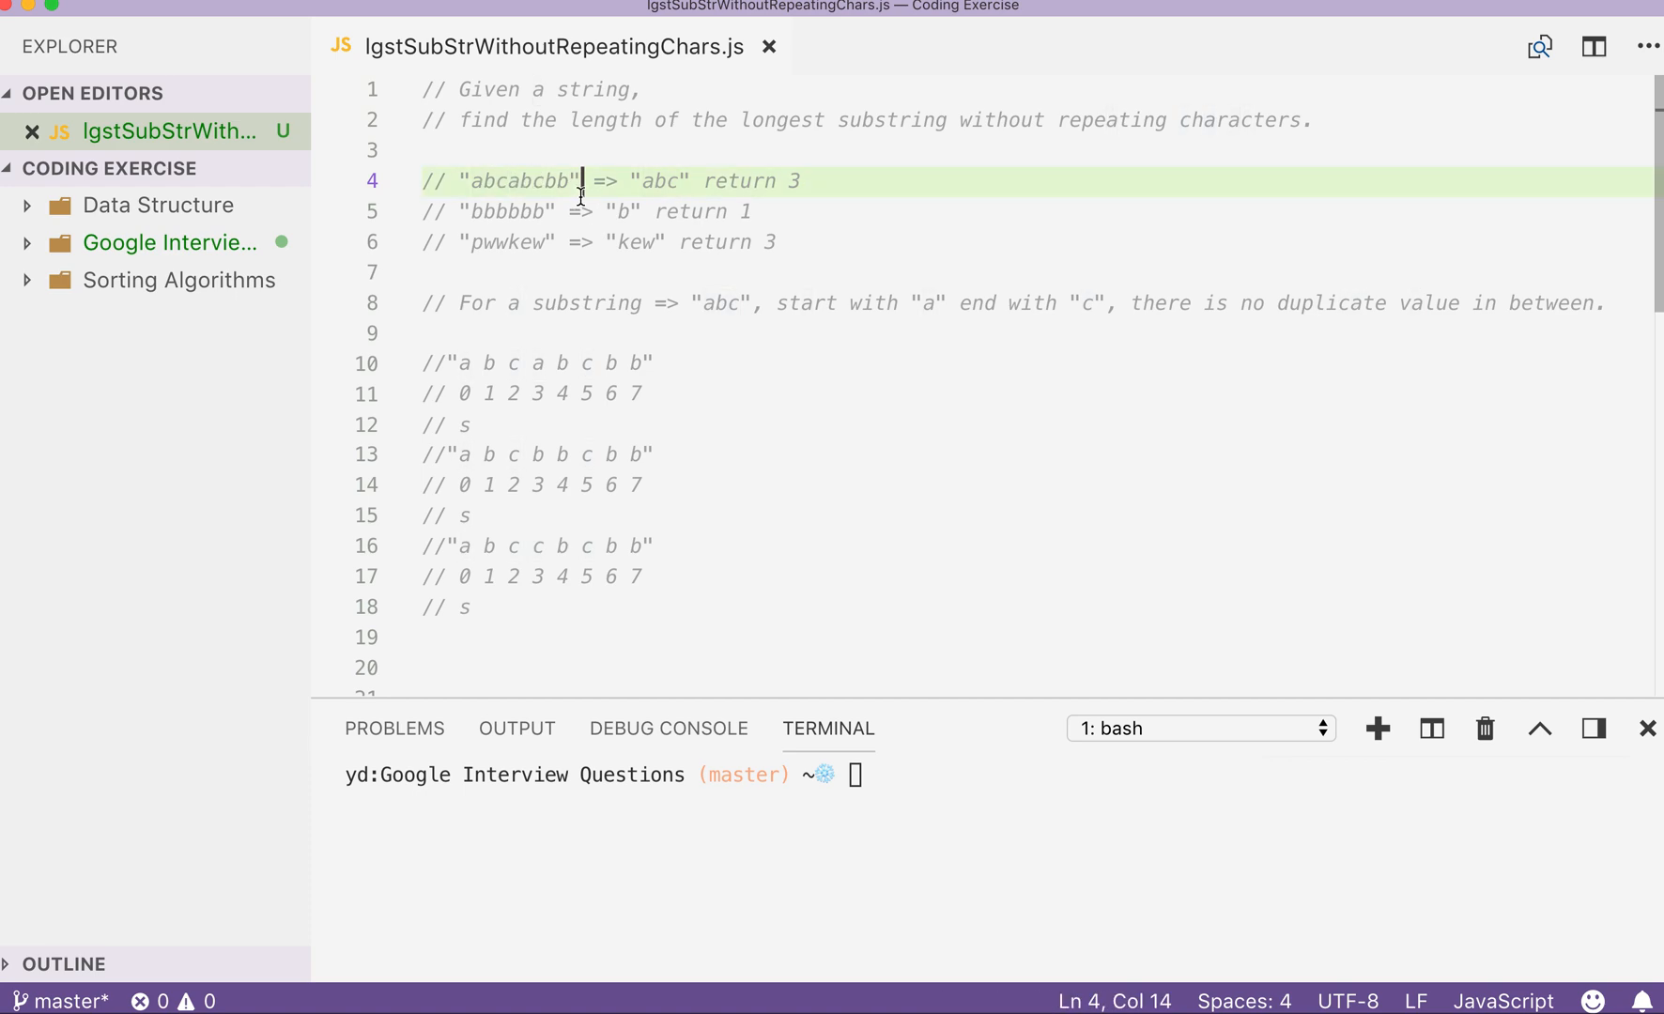
mouse_move(1230, 126)
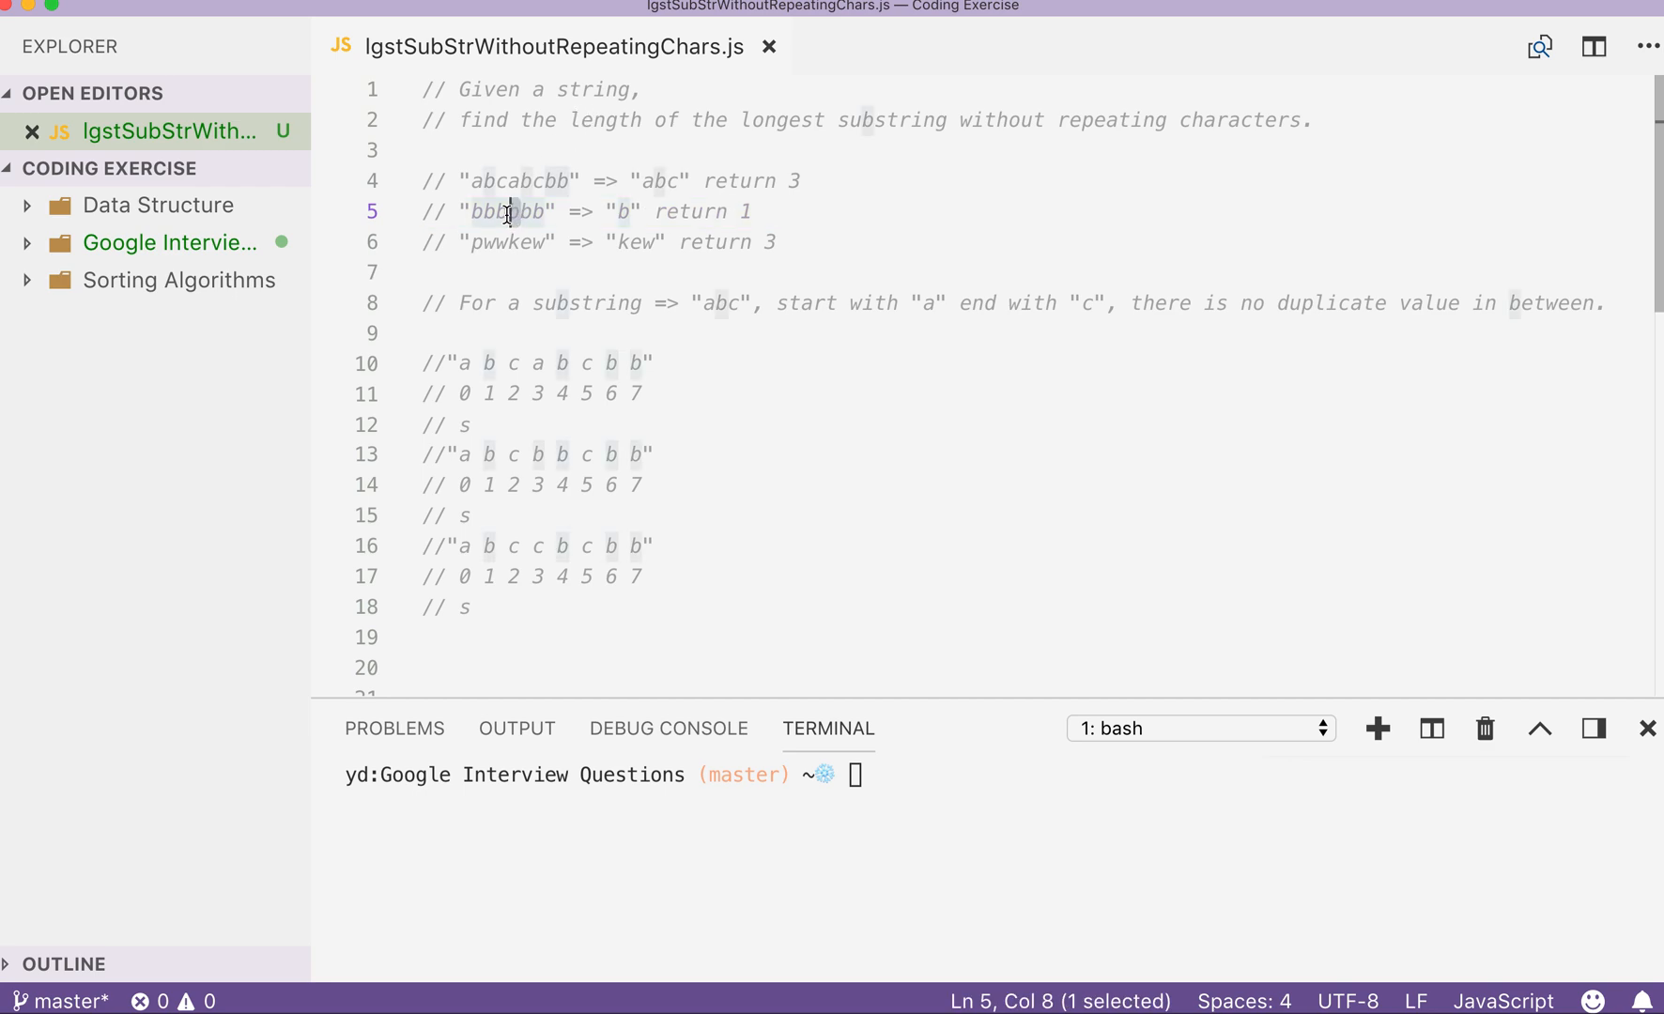
mouse_move(517, 218)
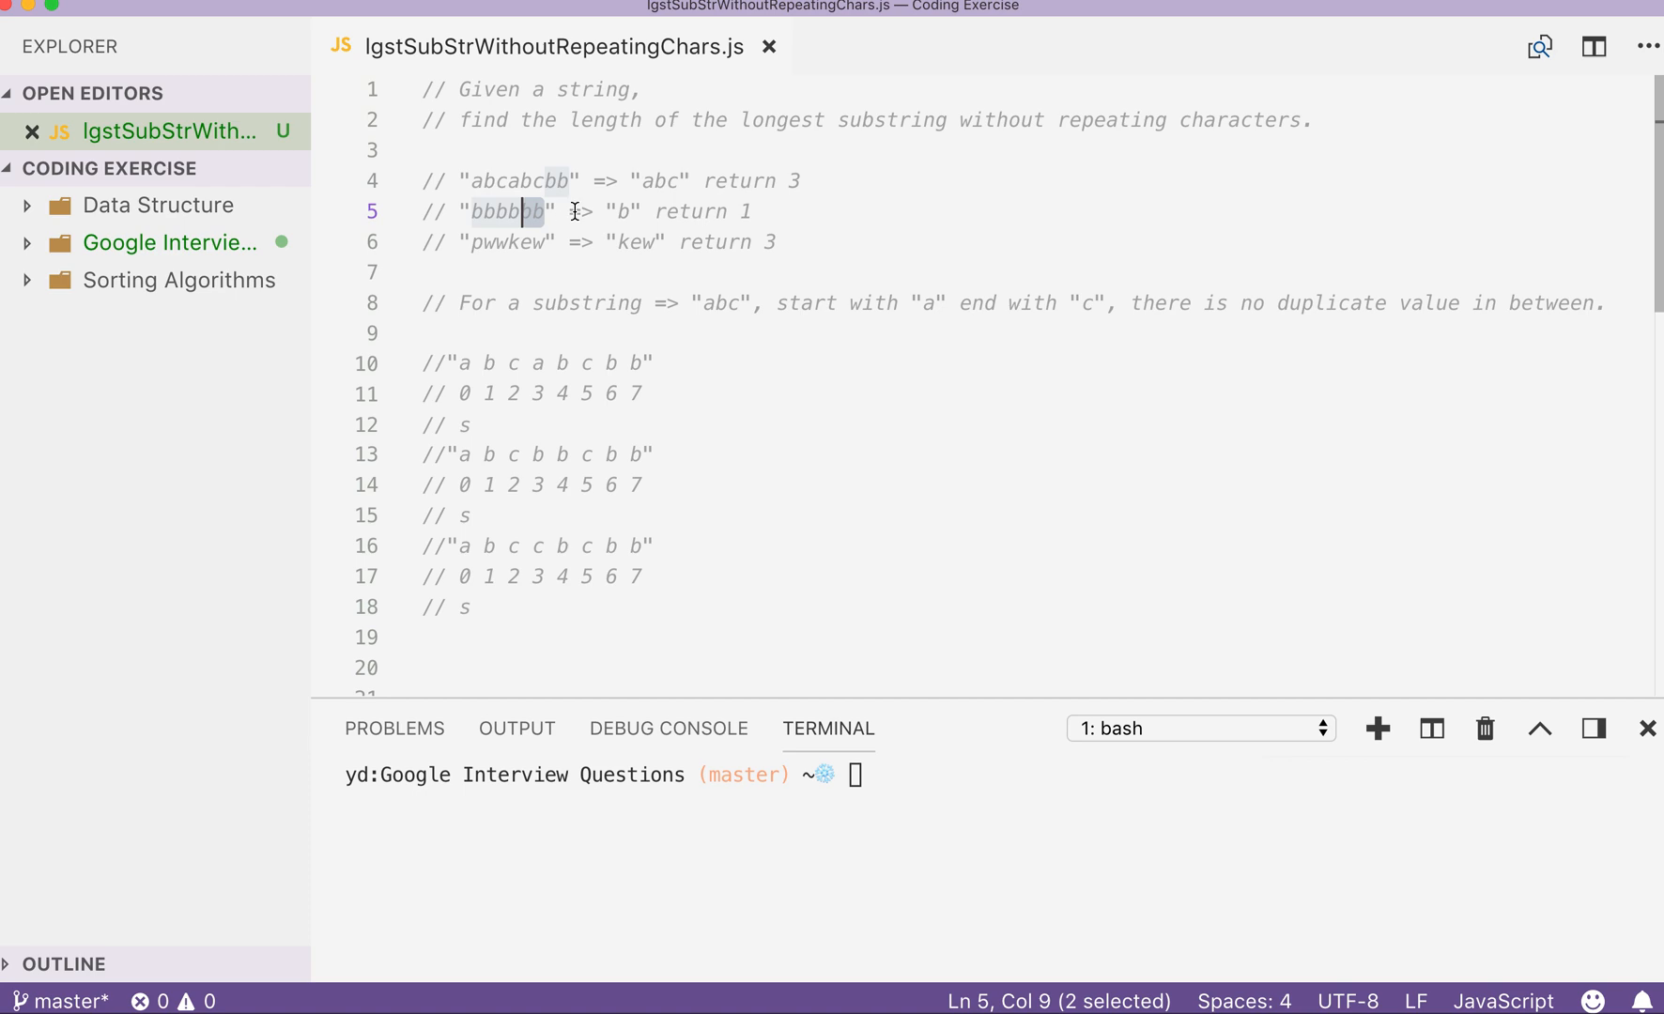
left_click(680, 211)
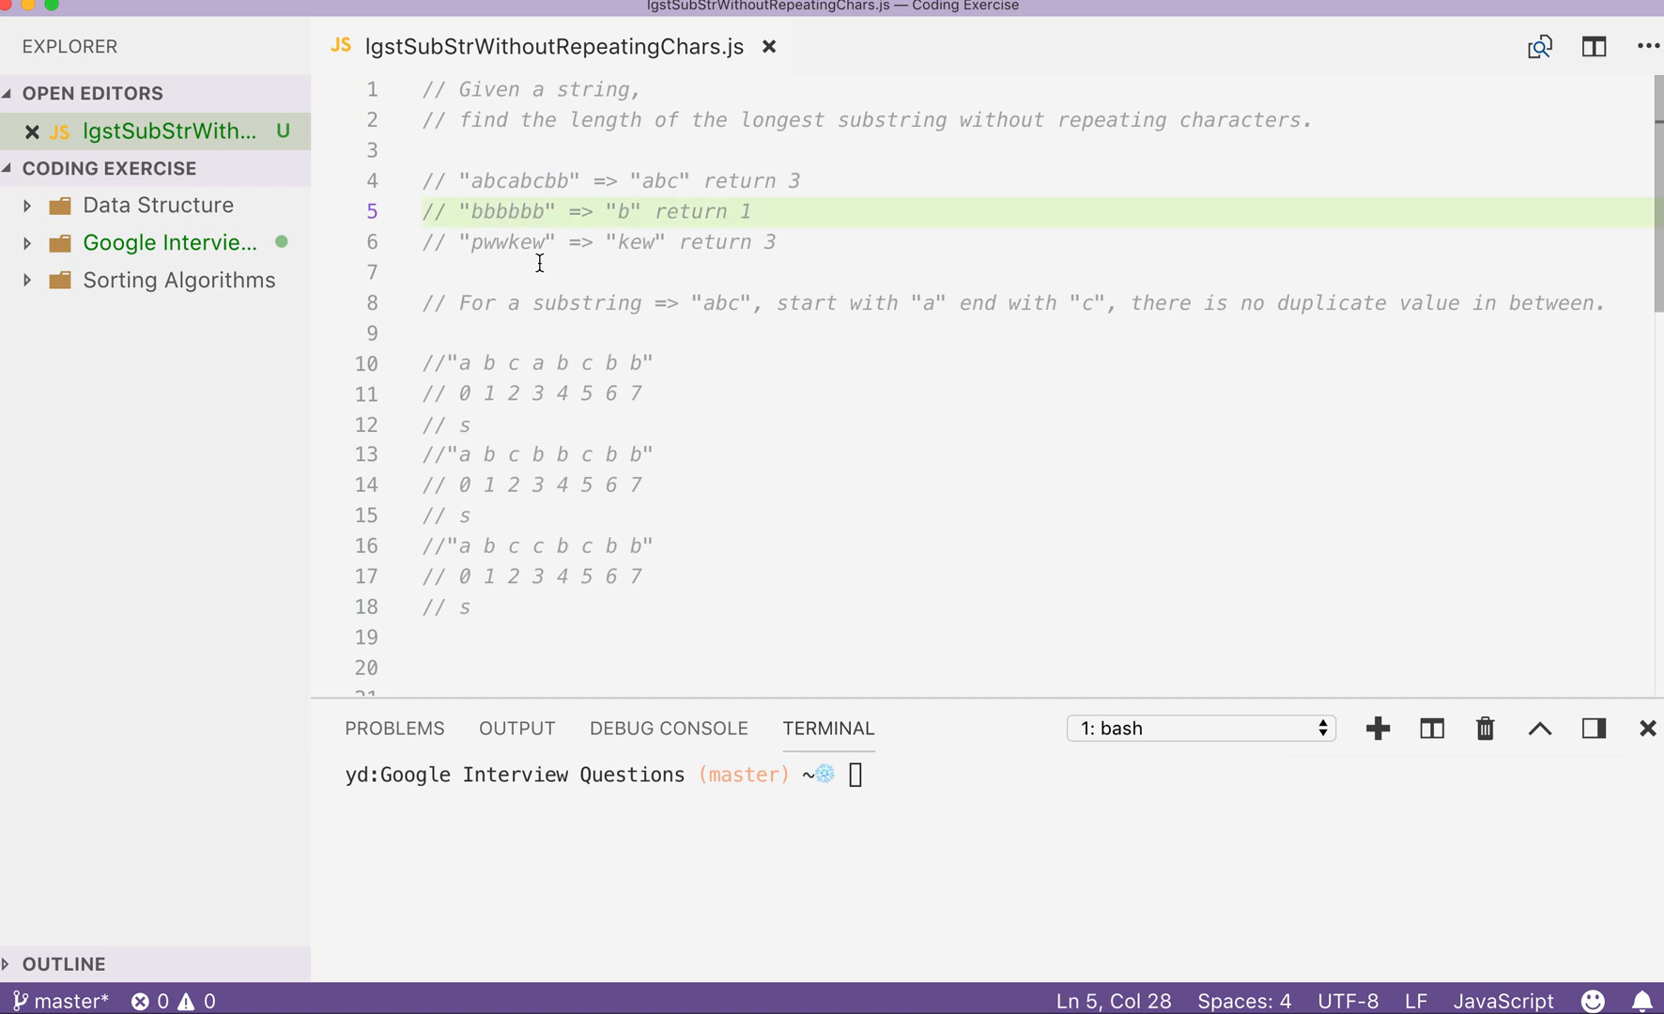
mouse_move(515, 248)
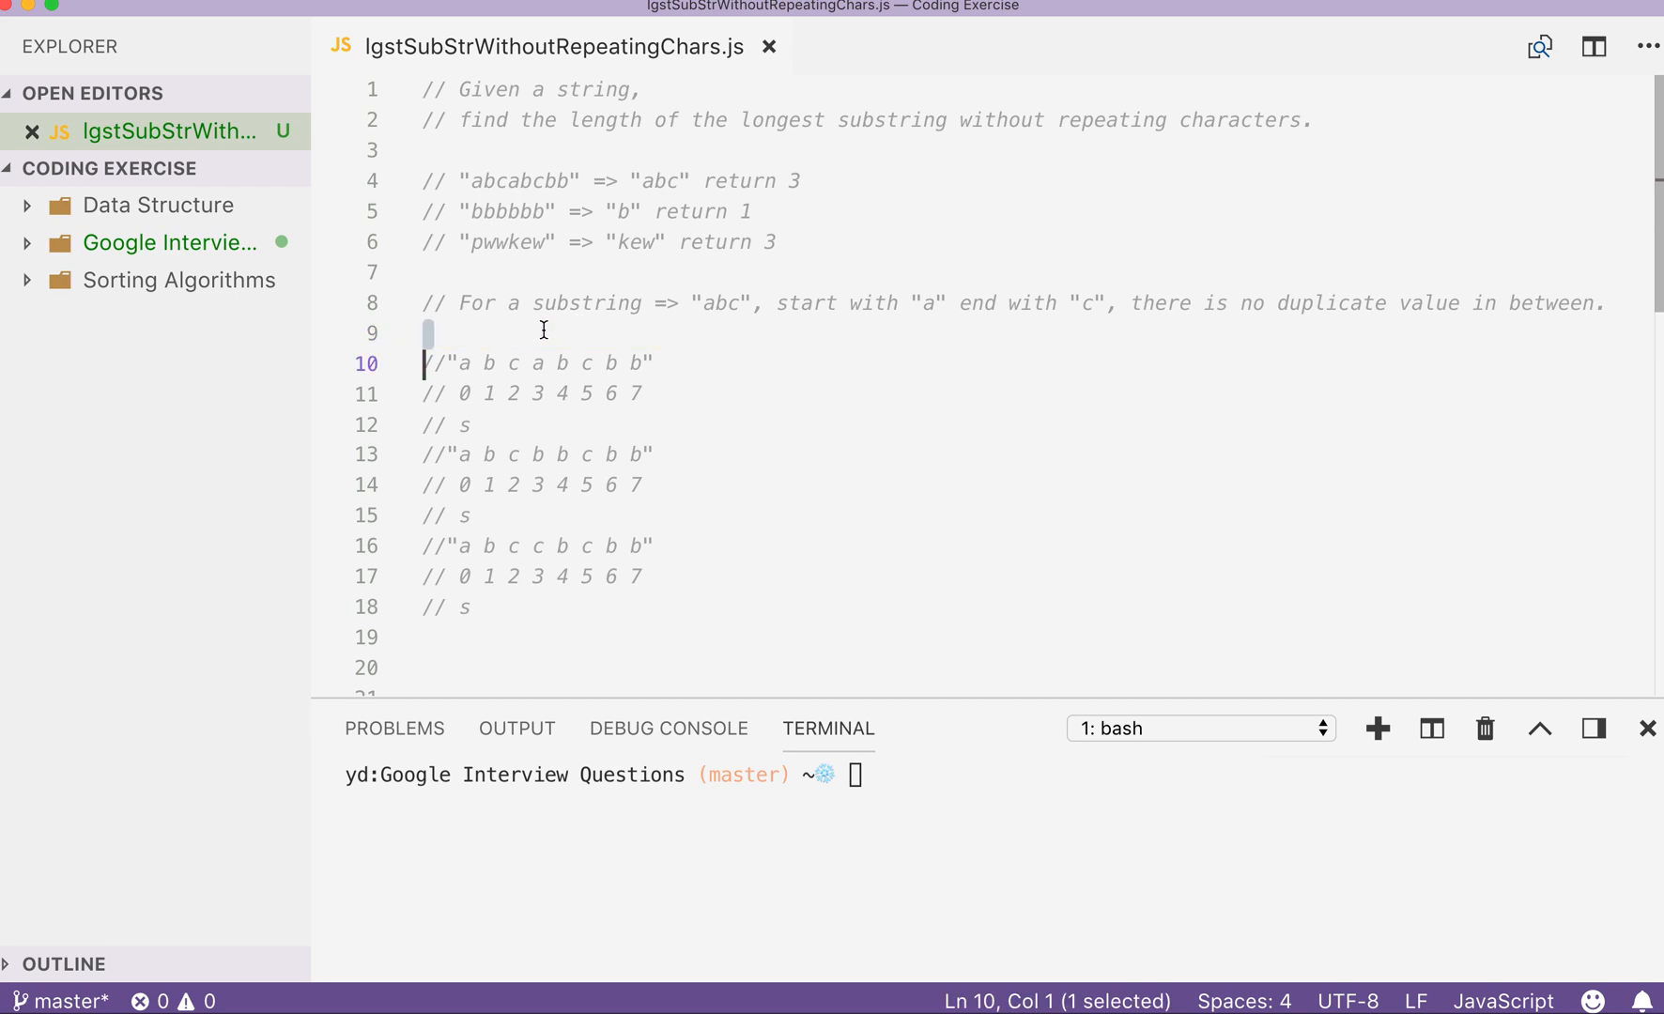
Write the '// ! = subsequence' note, briefly trim pwwkew to kew and undo it.
type("// !")
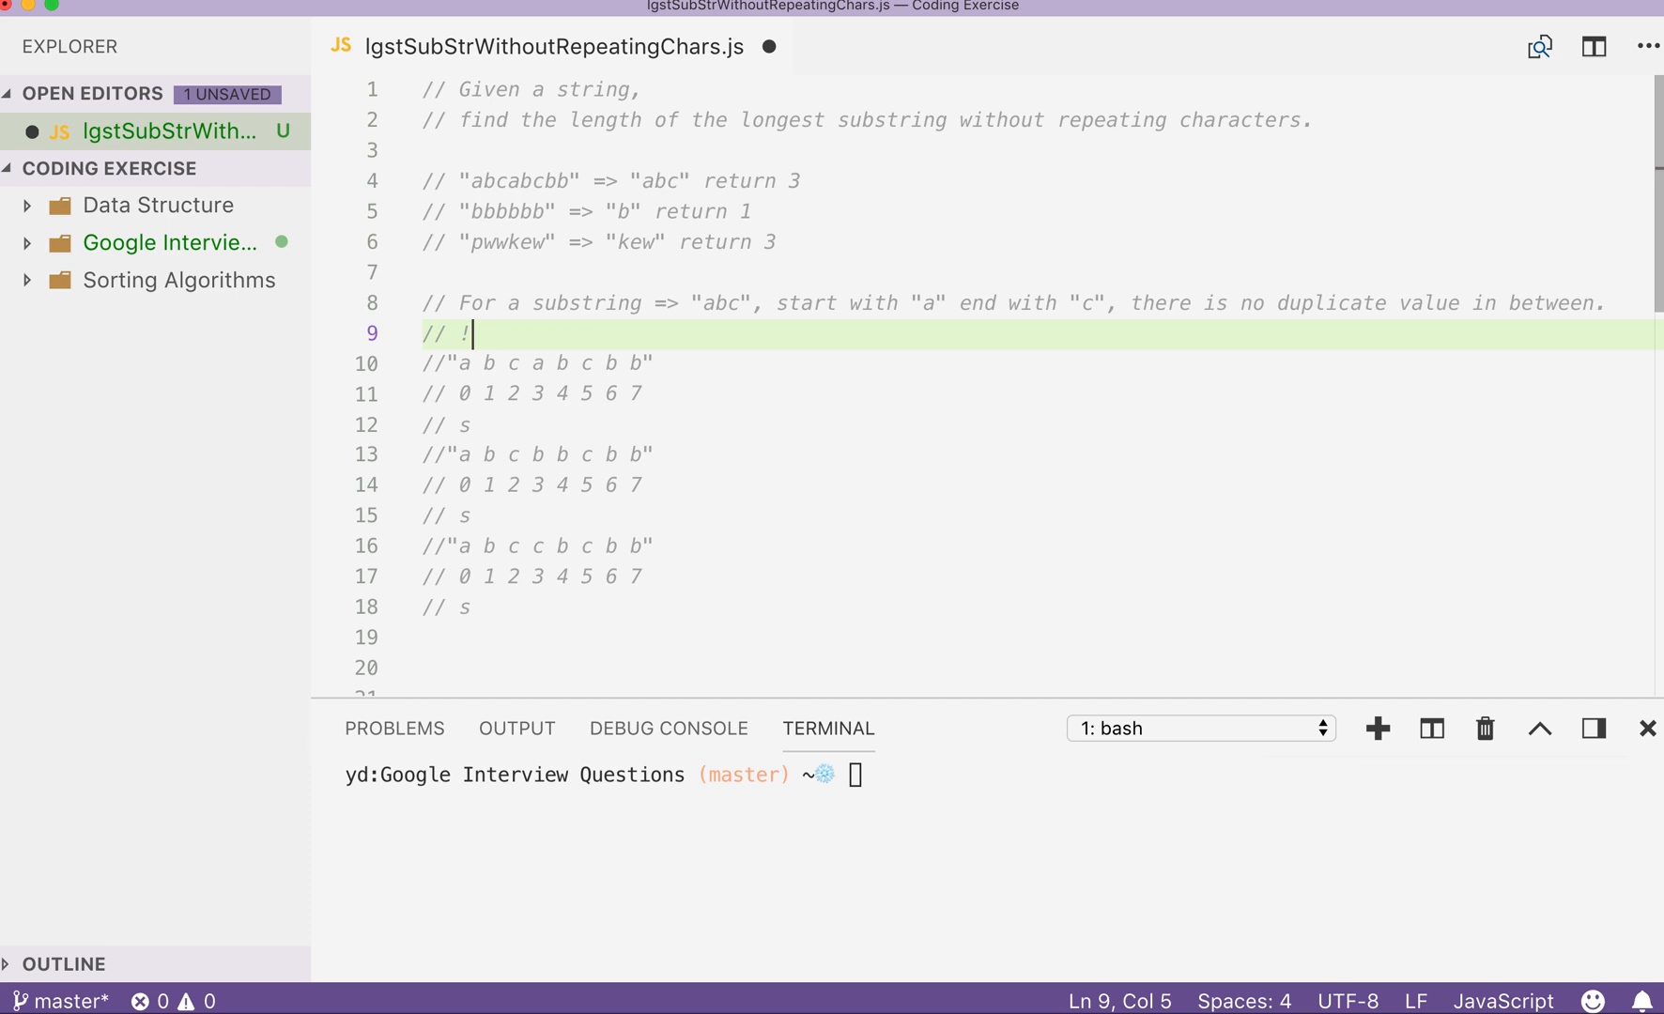
type("=")
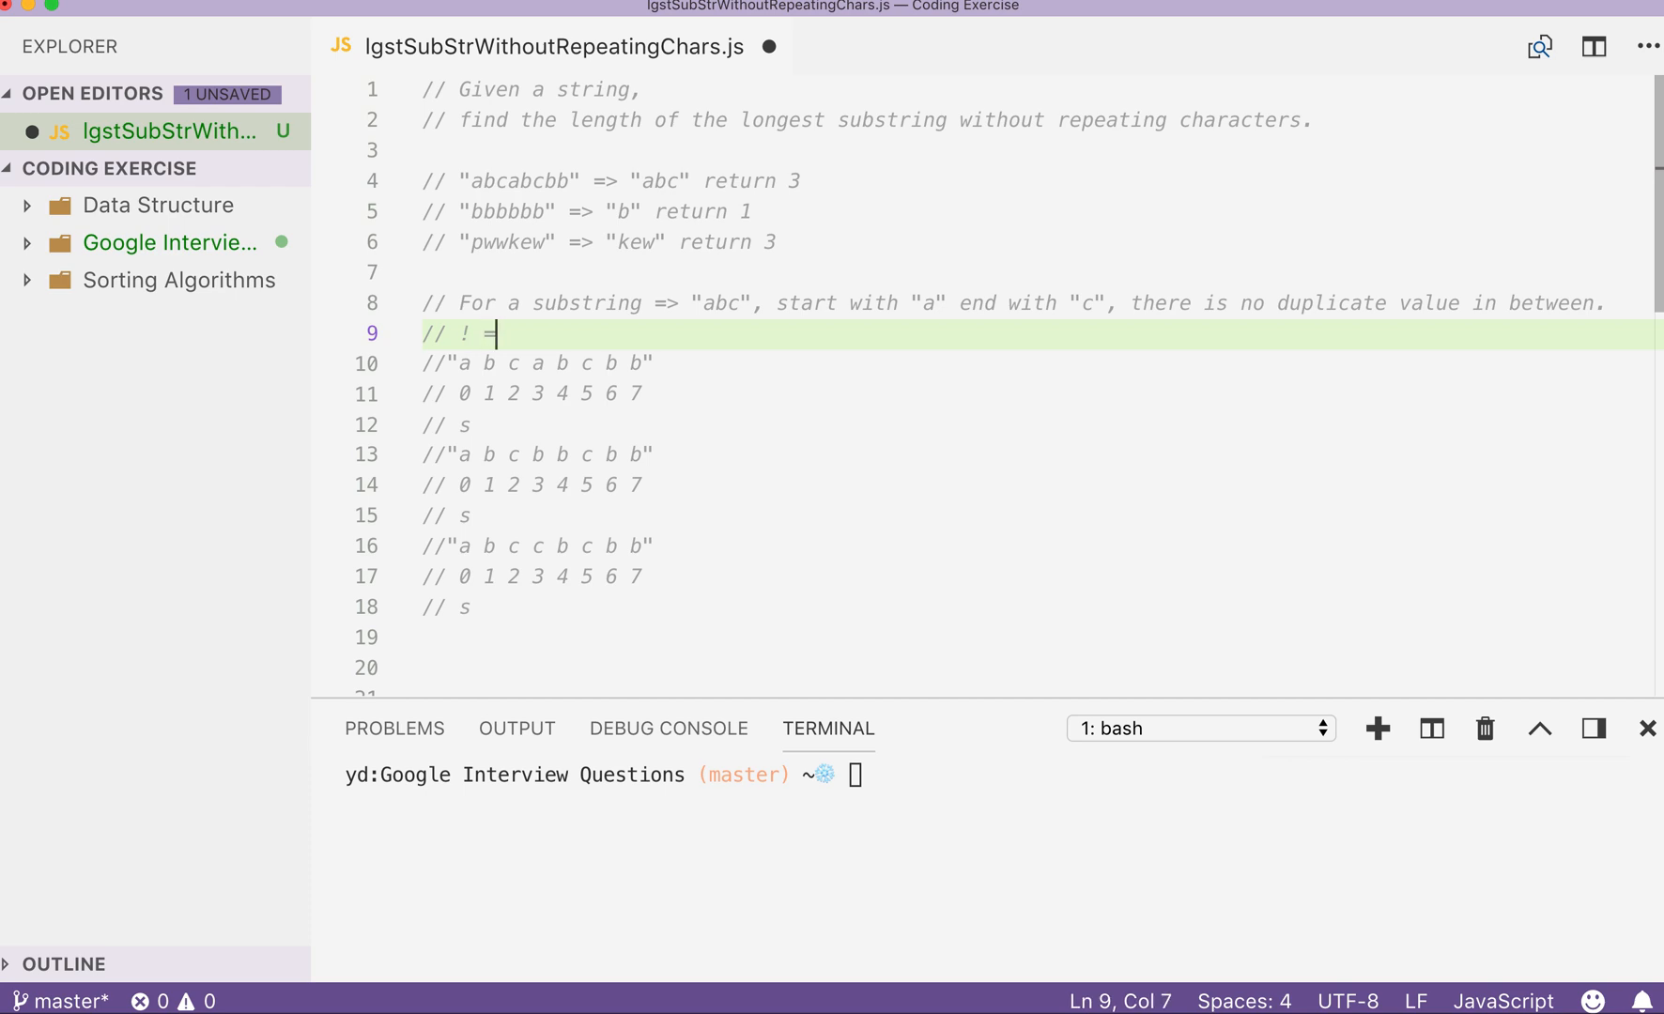
type("subseq")
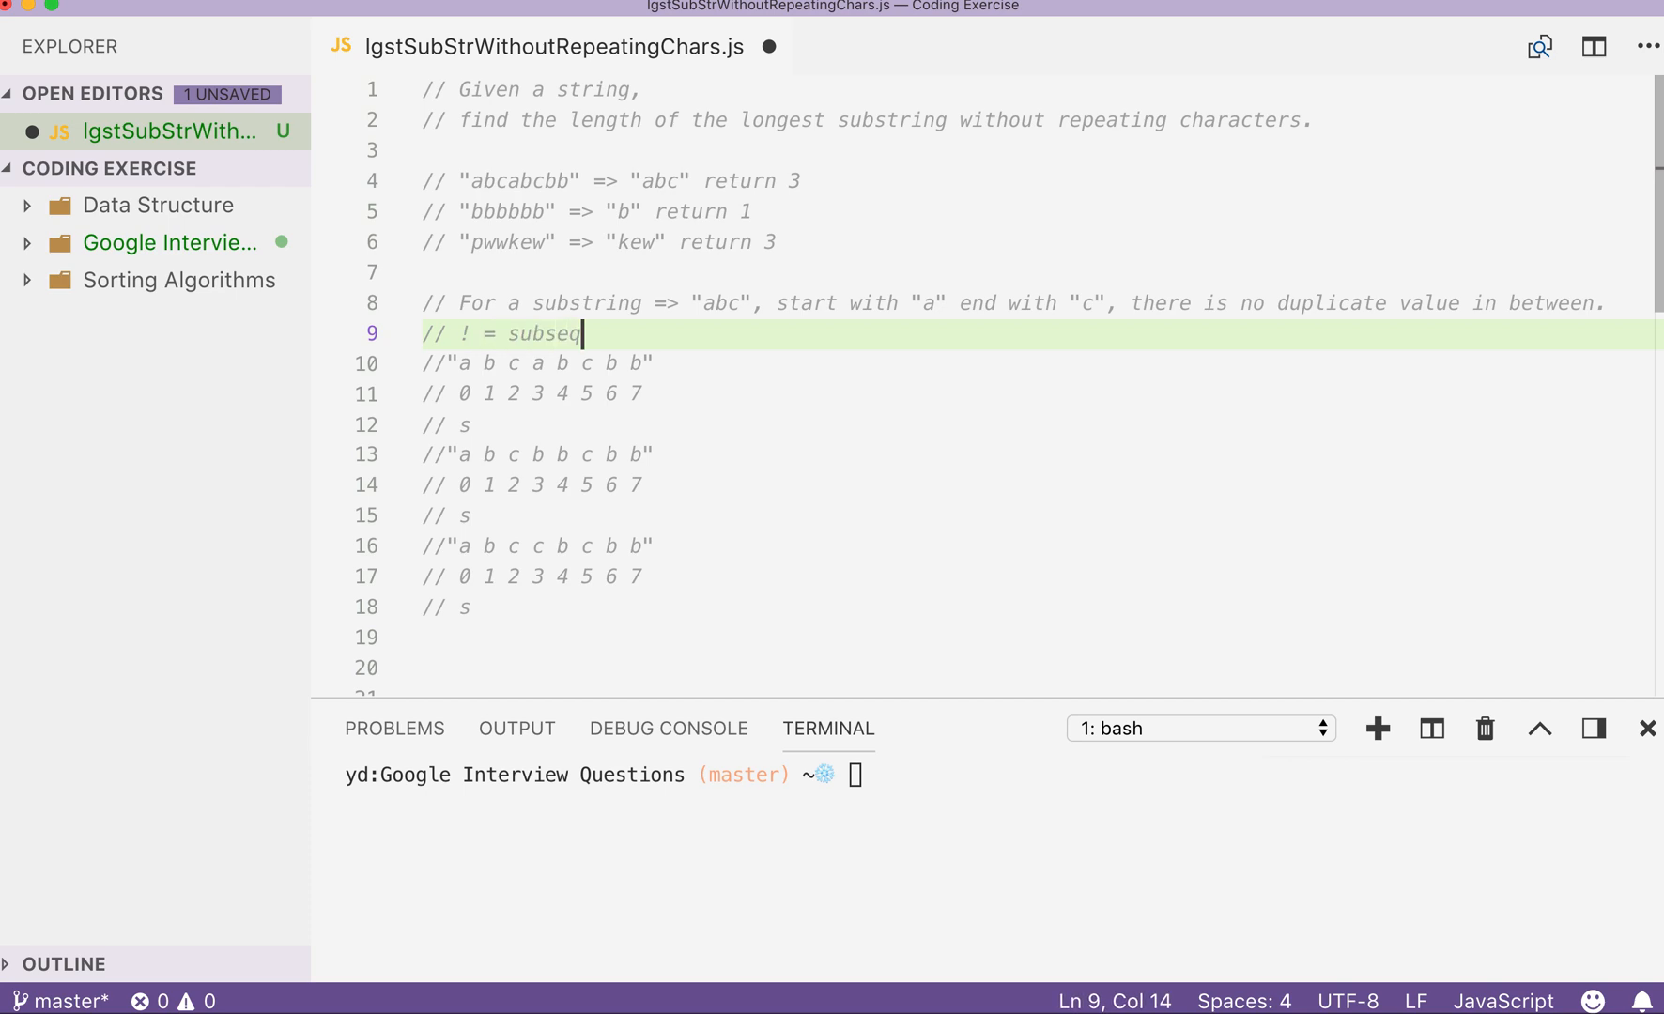
type("uence")
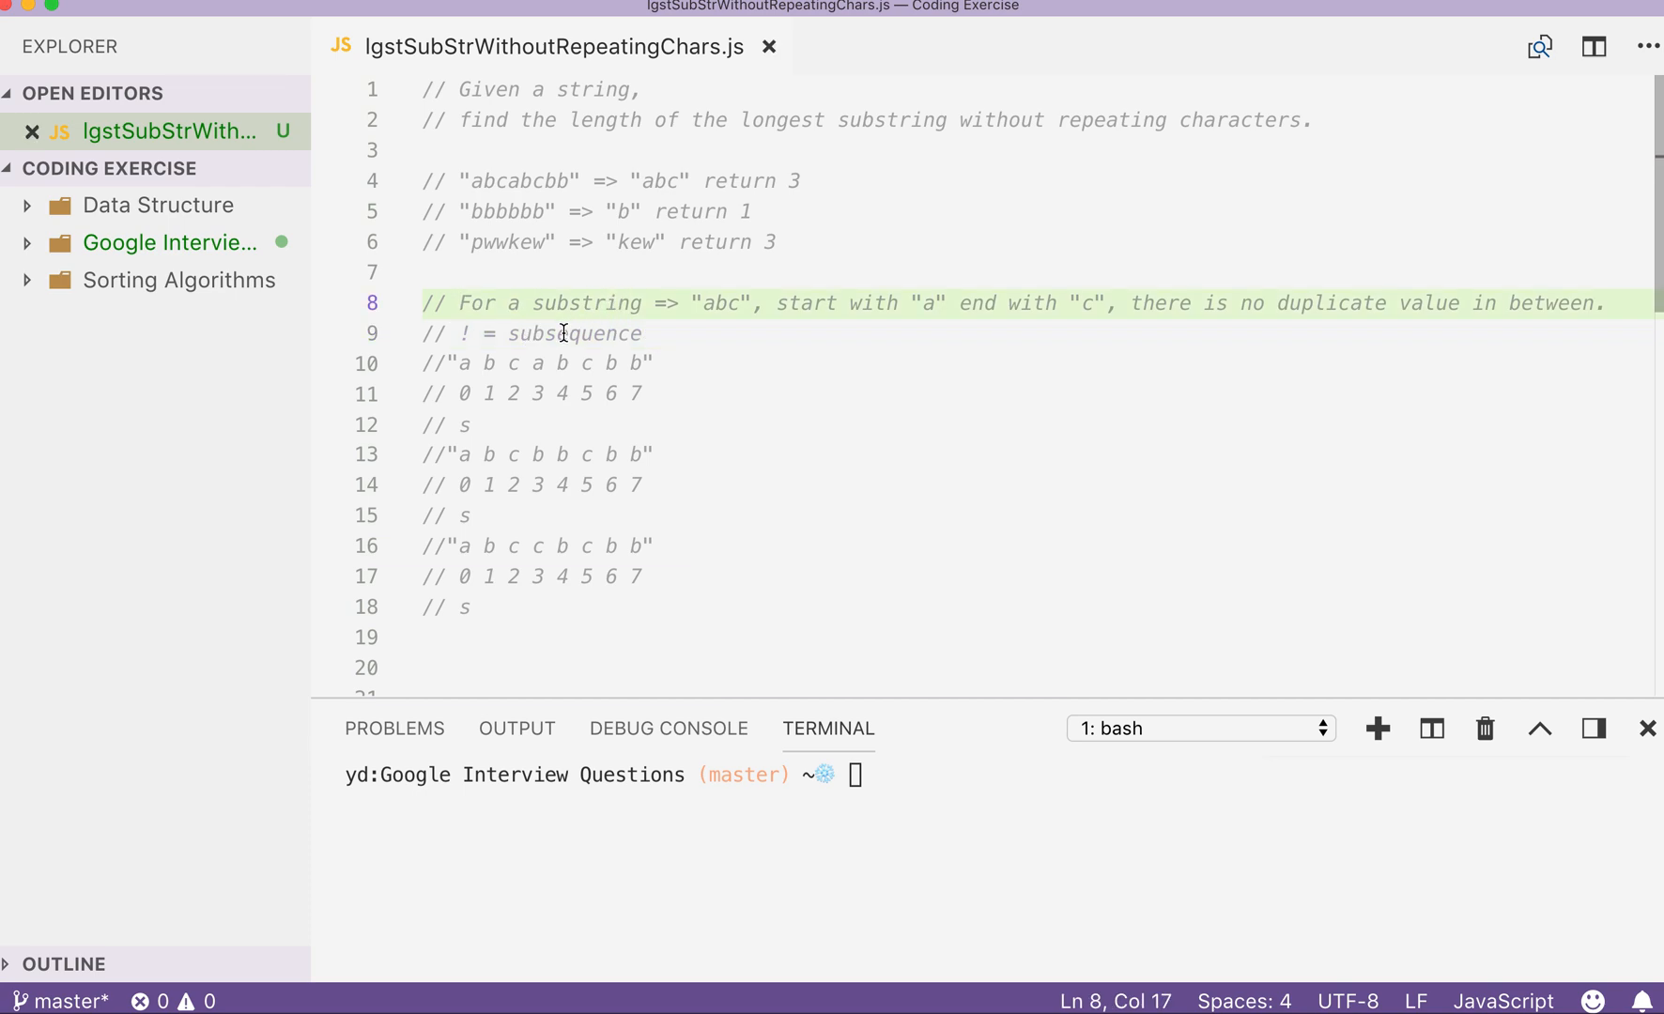
double_click(519, 242)
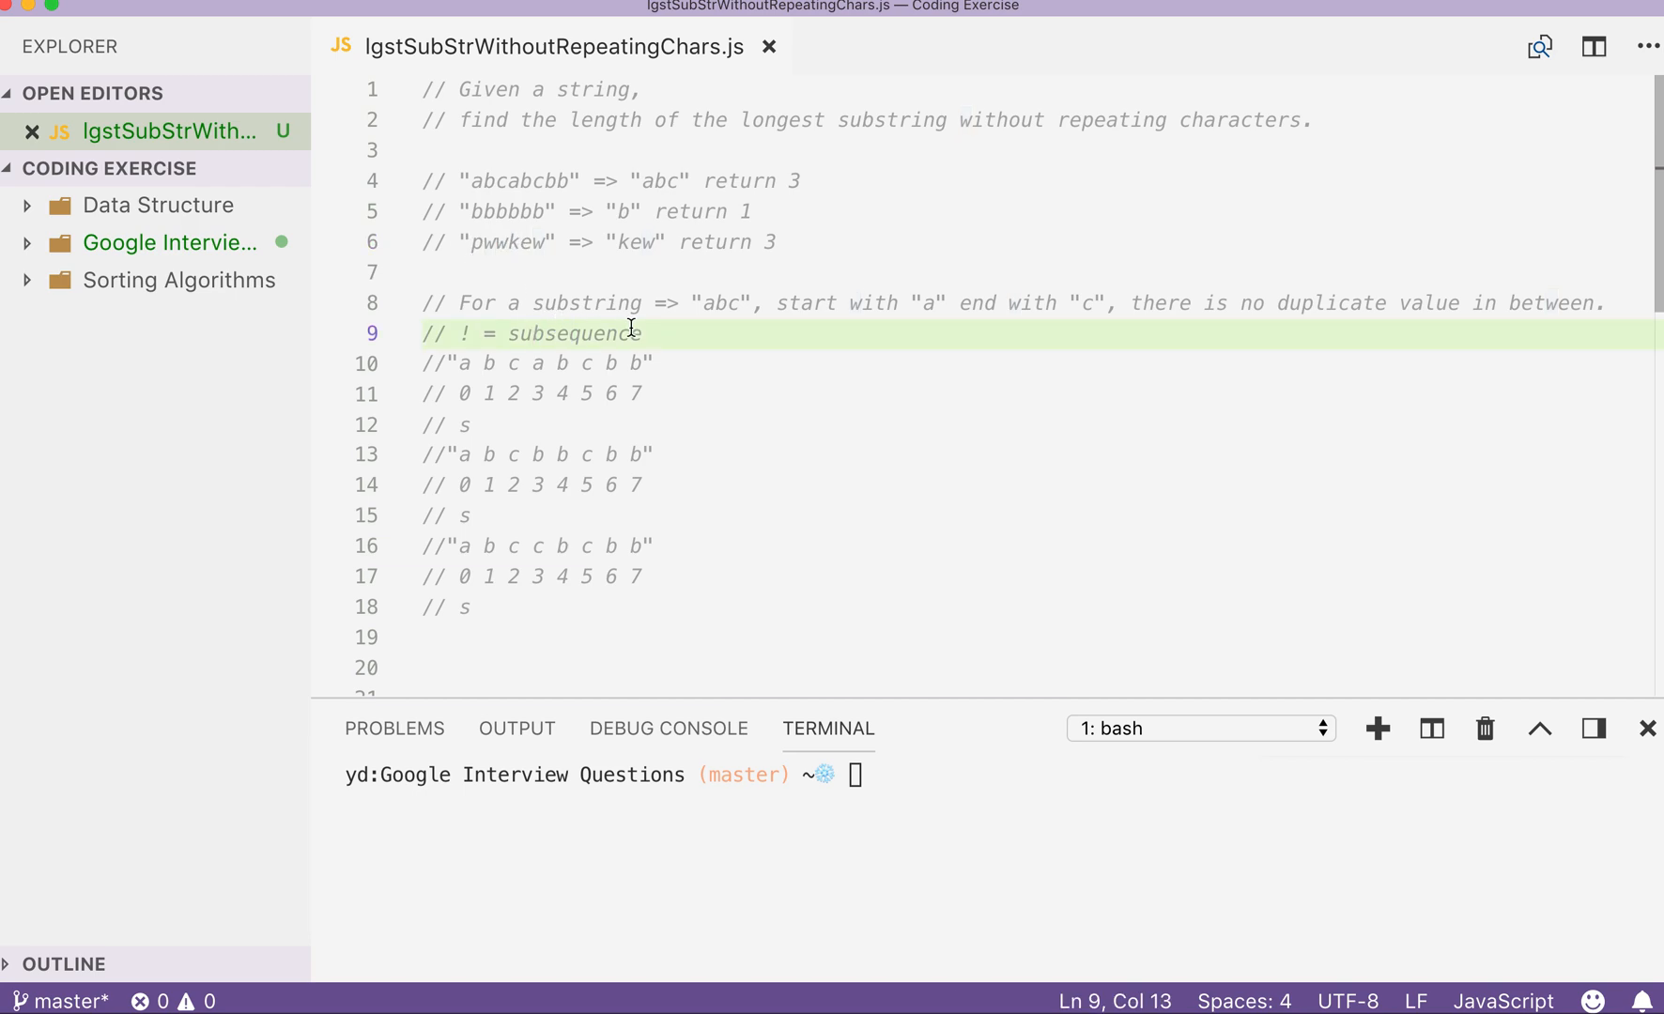
mouse_move(537, 248)
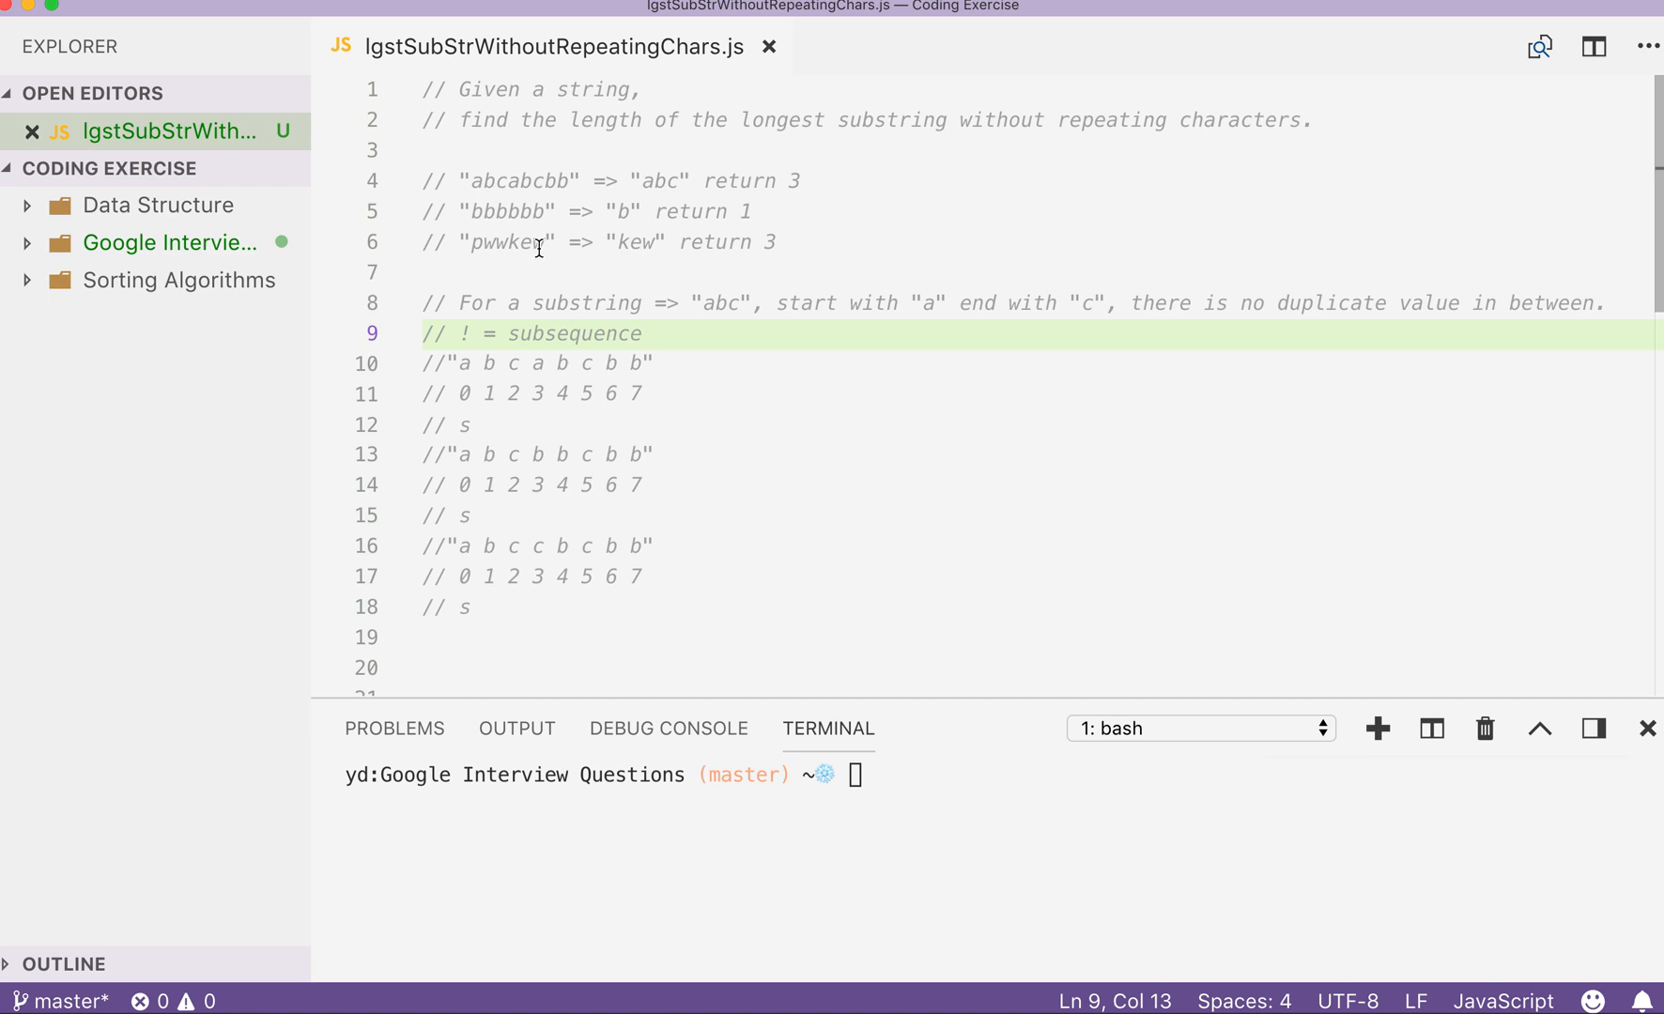
mouse_move(530, 239)
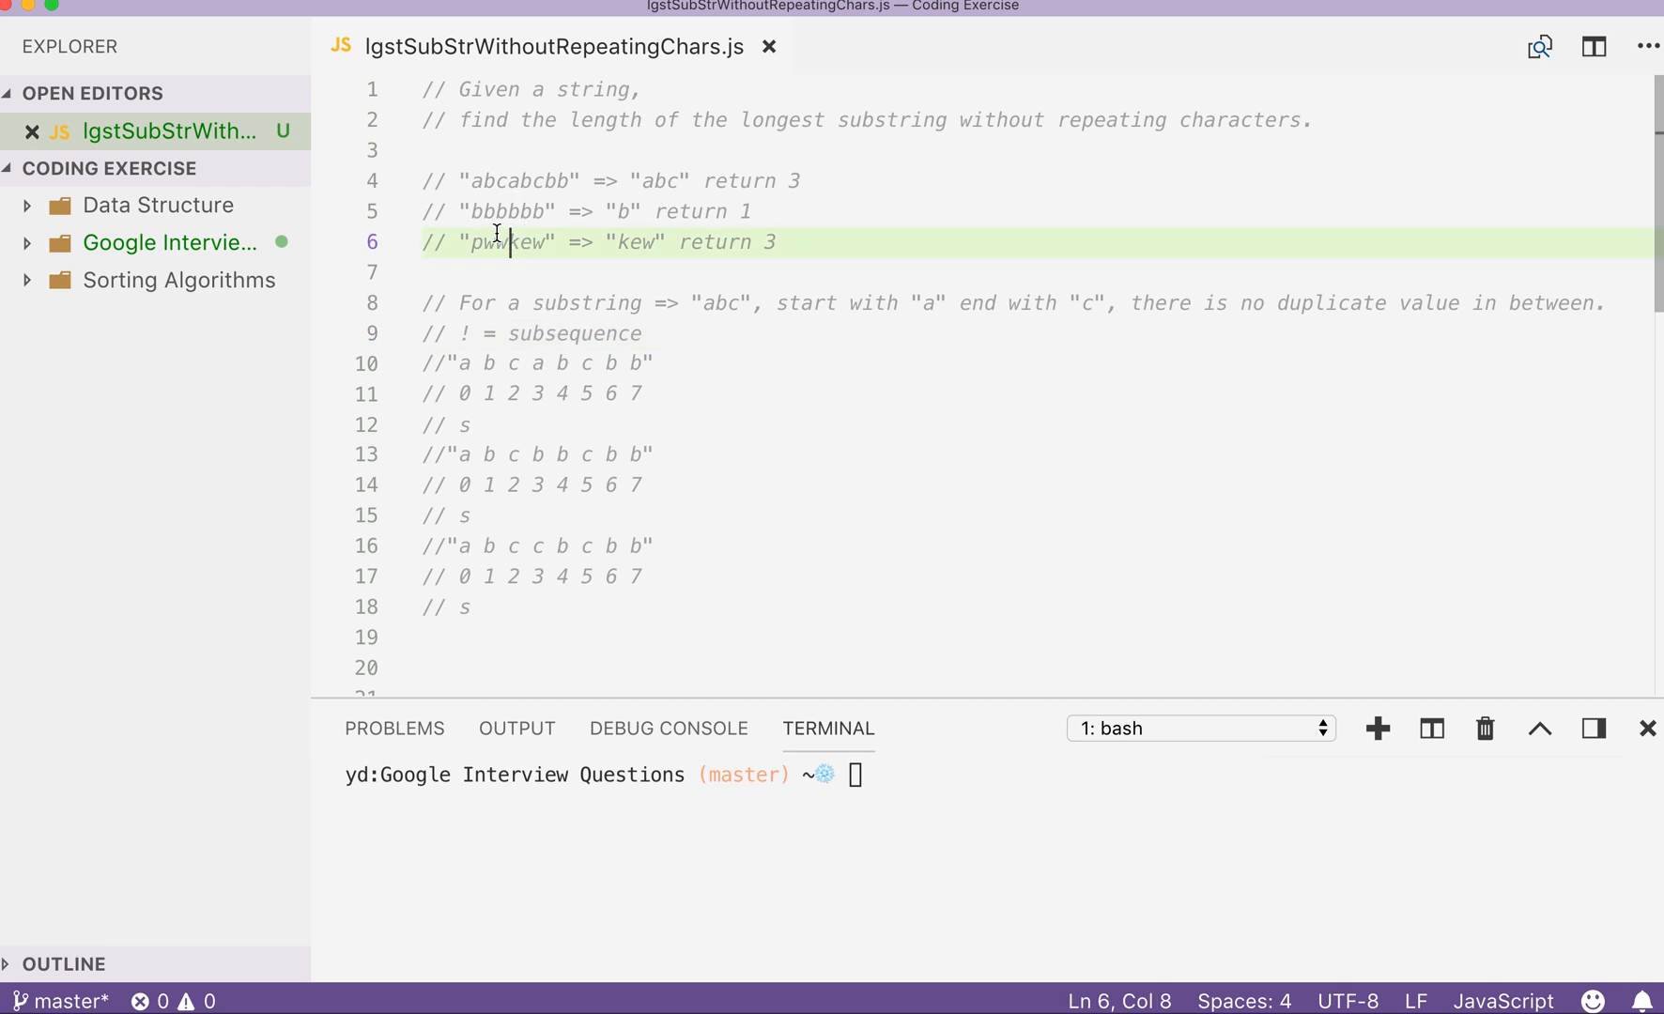
key("Backspace")
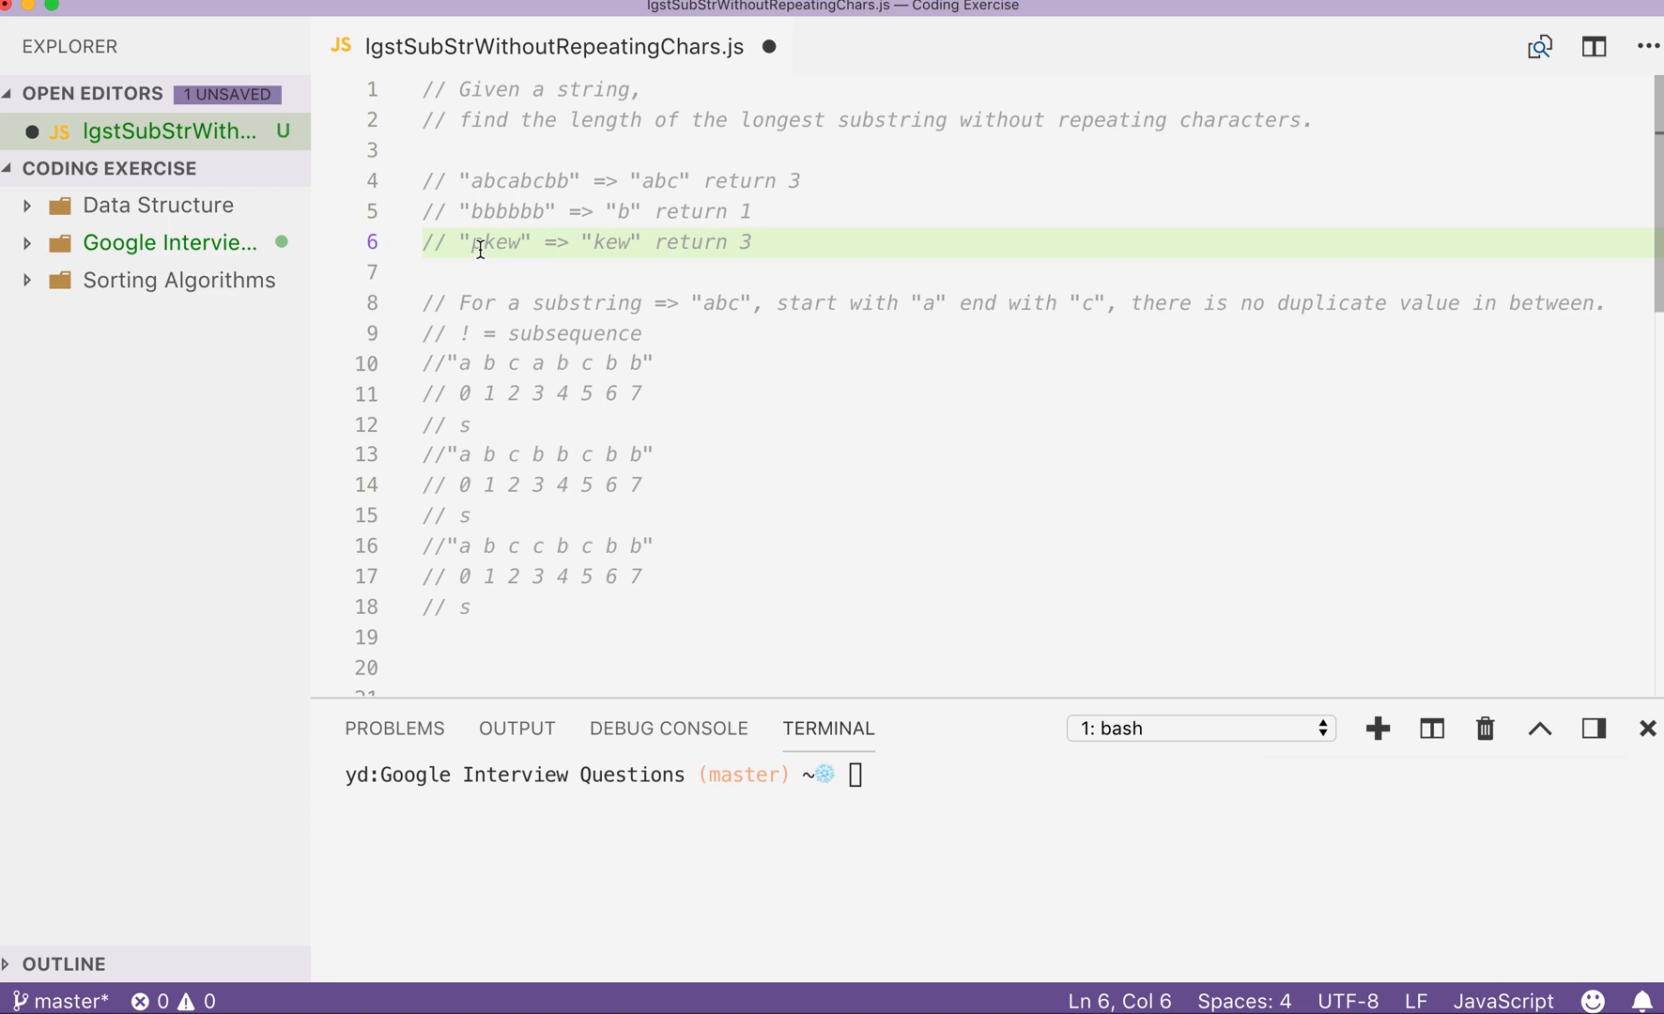
mouse_move(469, 250)
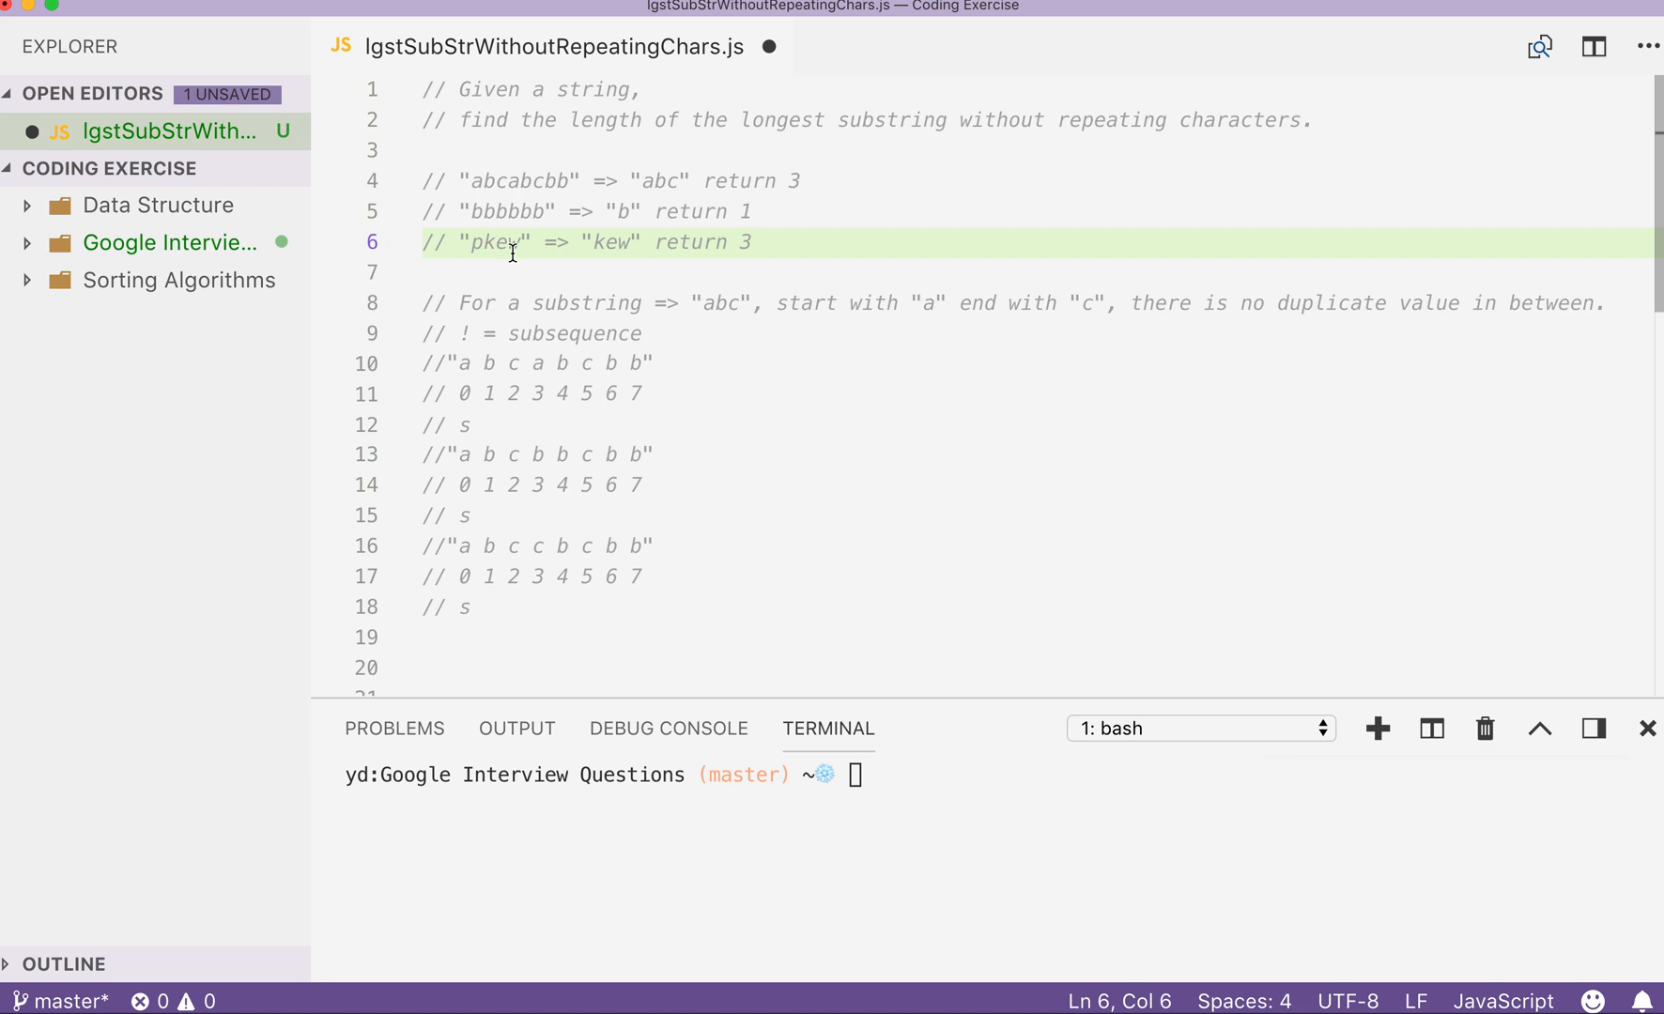
double_click(496, 243)
type("ww")
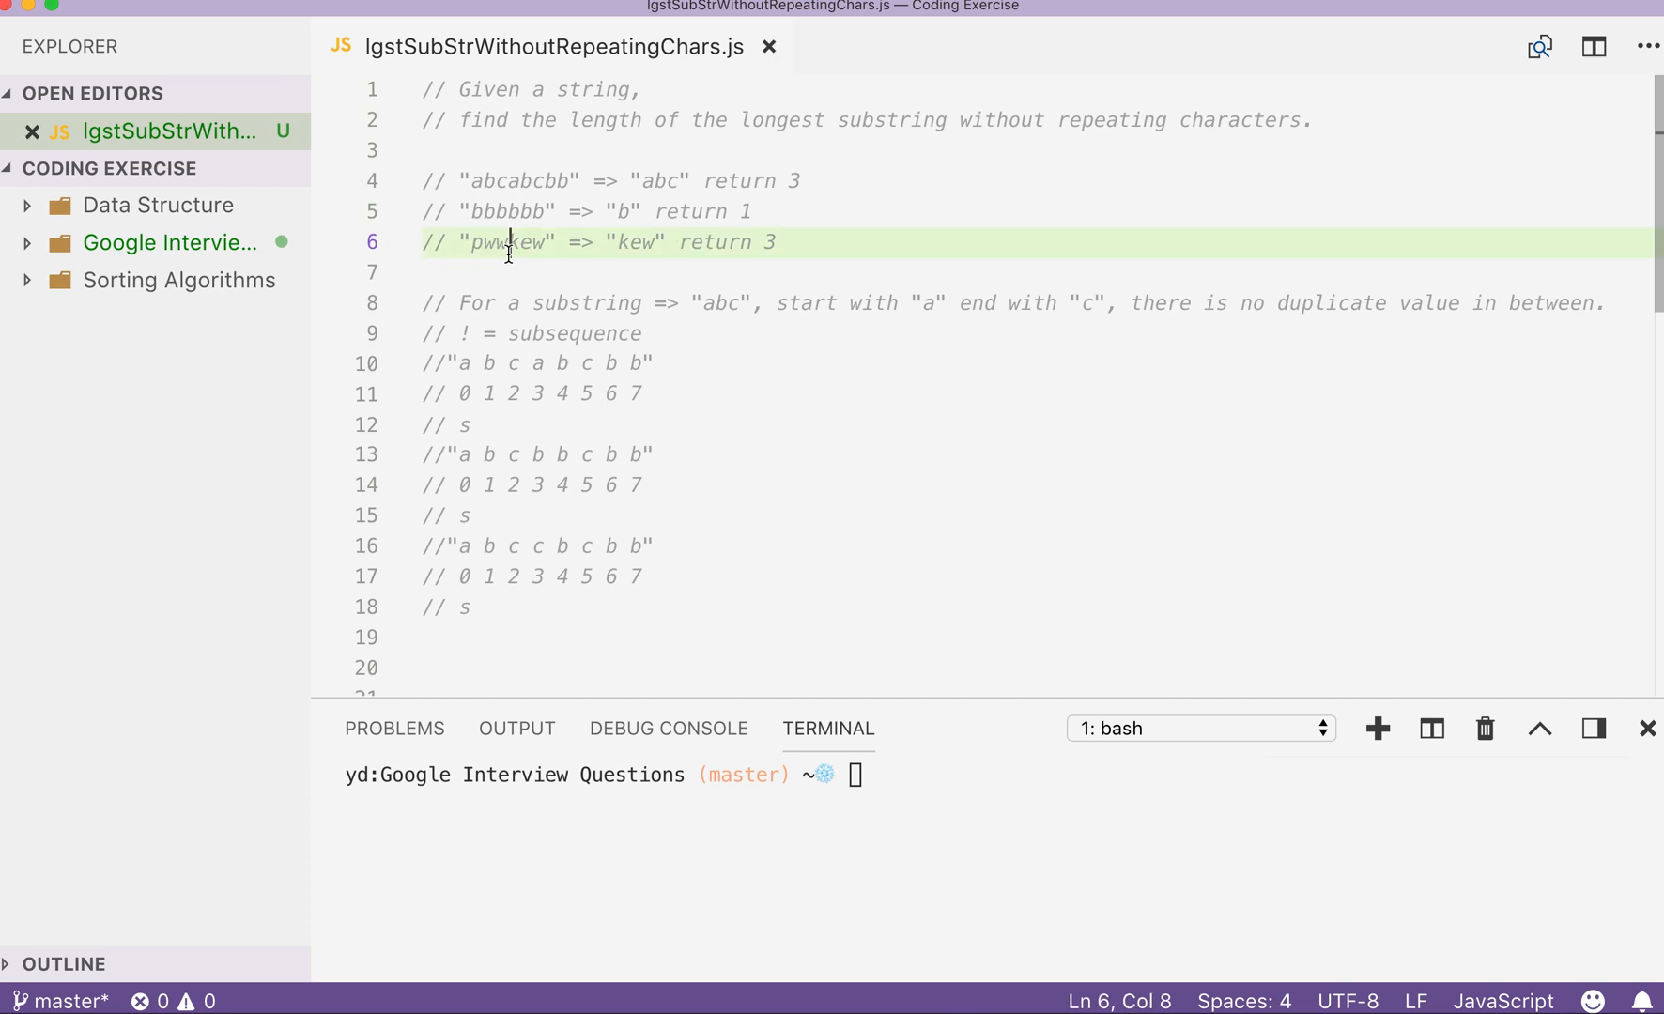
left_click(618, 333)
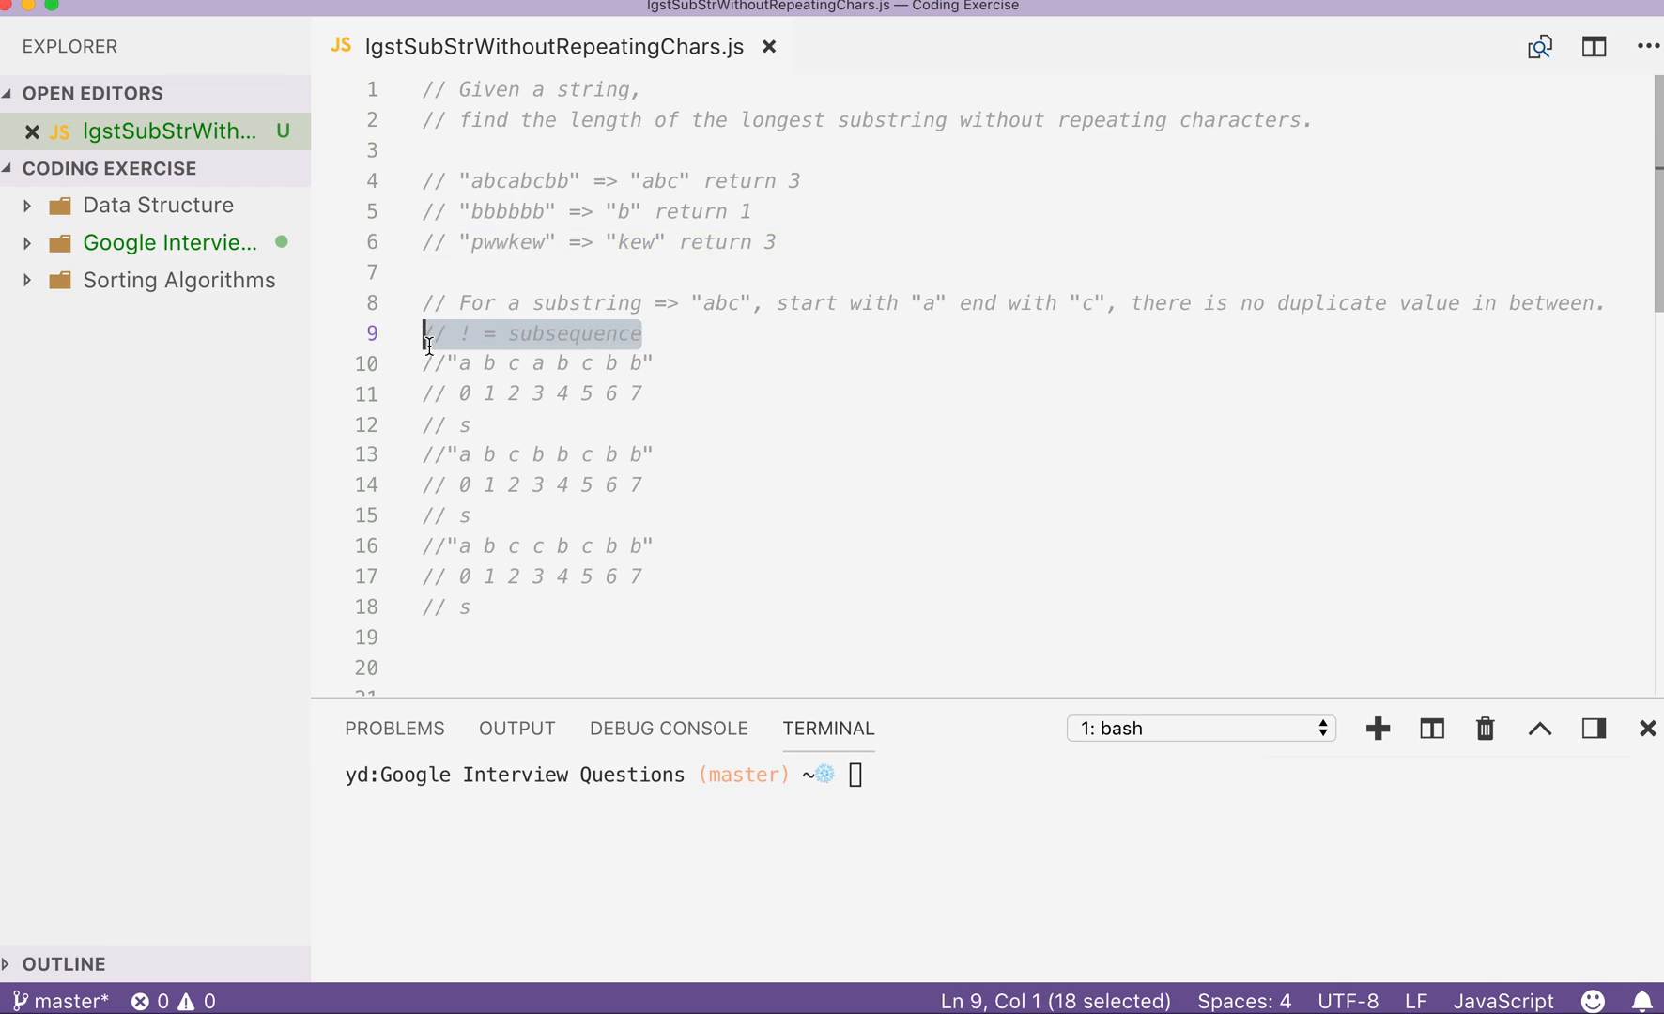
Delete the '! = subsequence' note and move to the first walkthrough's s marker row.
key("Delete")
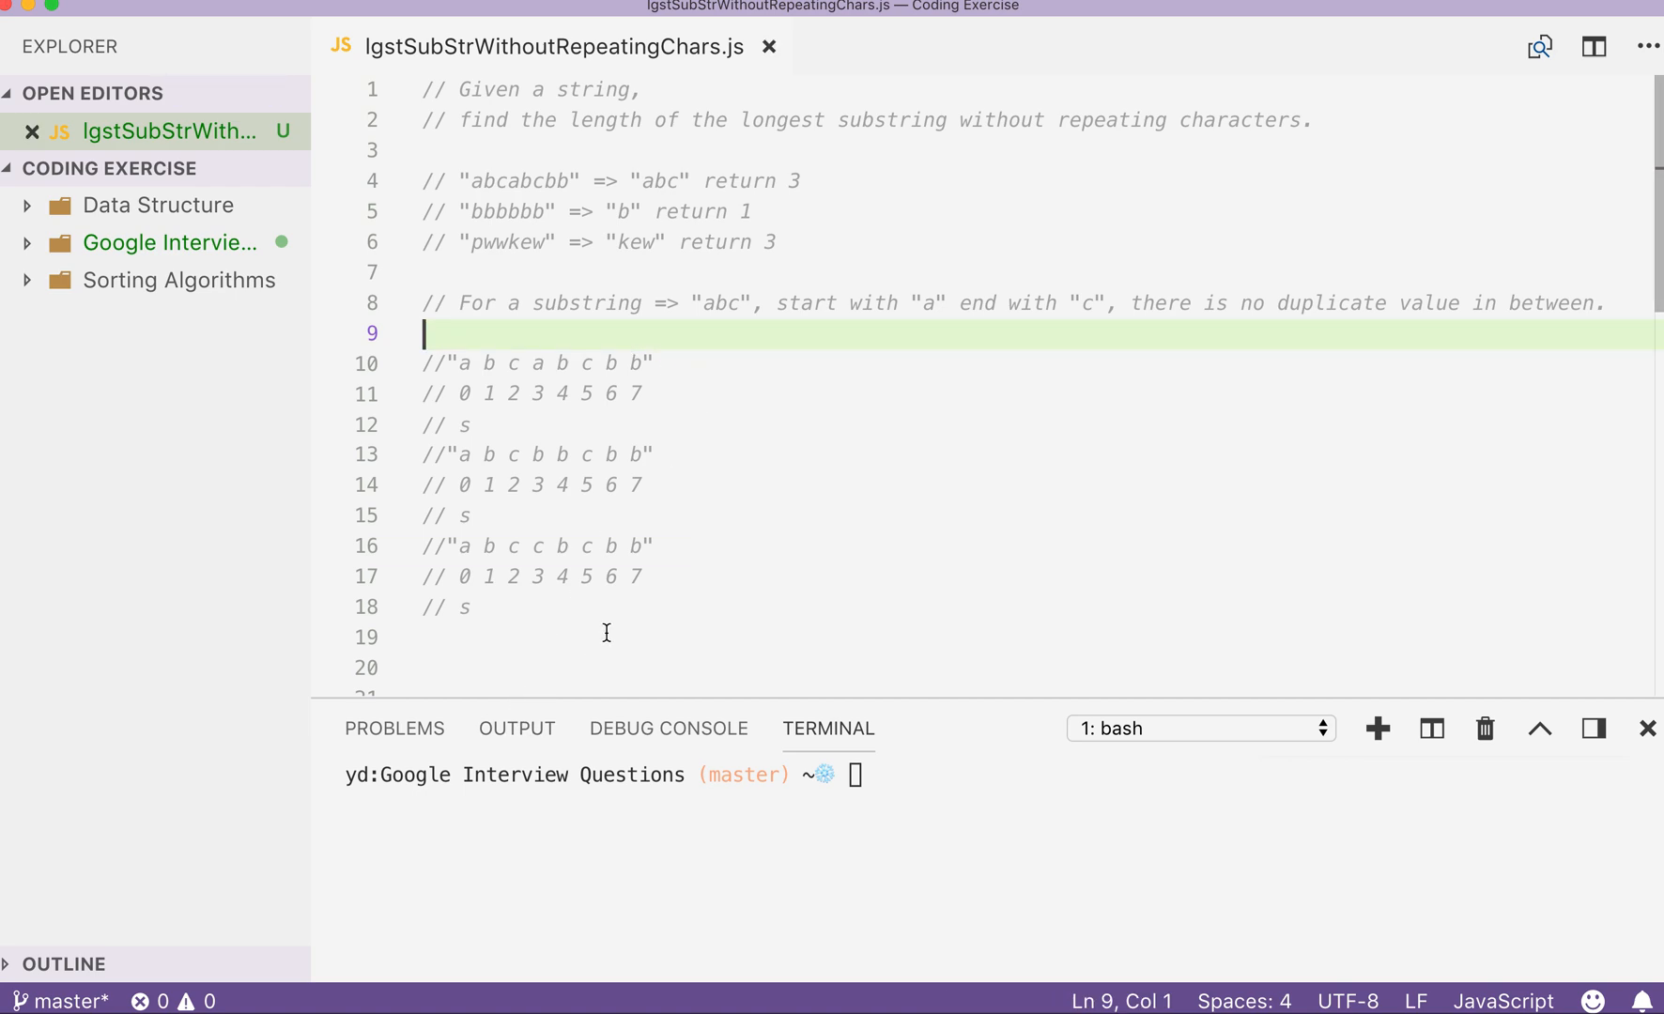
left_click(635, 425)
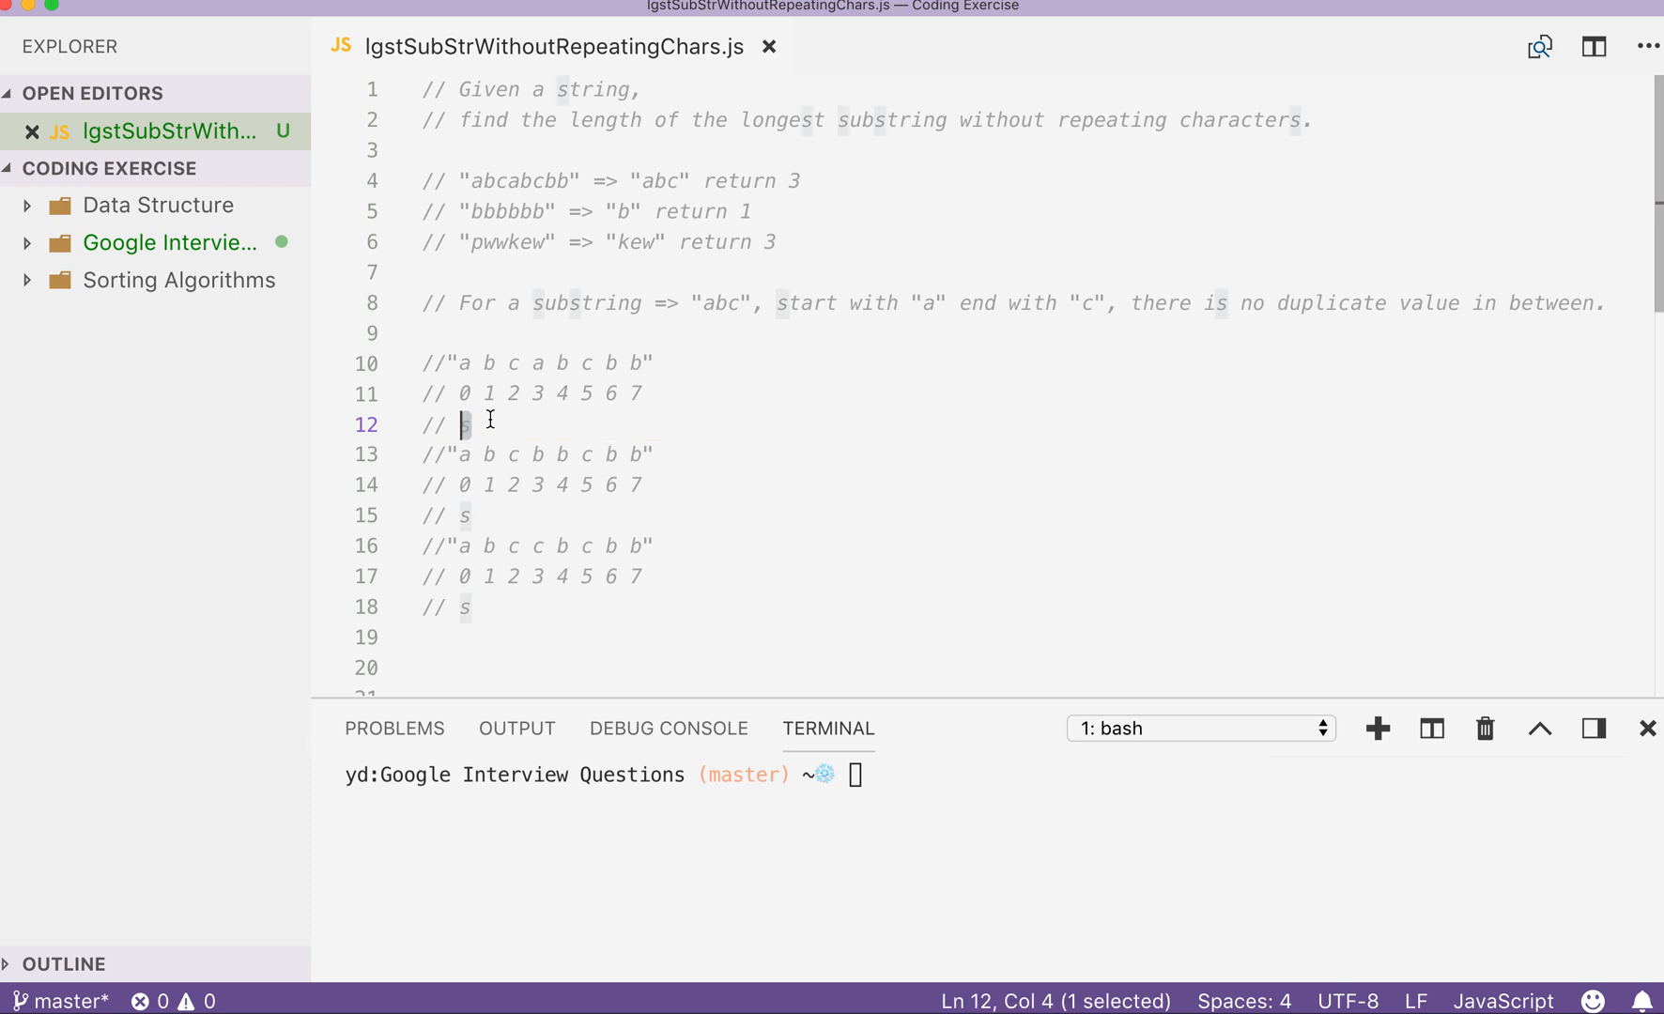
mouse_move(462, 404)
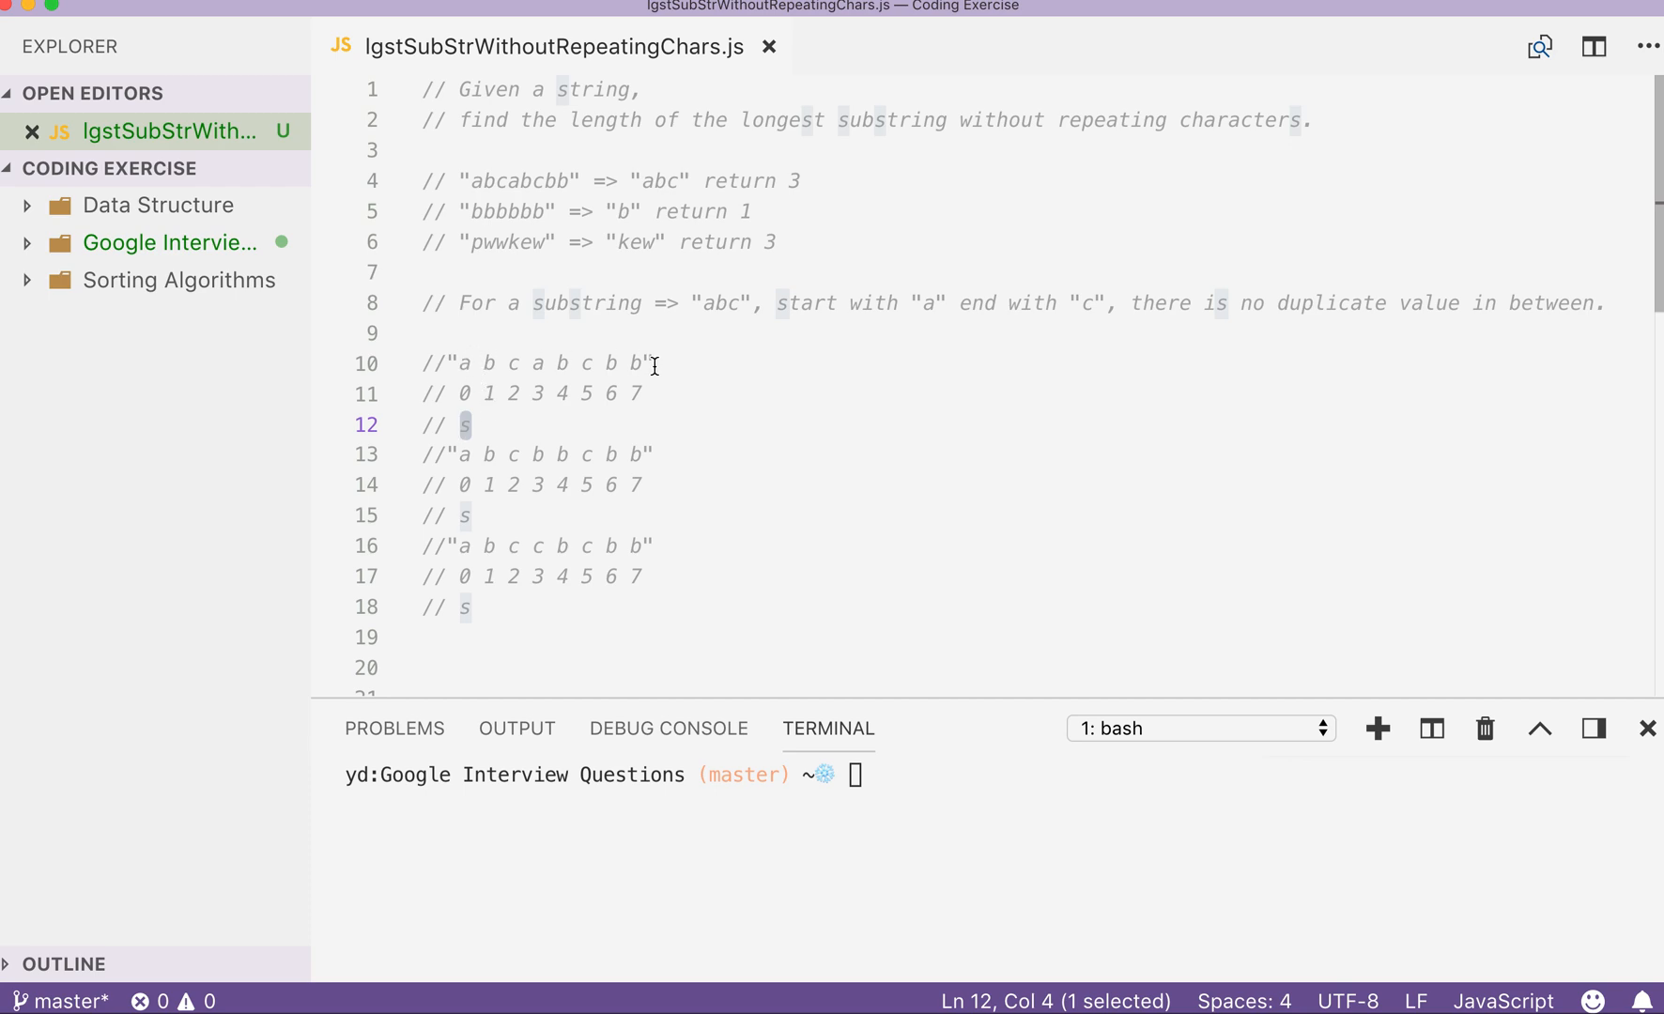
mouse_move(597, 370)
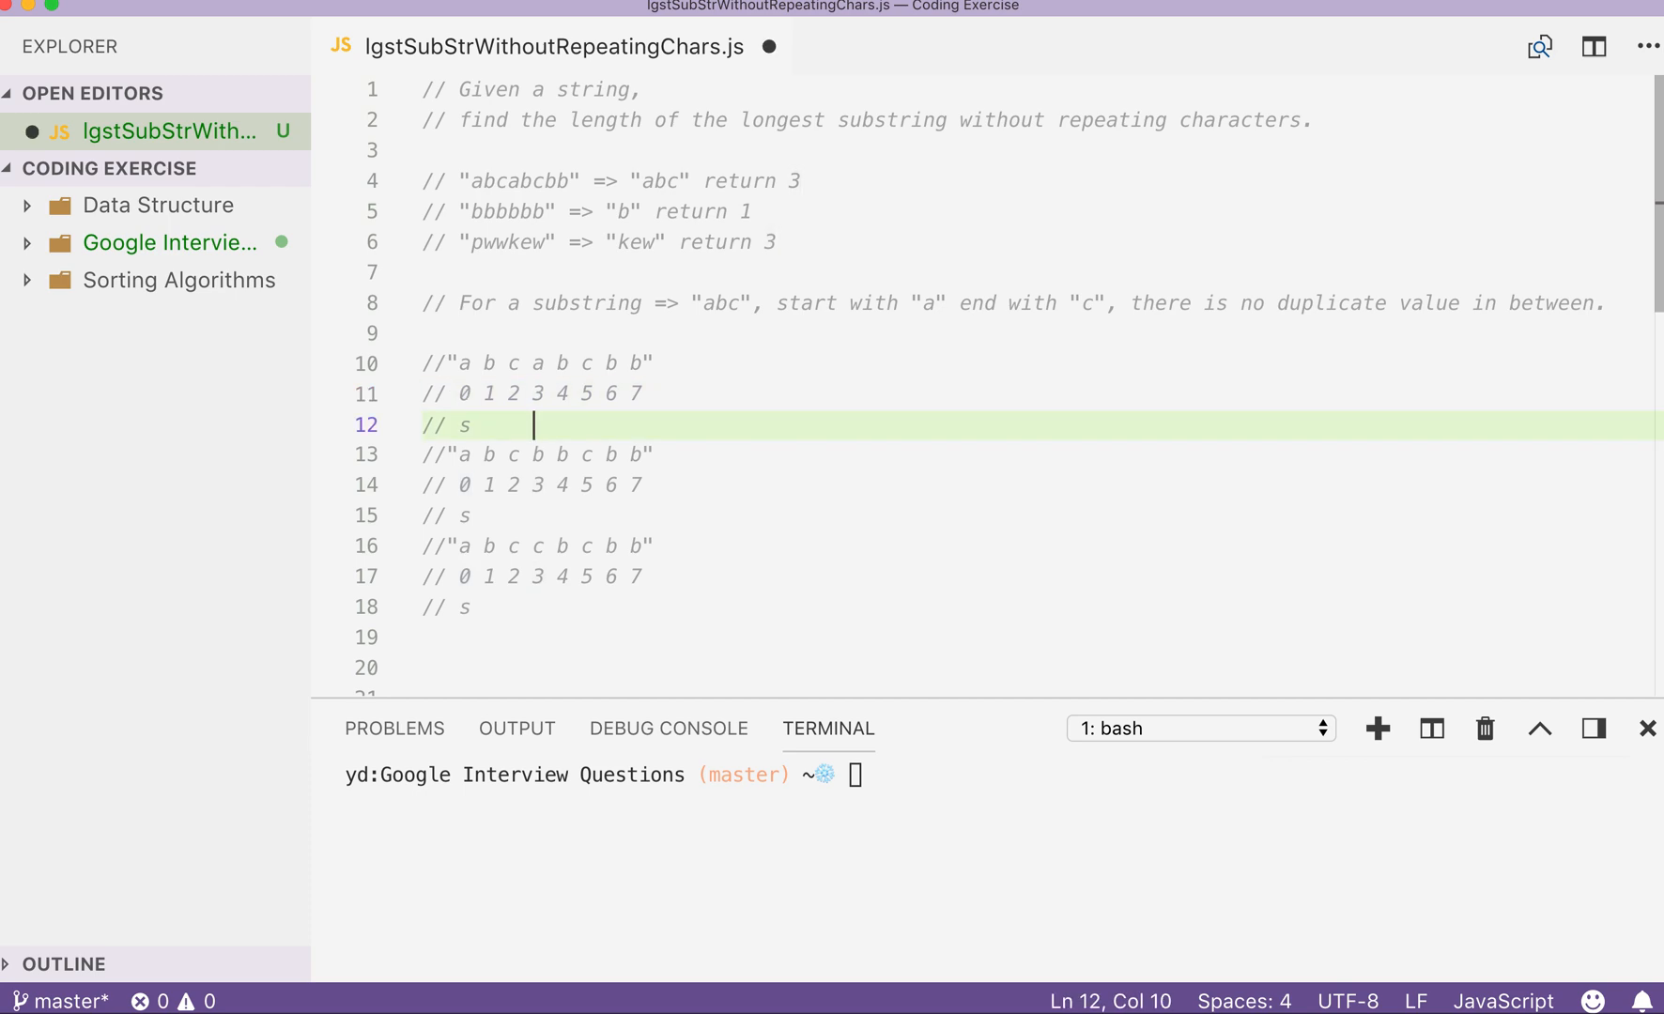
Add the t marker beside s on the walkthrough marker rows.
type("t")
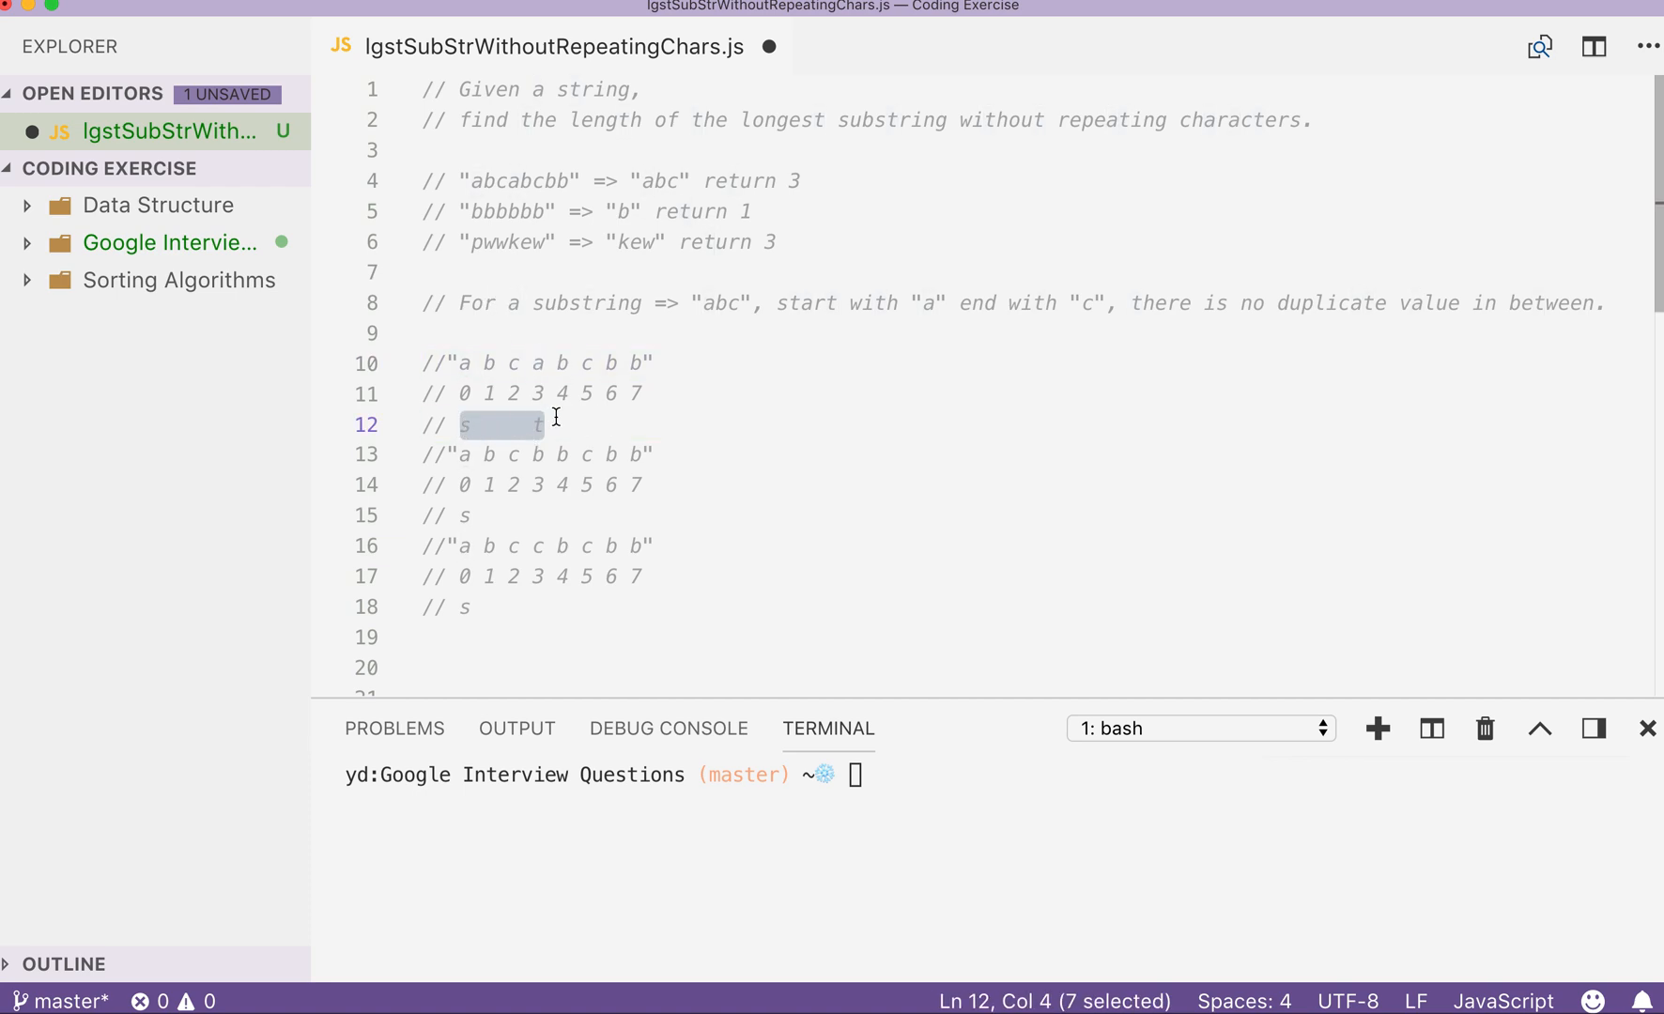
mouse_move(1080, 351)
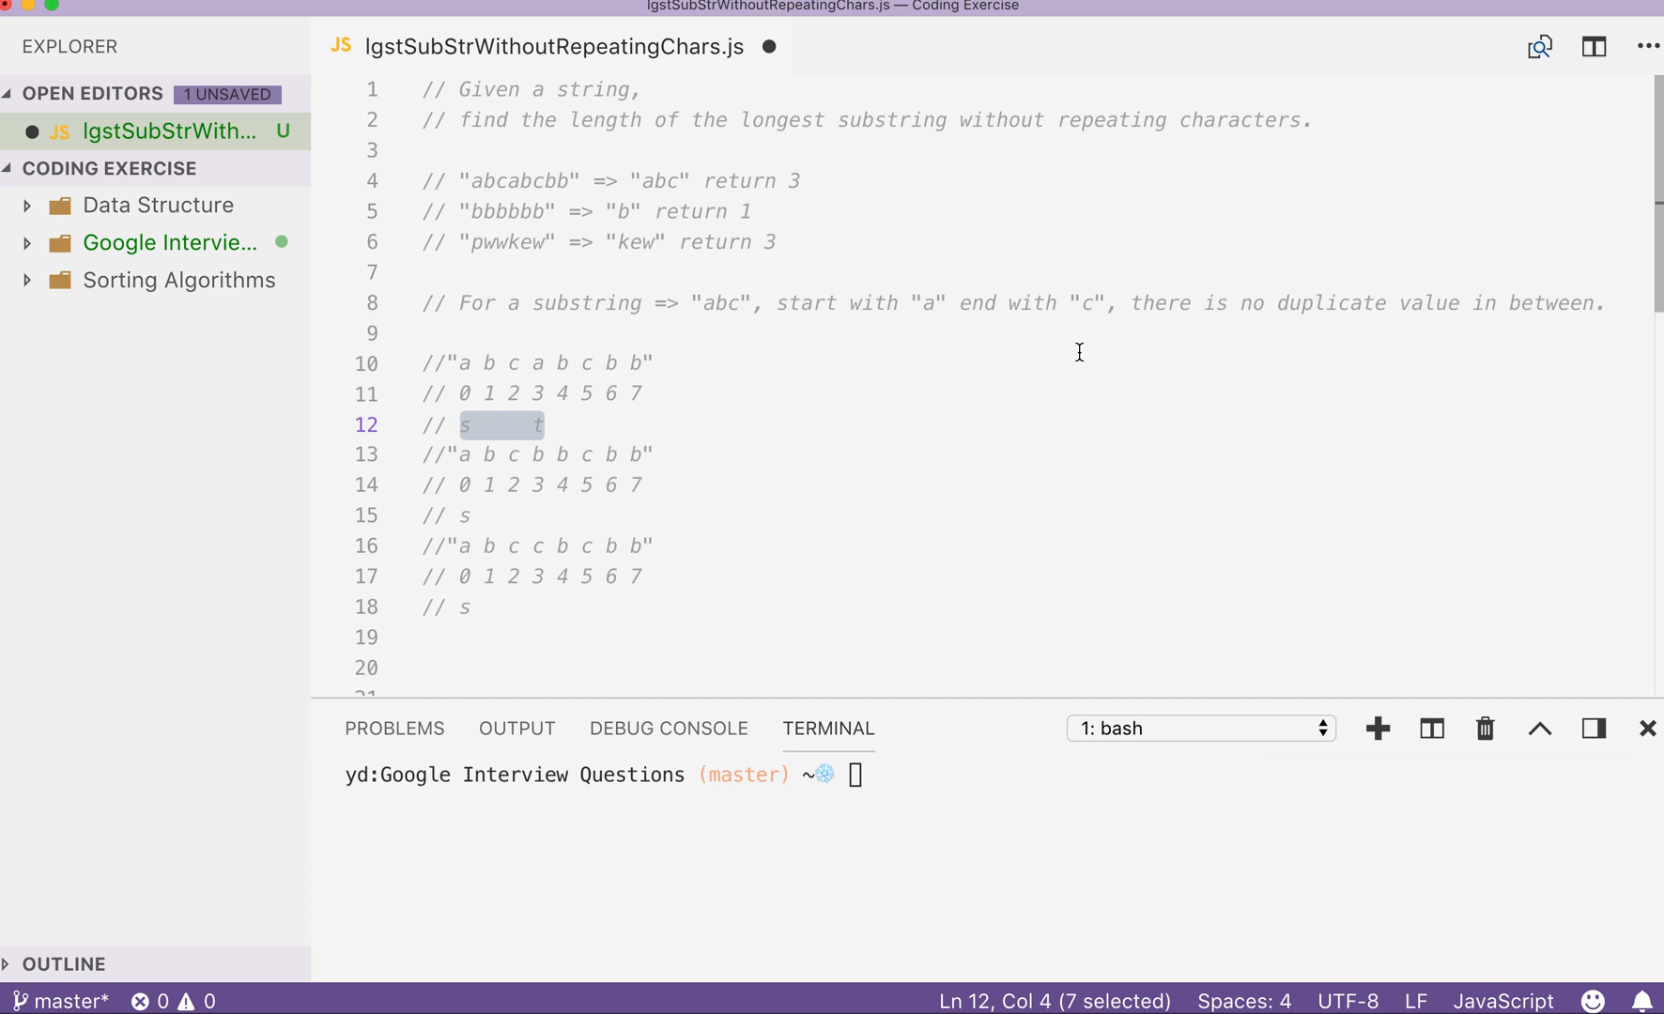
mouse_move(558, 425)
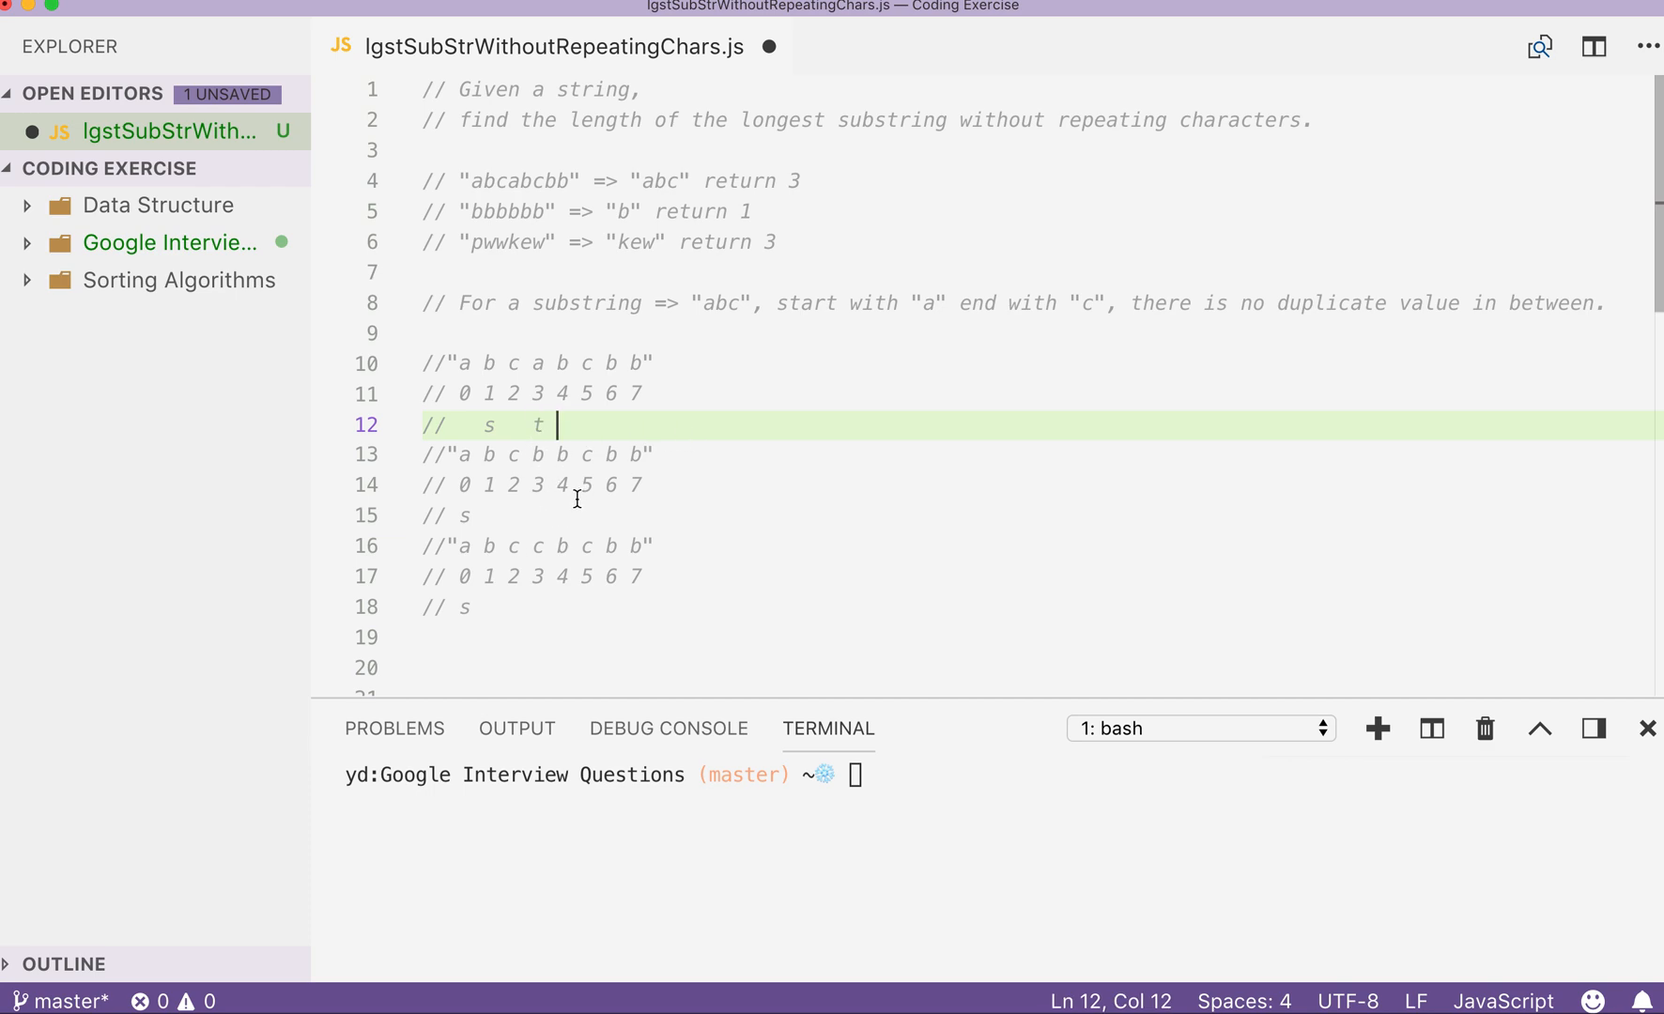
left_click(481, 515)
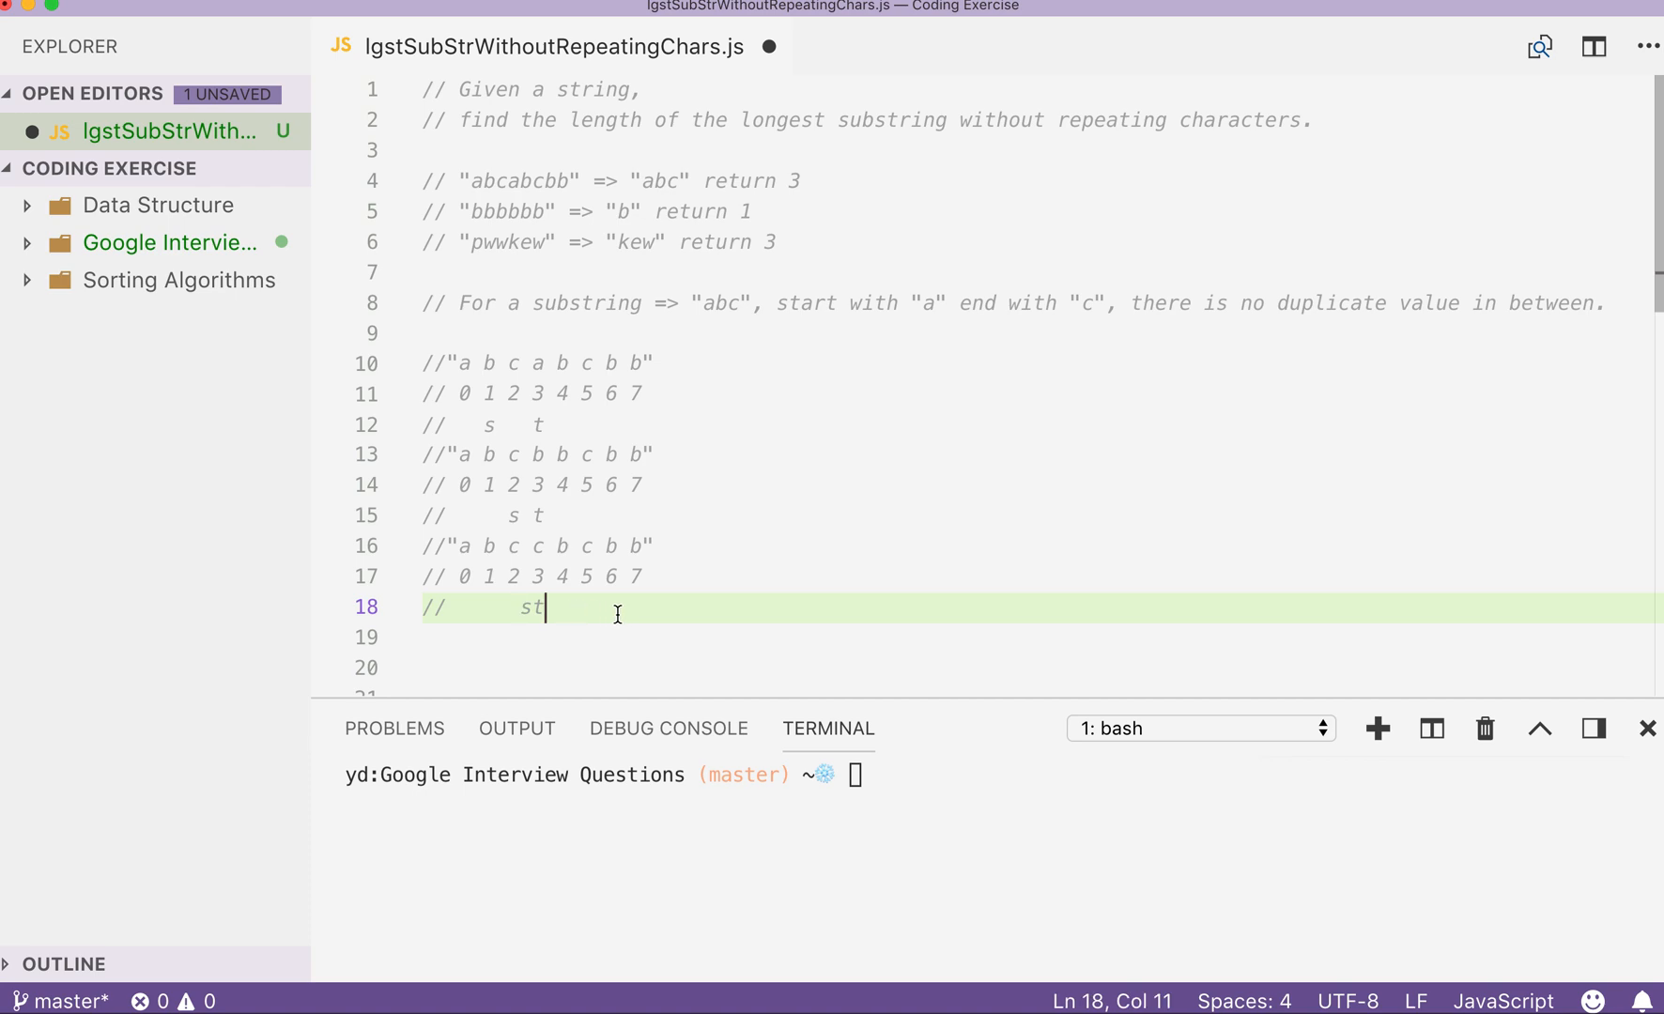
mouse_move(601, 582)
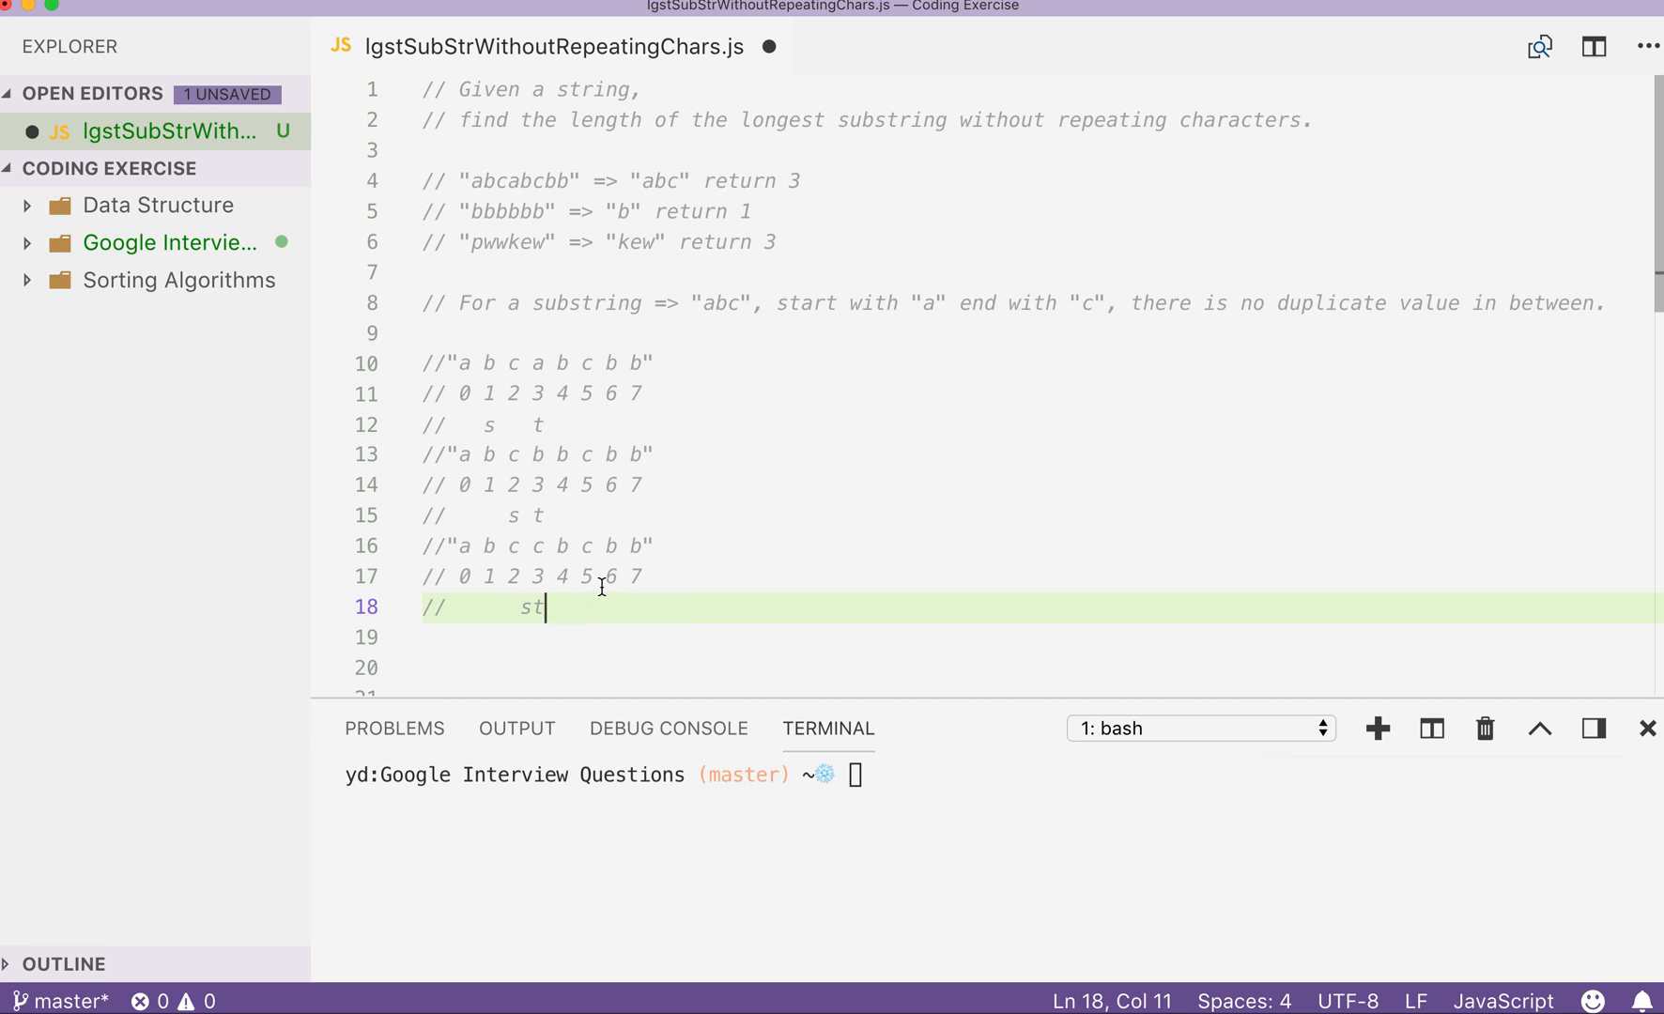
mouse_move(481, 543)
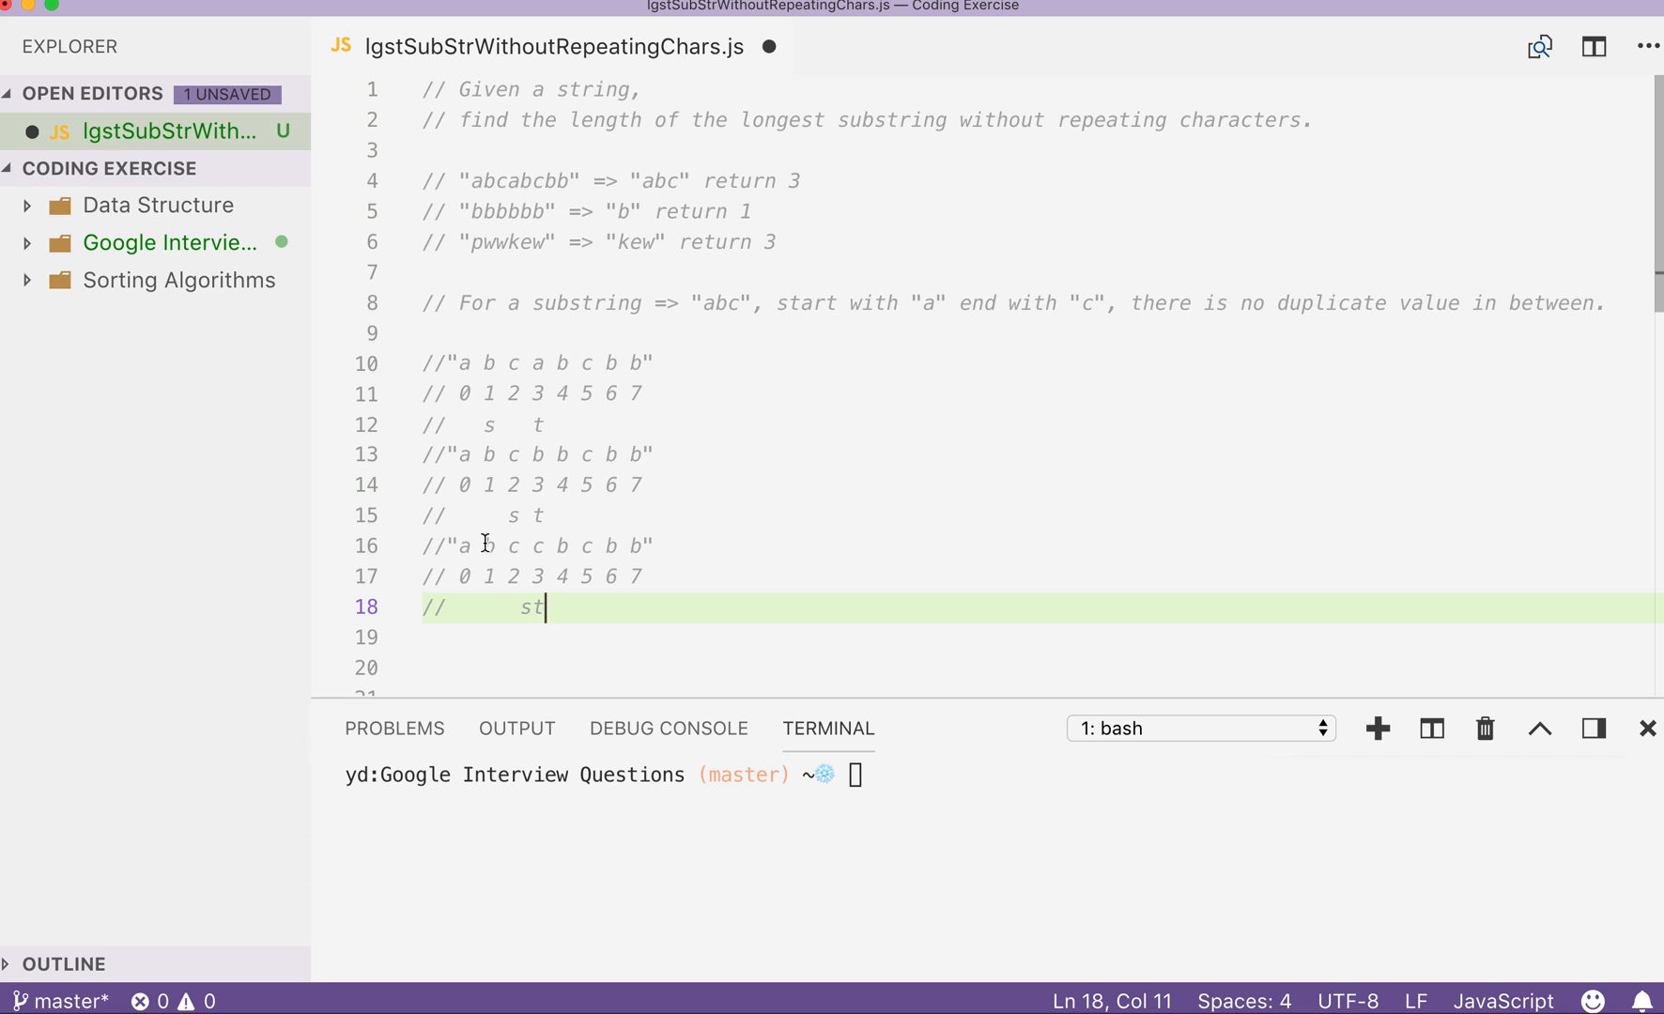
Write '// update s so that s-t is still a substr without repeating characters'.
key("Enter")
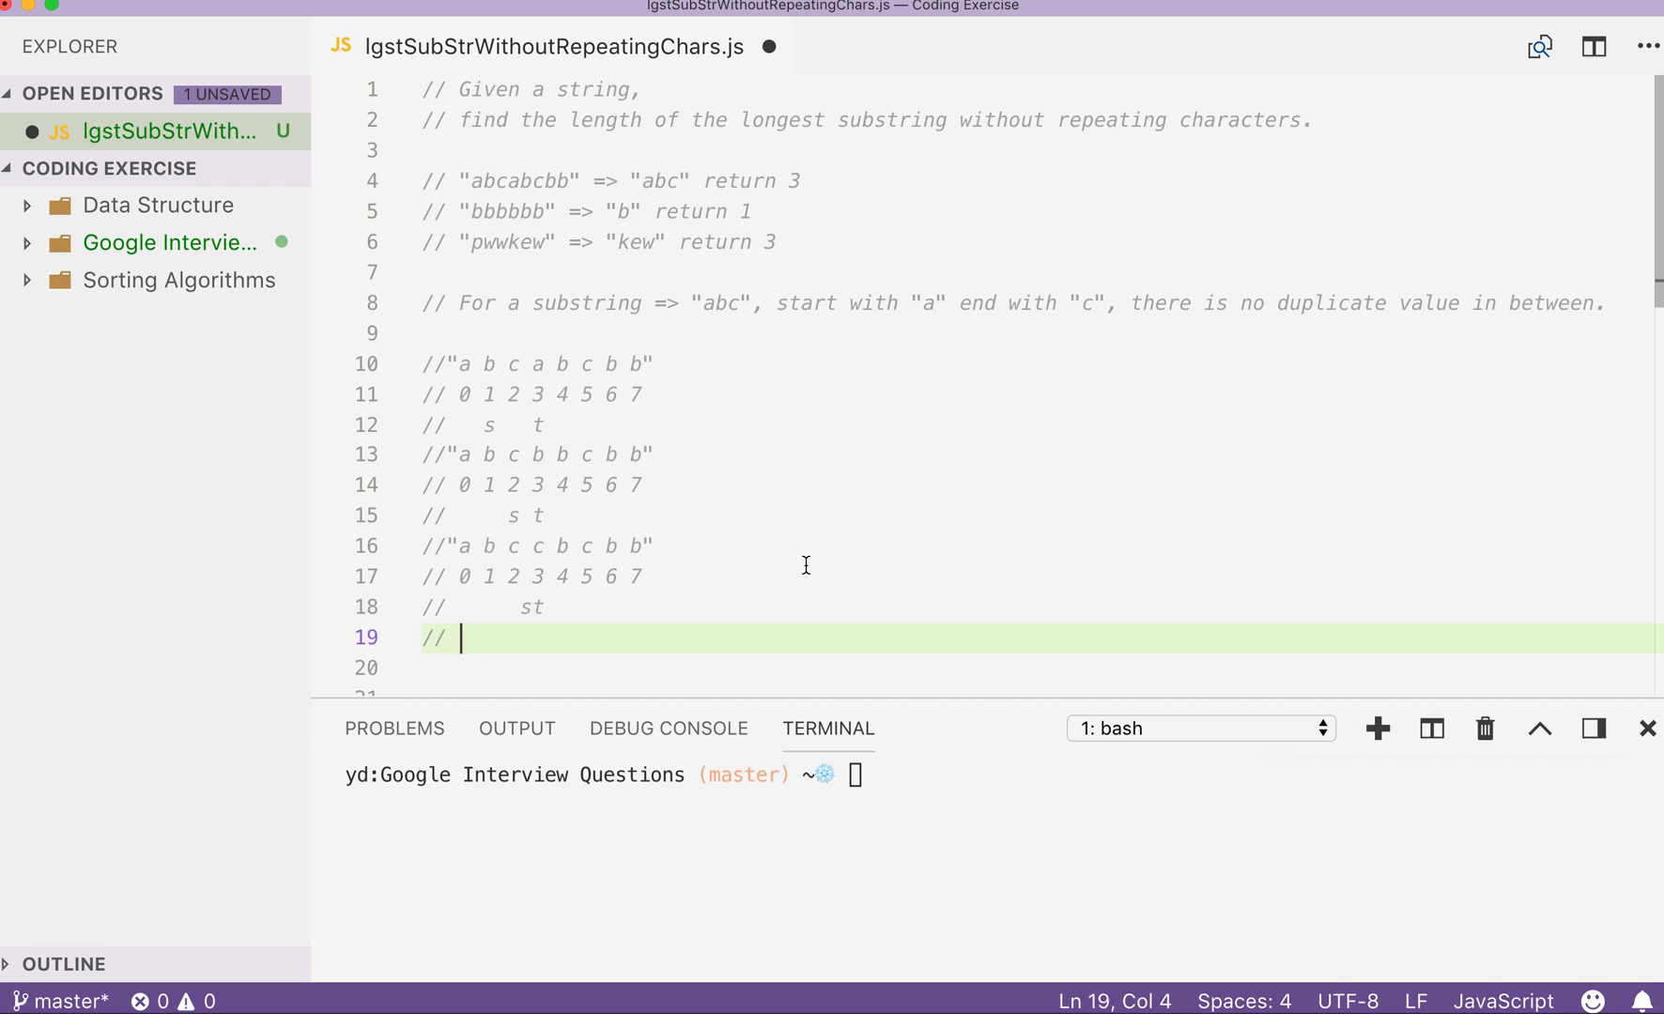
type("st")
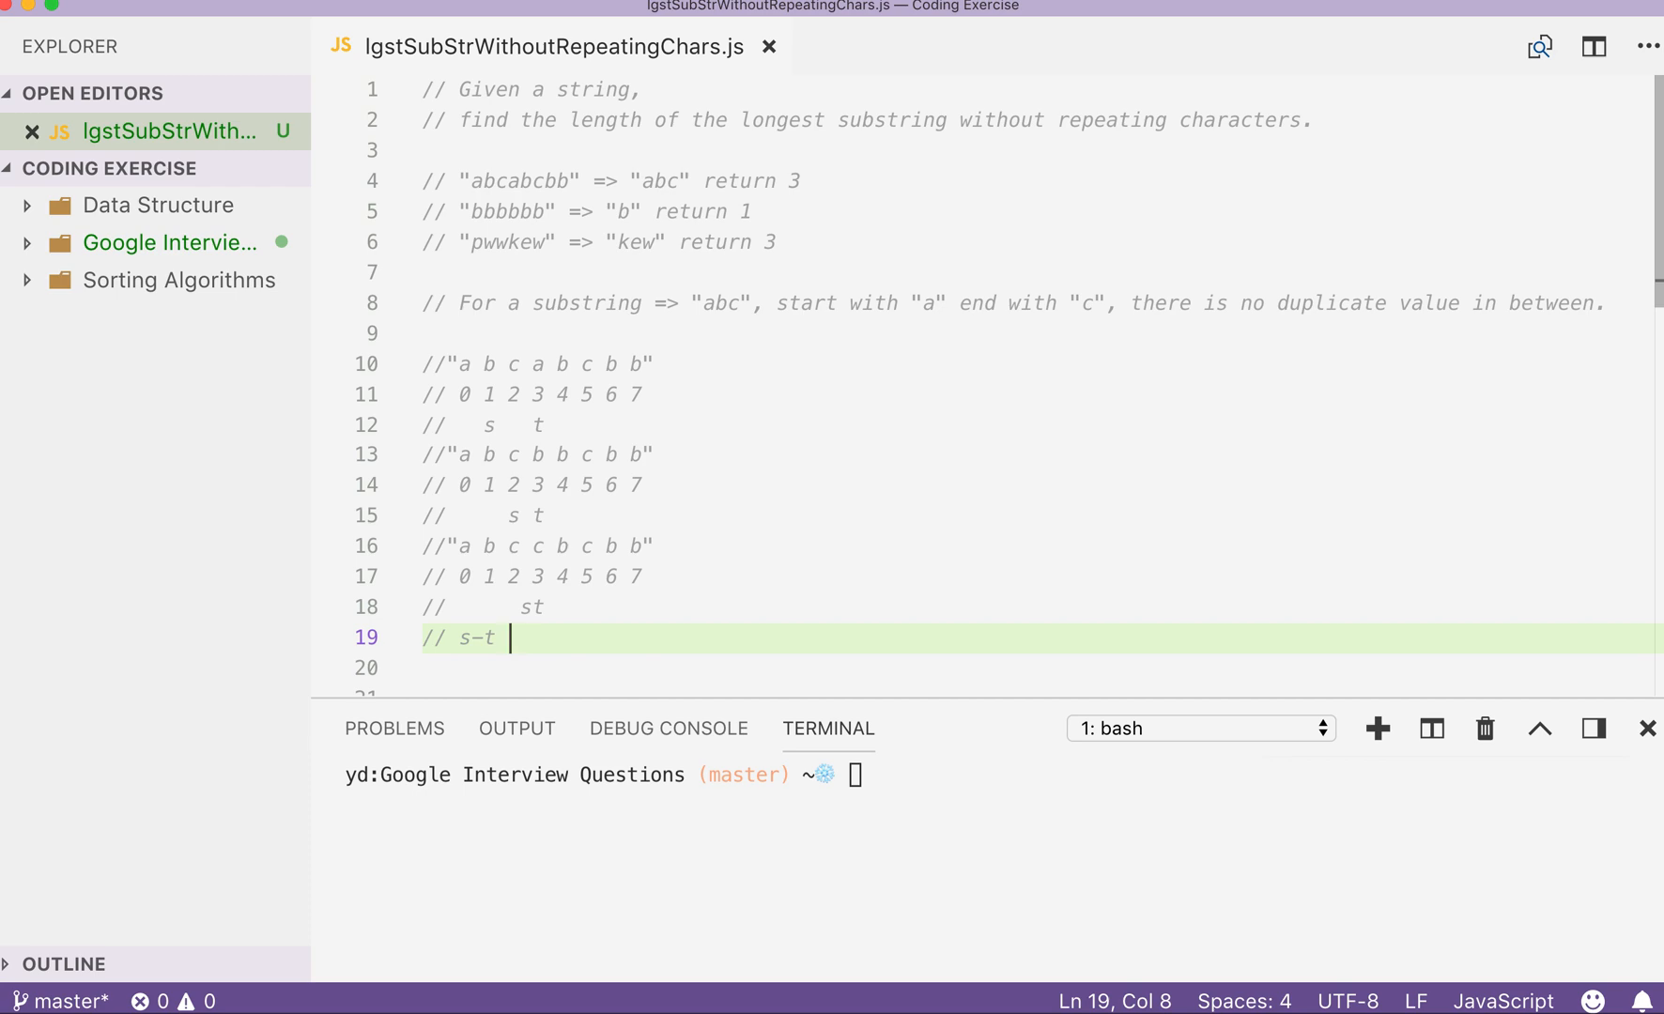
type("so that")
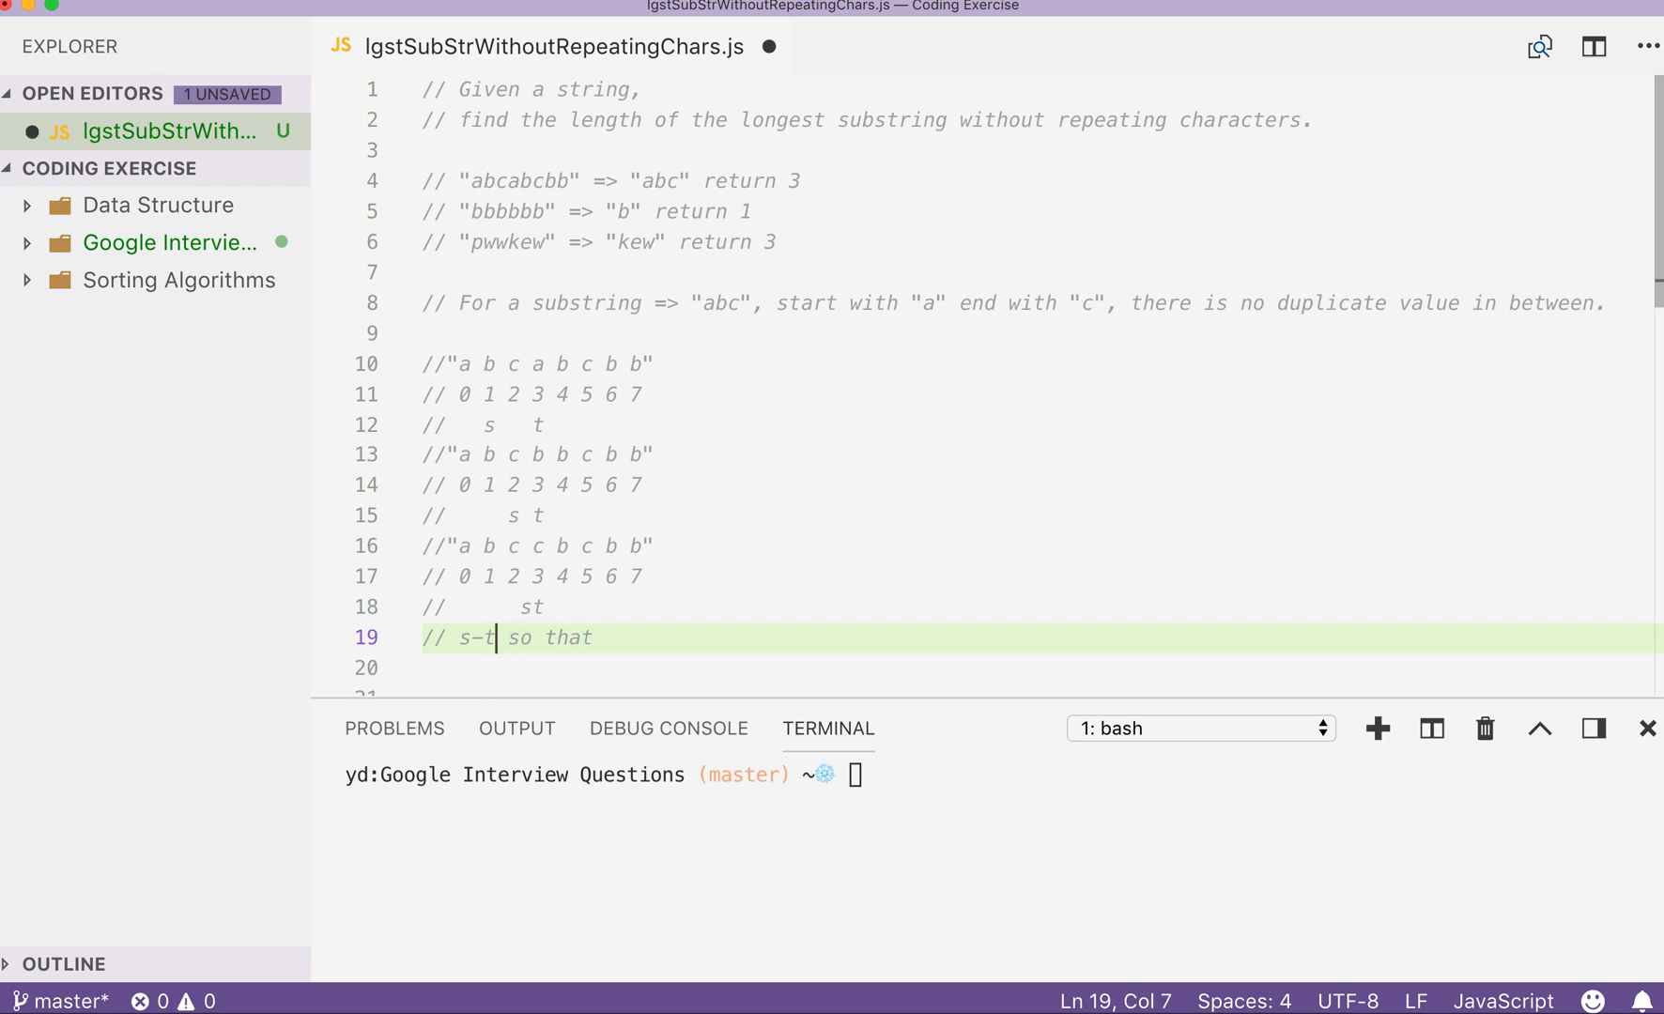
type("update")
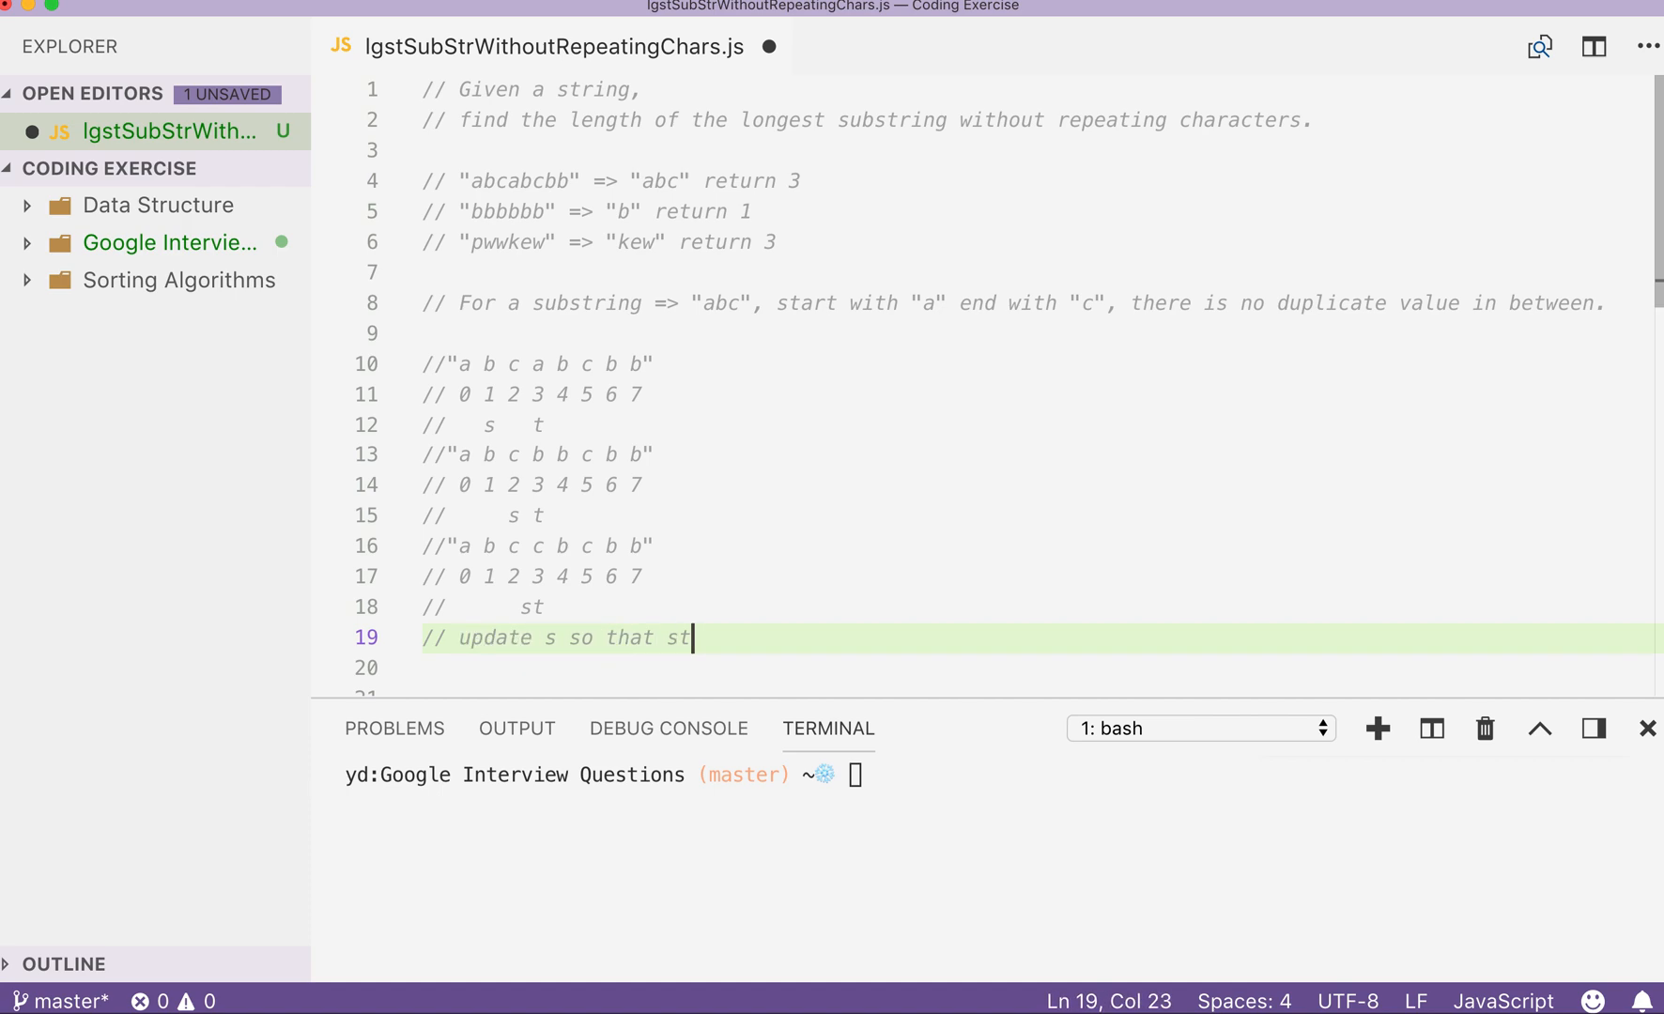
type("-t is t")
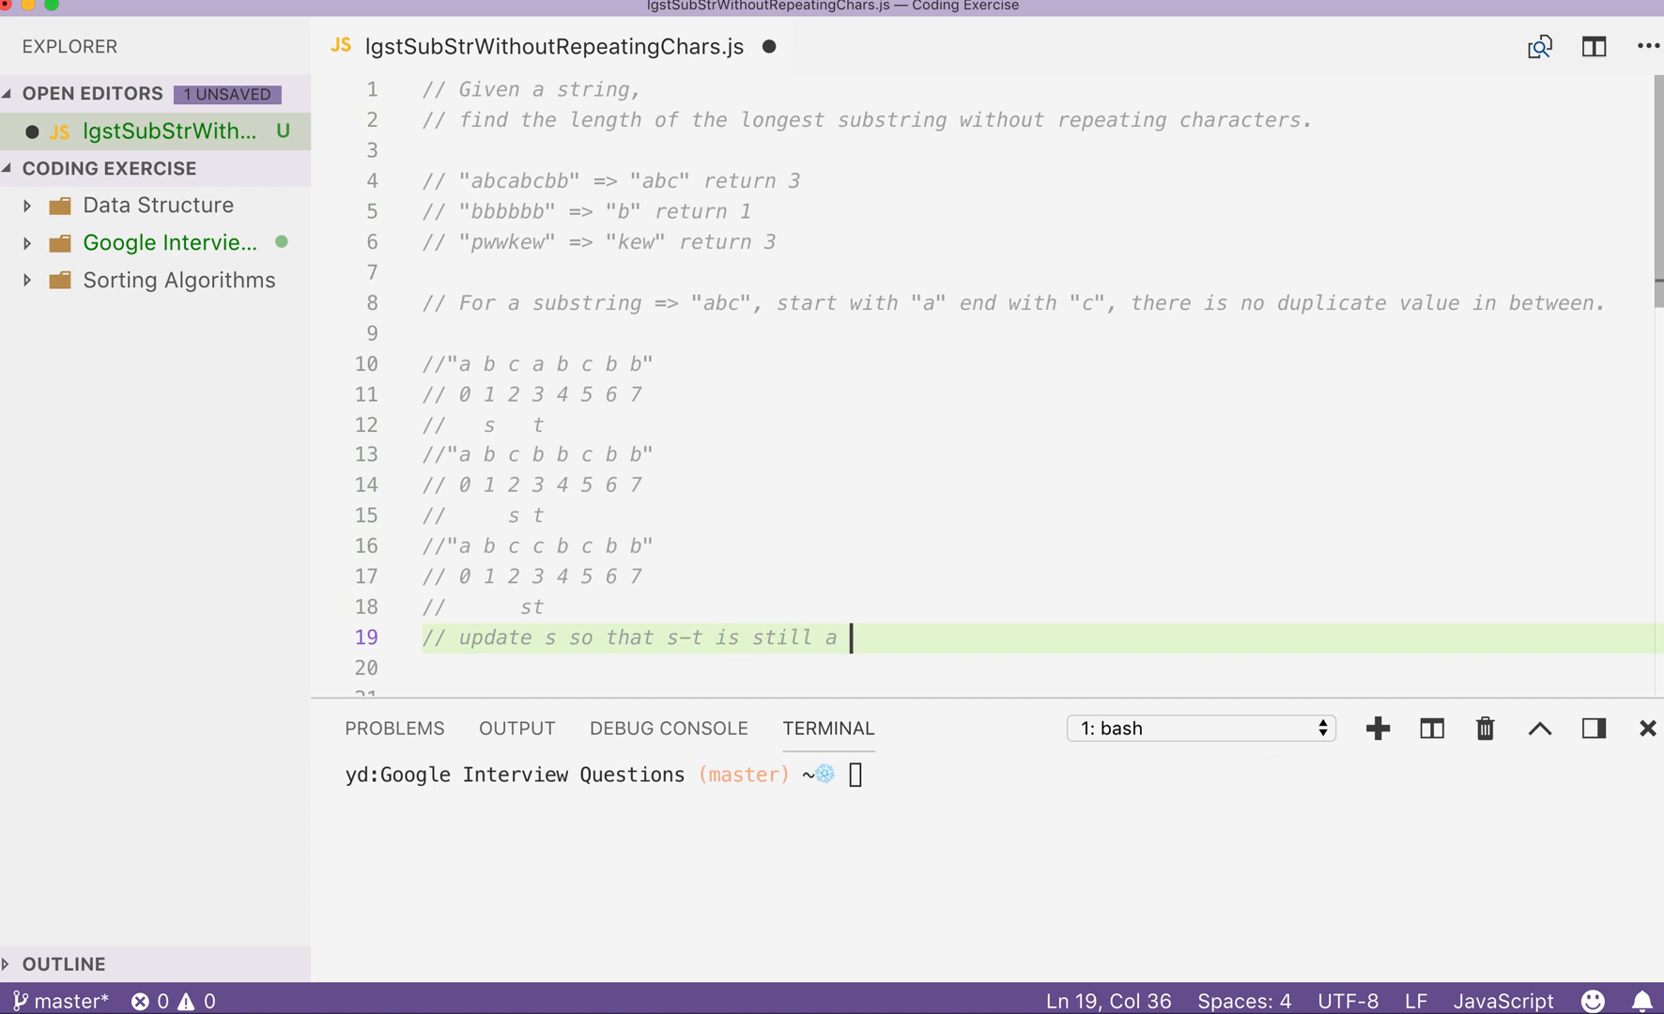
type("s")
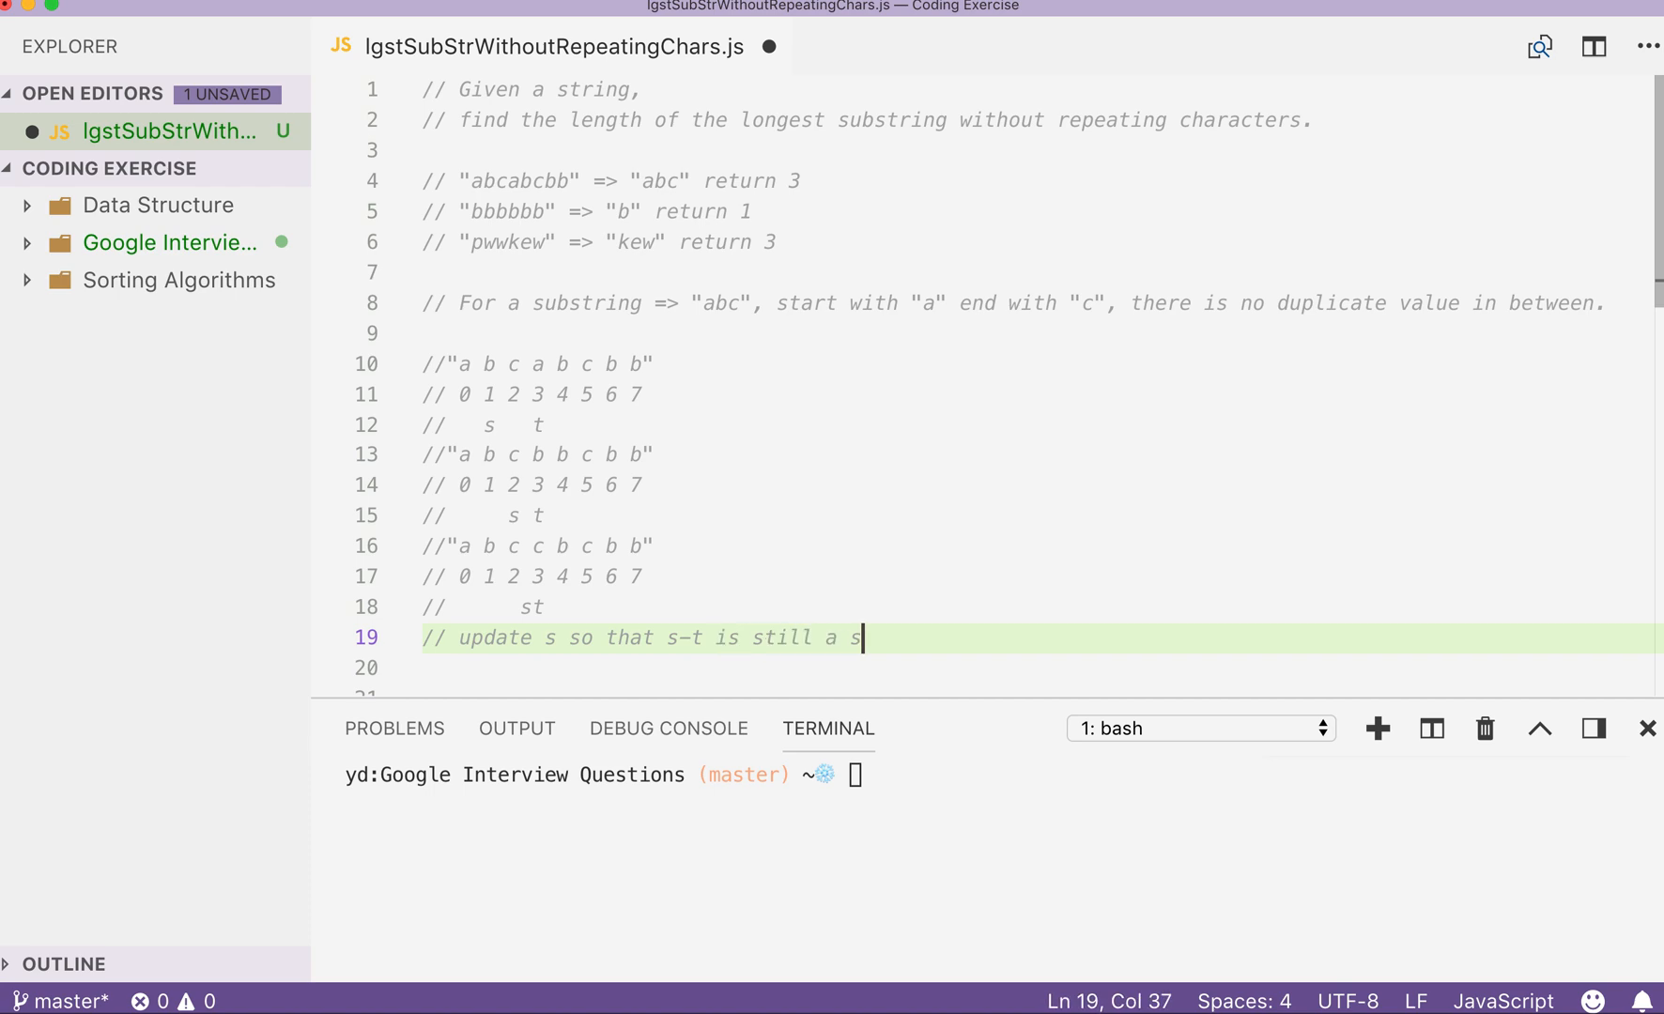
type("ubstr without repe")
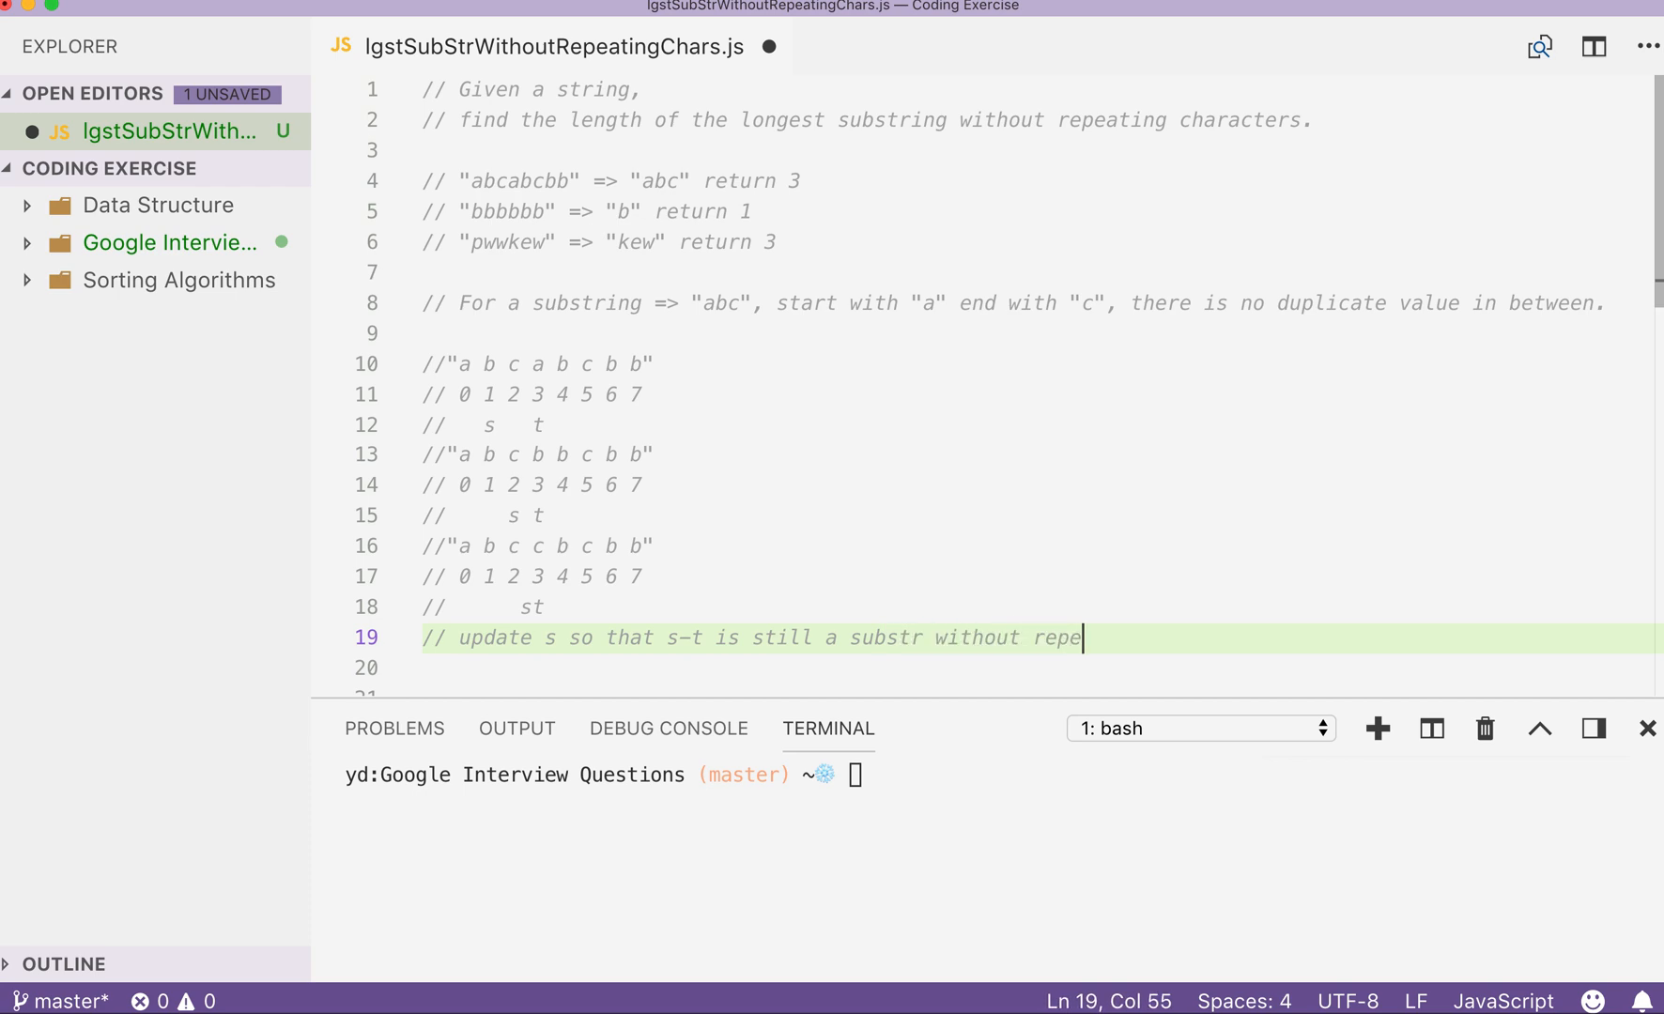
type("ating char")
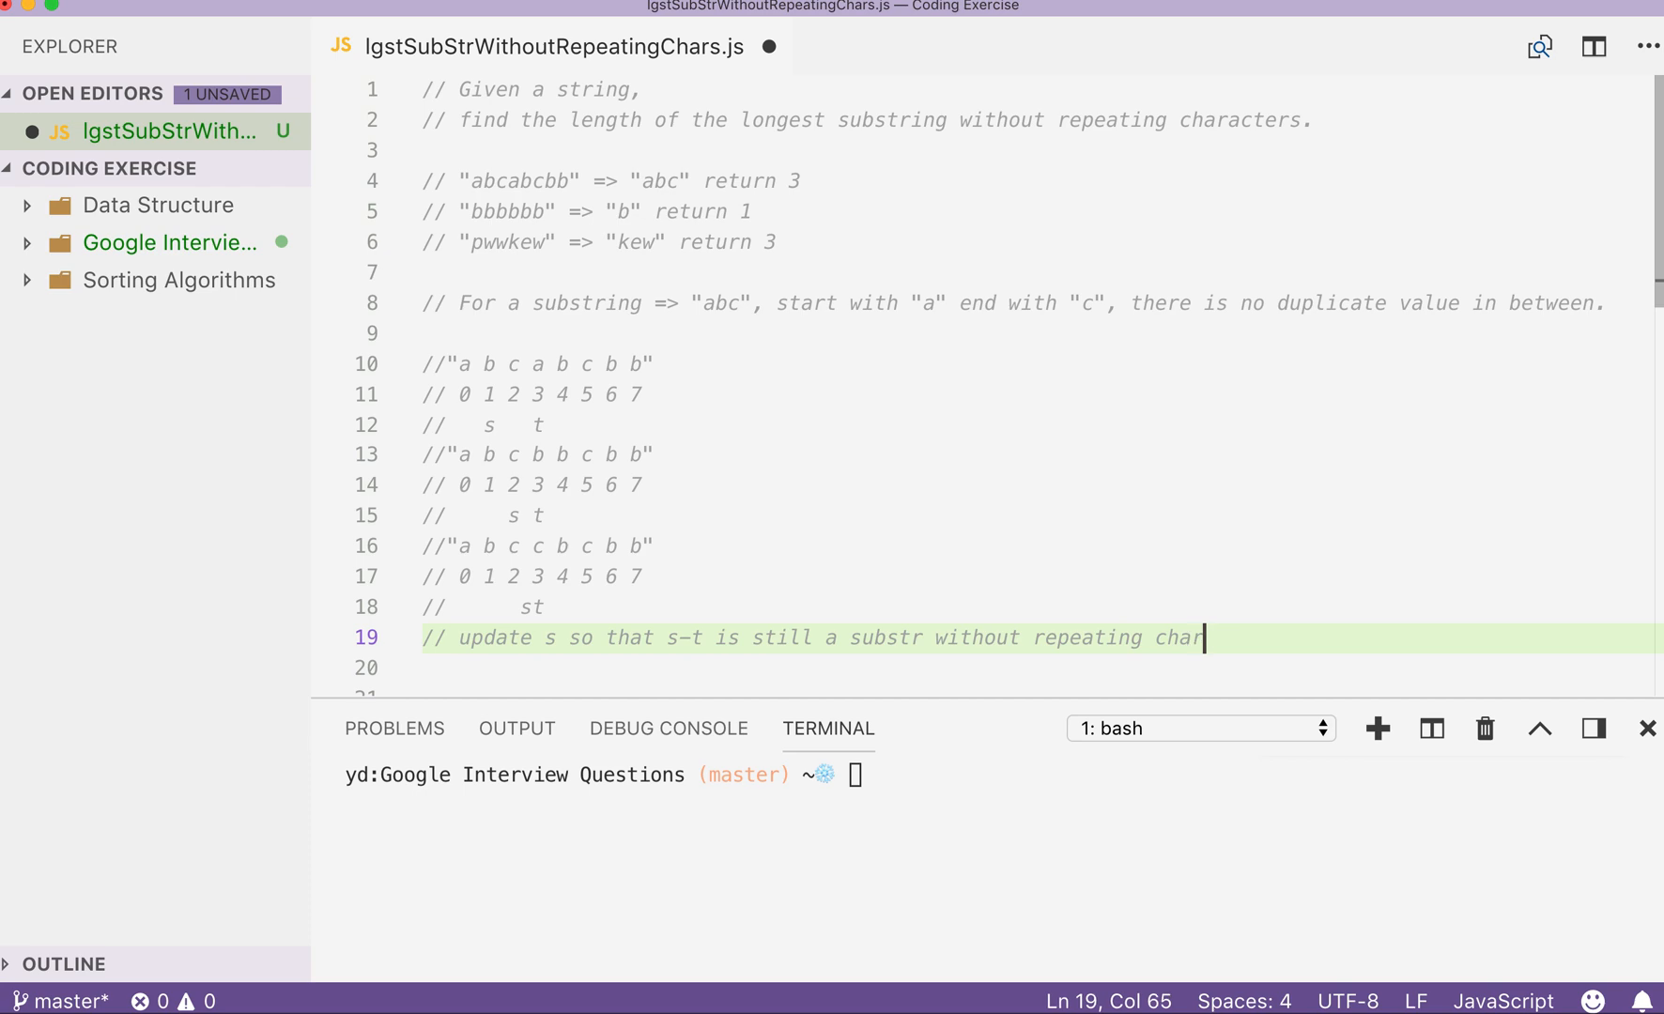
type("acters")
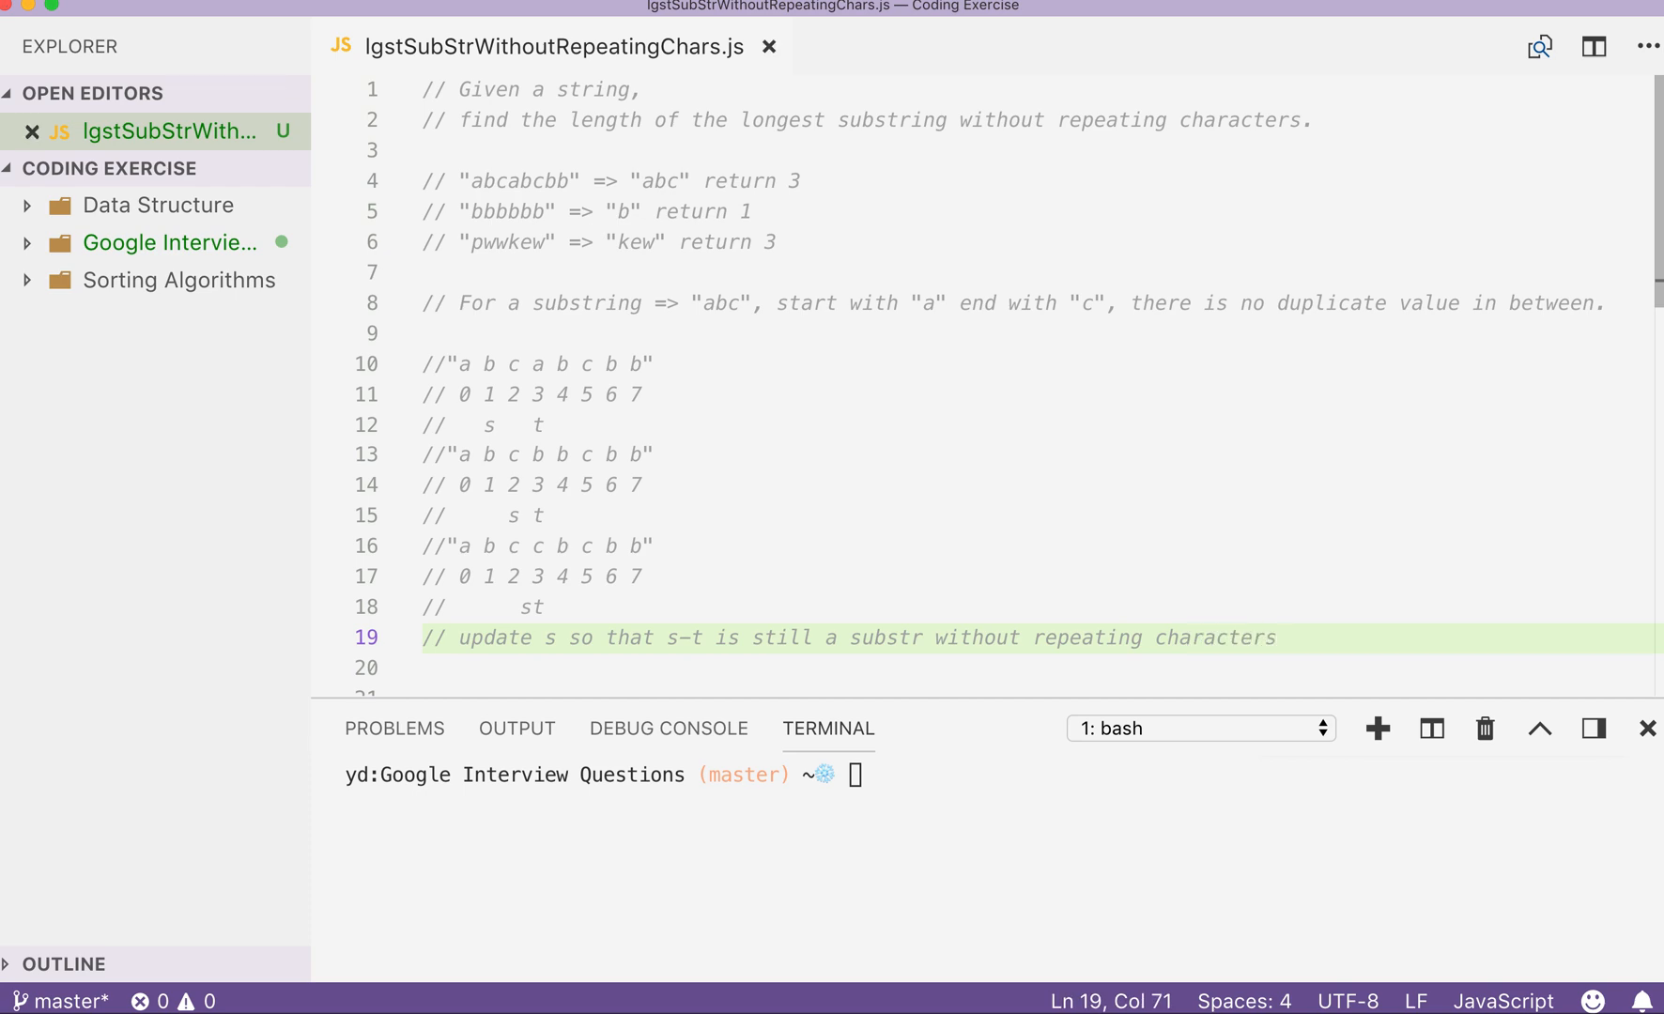
scroll("down", 3)
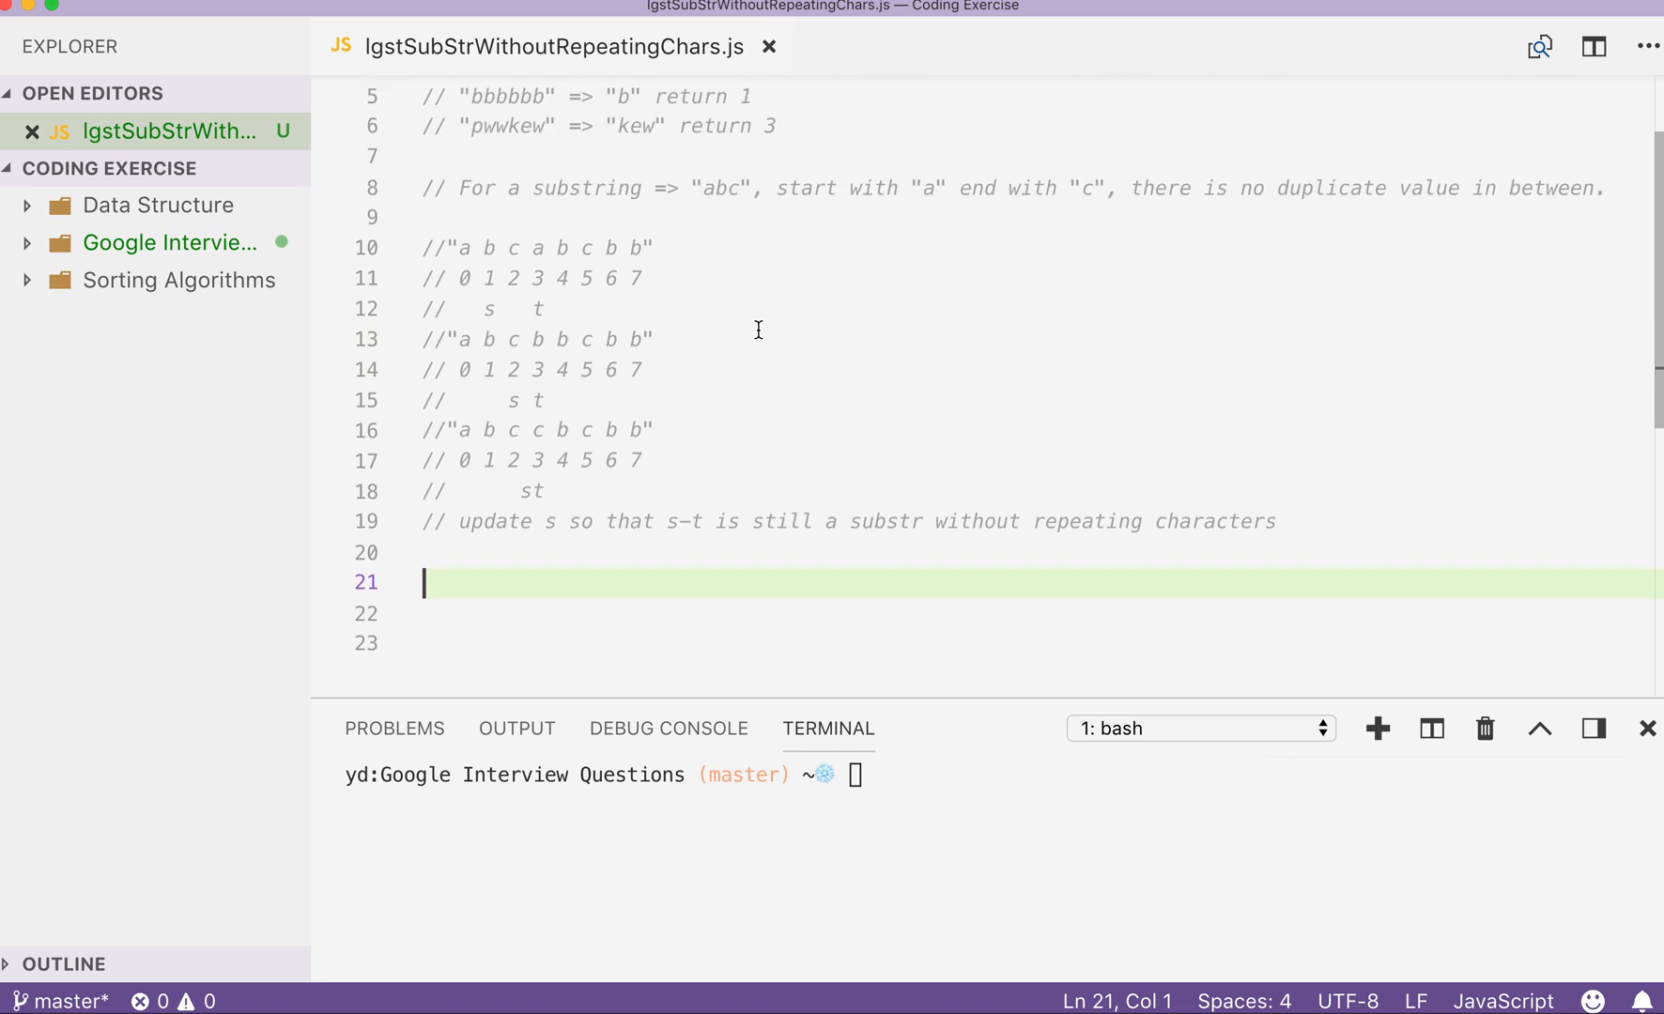
Declare function findLength(str) with an opening brace.
type("f")
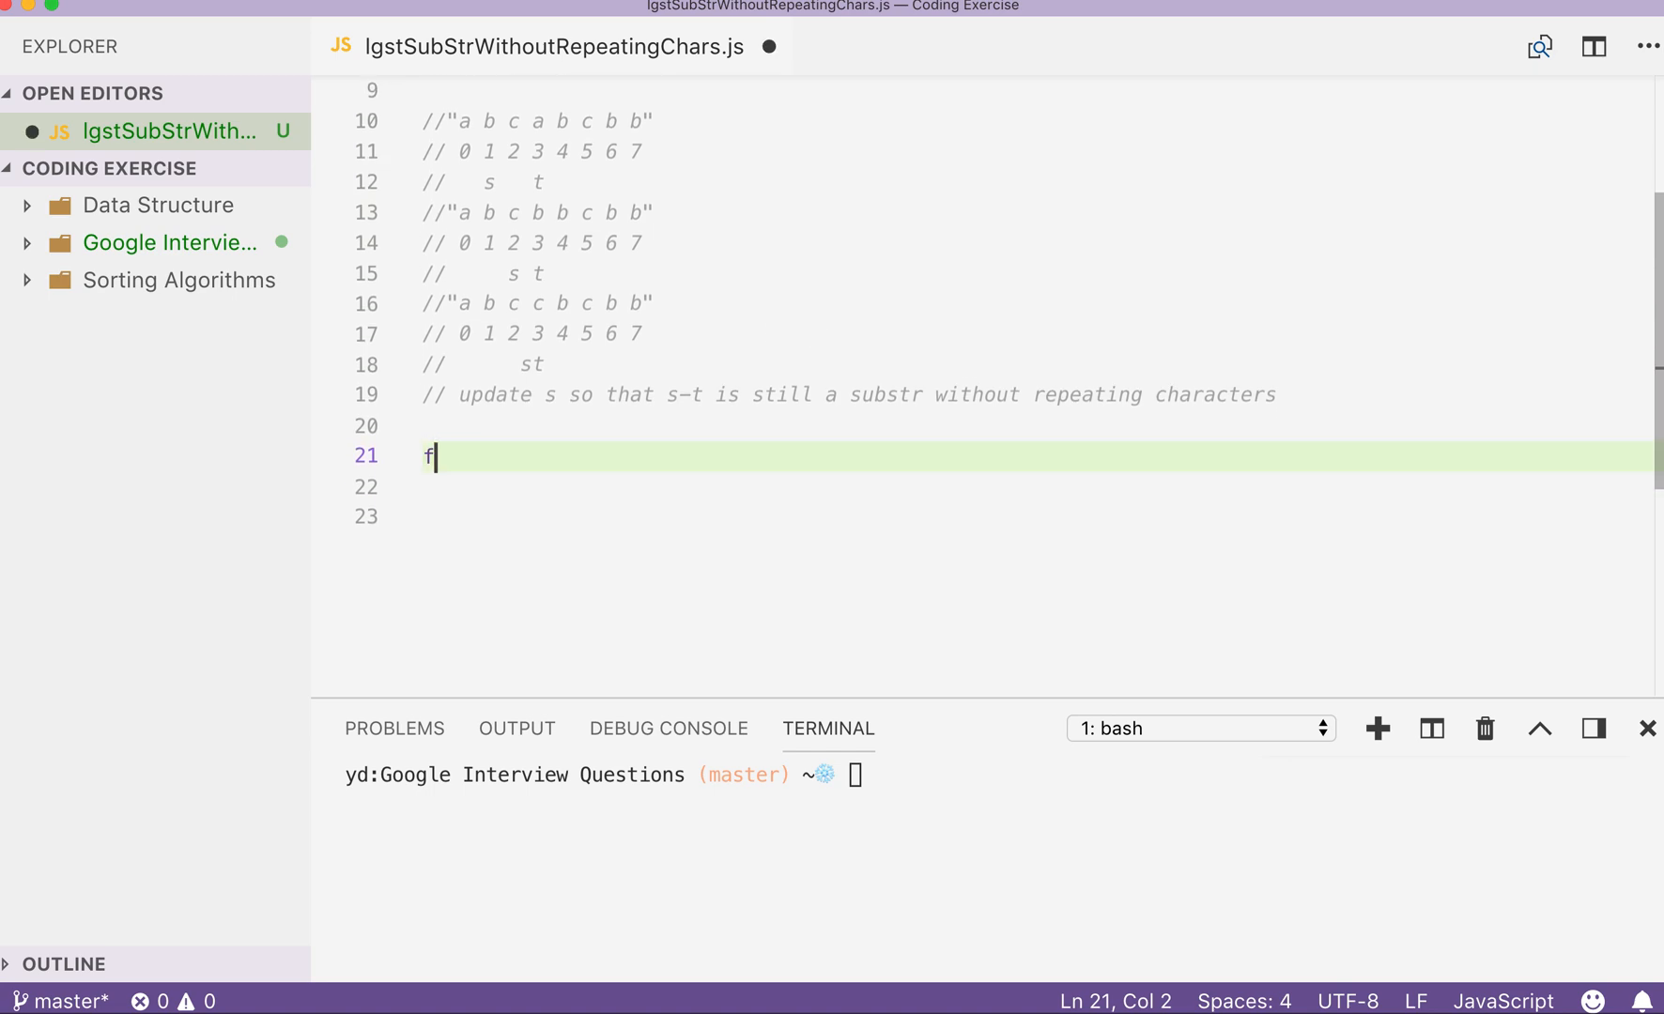
type("unction")
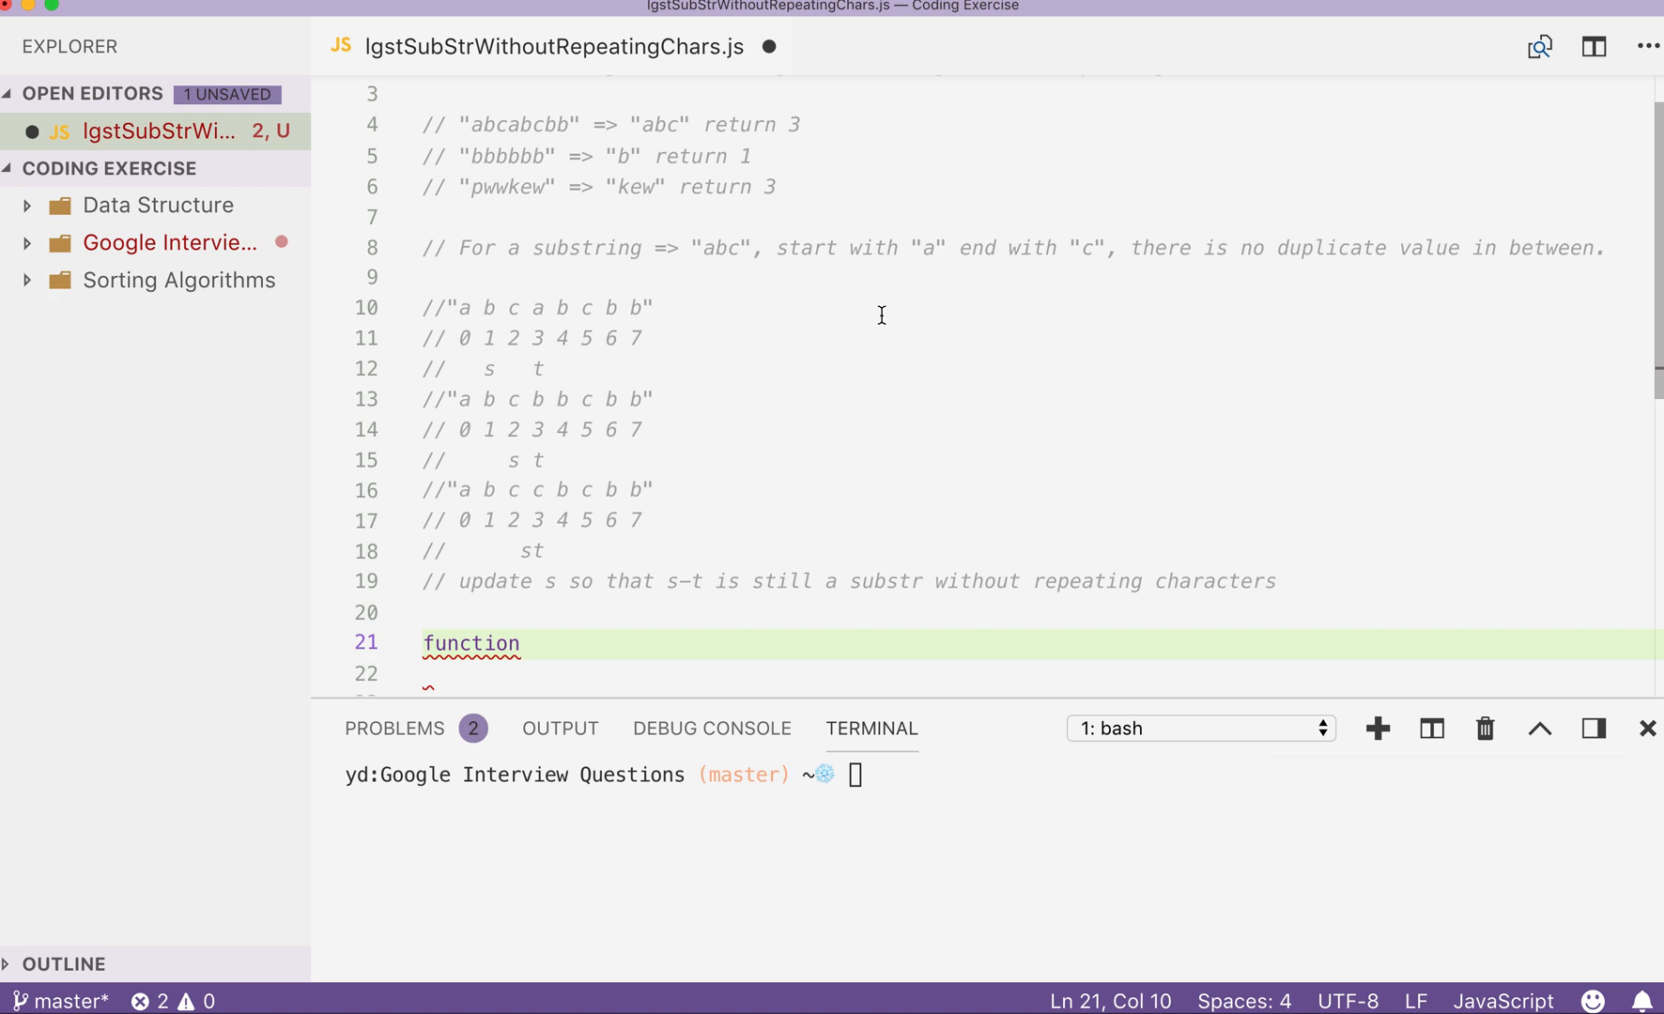
type("findLen")
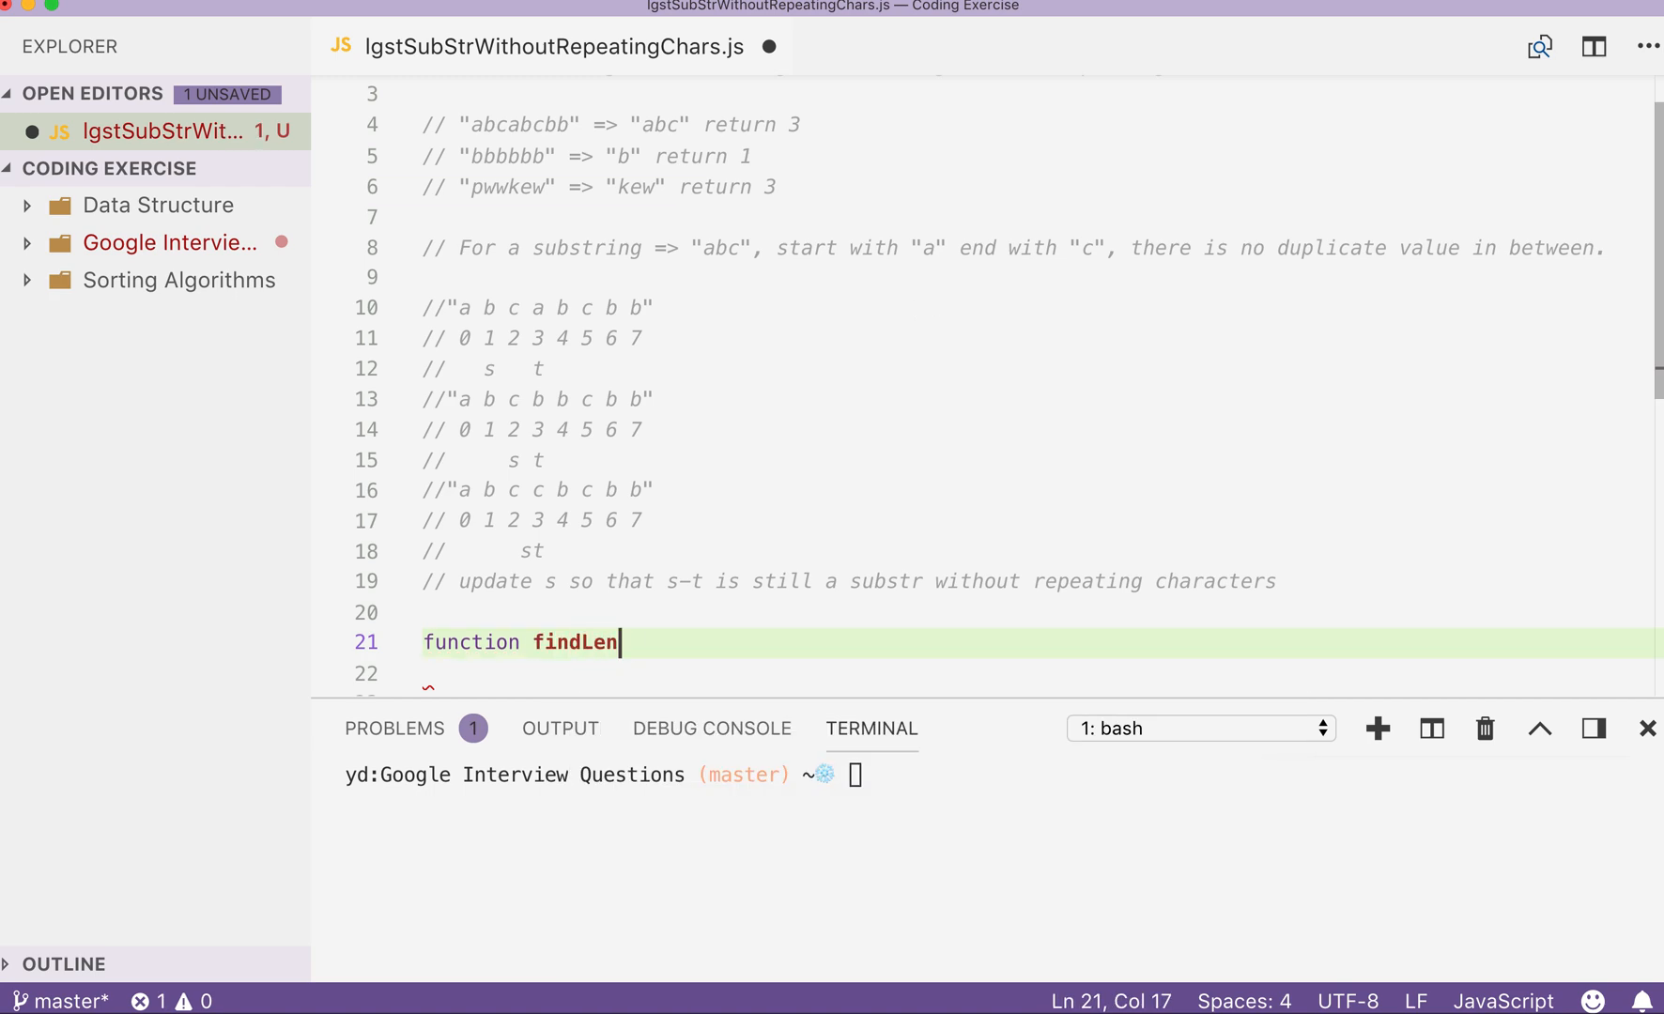
type("gth()")
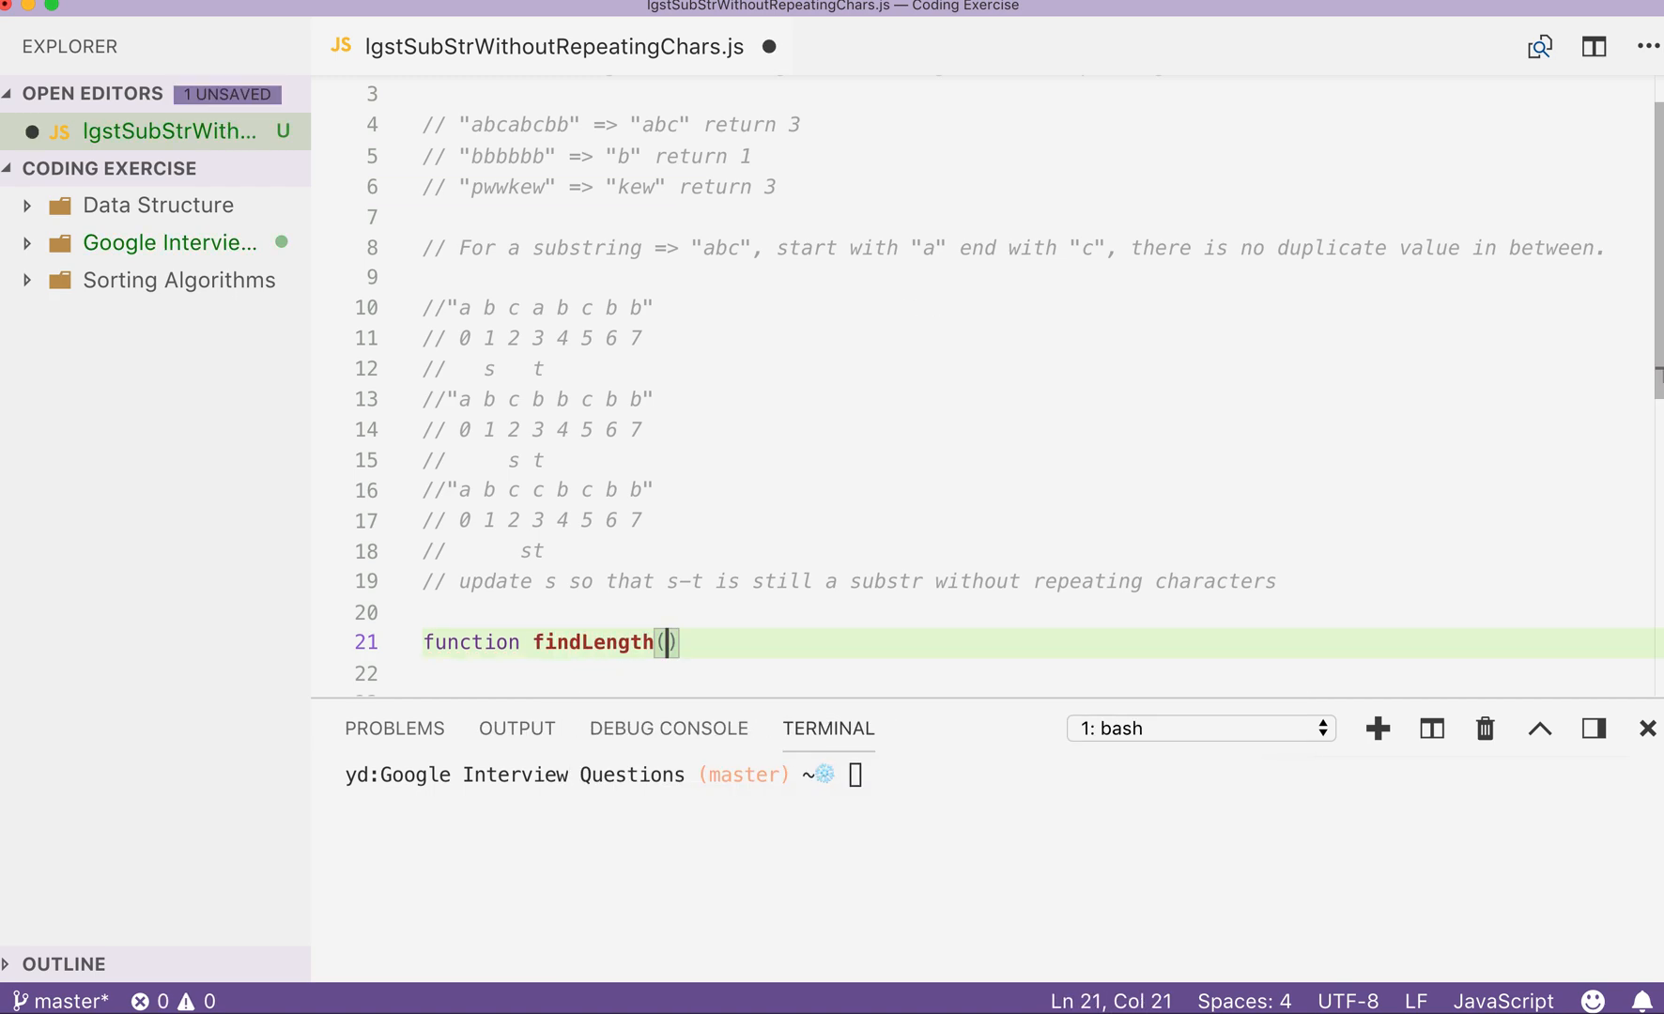
type("str")
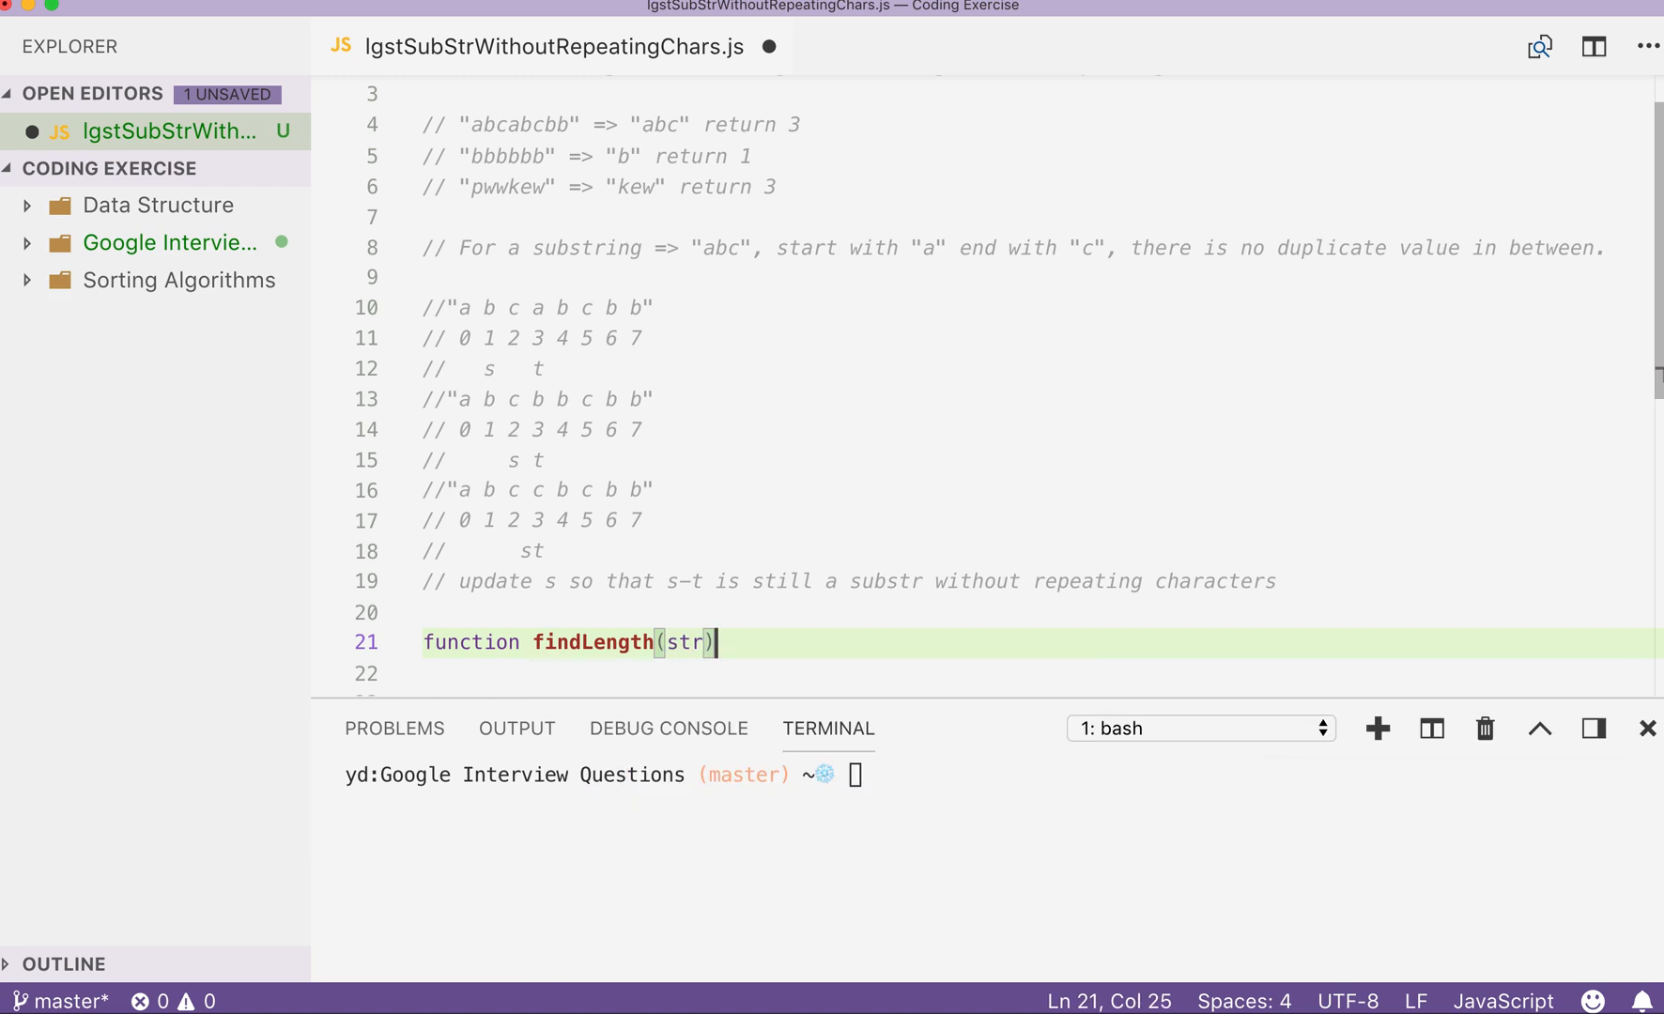
type("{")
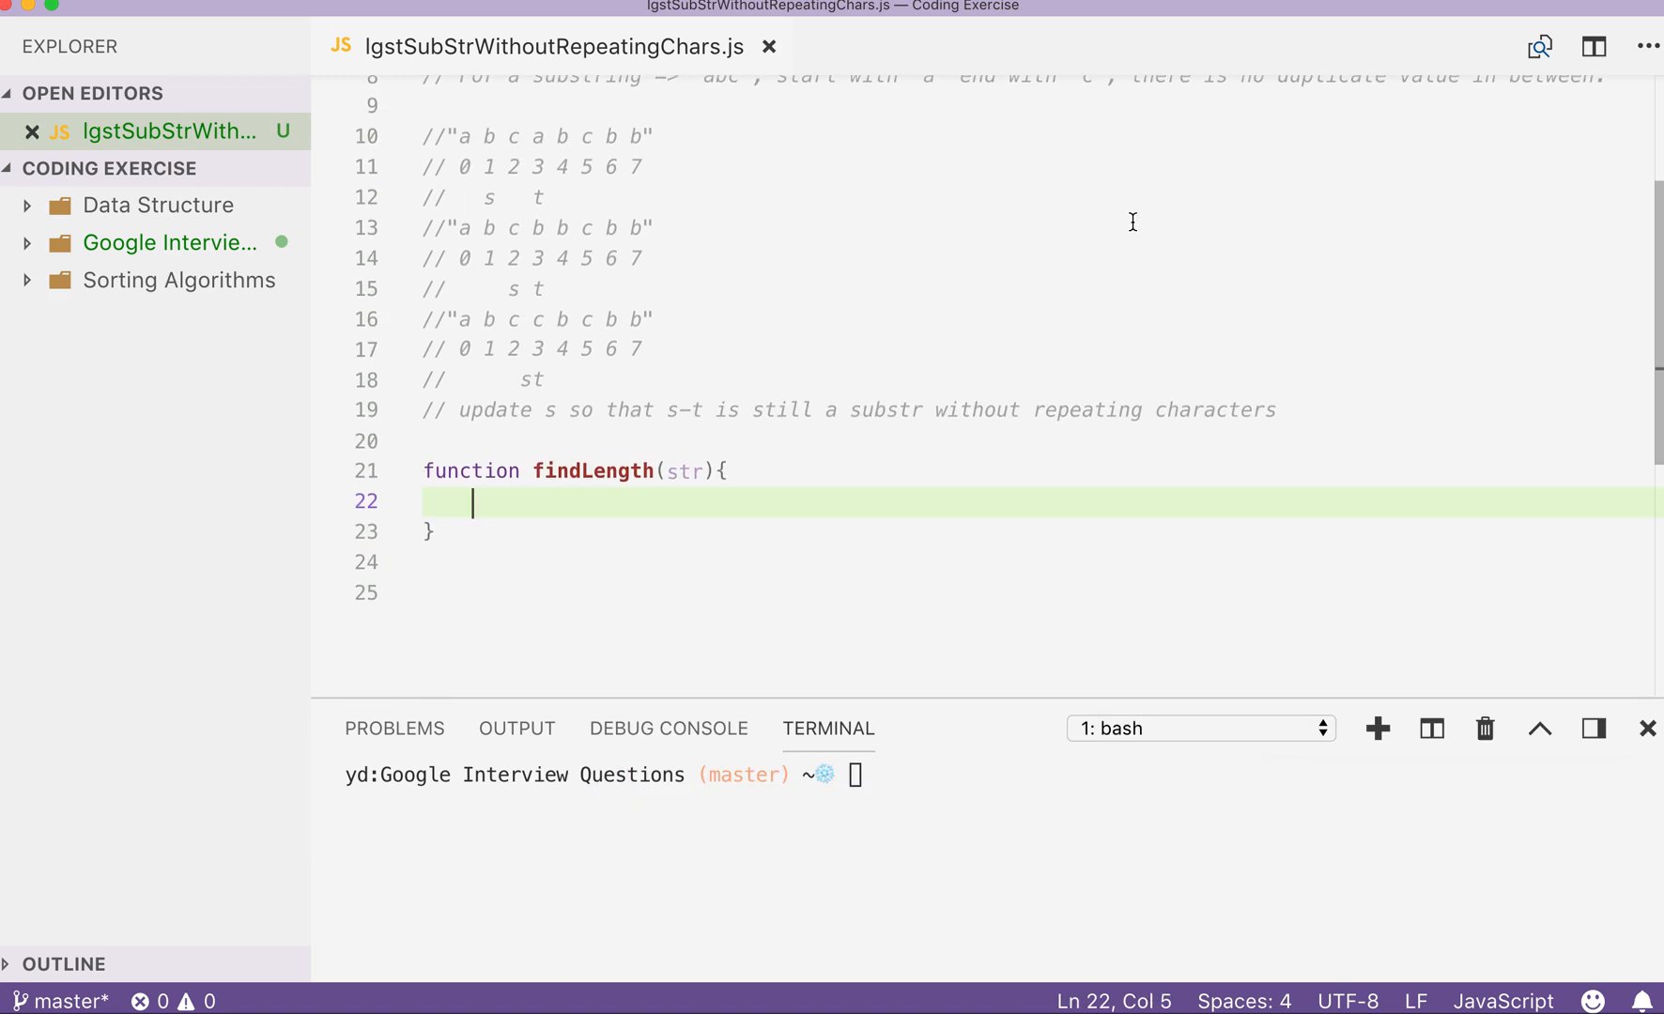
Declare let startIndex = 0, maxLength = 0 inside findLength.
type("let")
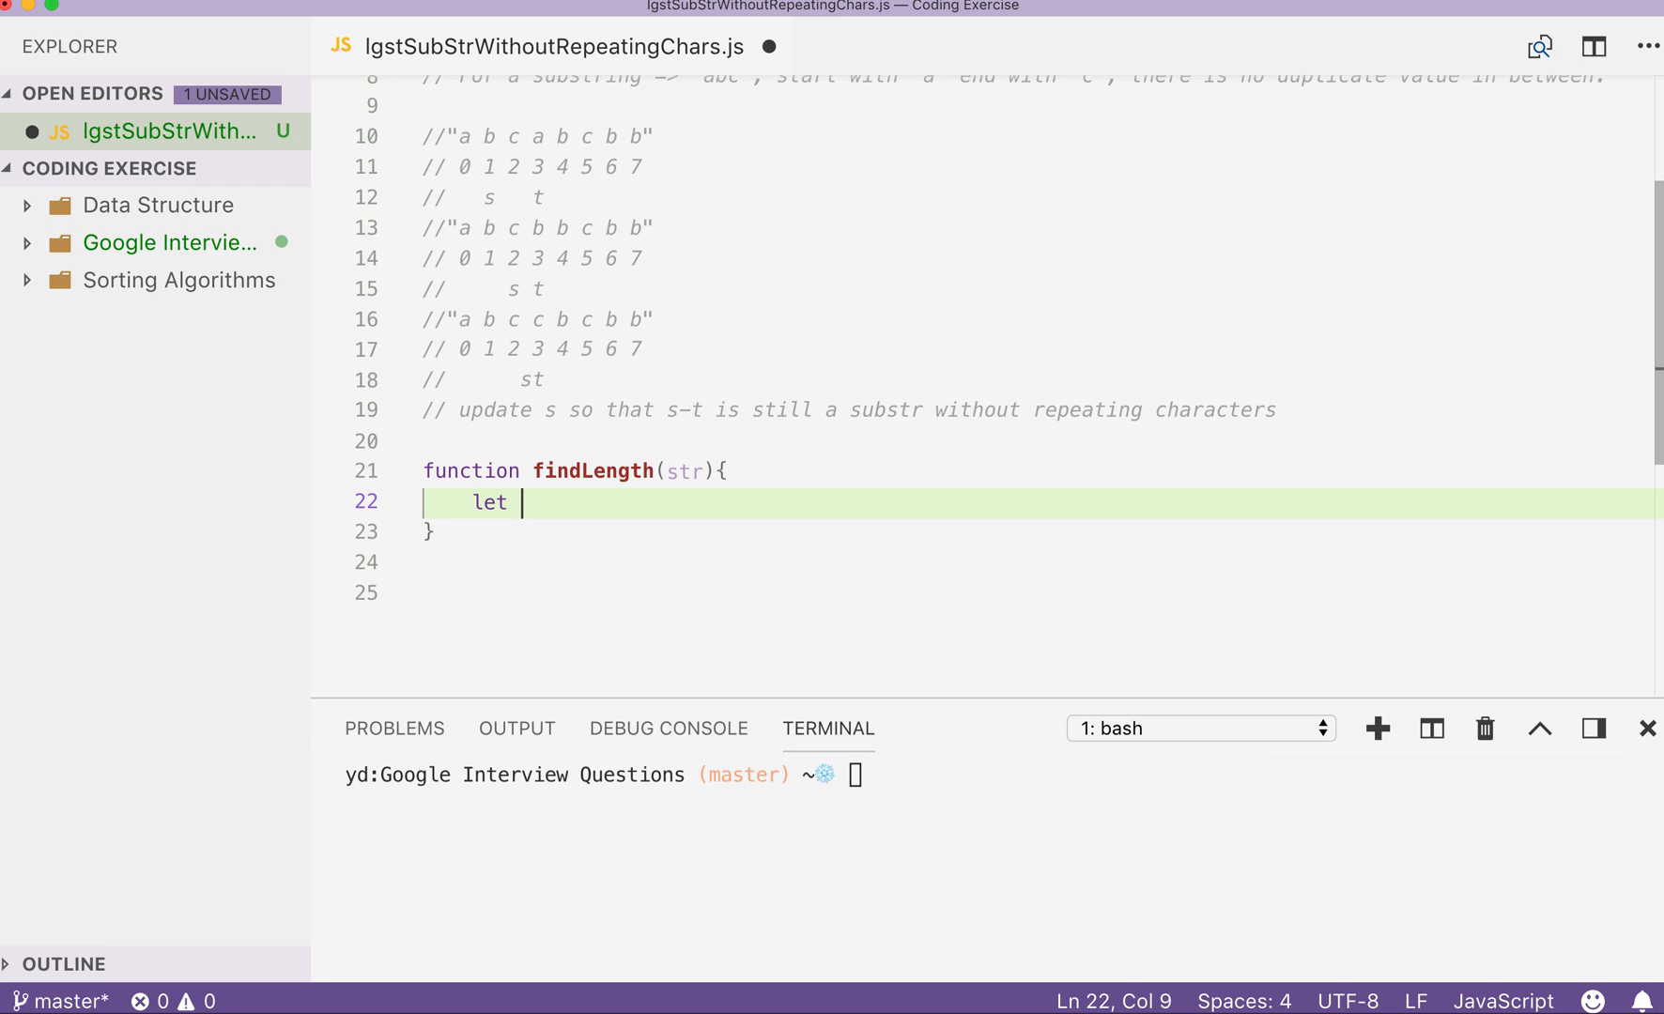
type("sta")
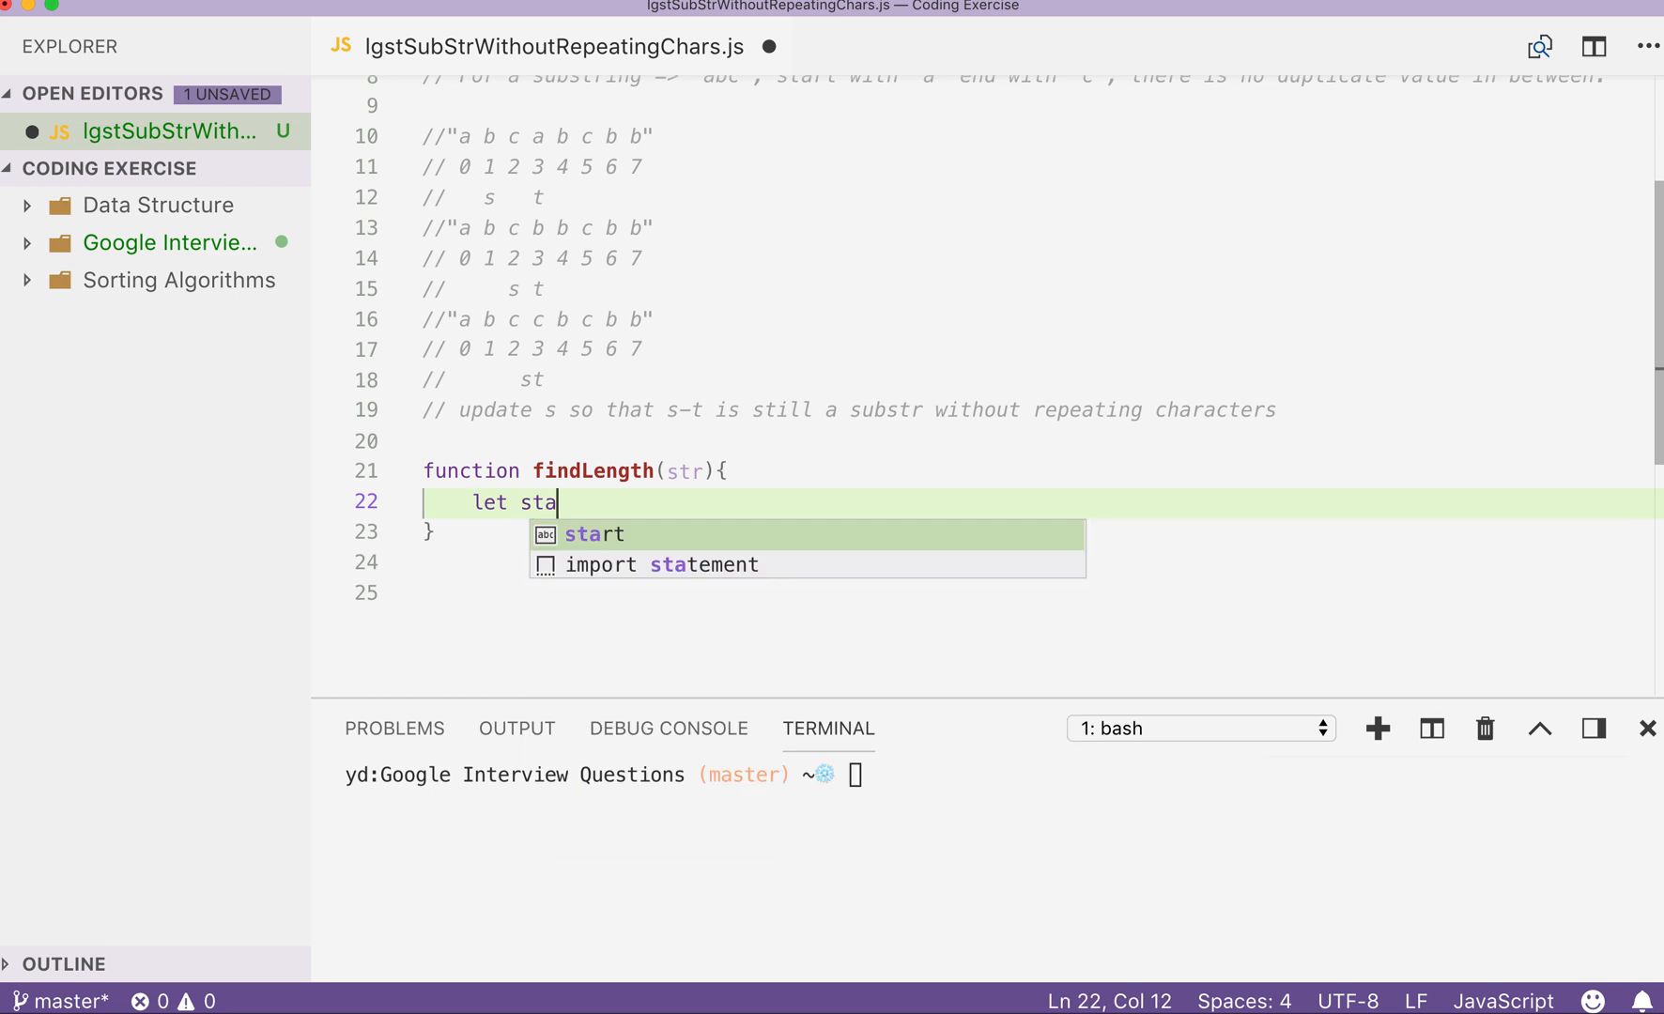
type("rtIndex,")
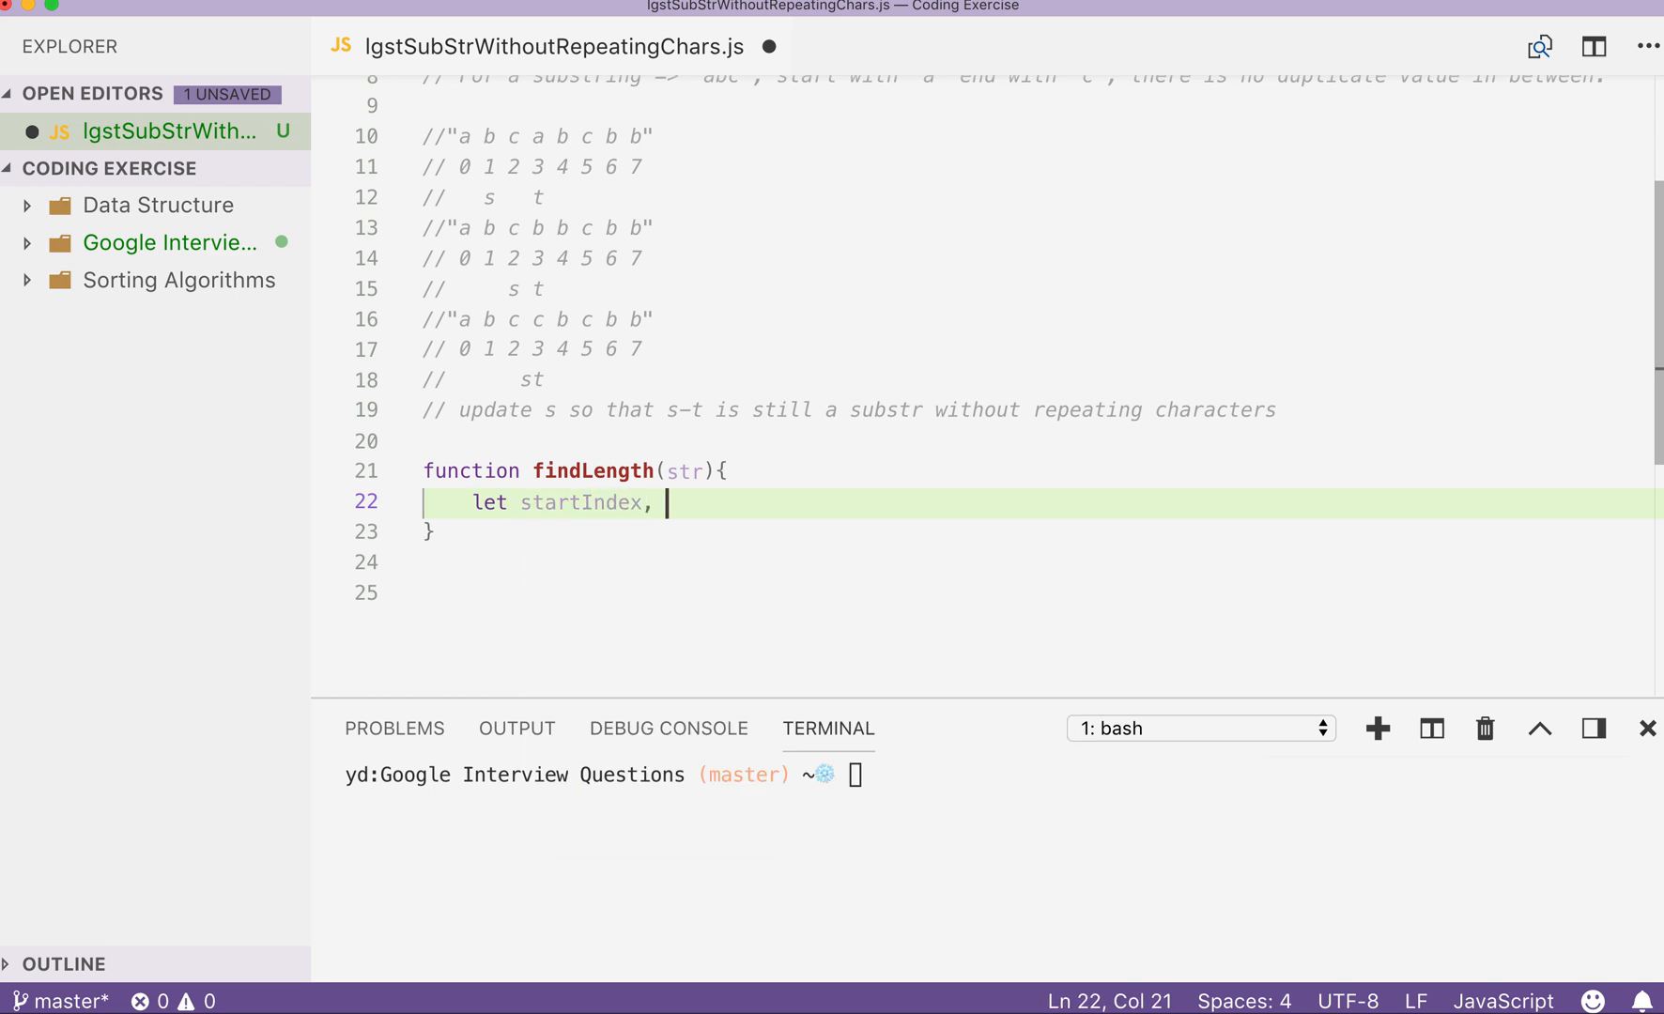
type("maxM")
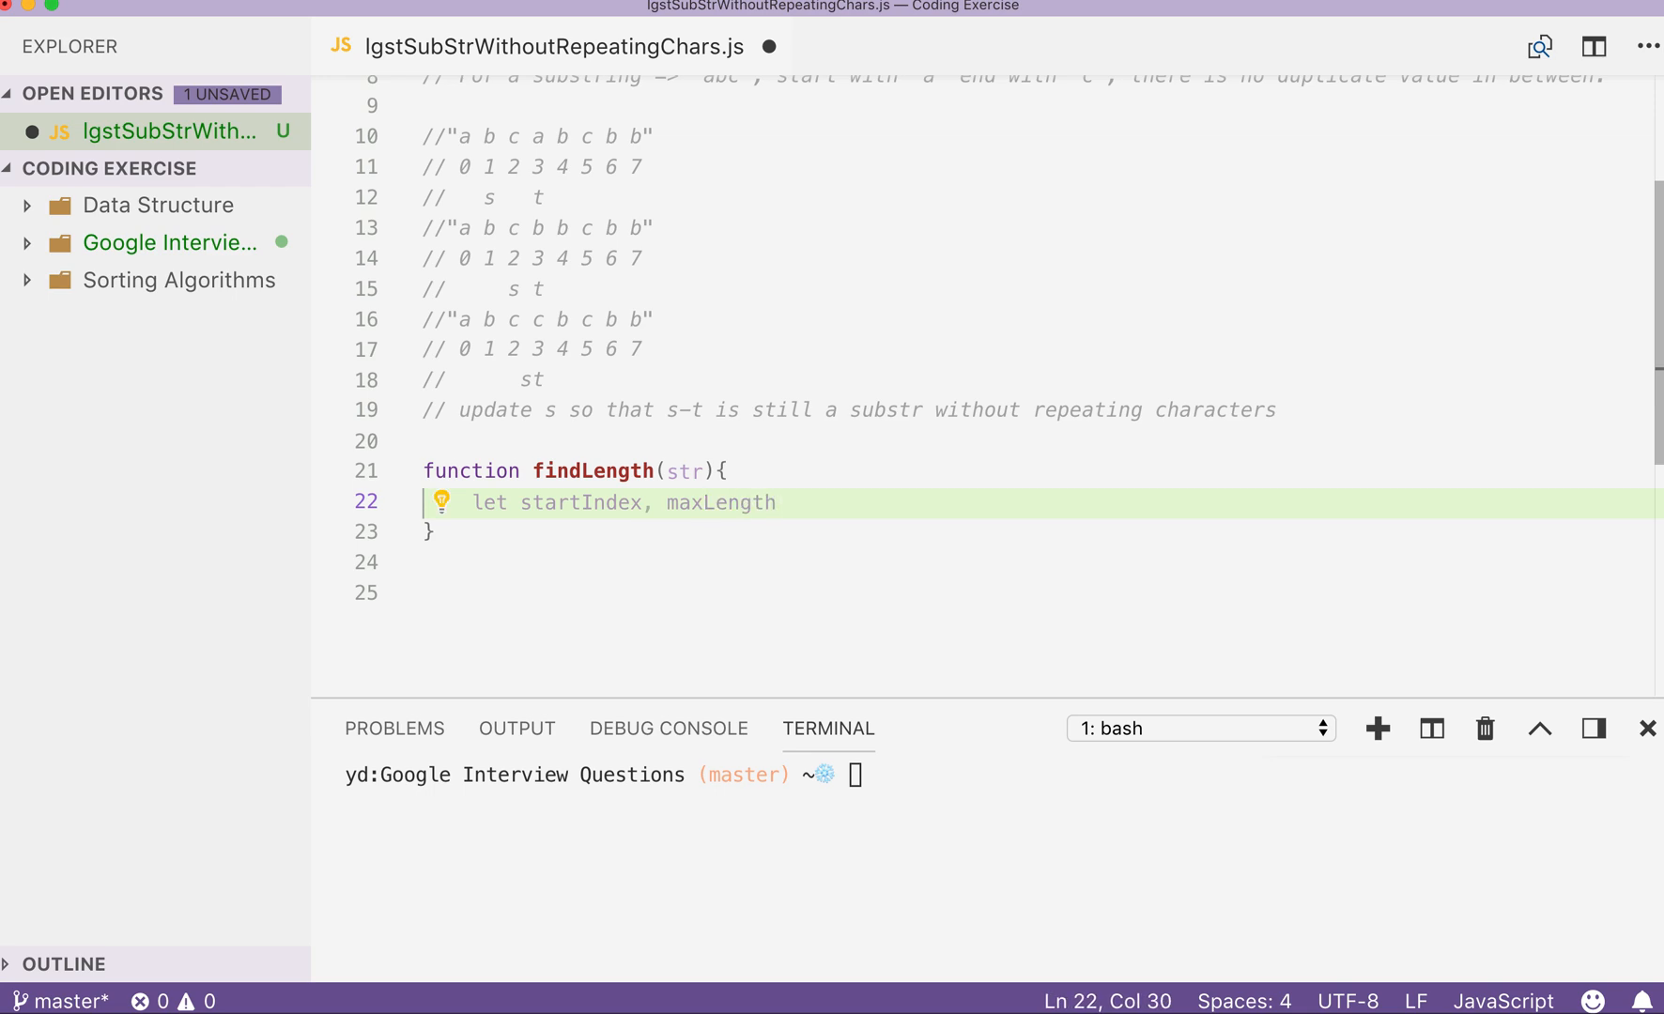
double_click(719, 502)
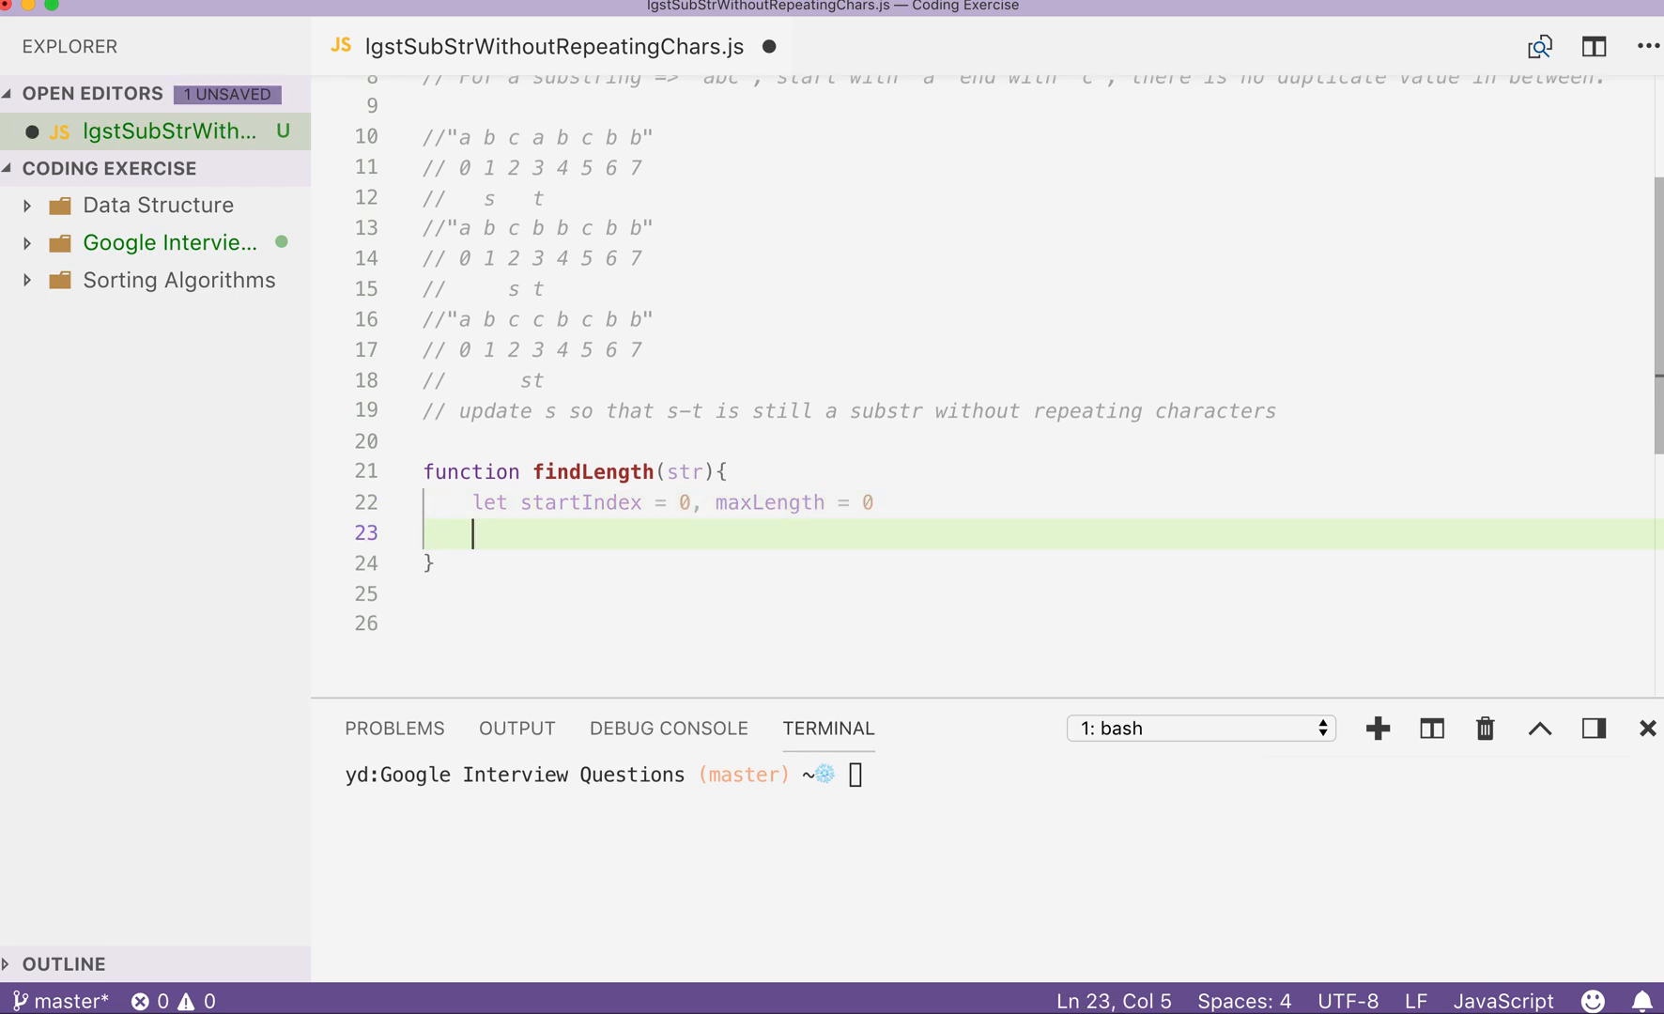
Declare let map = new Map() commented as key = str[i], value = i.
type("let")
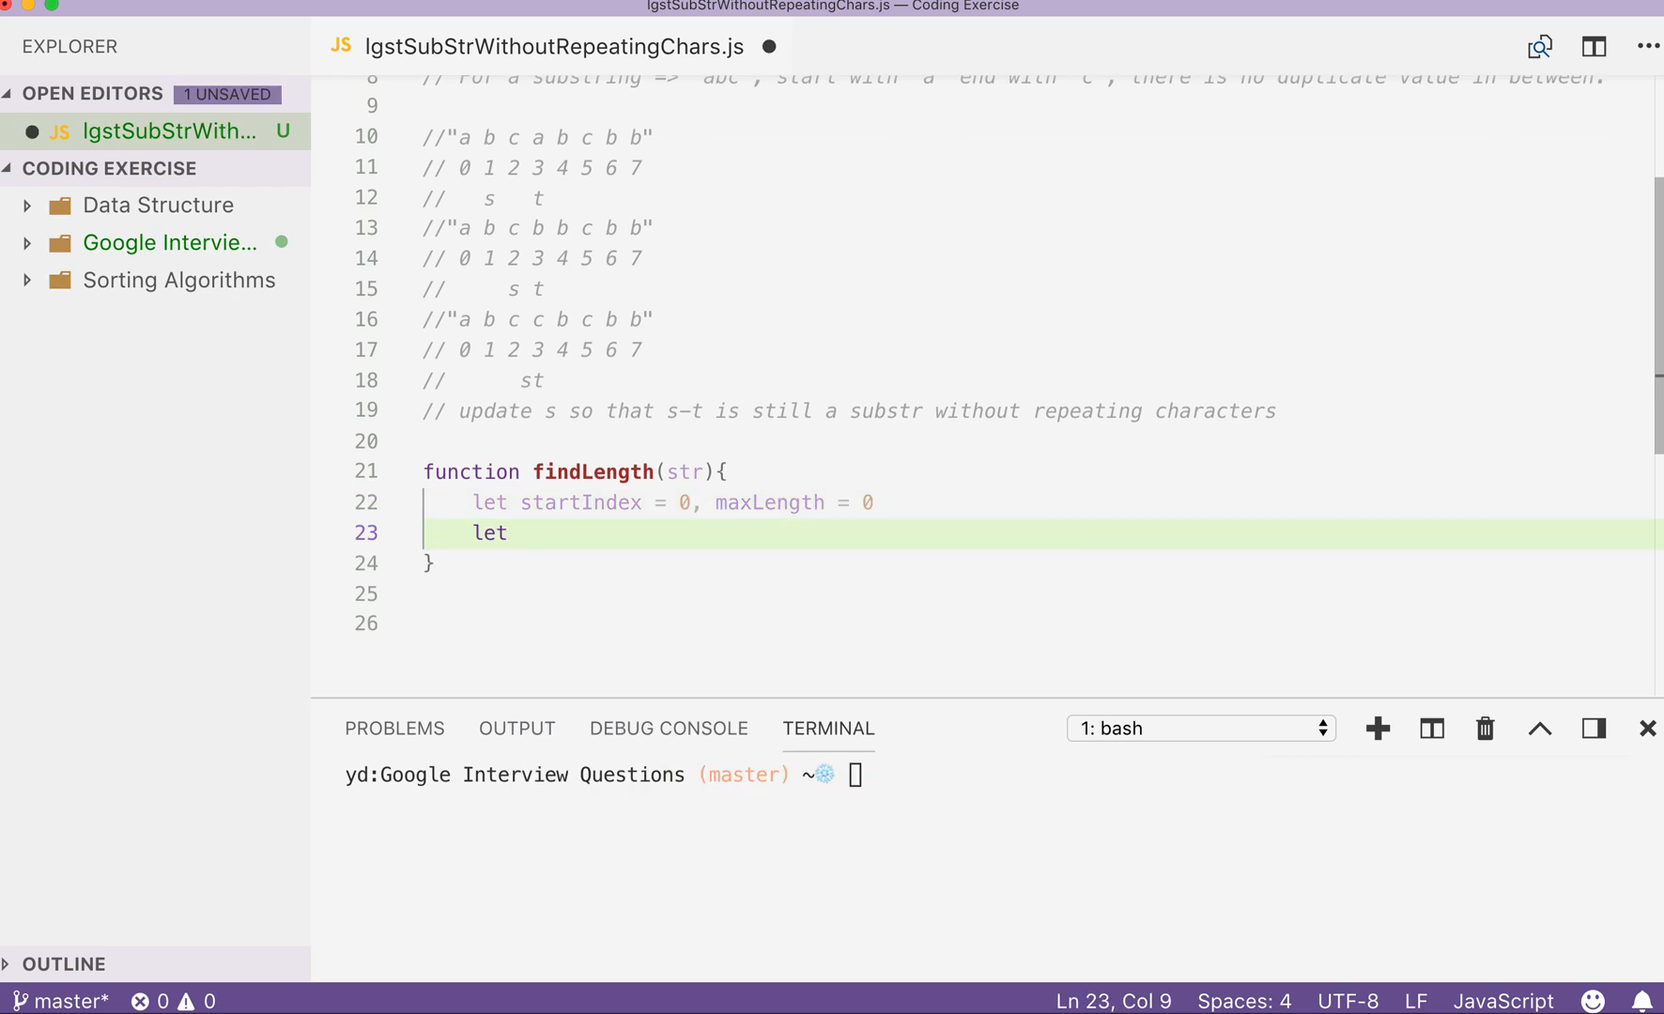
type("ma")
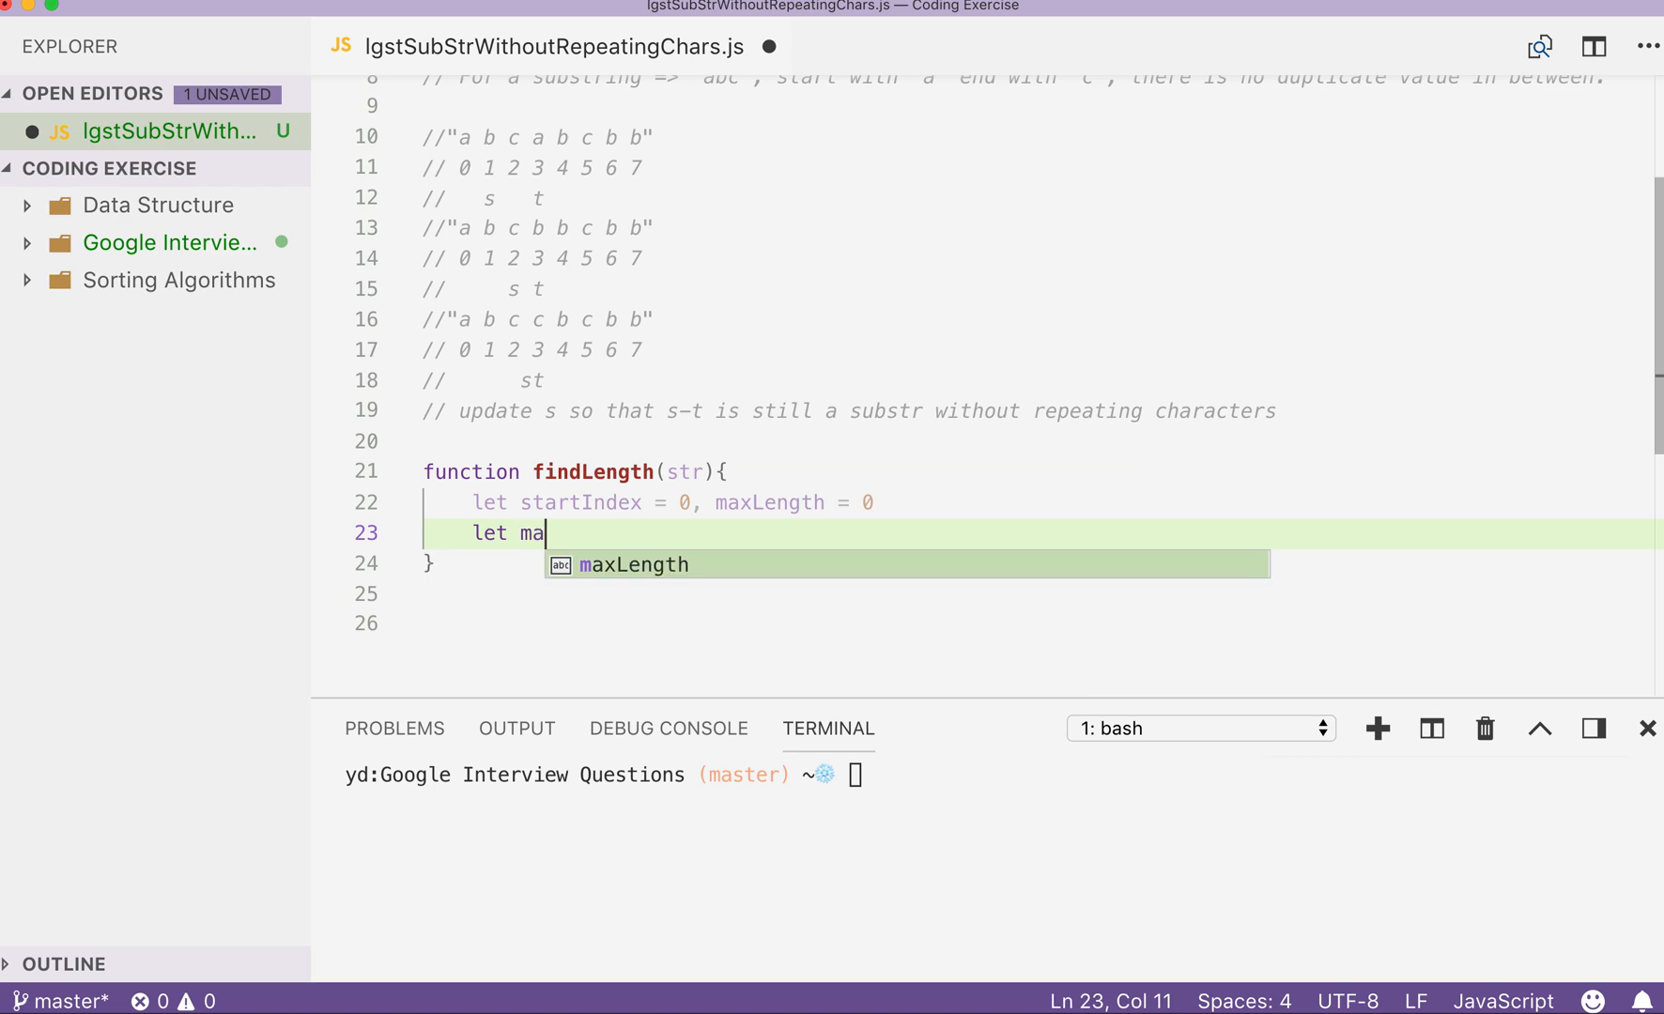
type("p = new M")
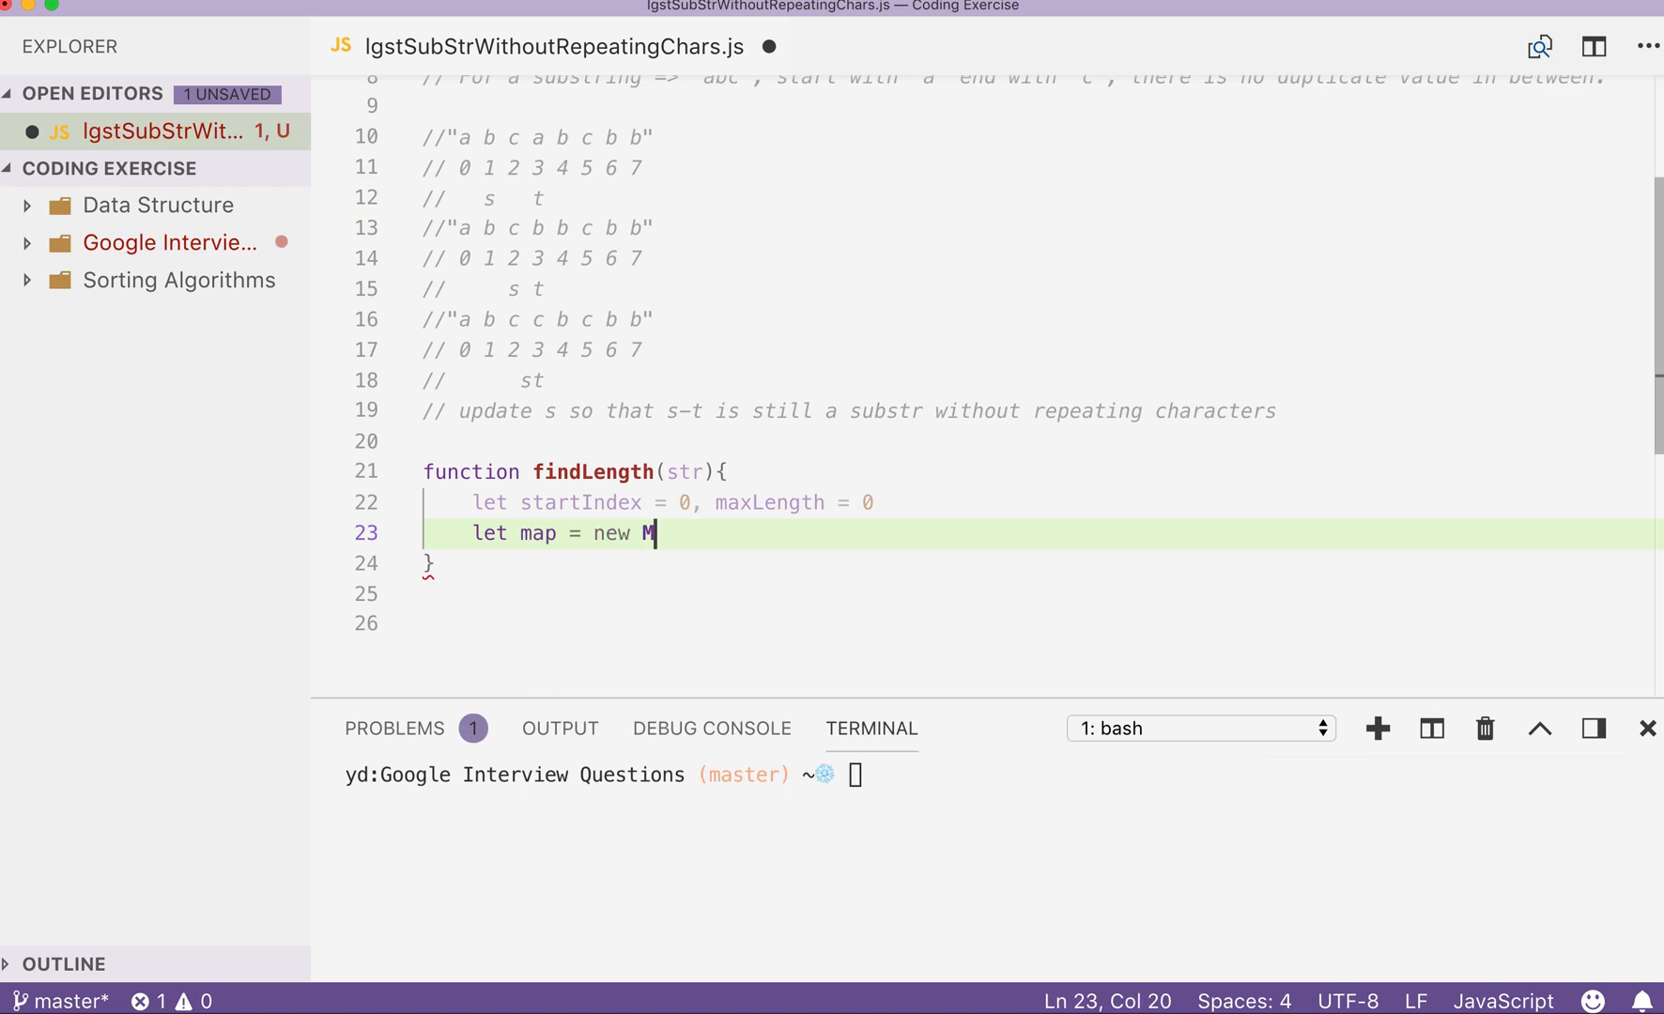
type("ap() // key =")
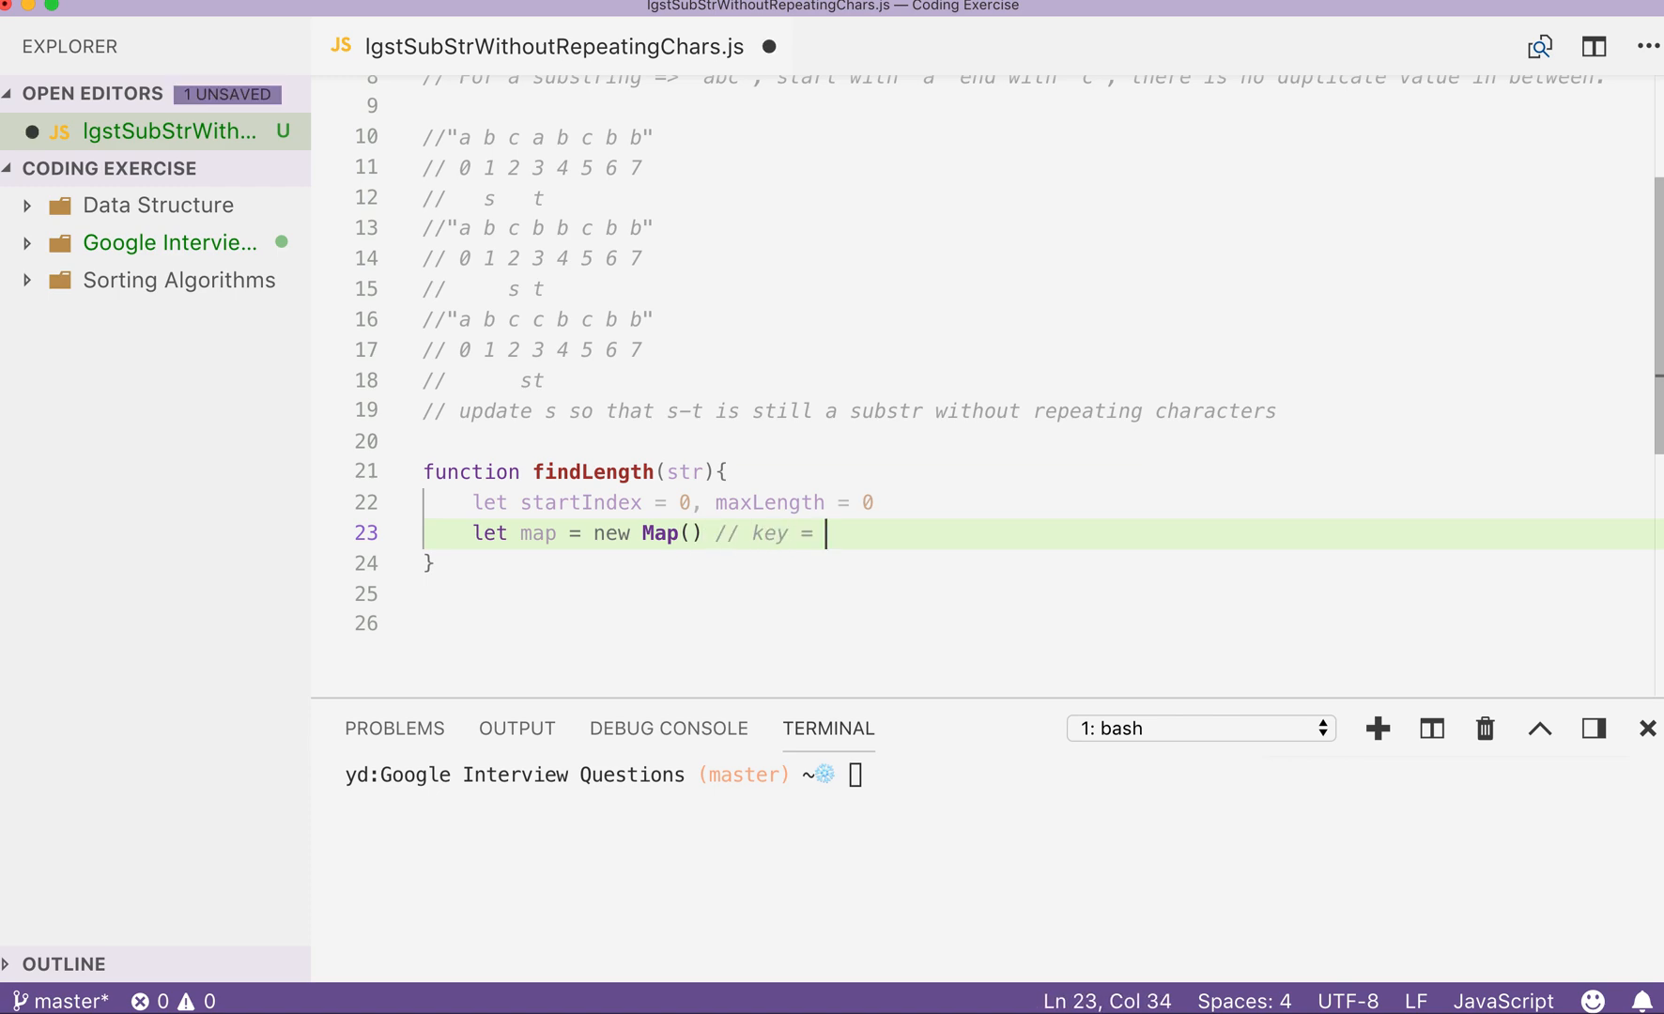
type("str")
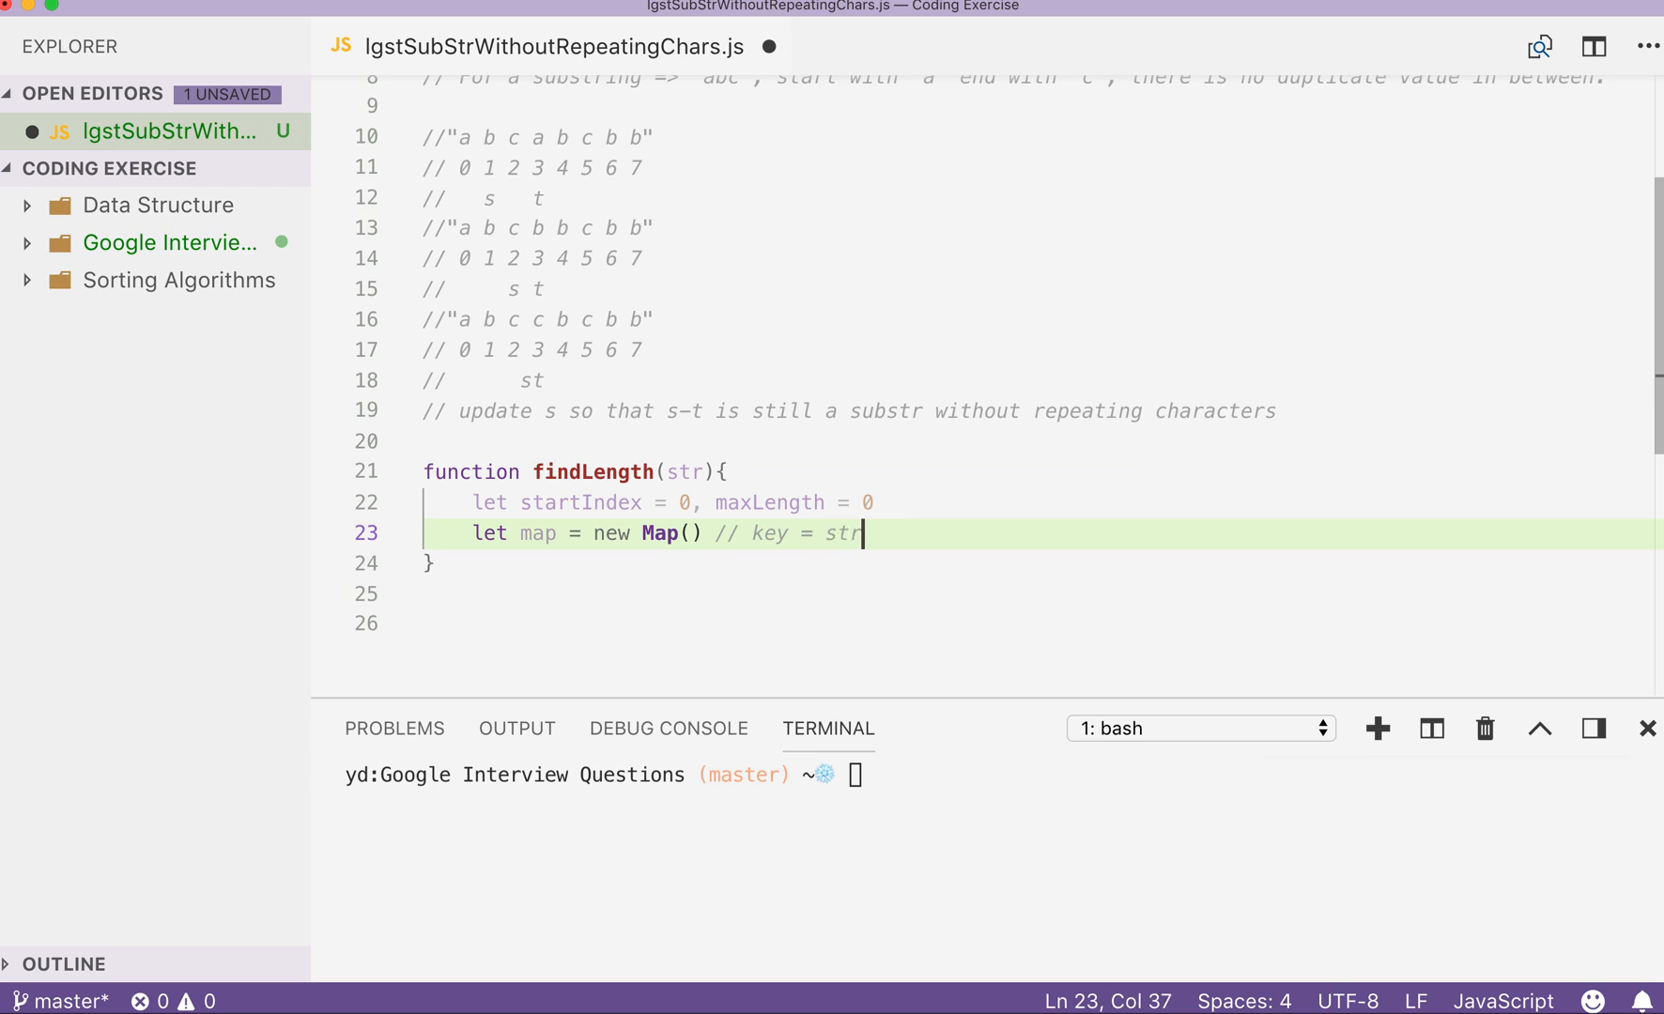
type("[i] value = i")
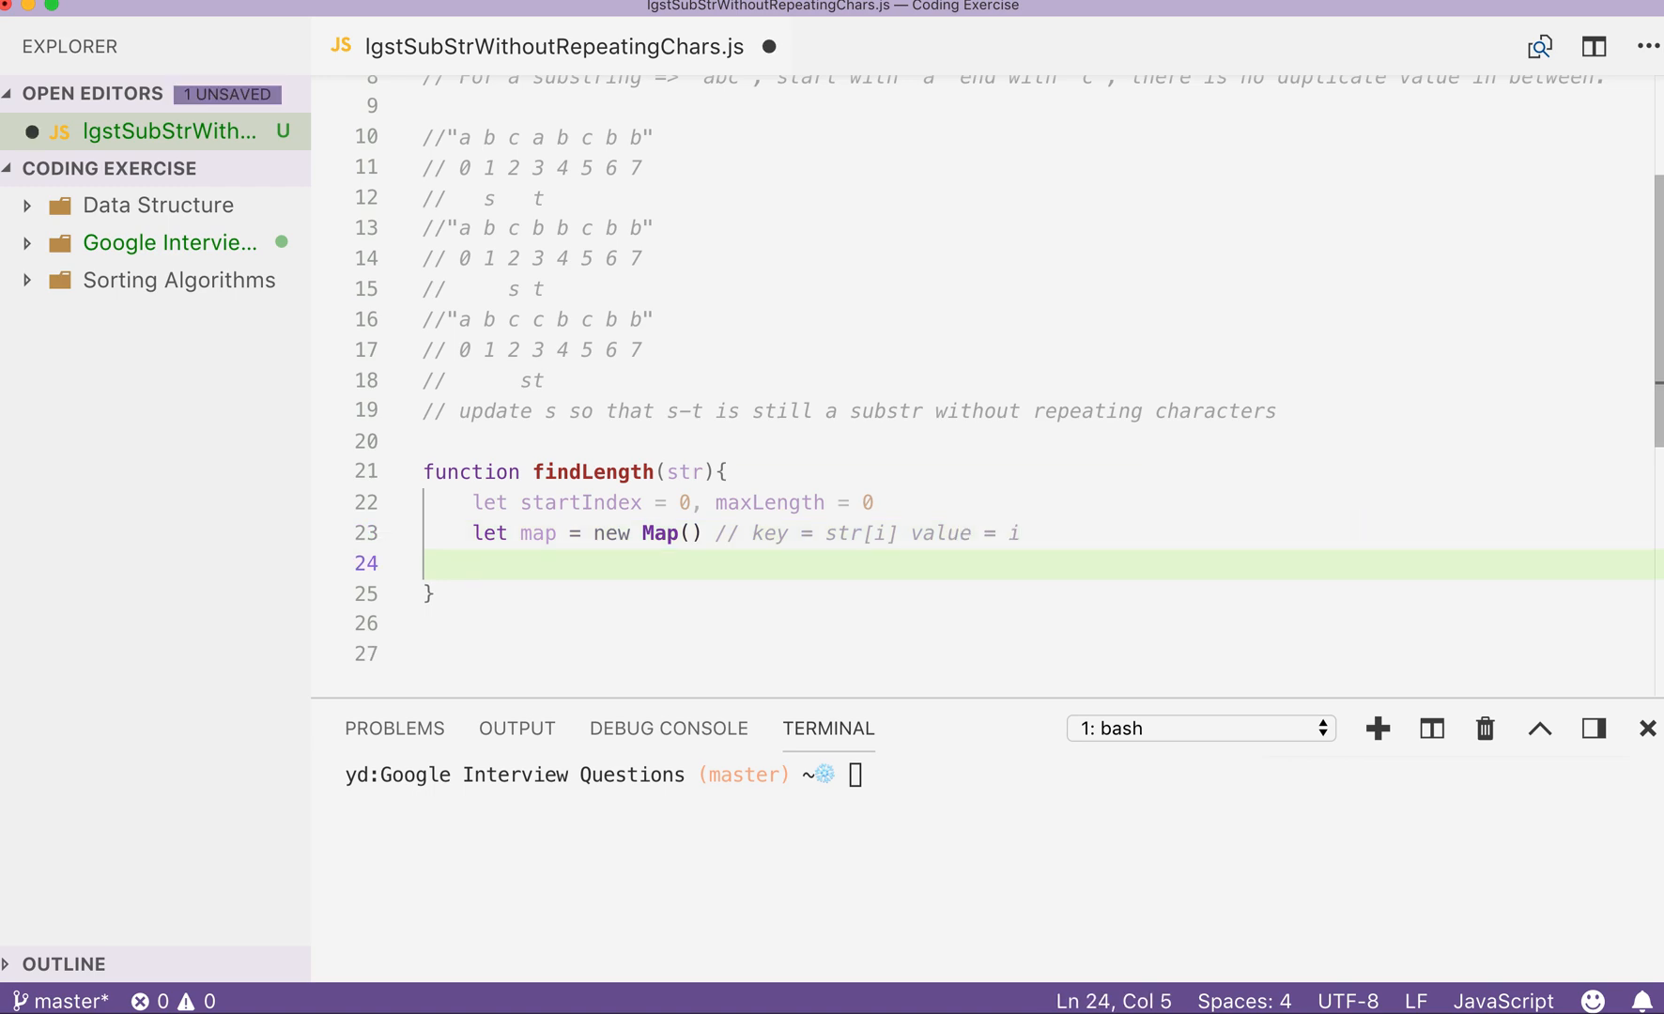
Write the loop header for(let i=0; i<str.length; i++){.
type("for()")
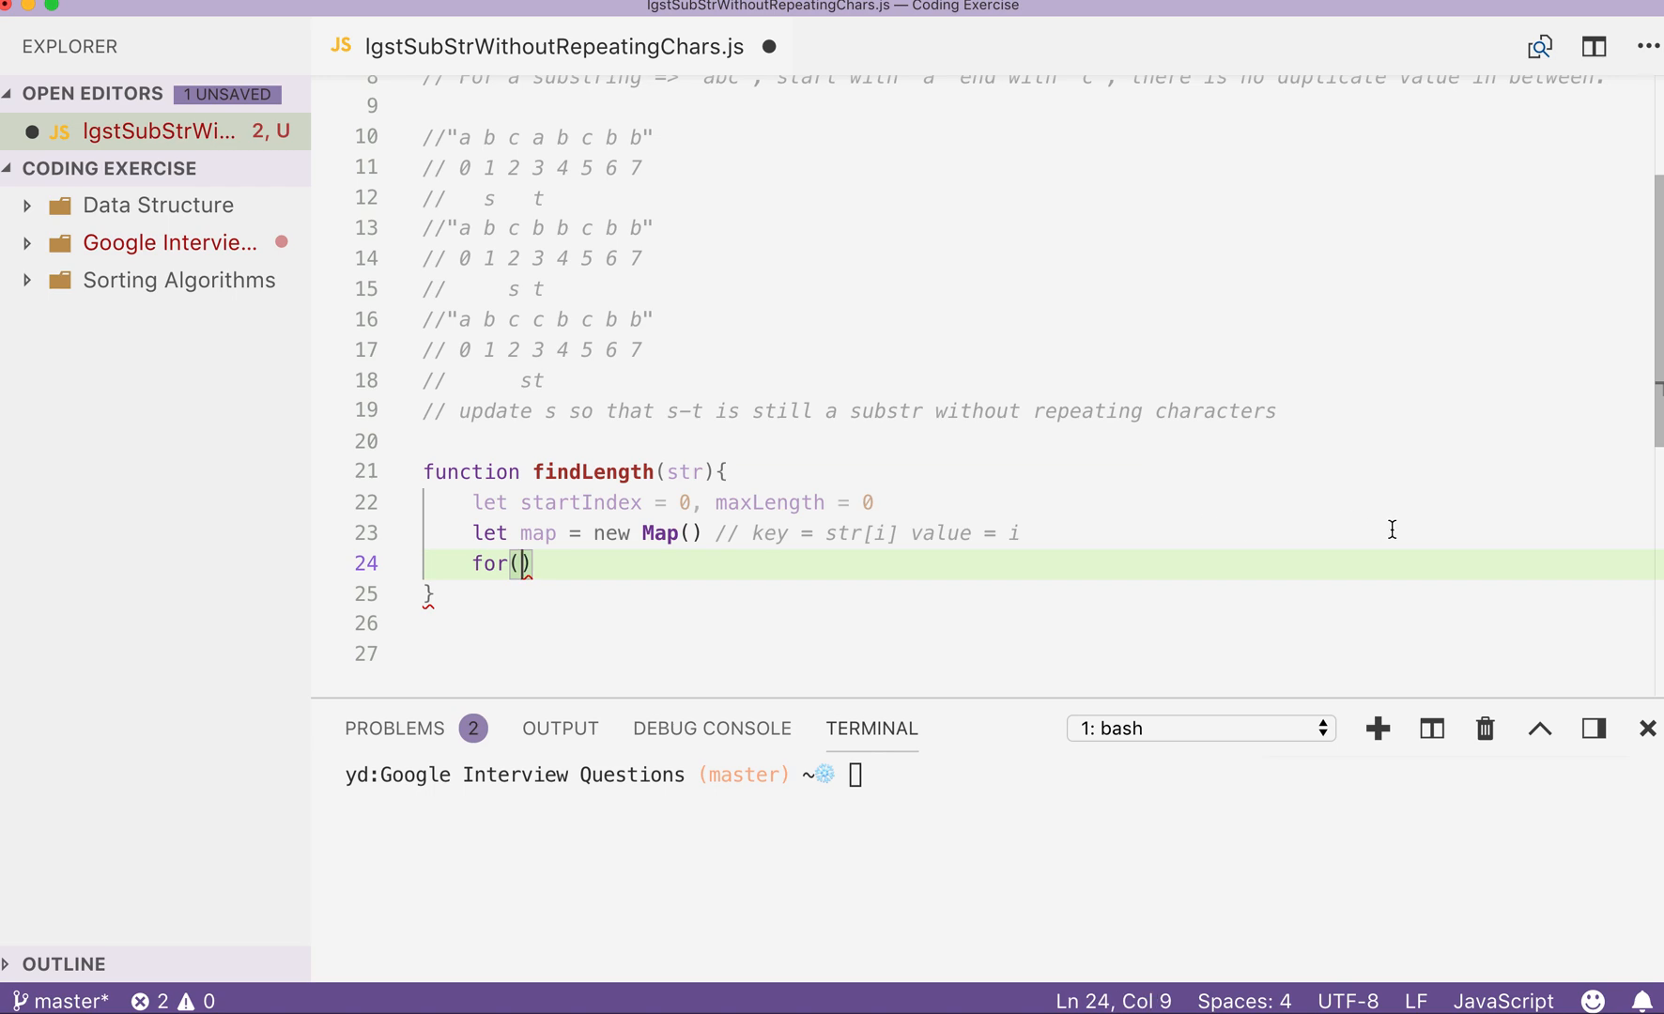
type("let")
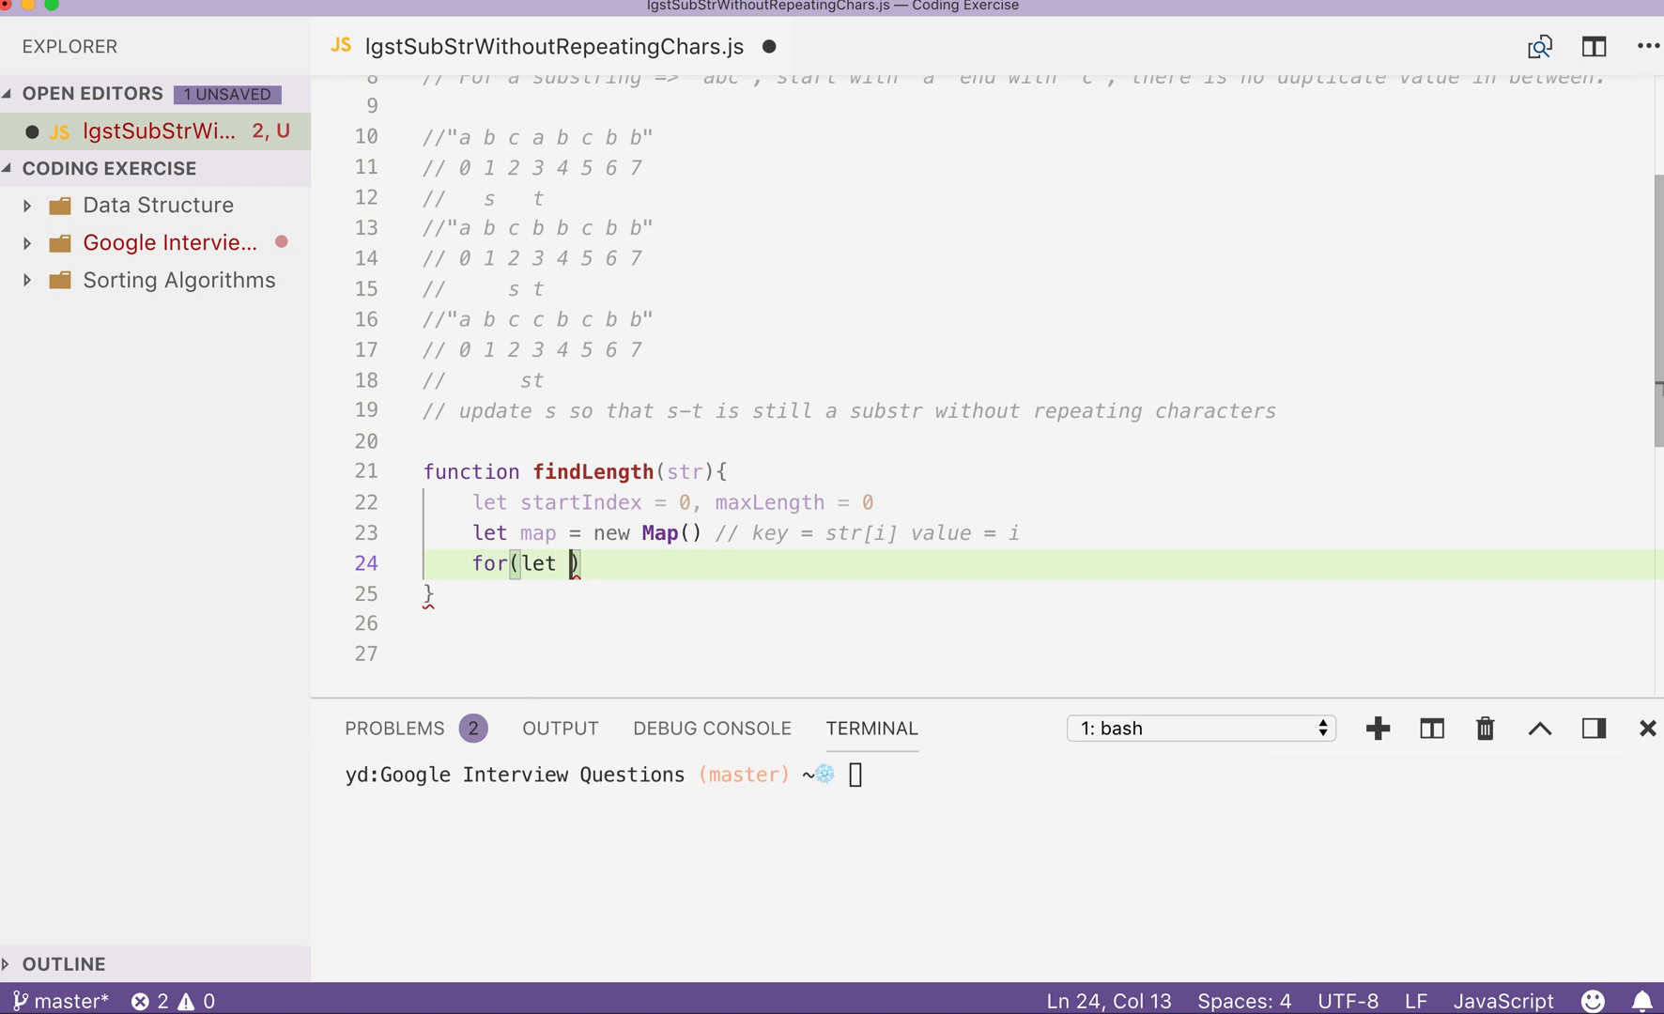
type("i=0;")
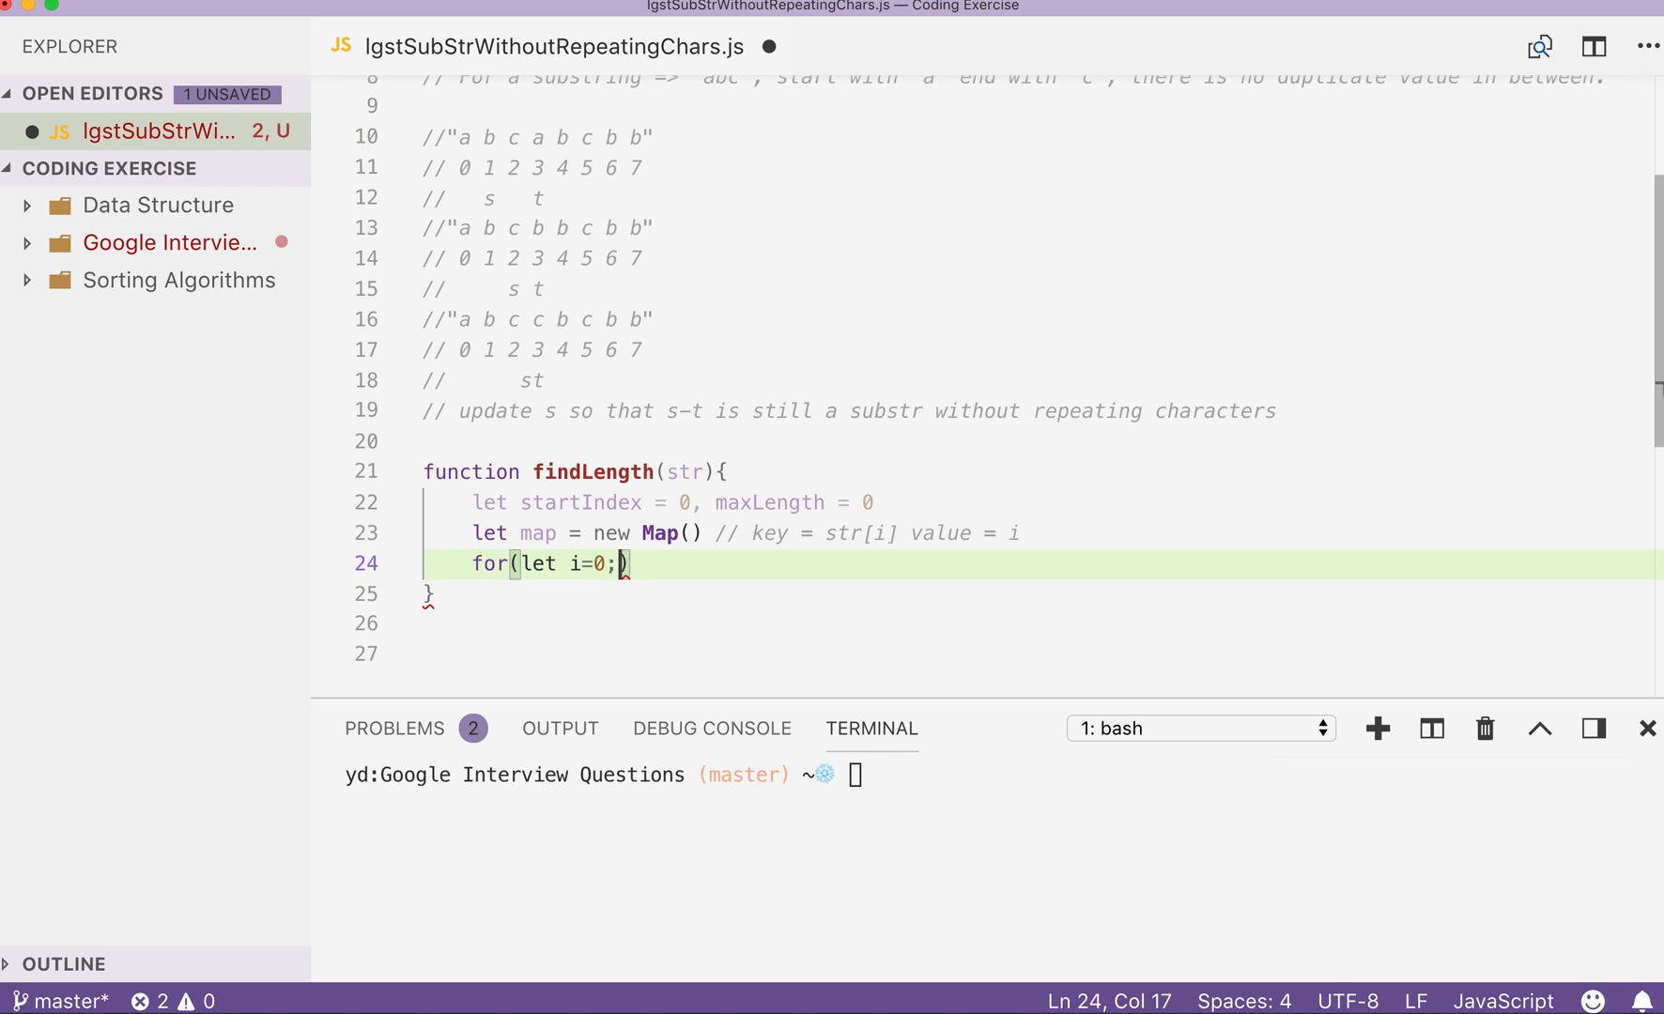
type("i<str")
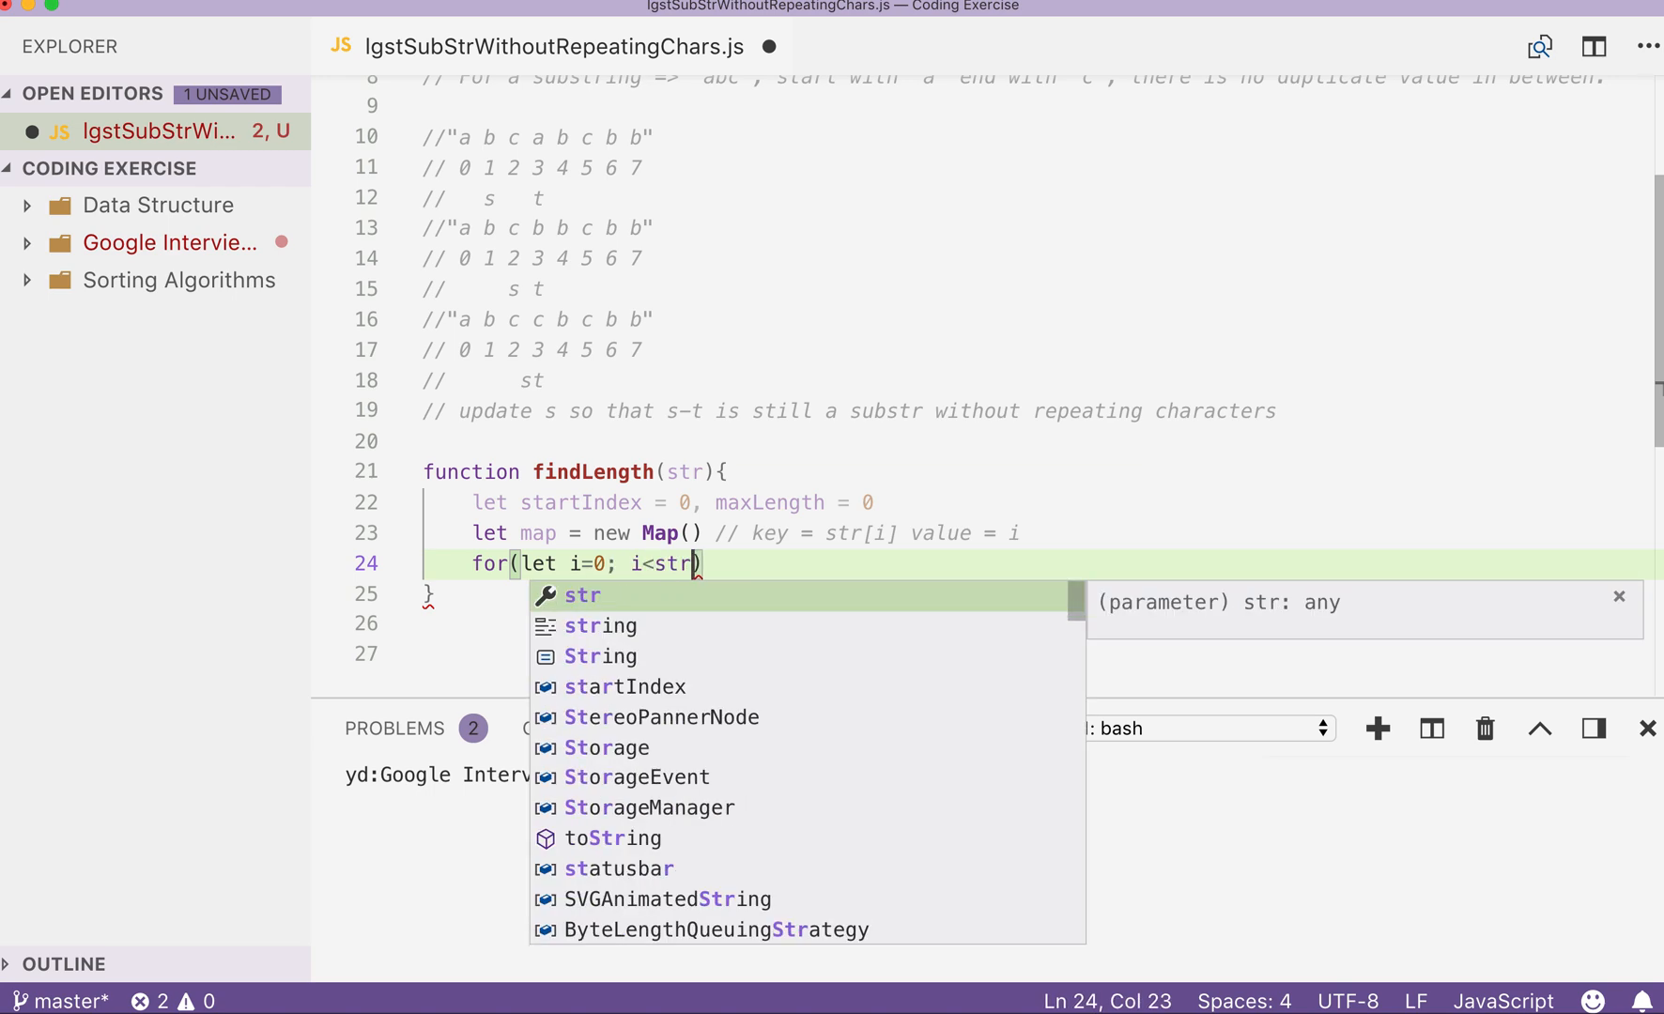
type(".length")
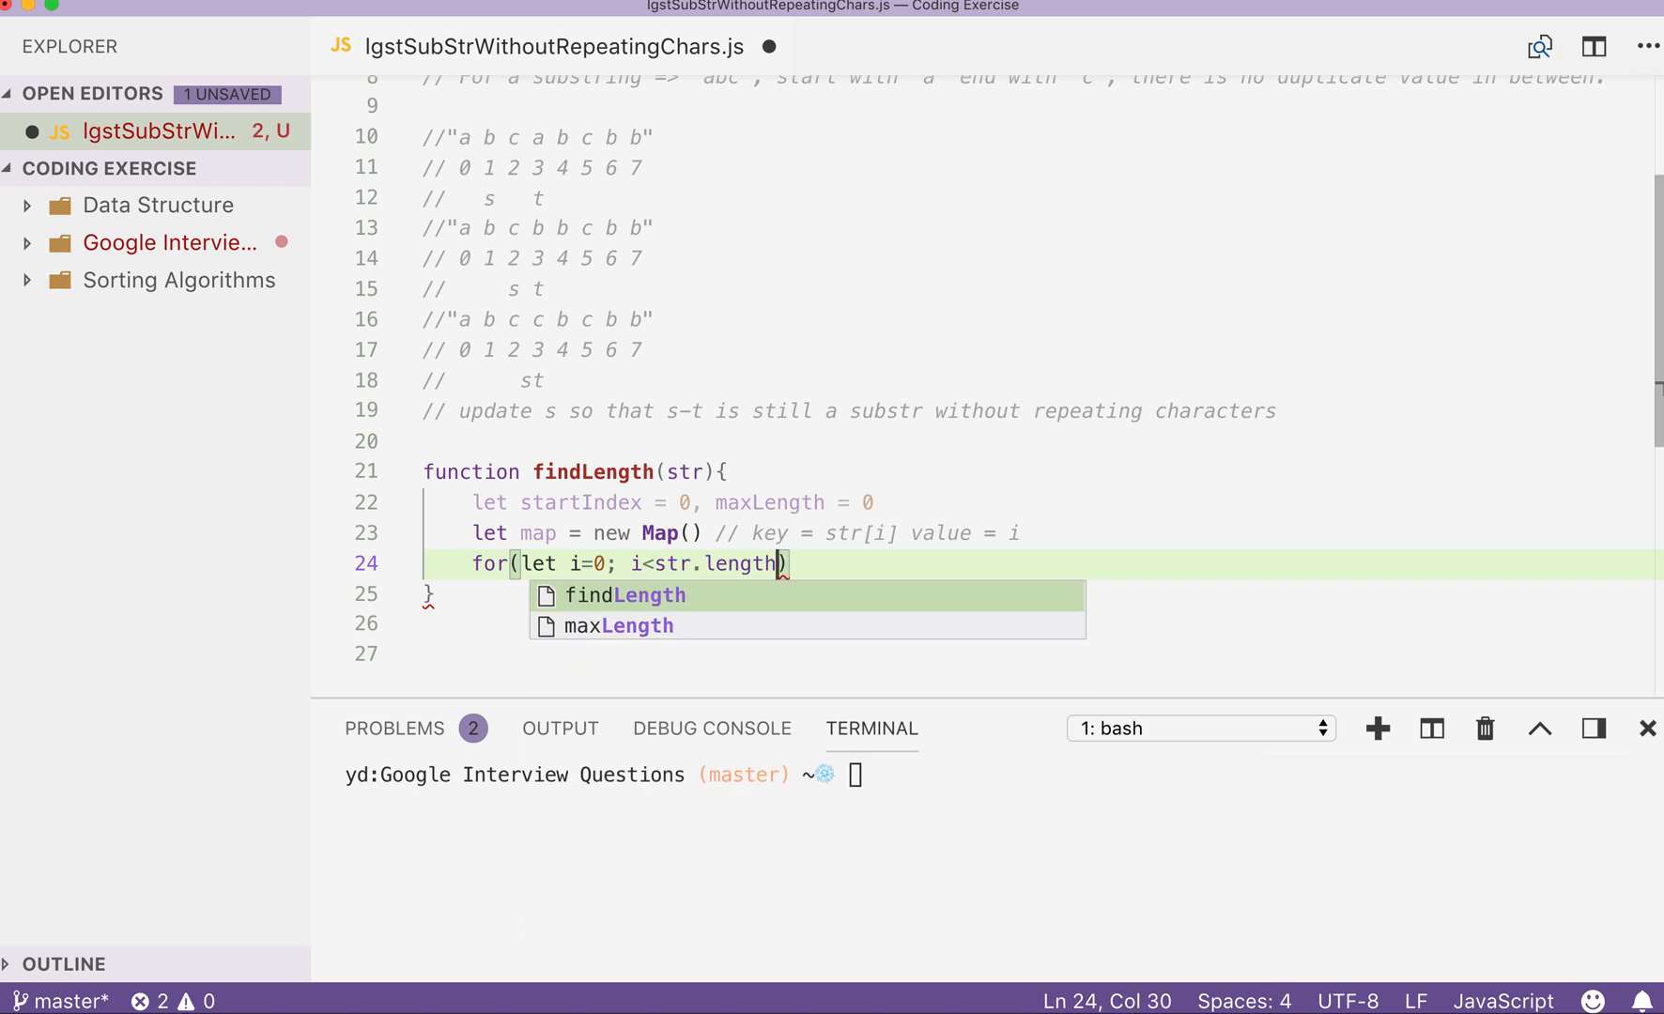
type("; i++")
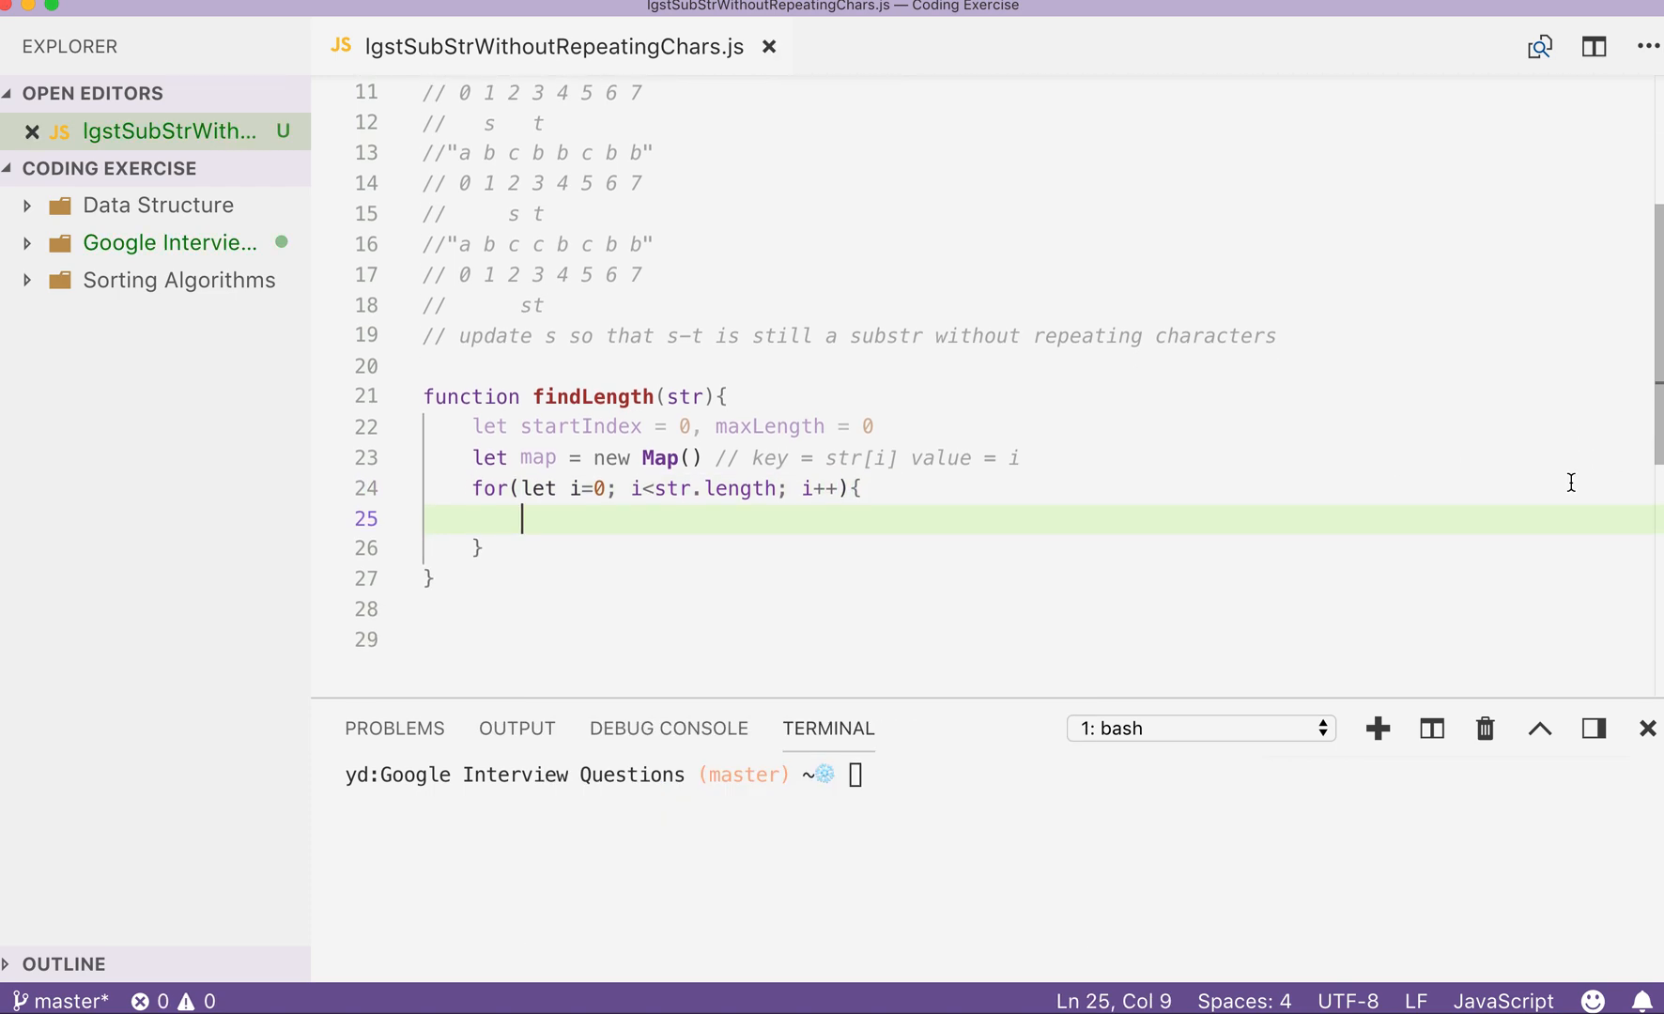
Assign let char = str[i] as the first line inside the loop.
type("let char =")
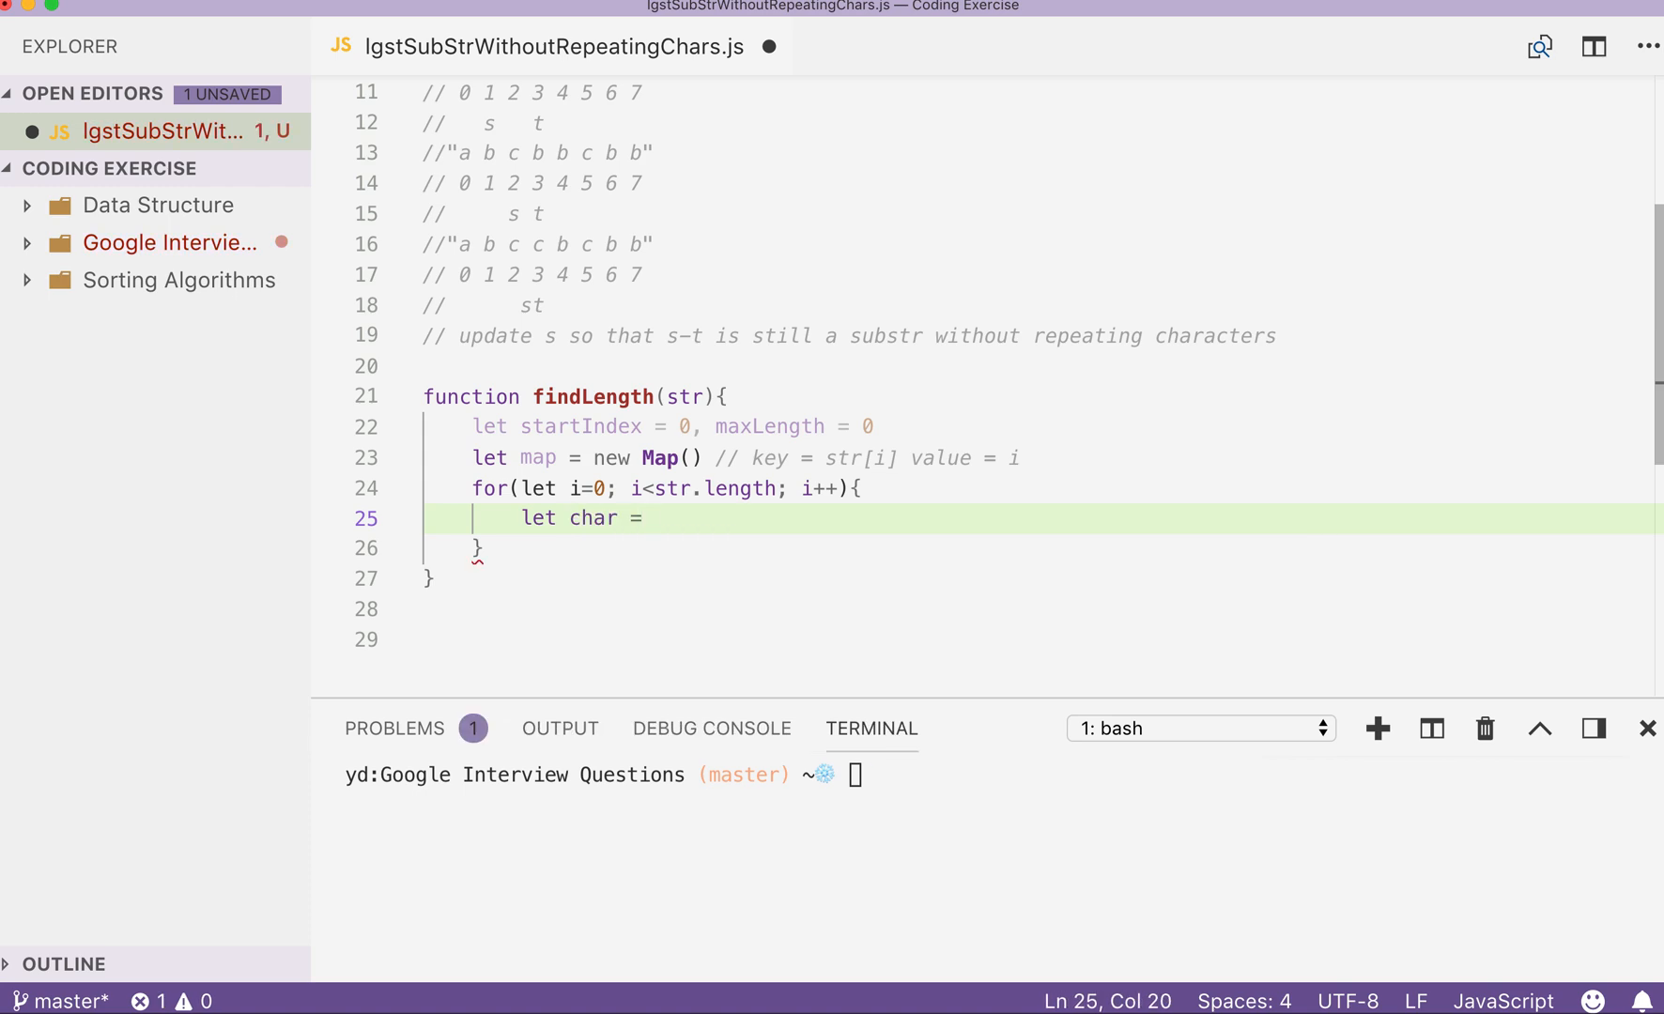
type("str")
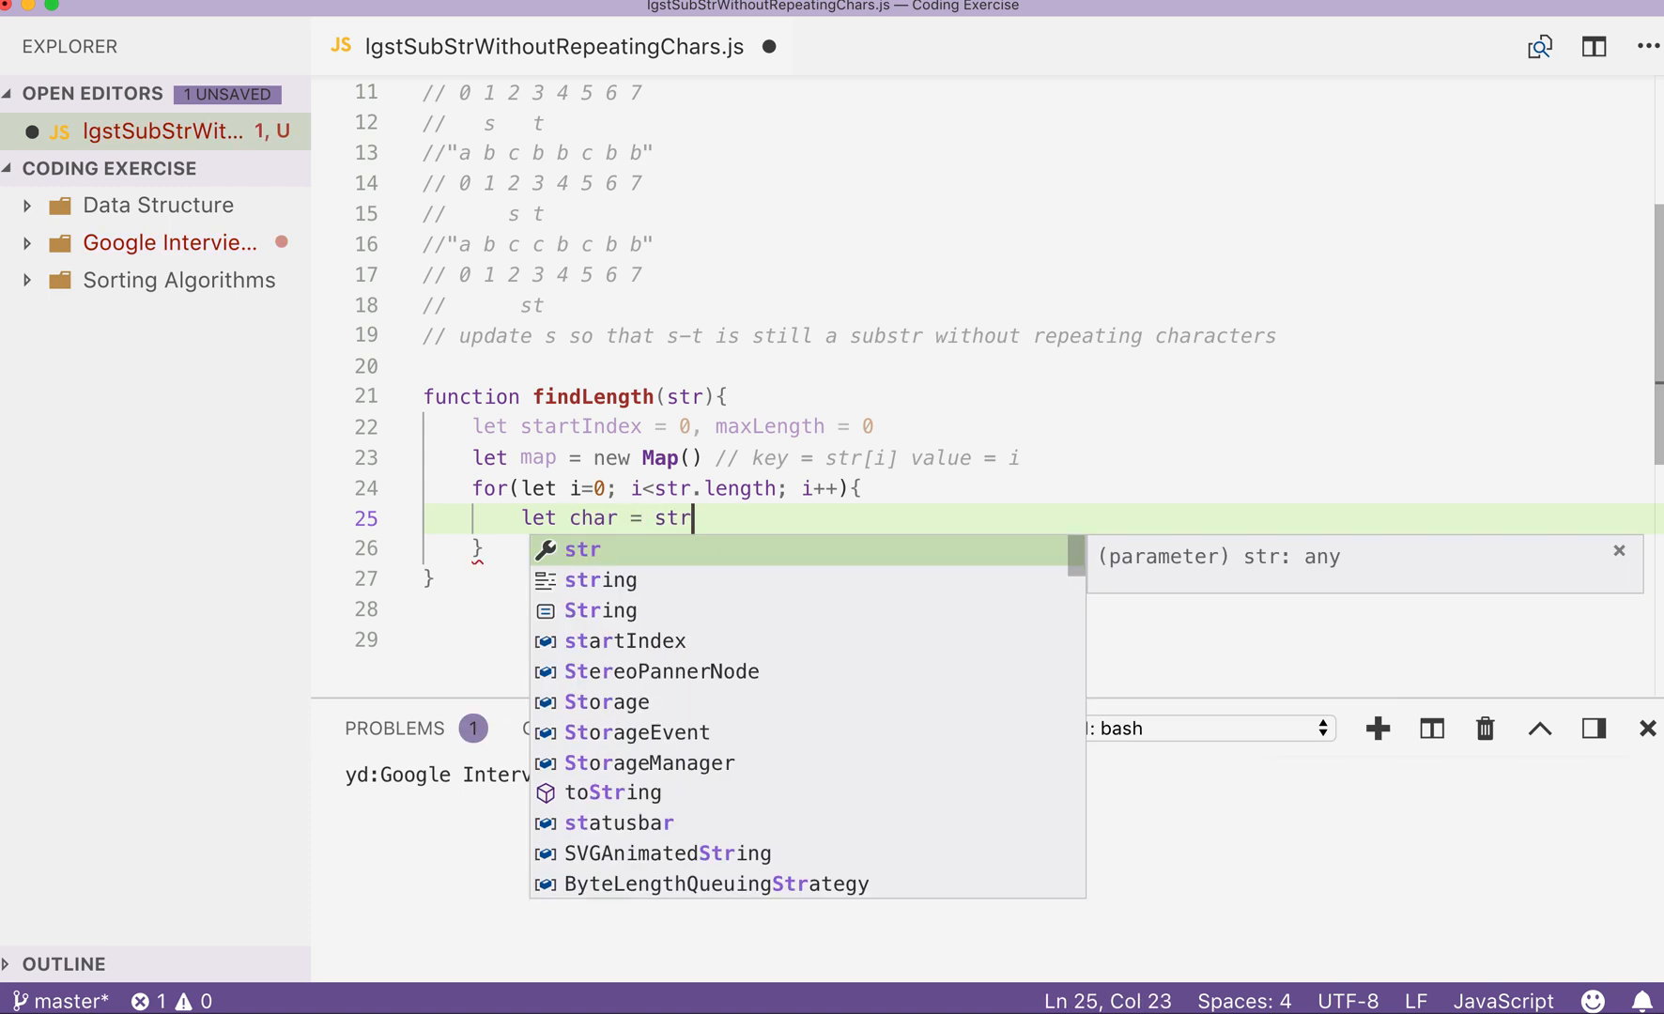
type("[i]")
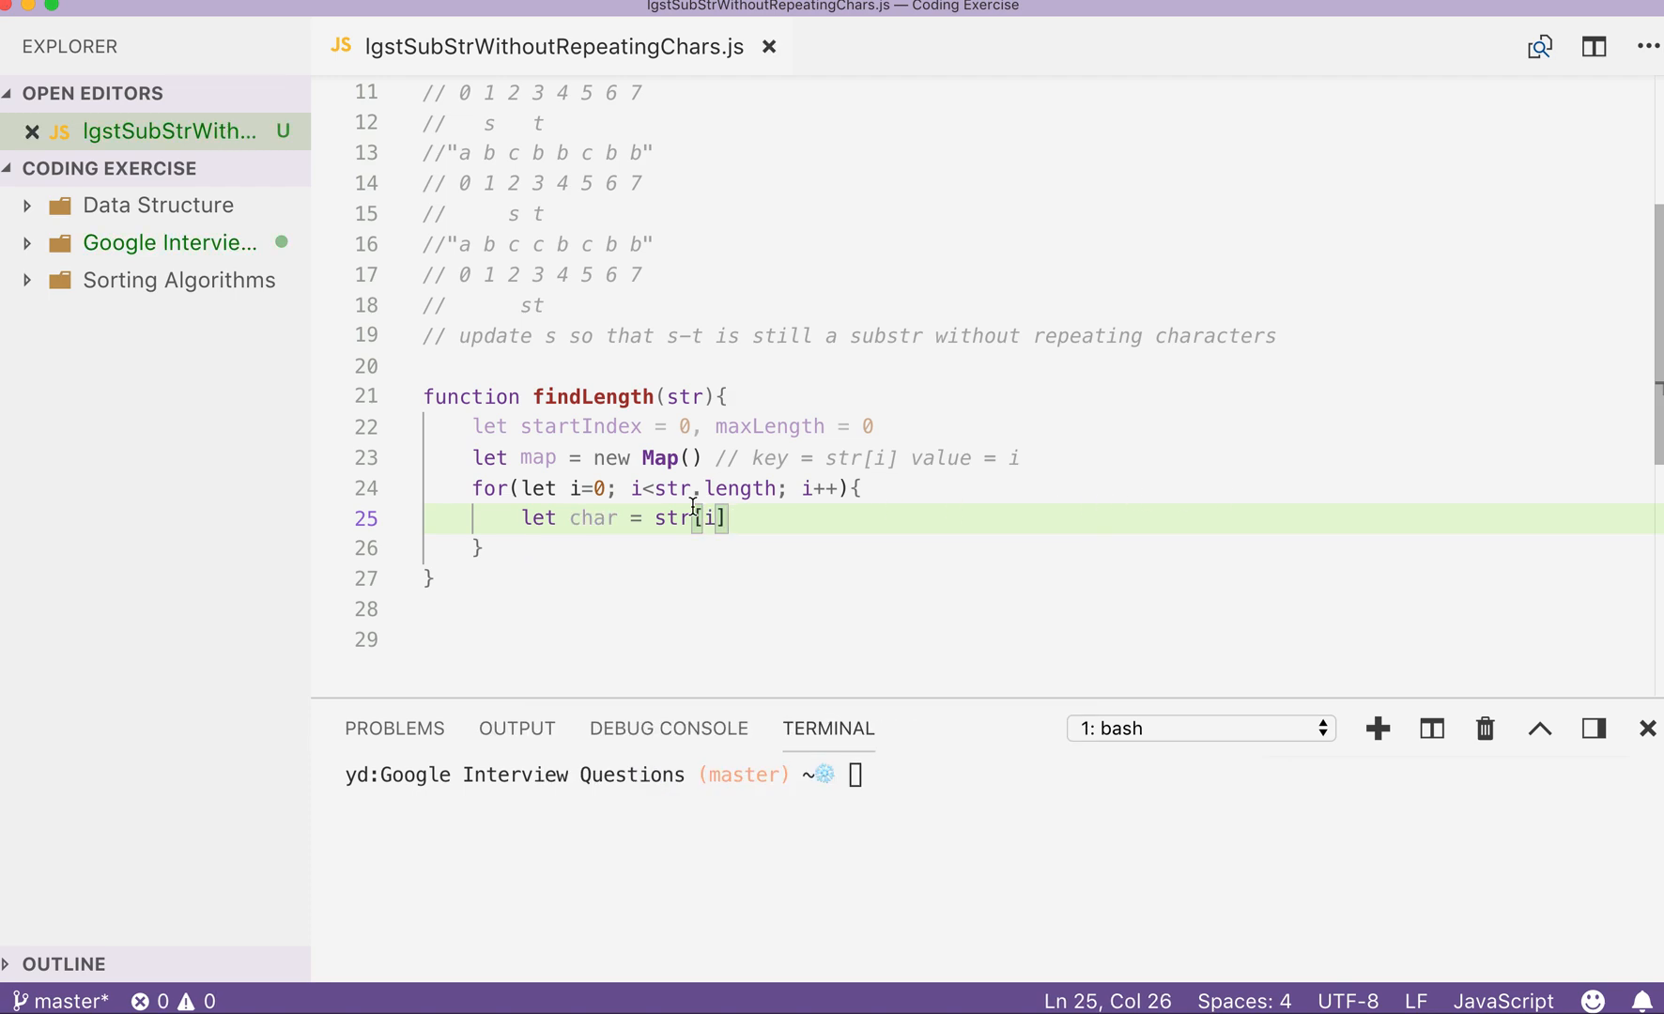
key("Enter")
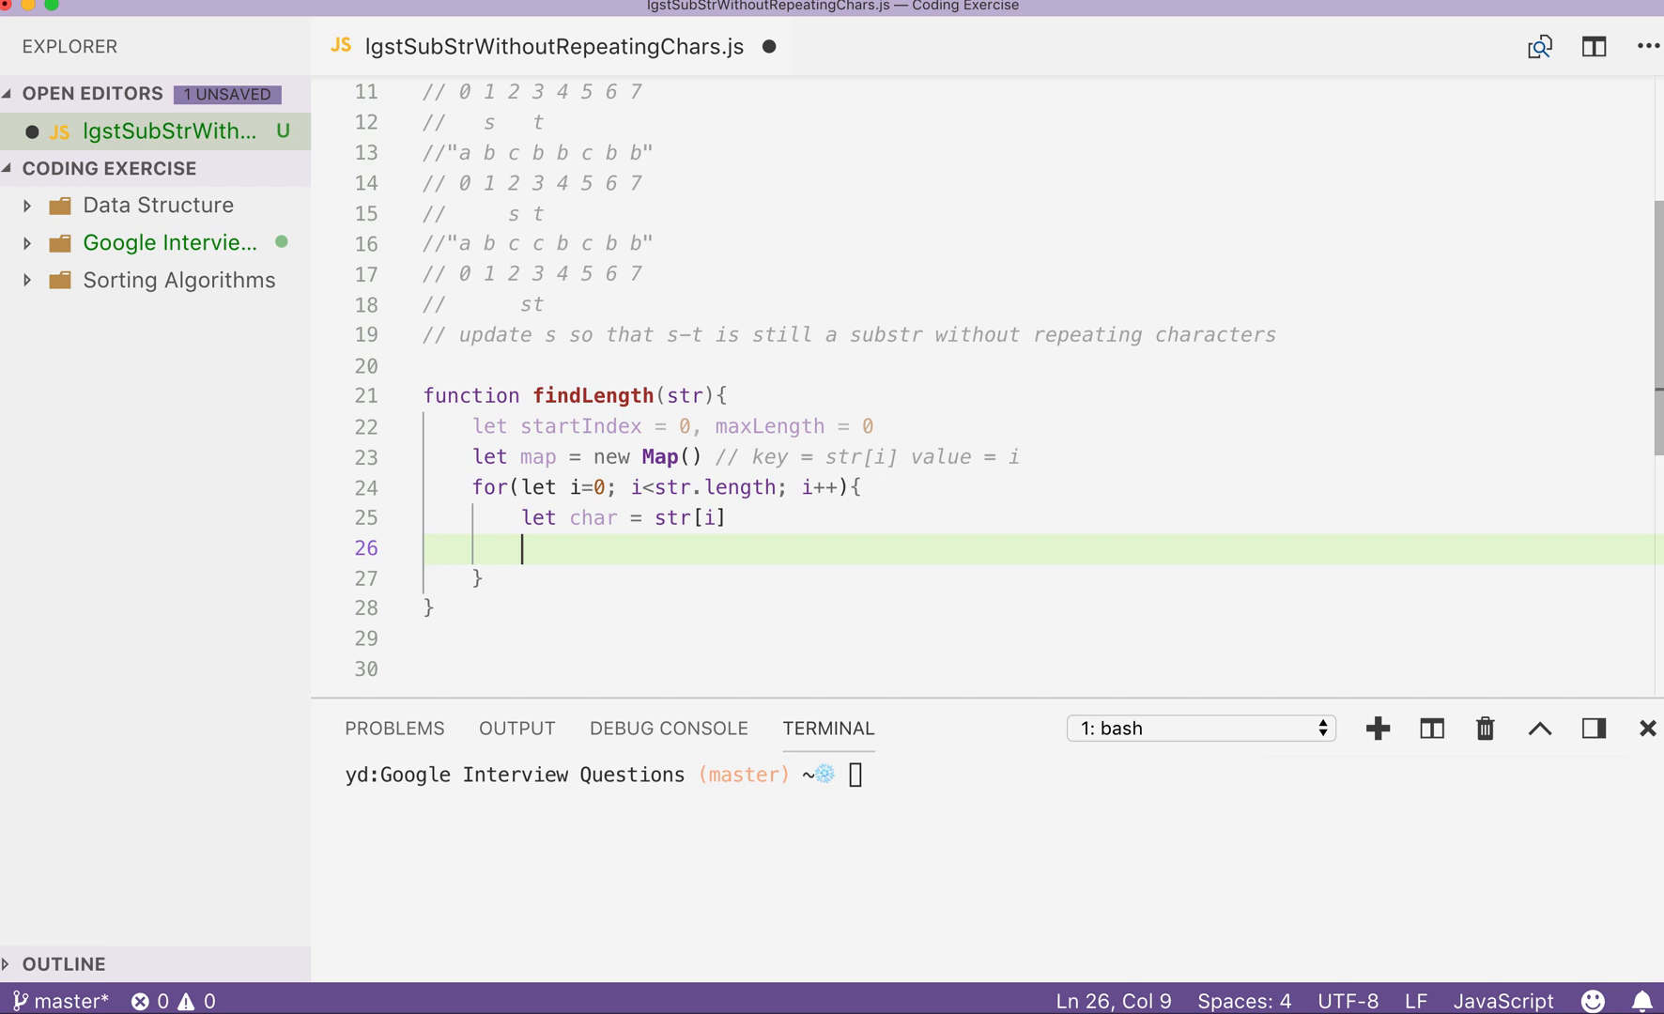
Write the condition if(map.get(char) > startIndex), swapping has for get.
type("if(map")
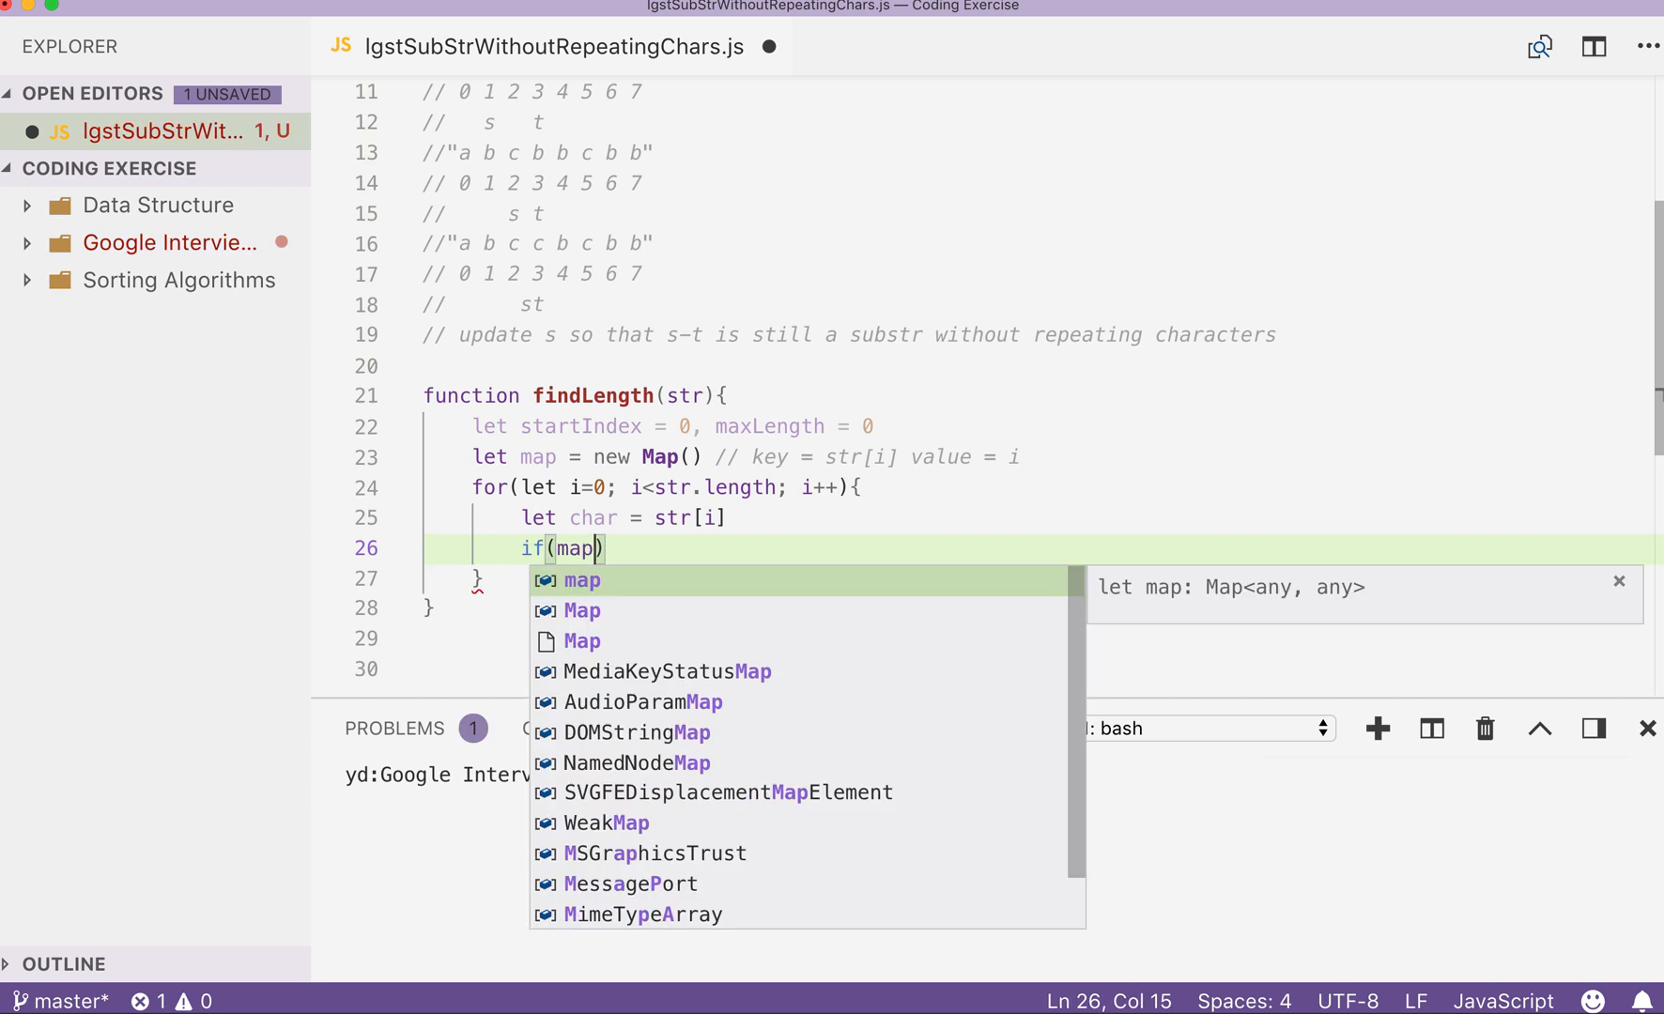
type(".has")
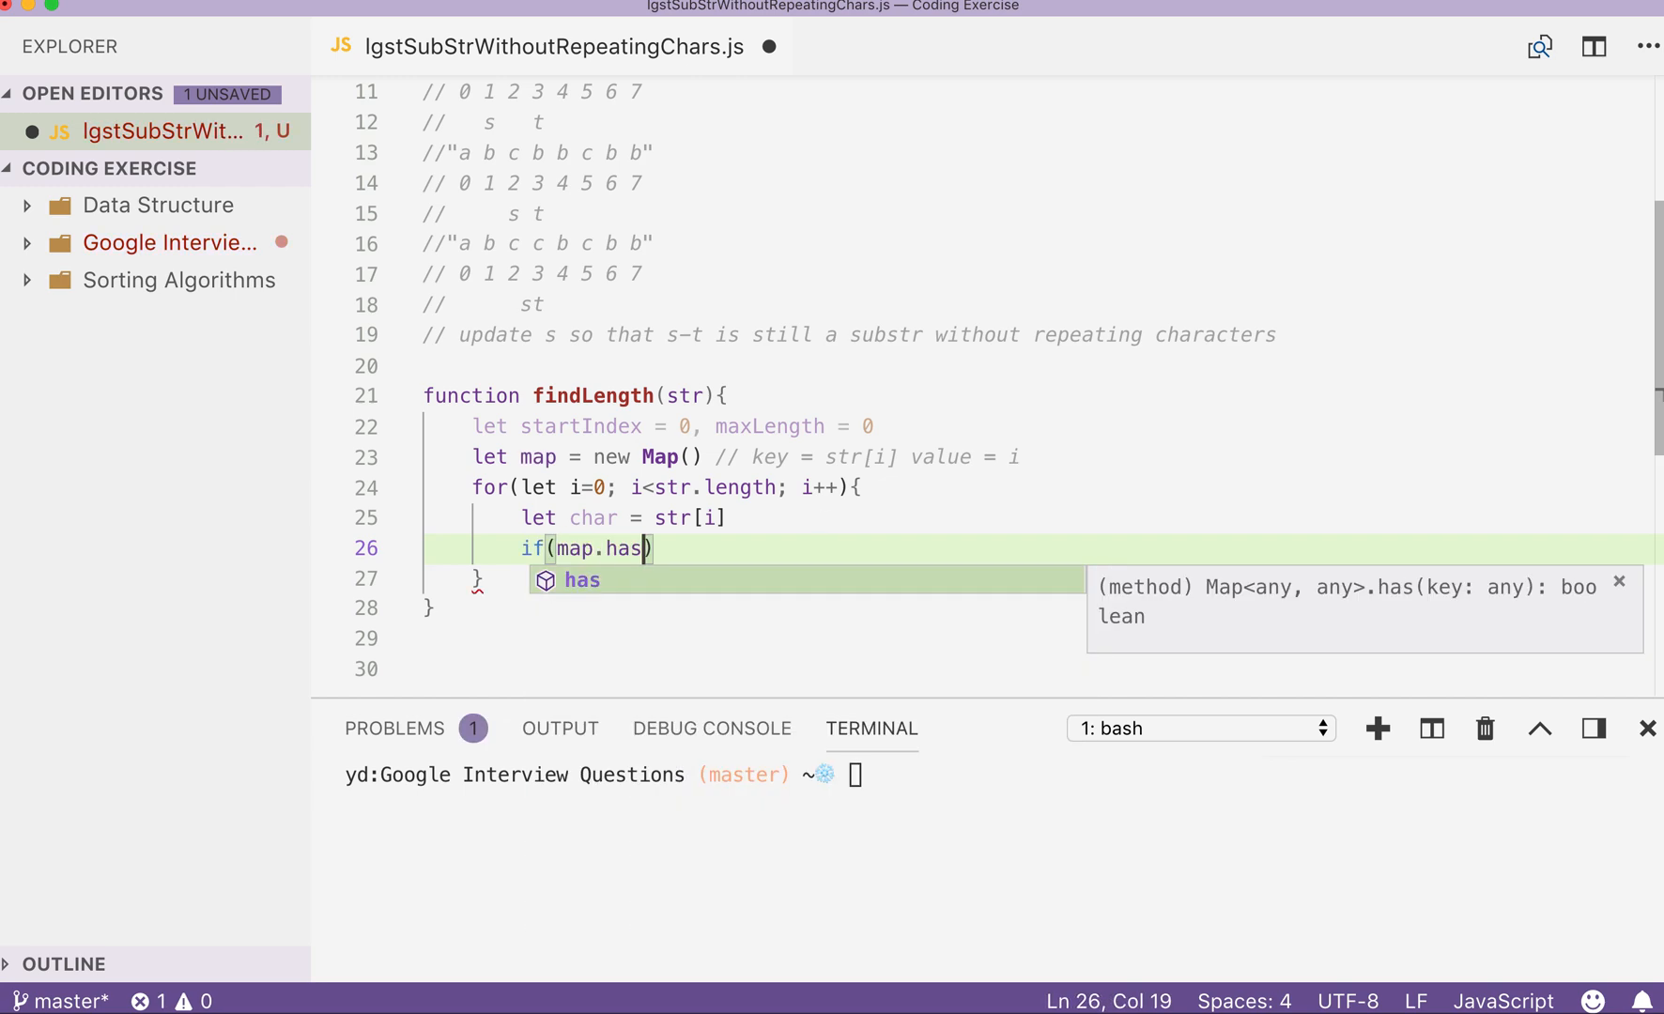
type("char")
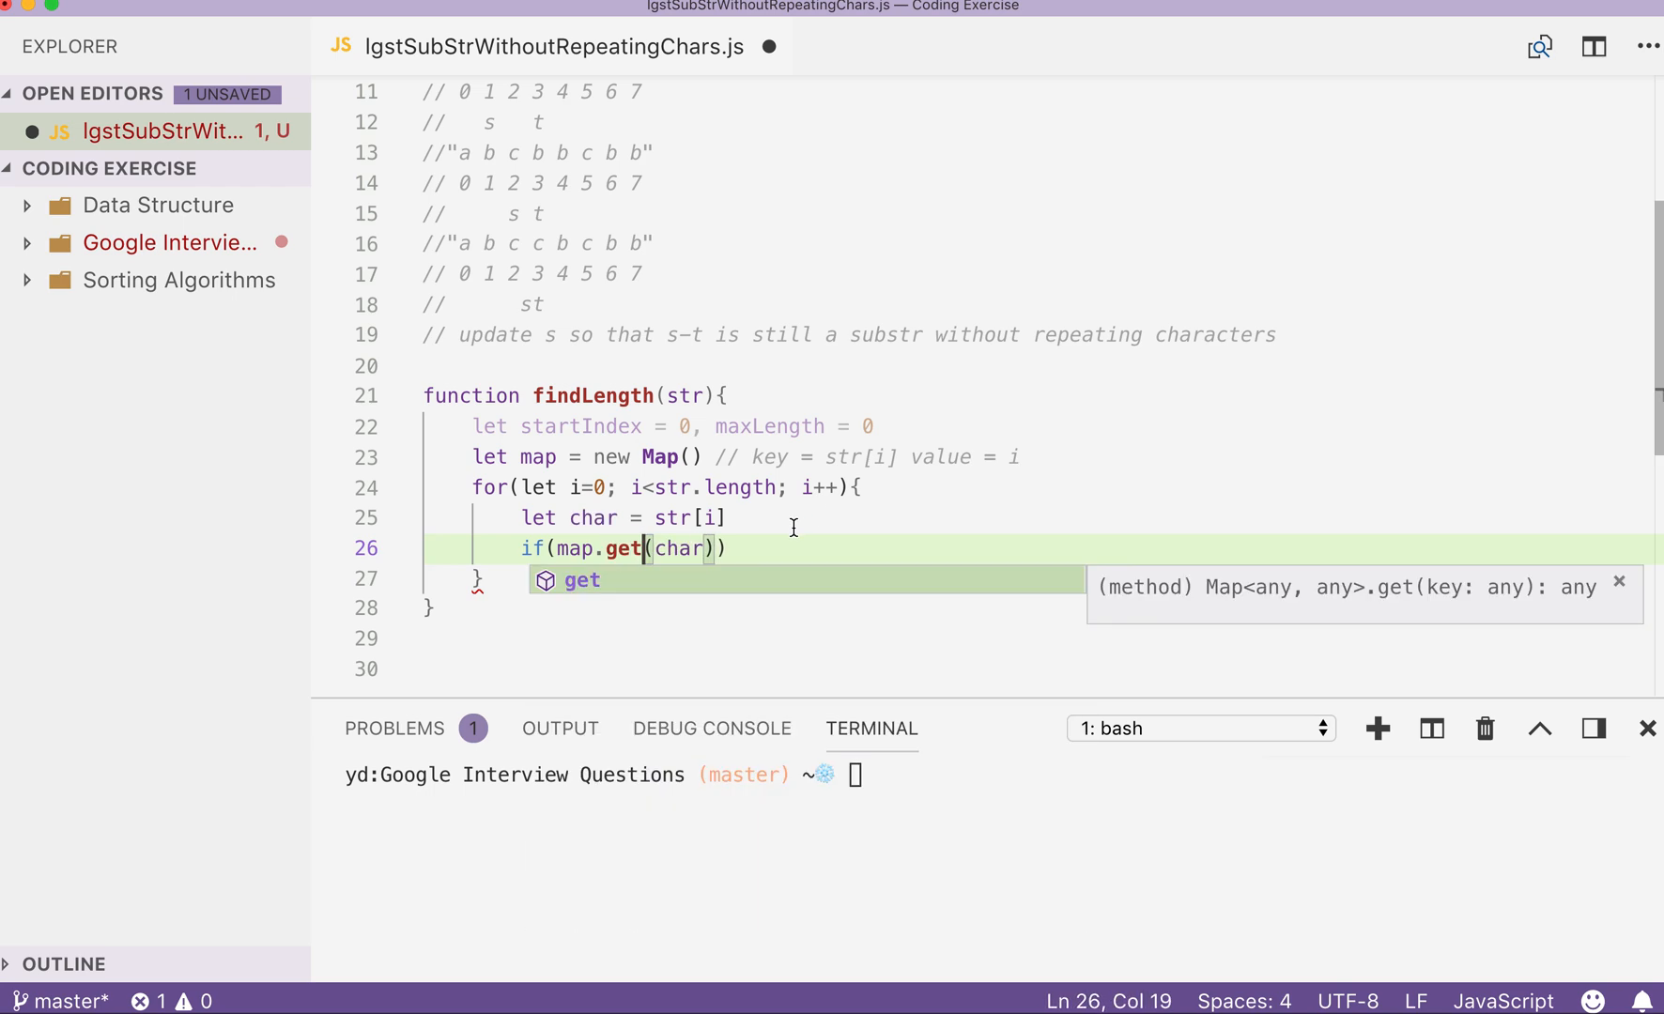
double_click(939, 457)
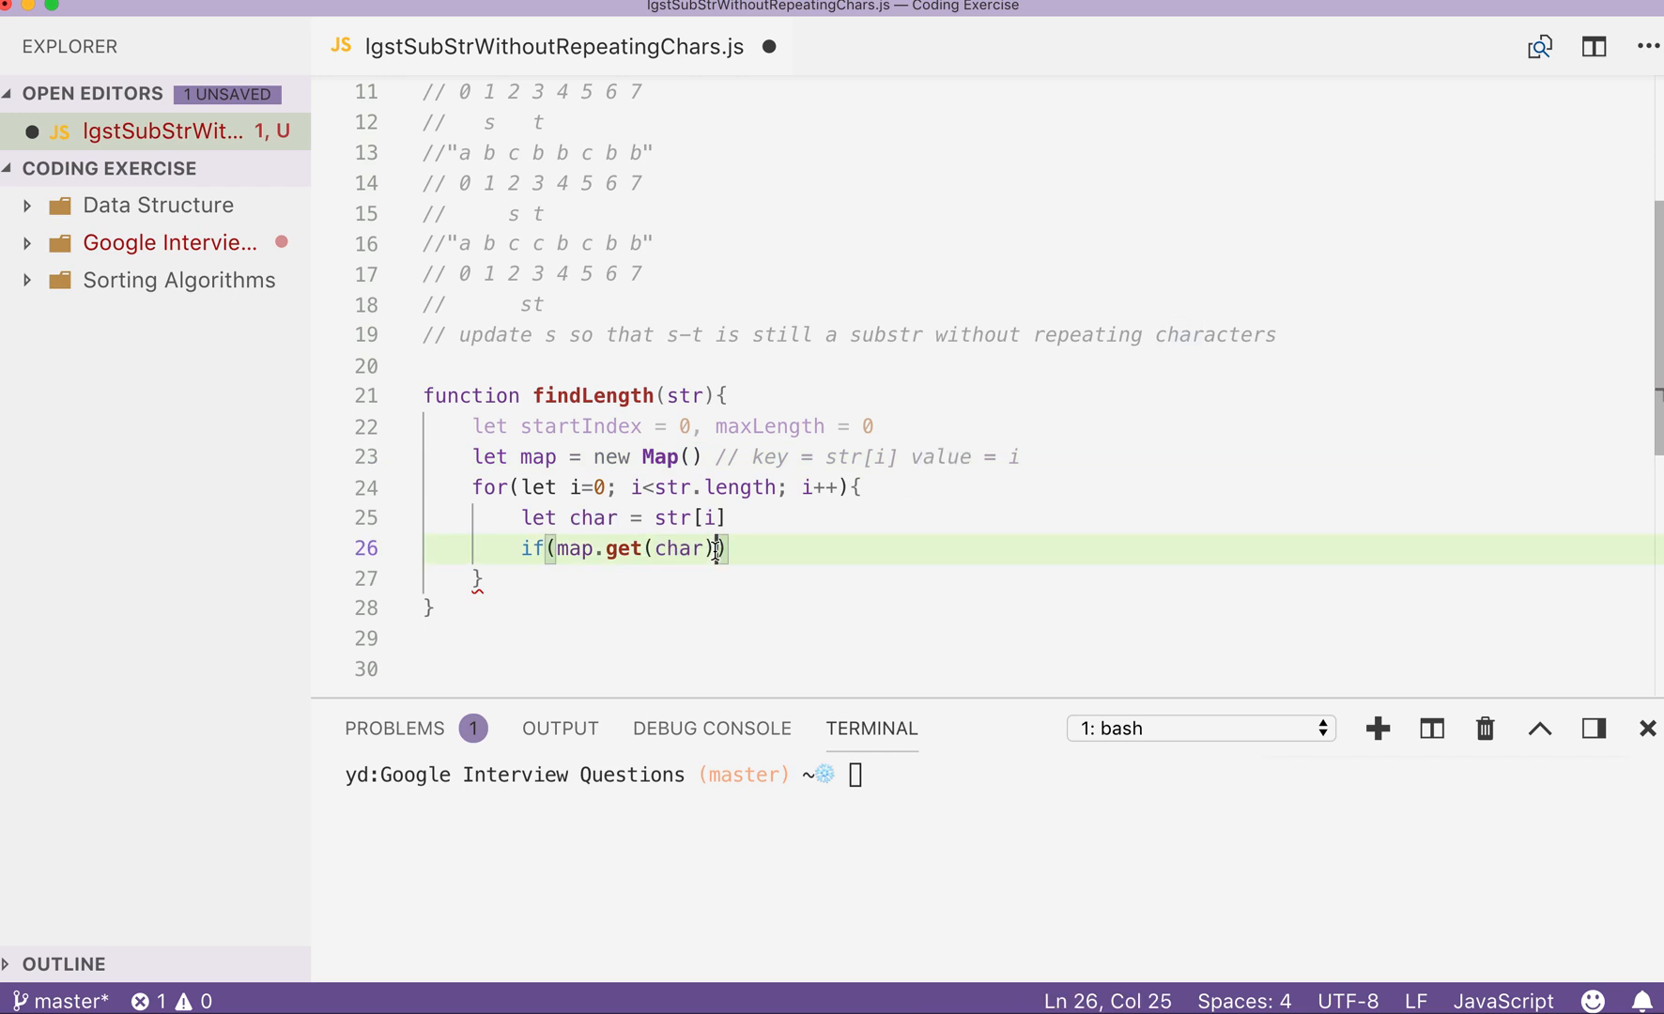
type(">")
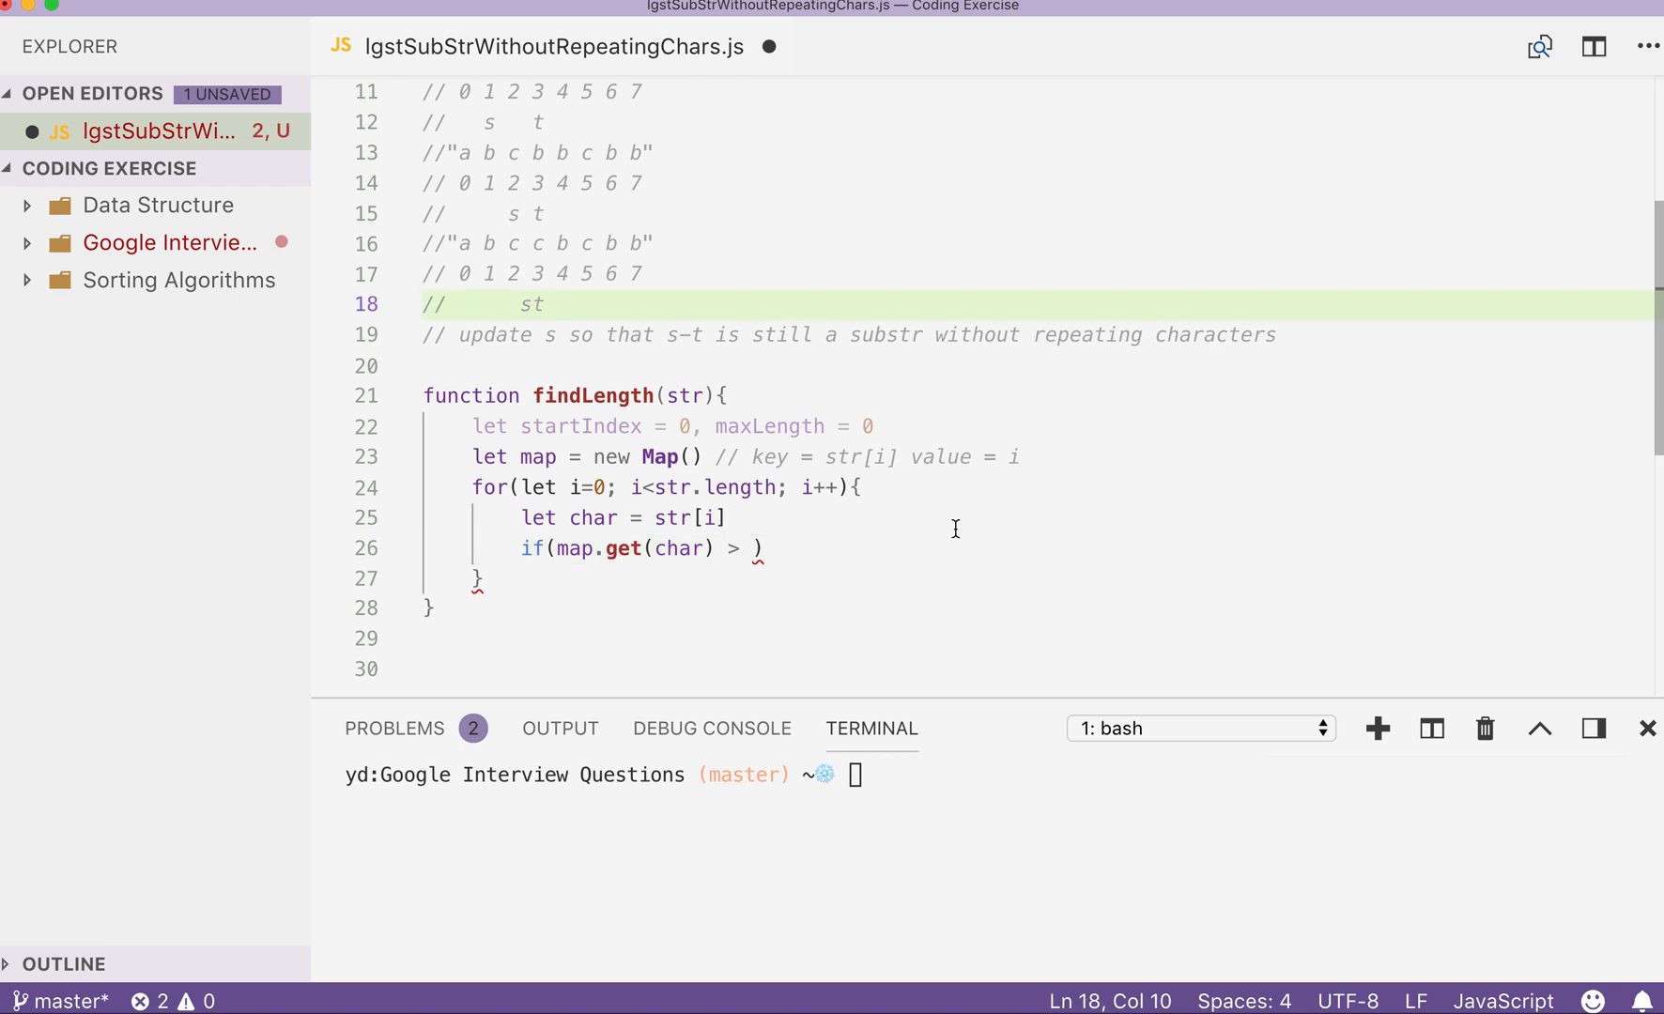
type("sta")
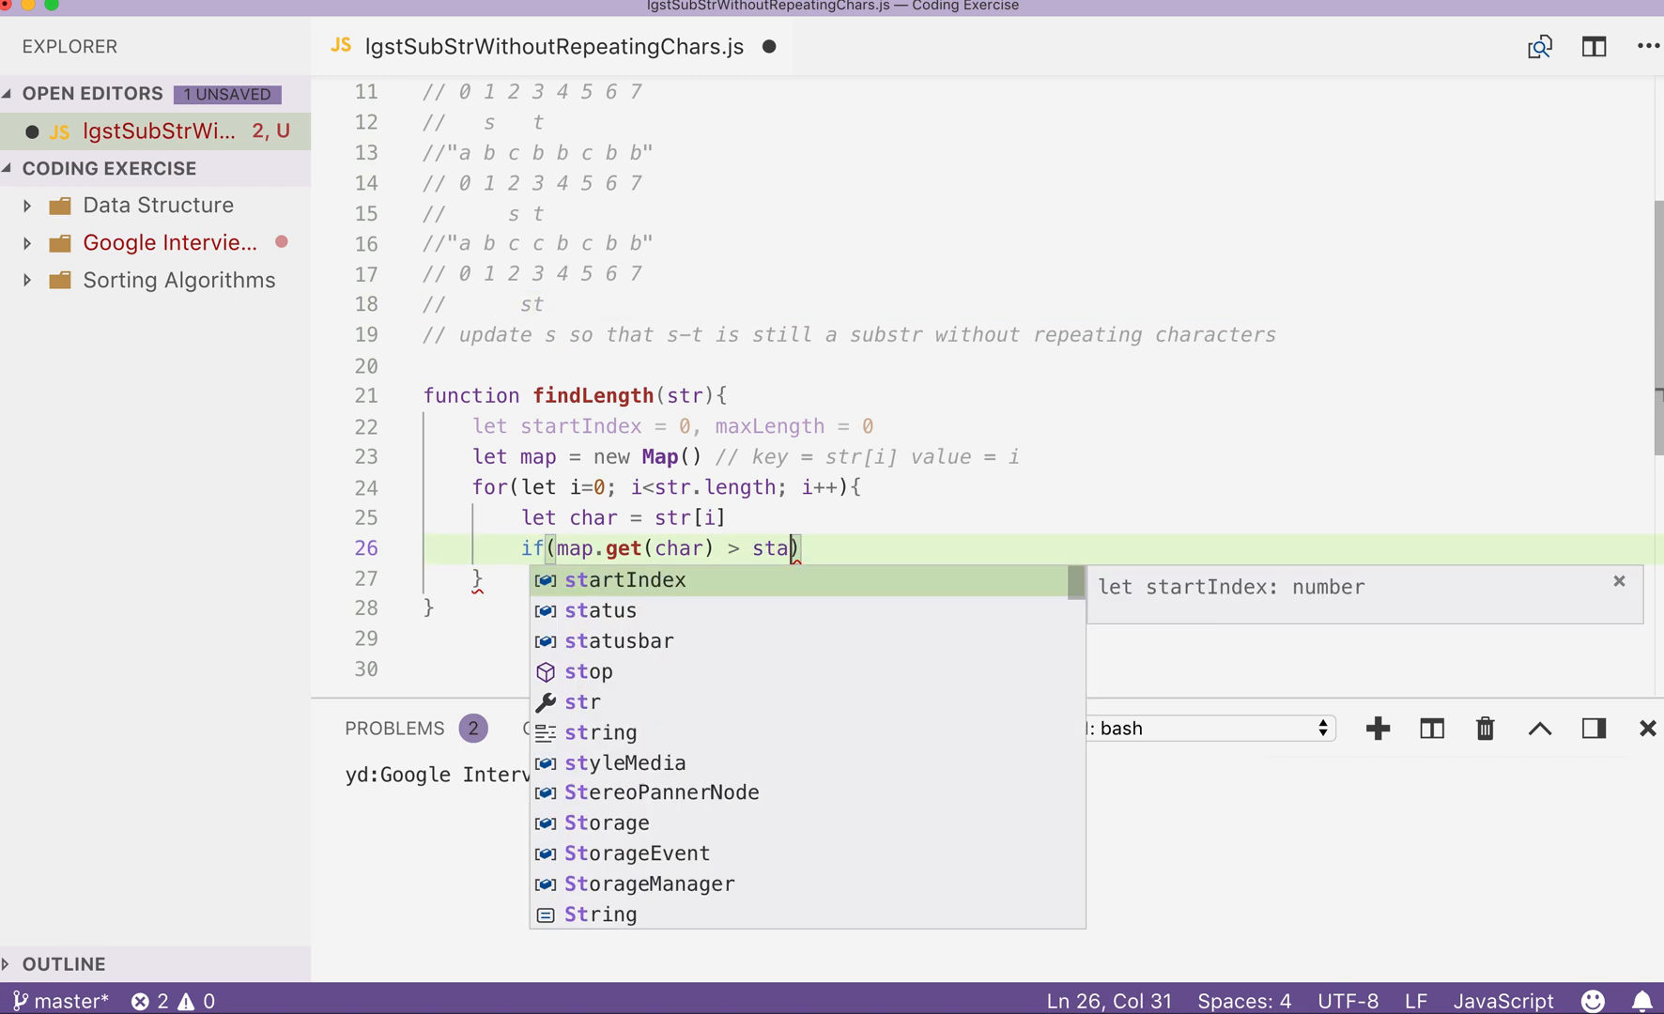
key("Tab")
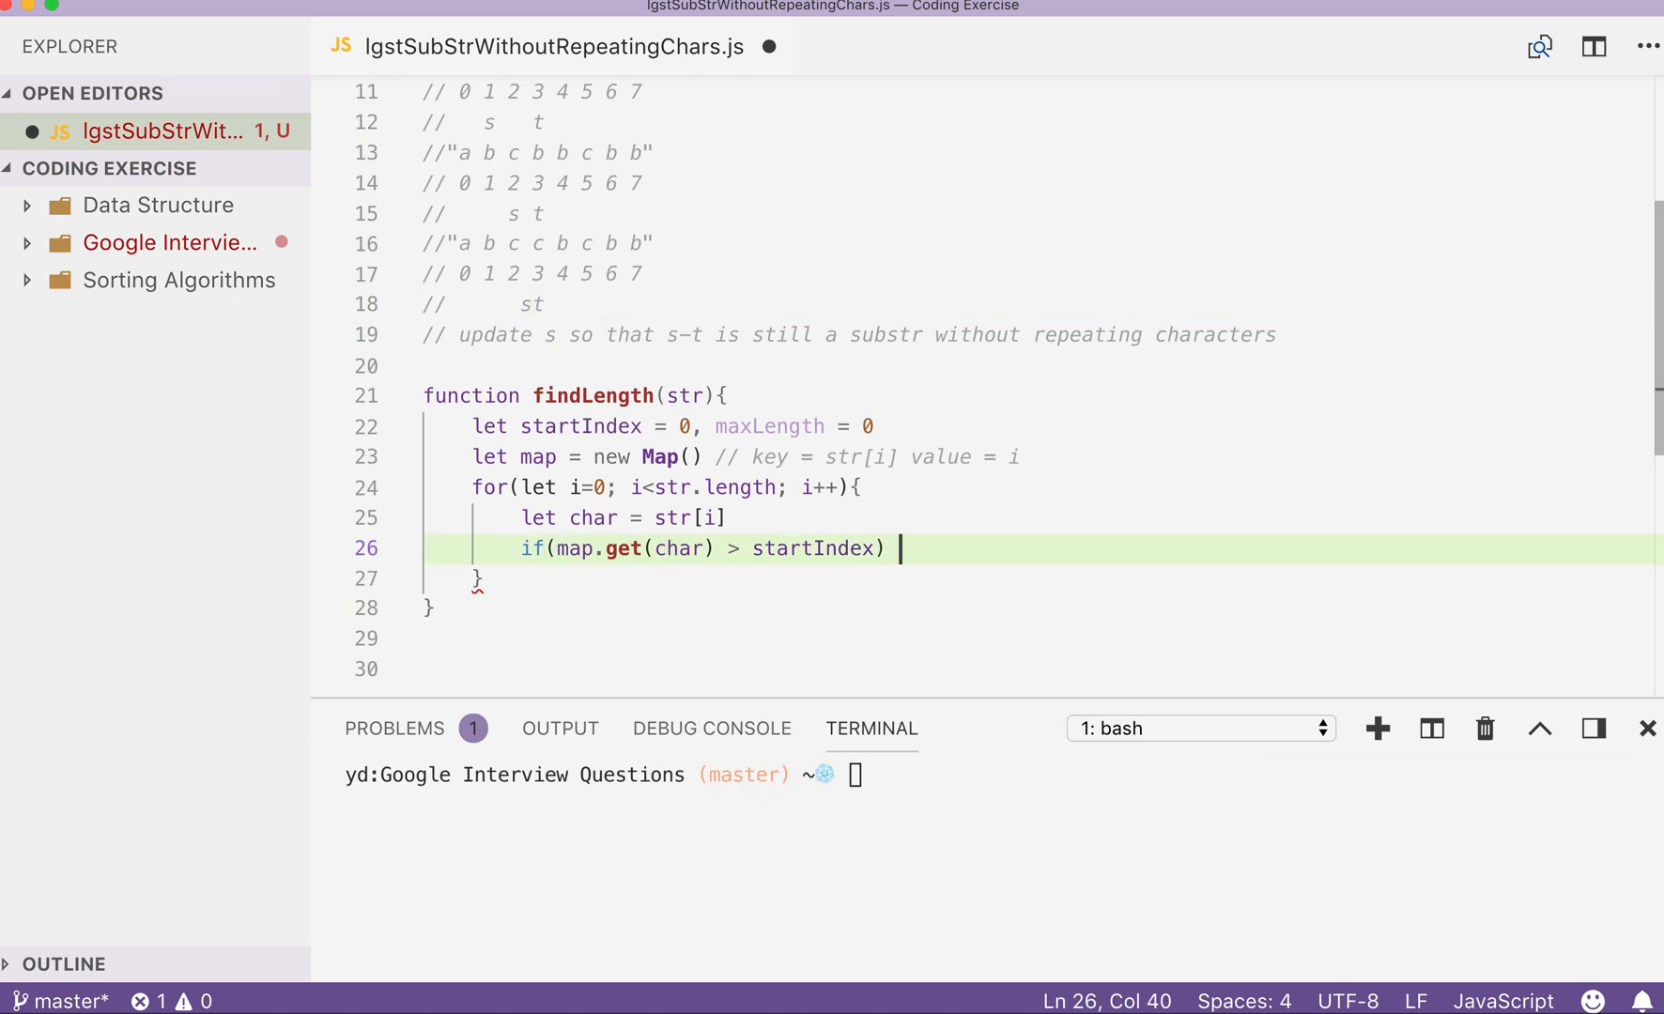
Complete it with startIndex = map.get(char) + 1.
type("startIndex")
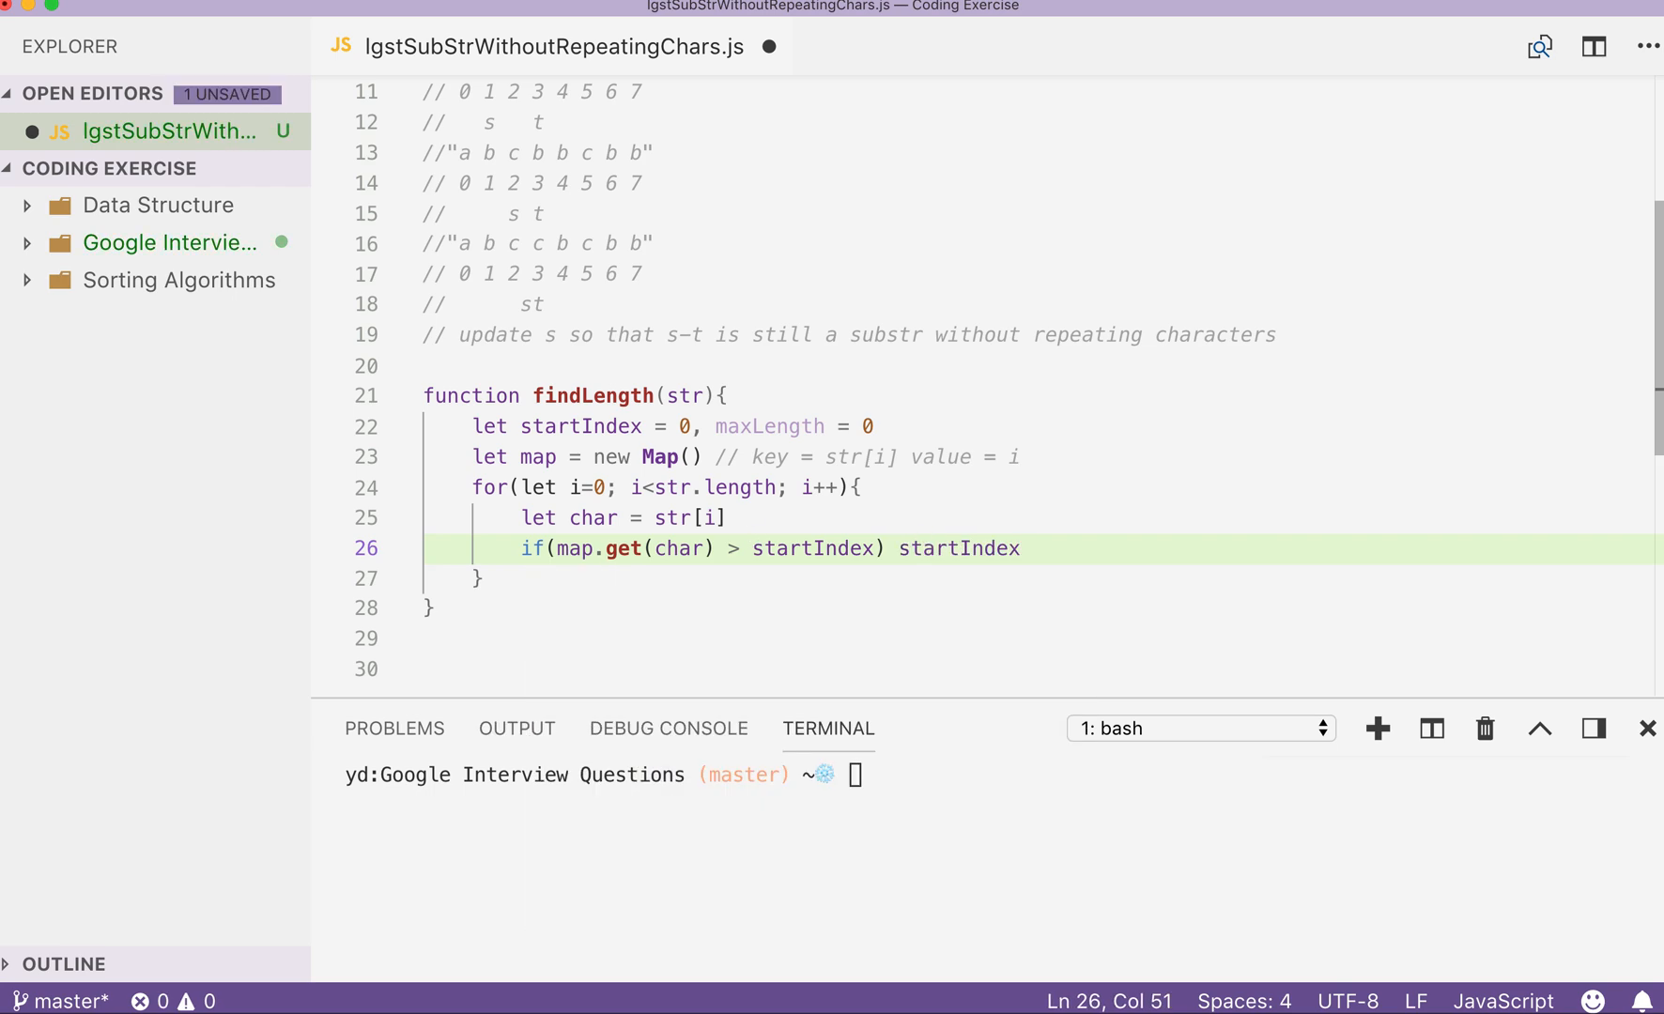
type("= m")
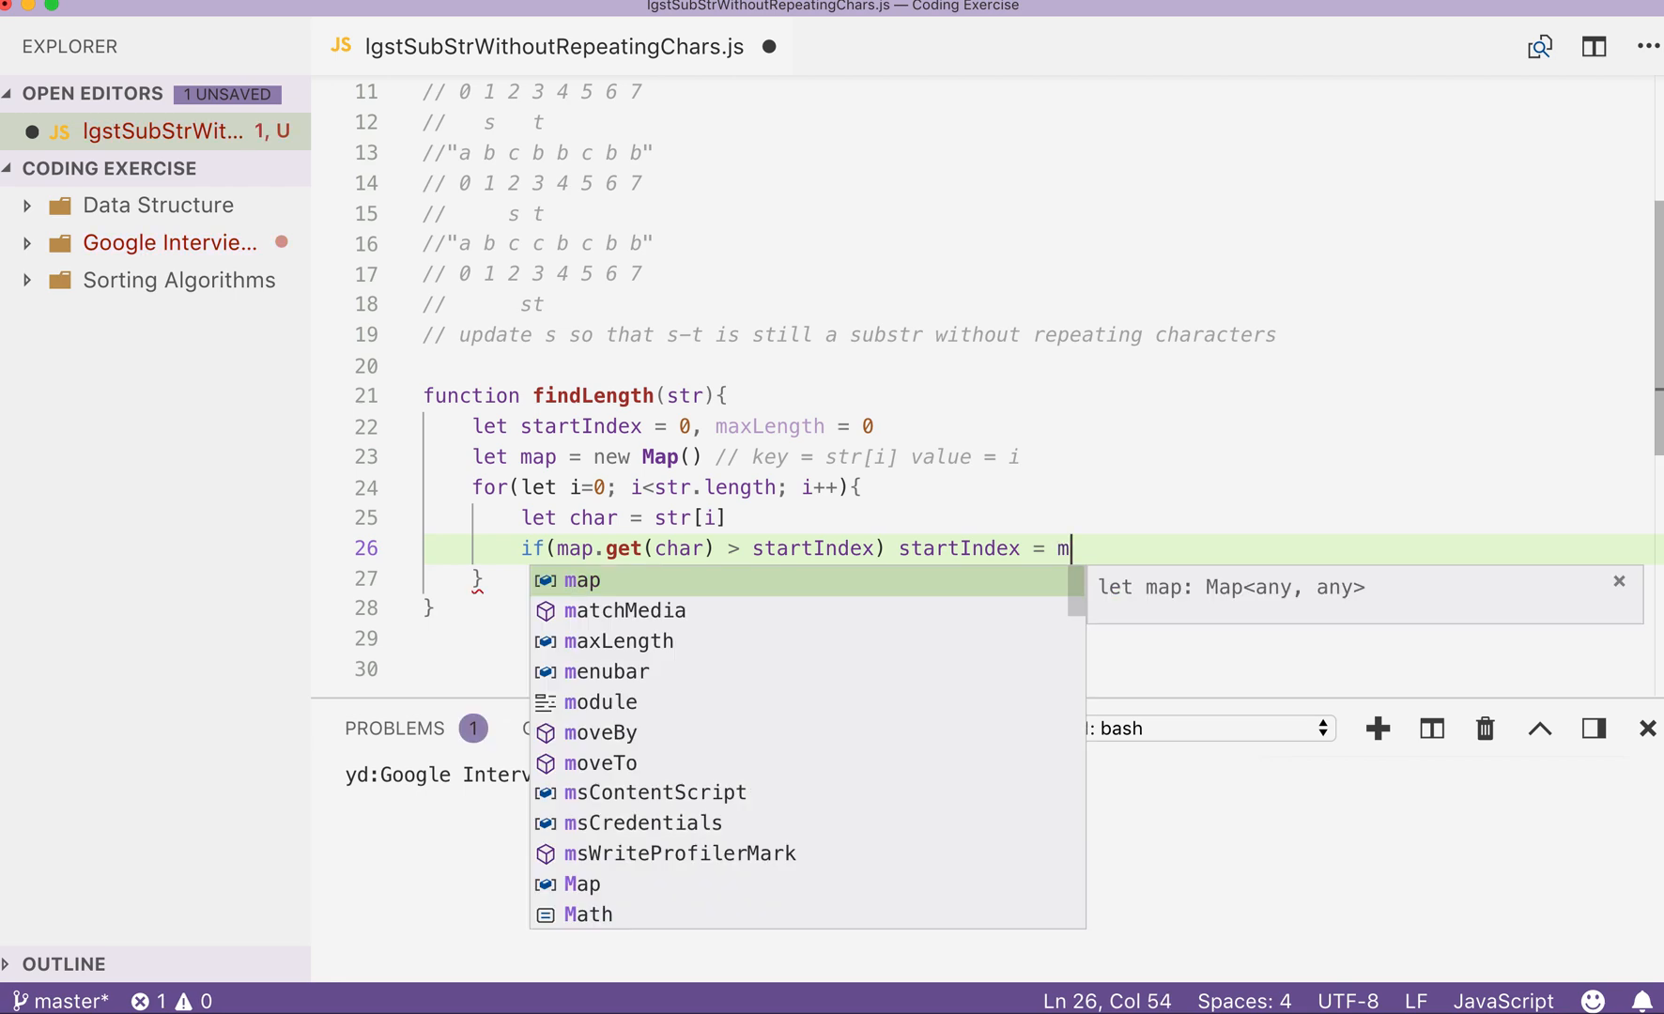
type("ap.get(char) + 1")
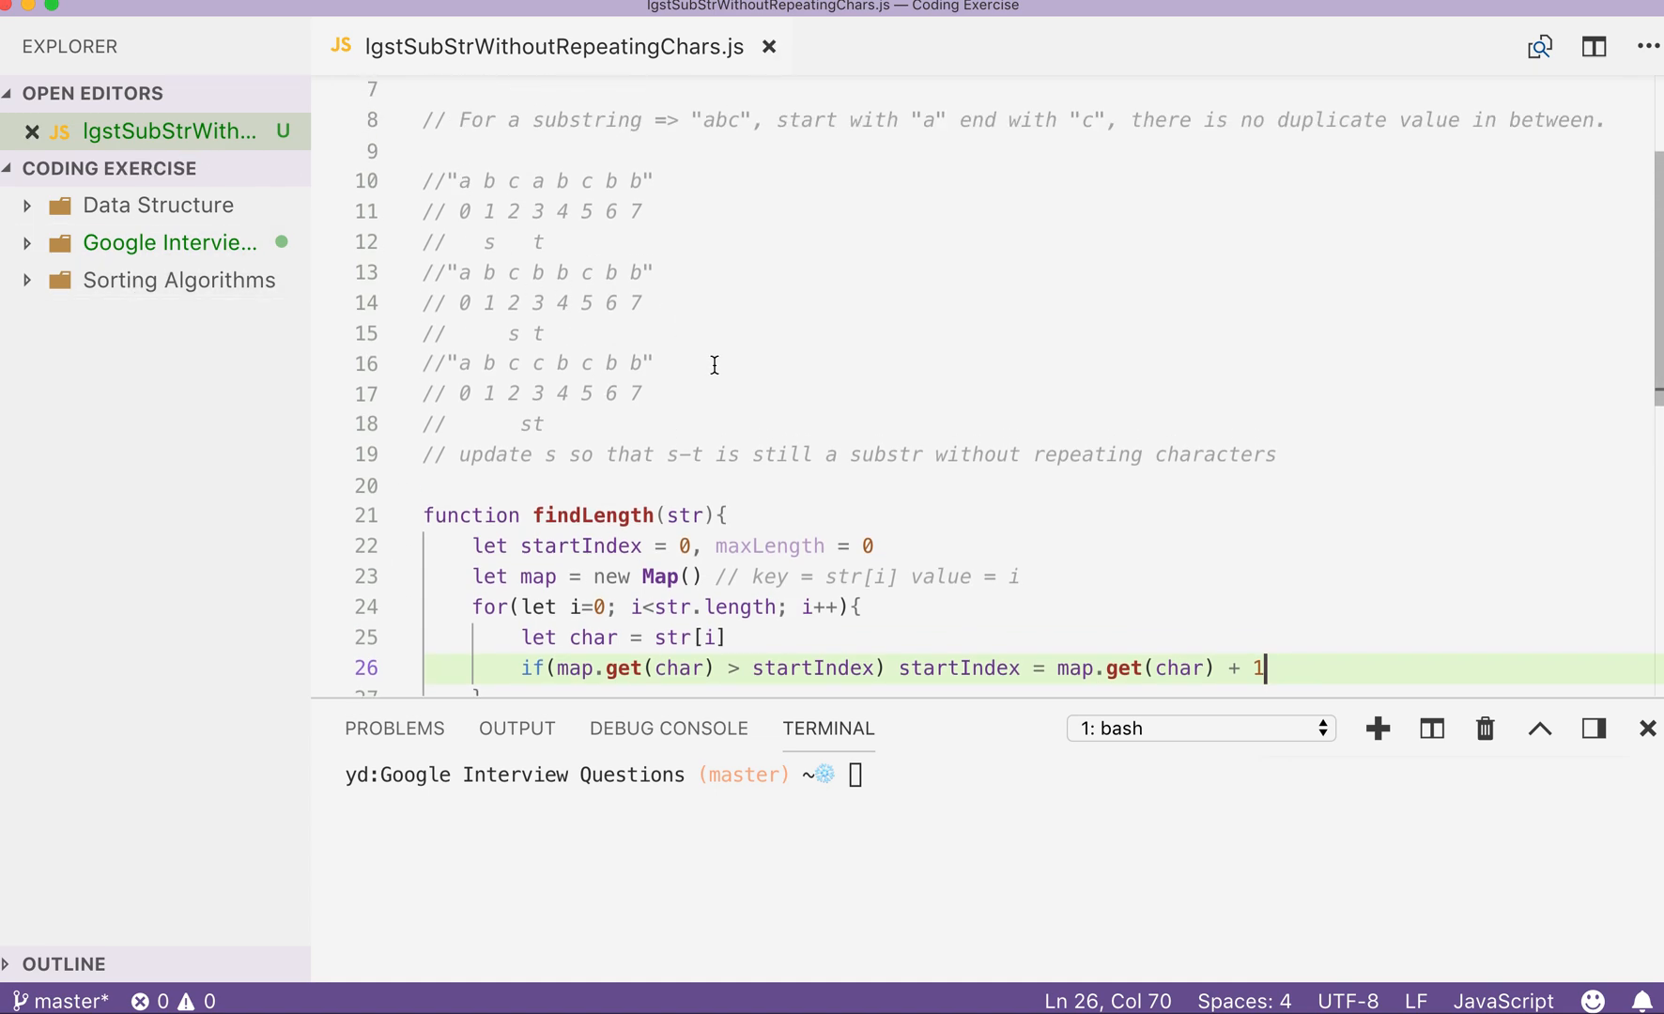
key("Enter")
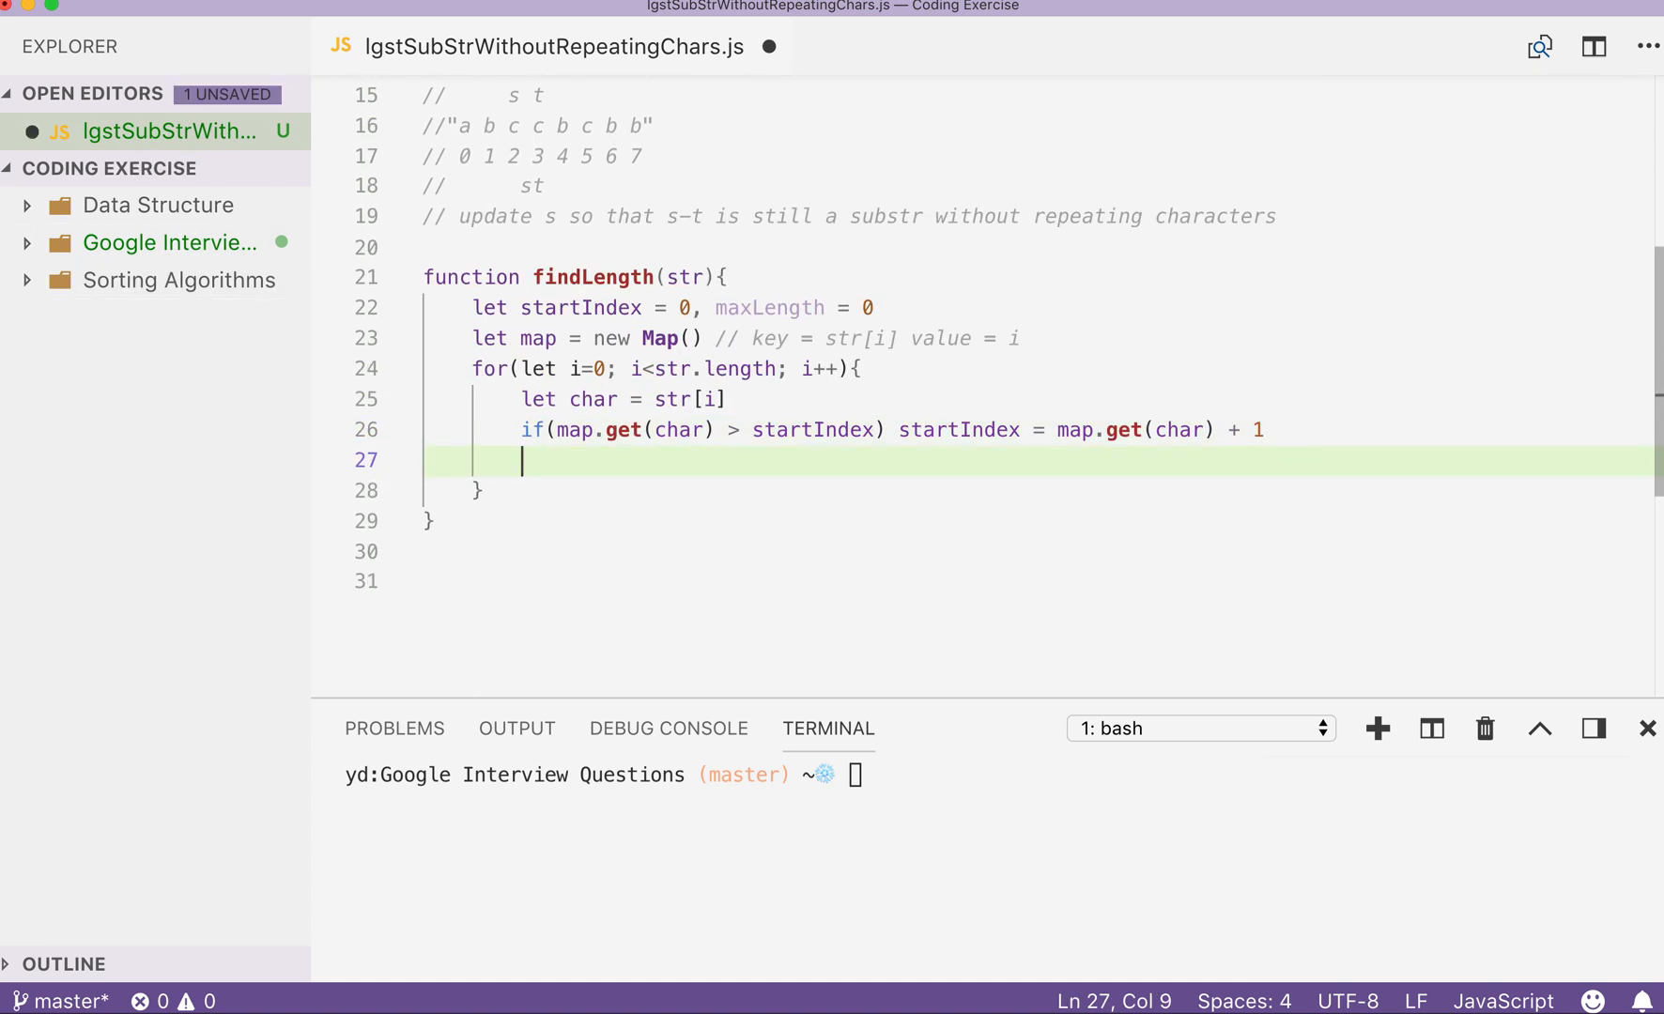
Record the character's index with map.set(char,i).
type("map")
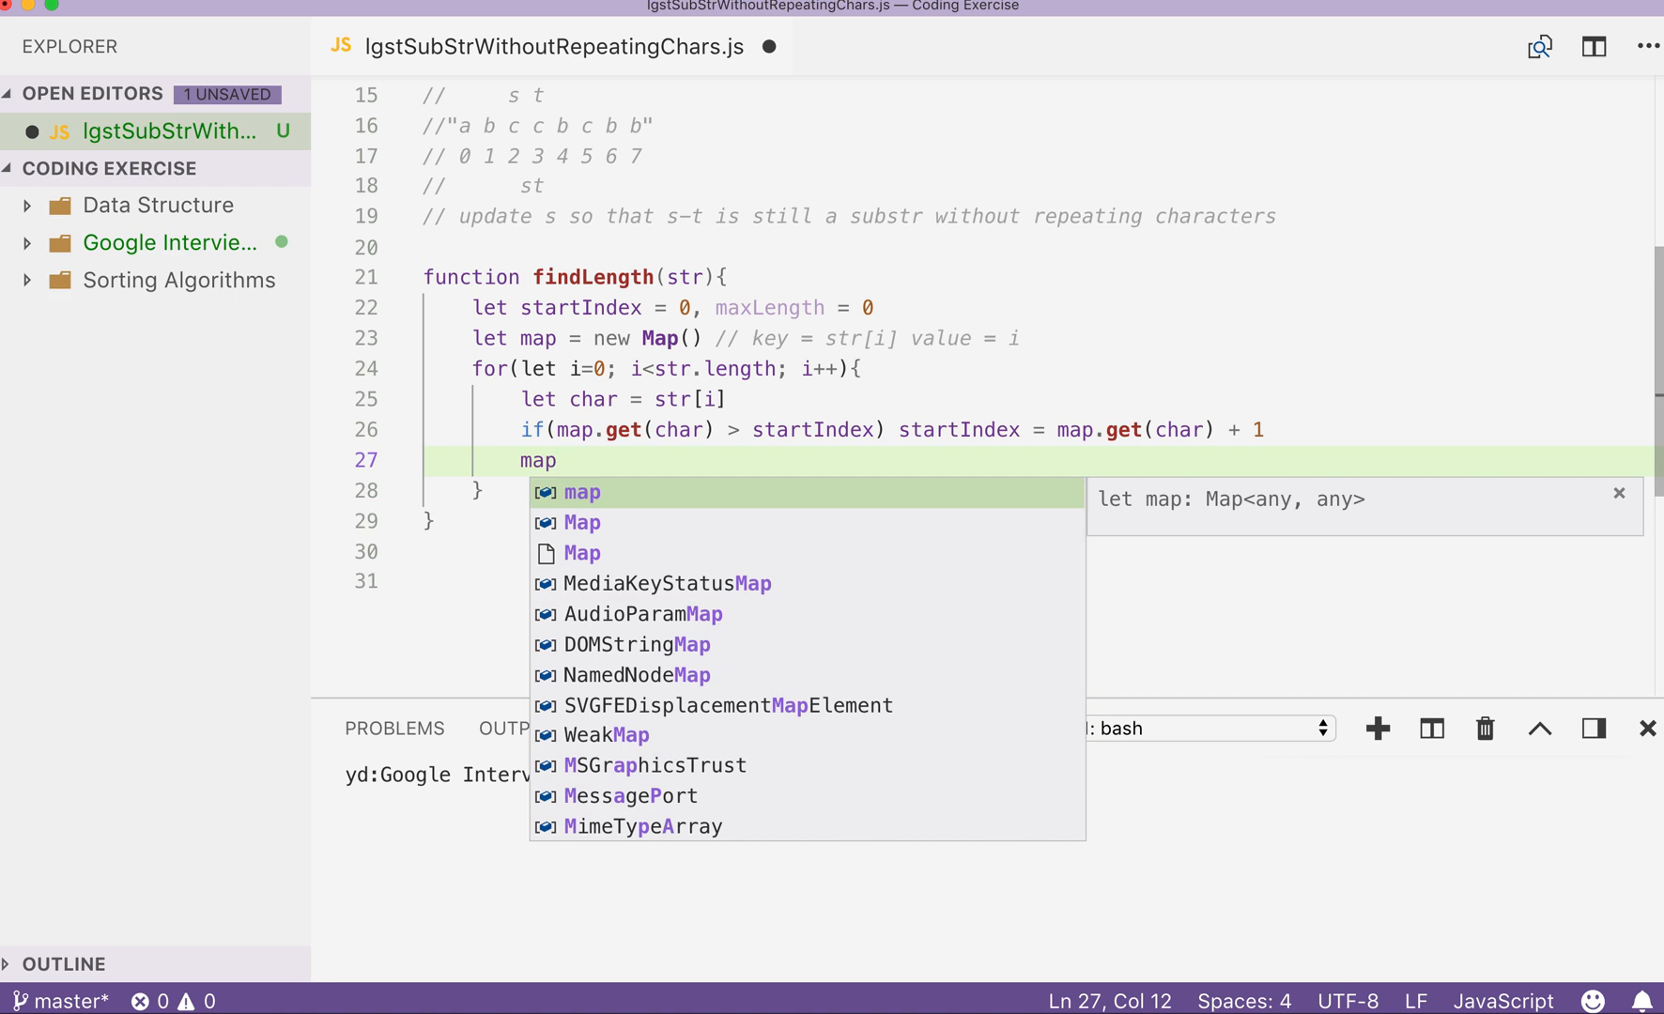
type(".set(")
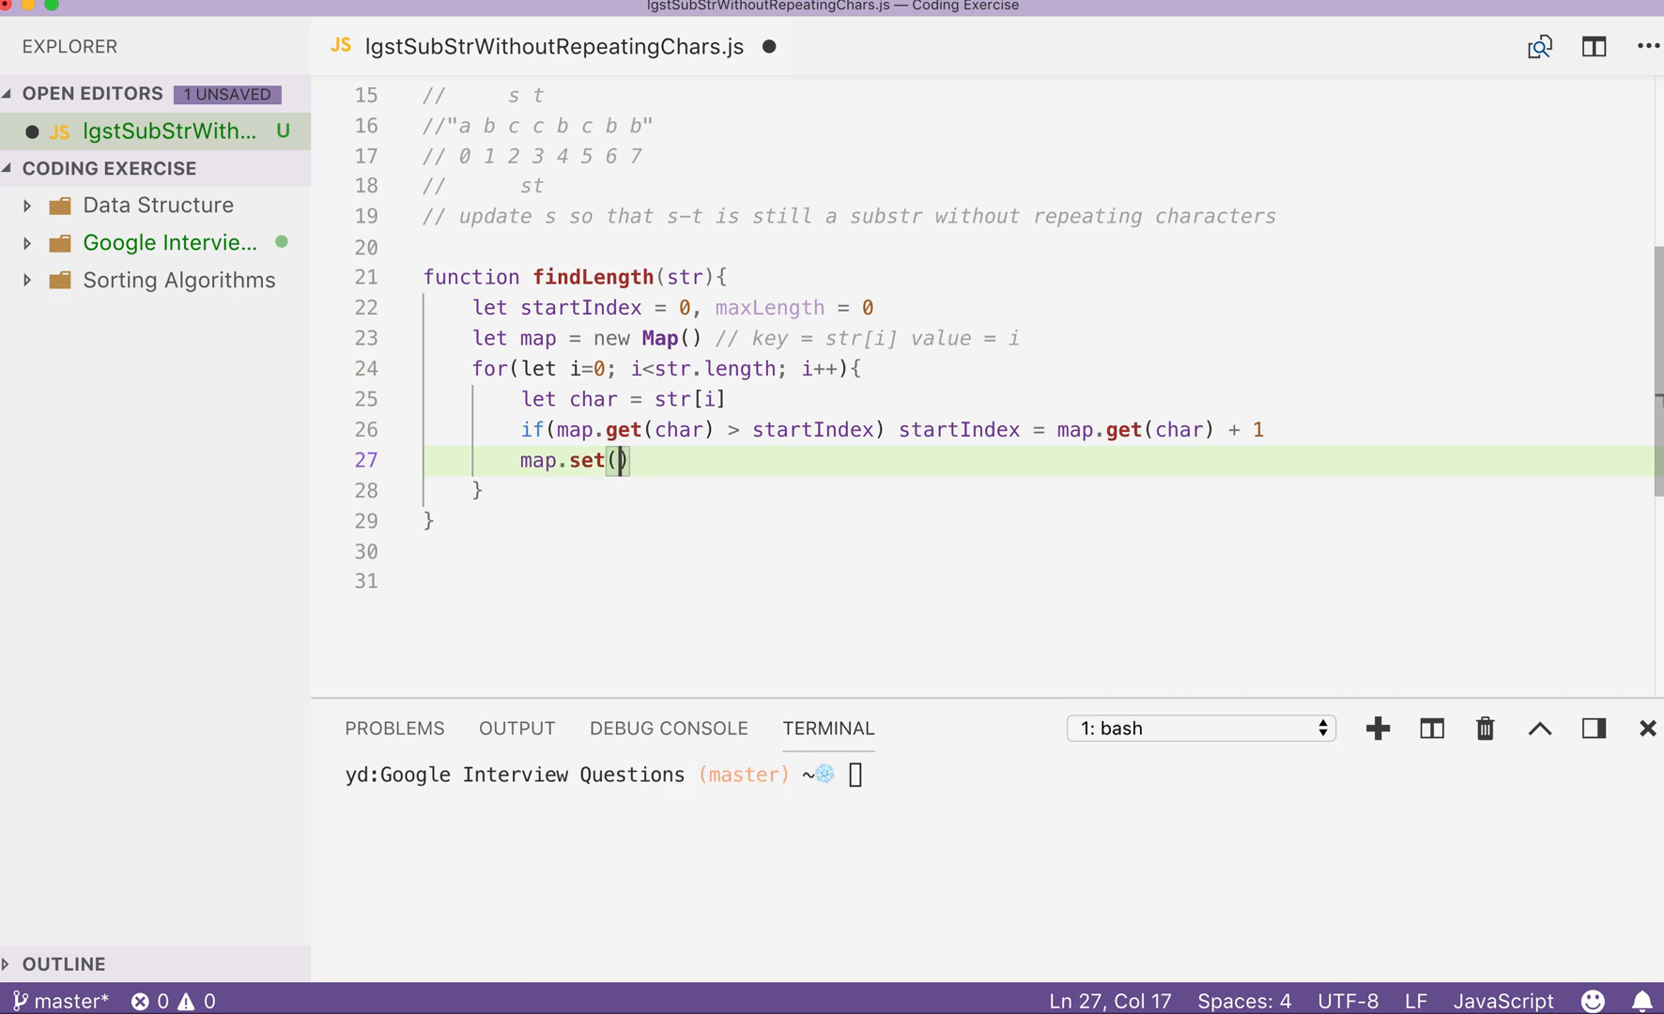
type("char,i")
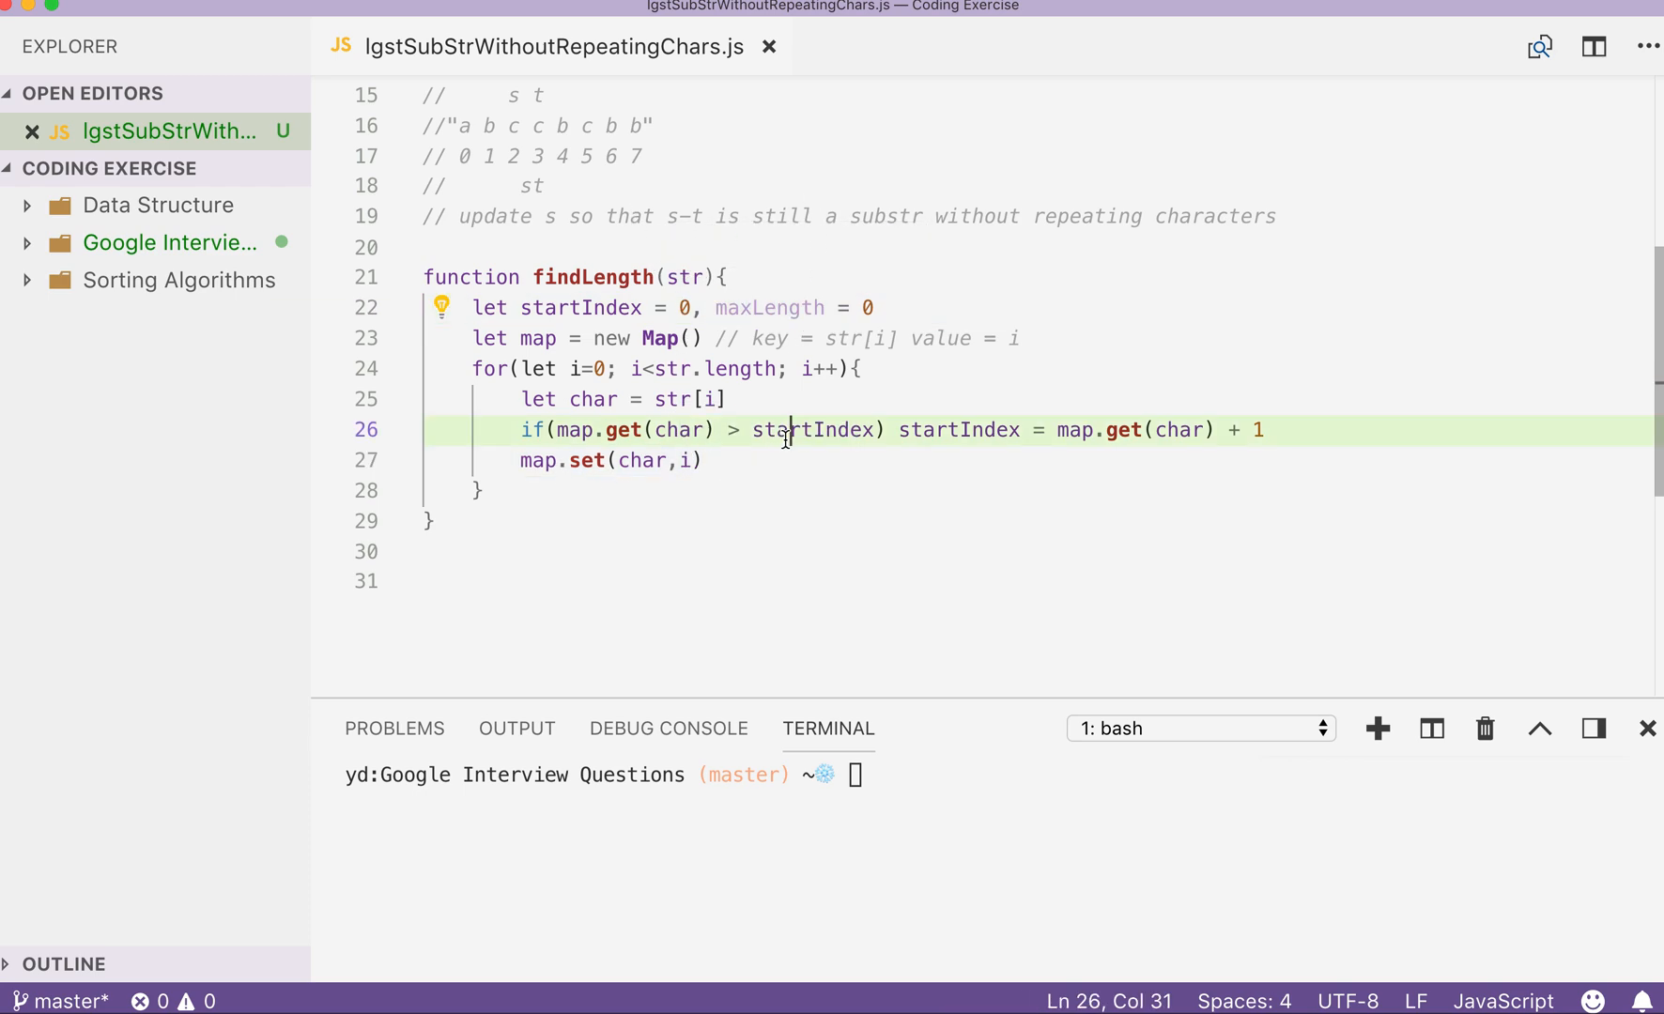
Start an empty if() after map.set while pointing at the s t markers and maxLength.
key("Enter")
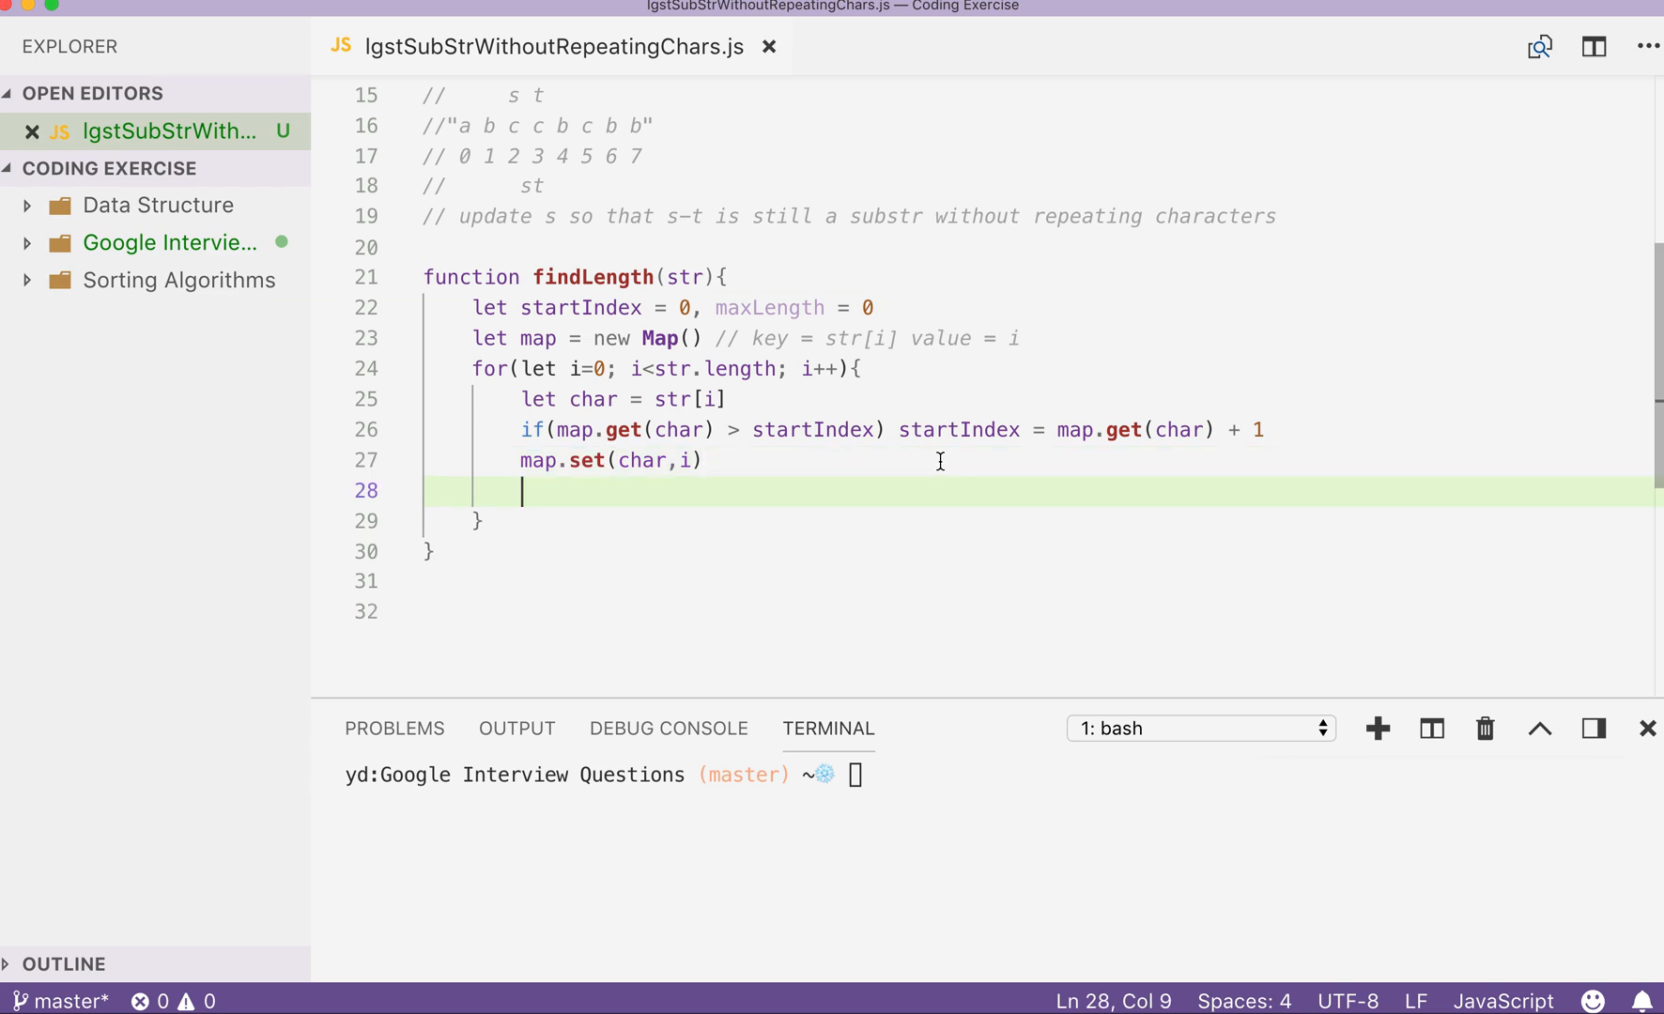
scroll("up", 3)
type("if()")
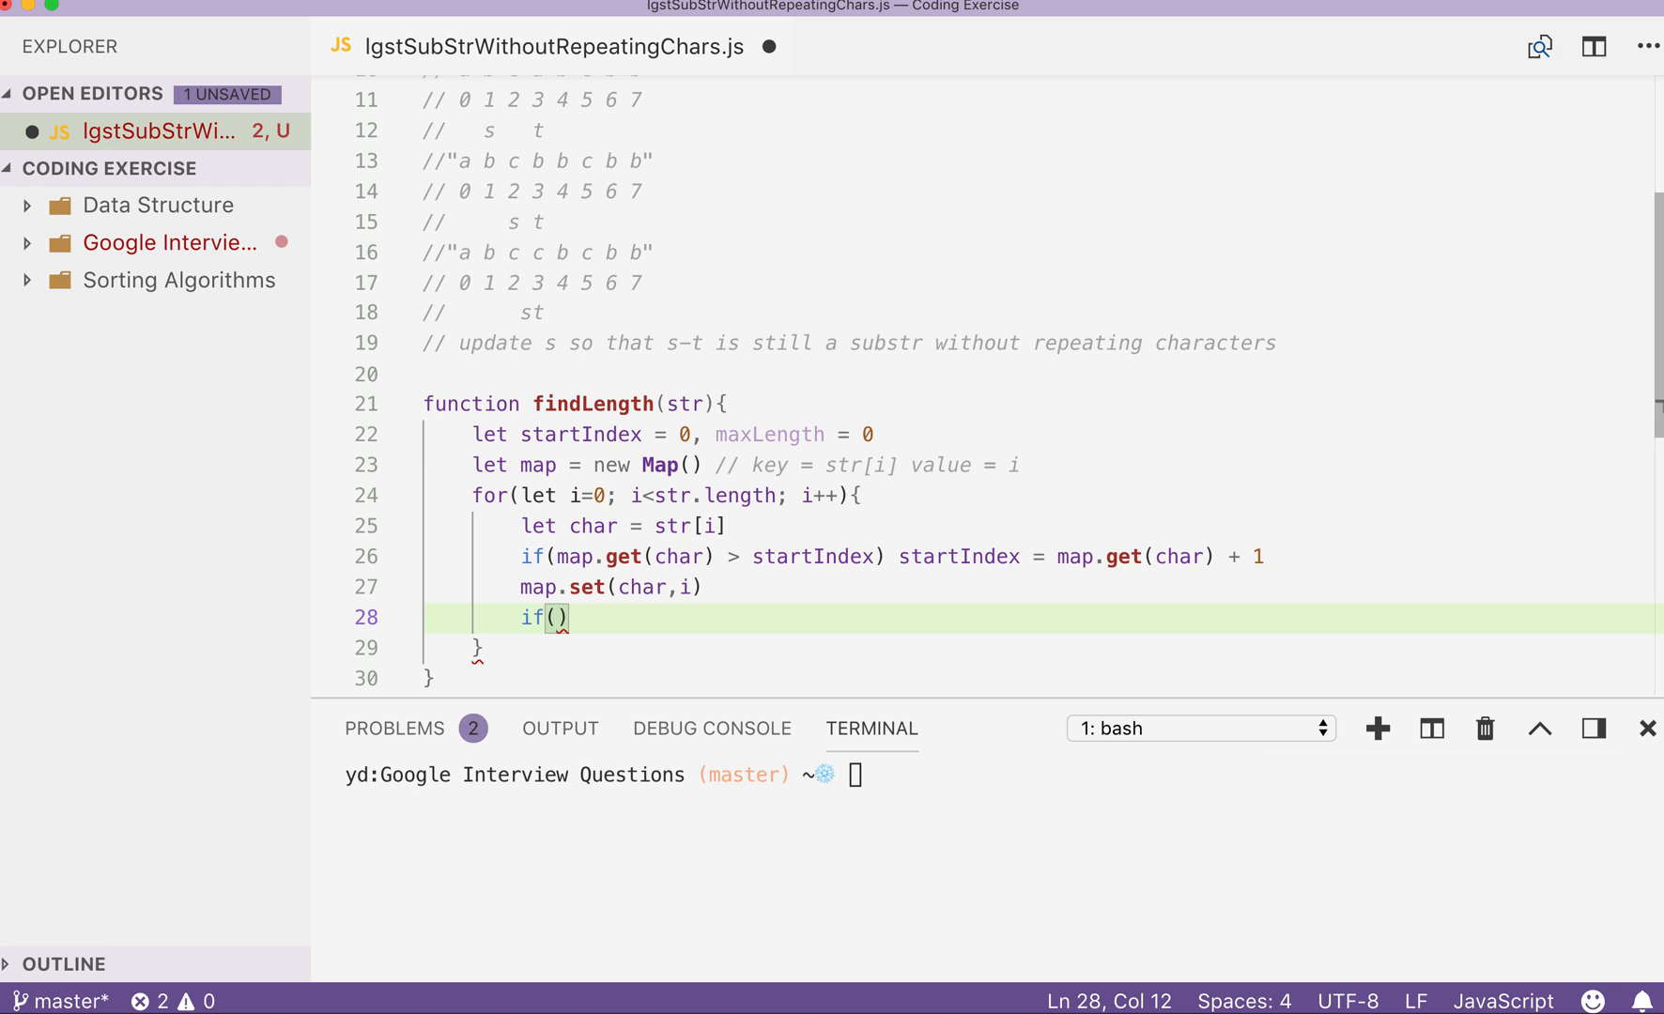
scroll("down", 3)
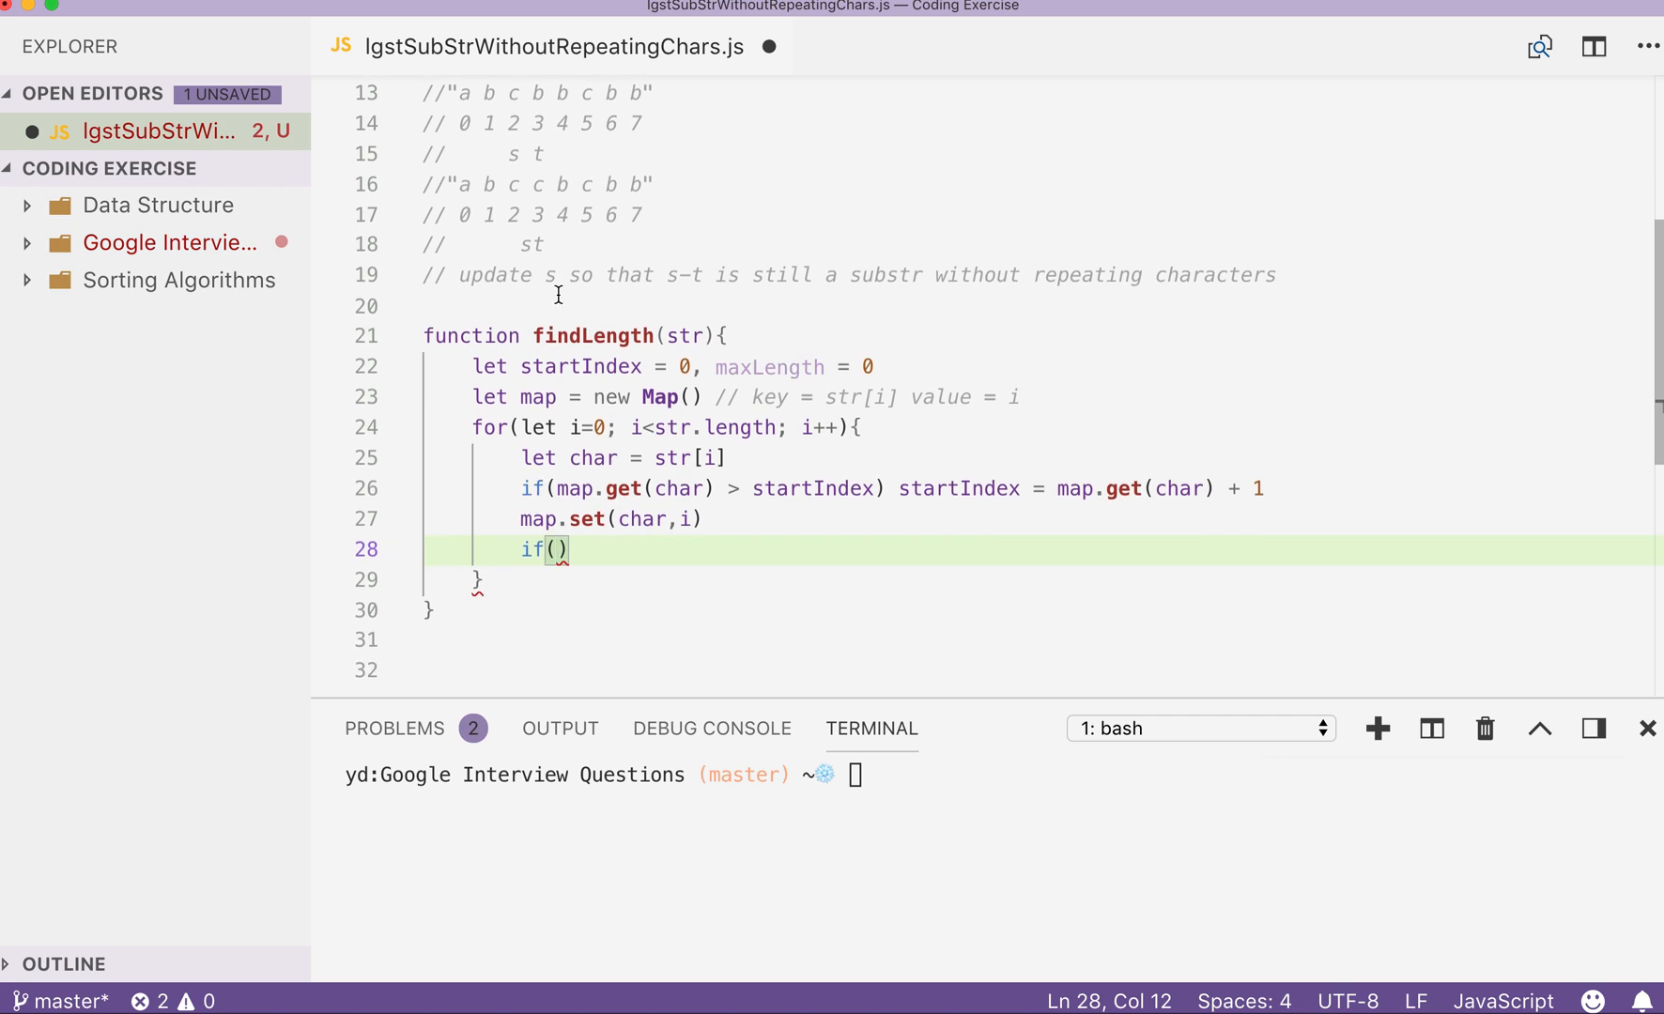
double_click(530, 244)
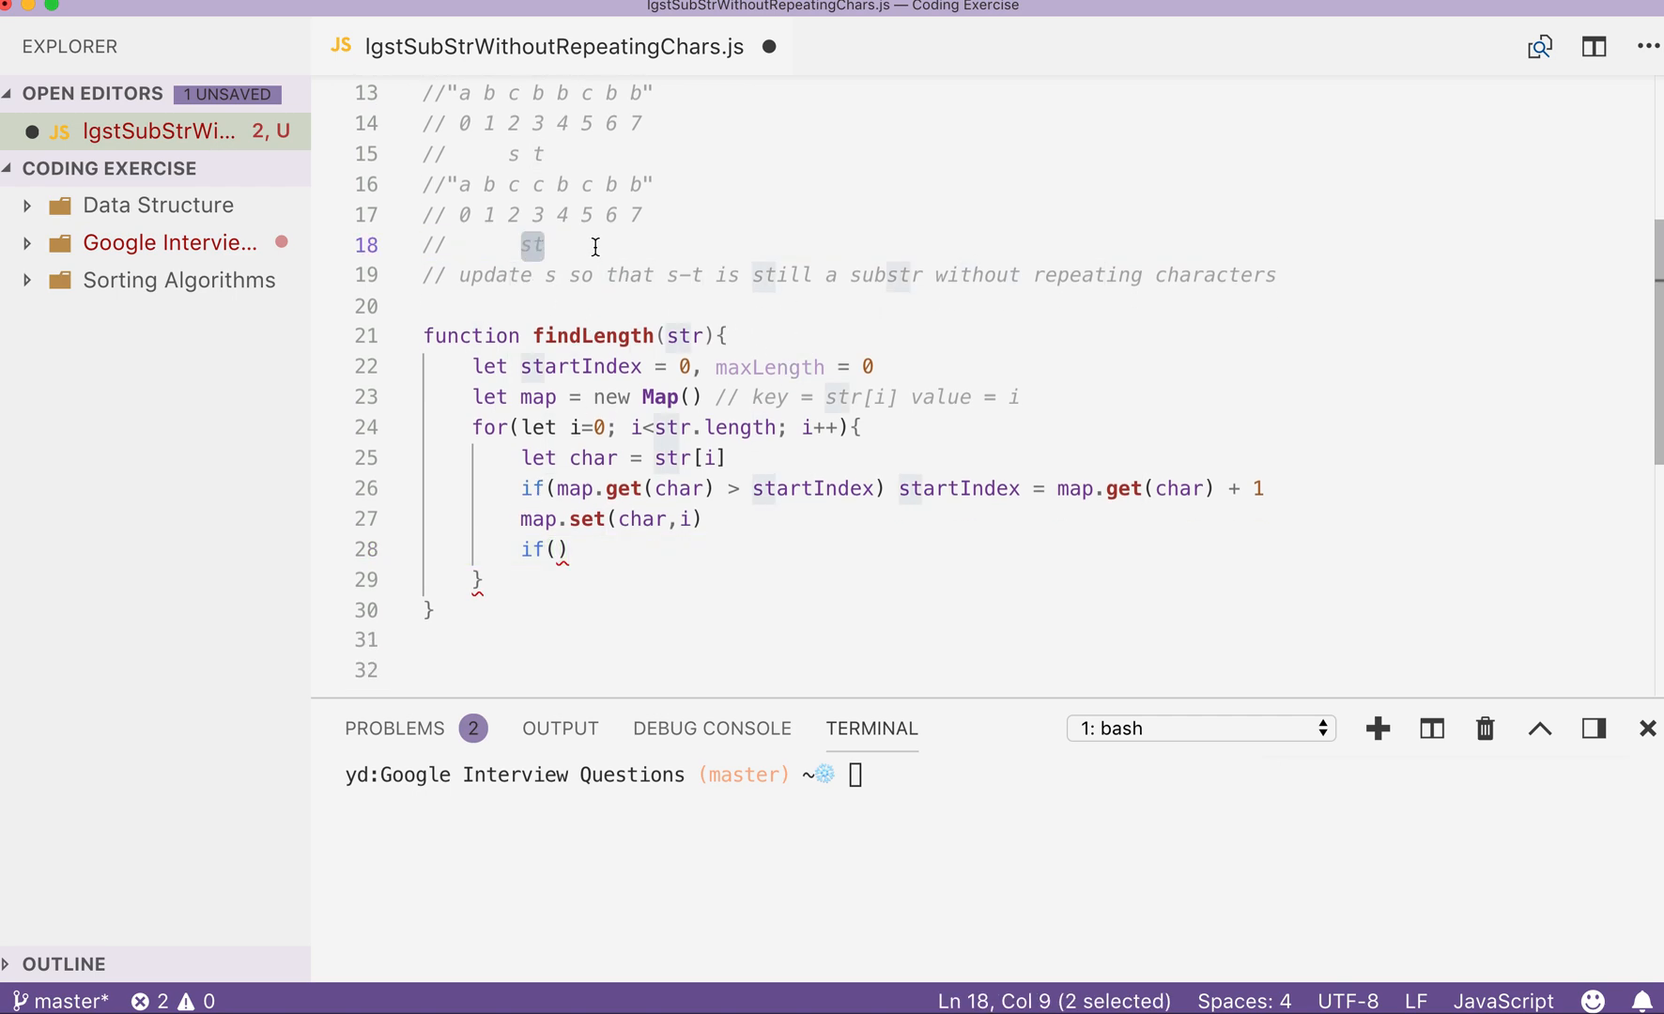
double_click(770, 367)
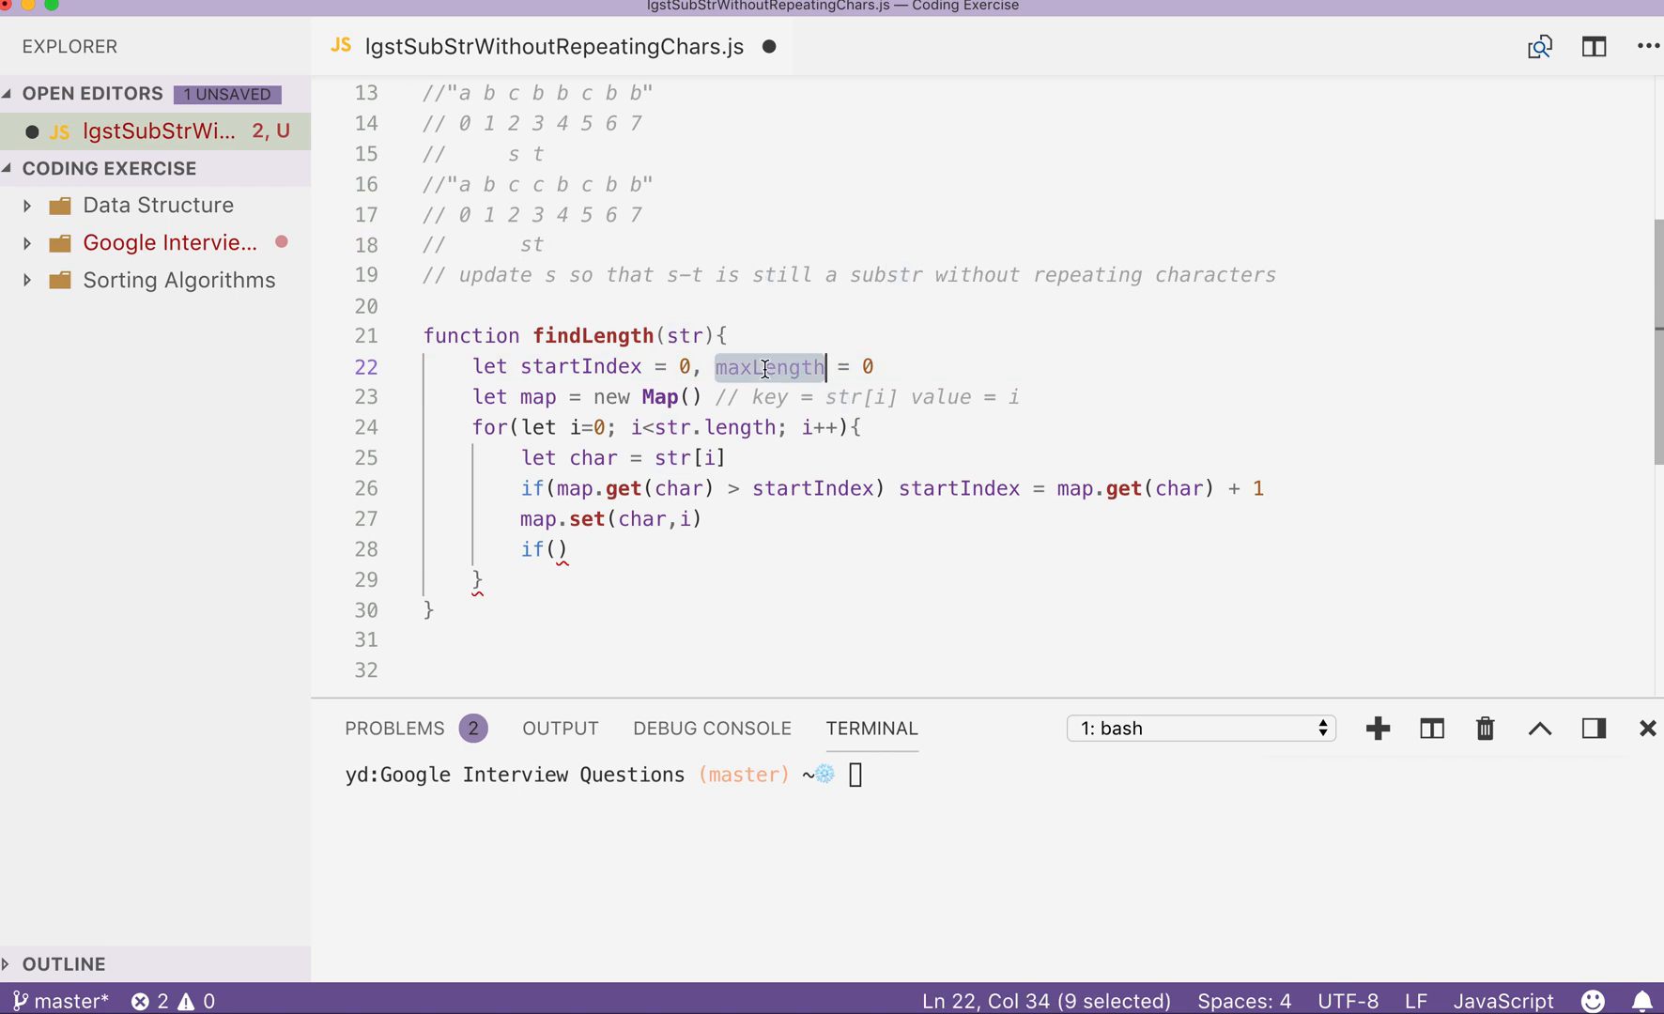
left_click(555, 549)
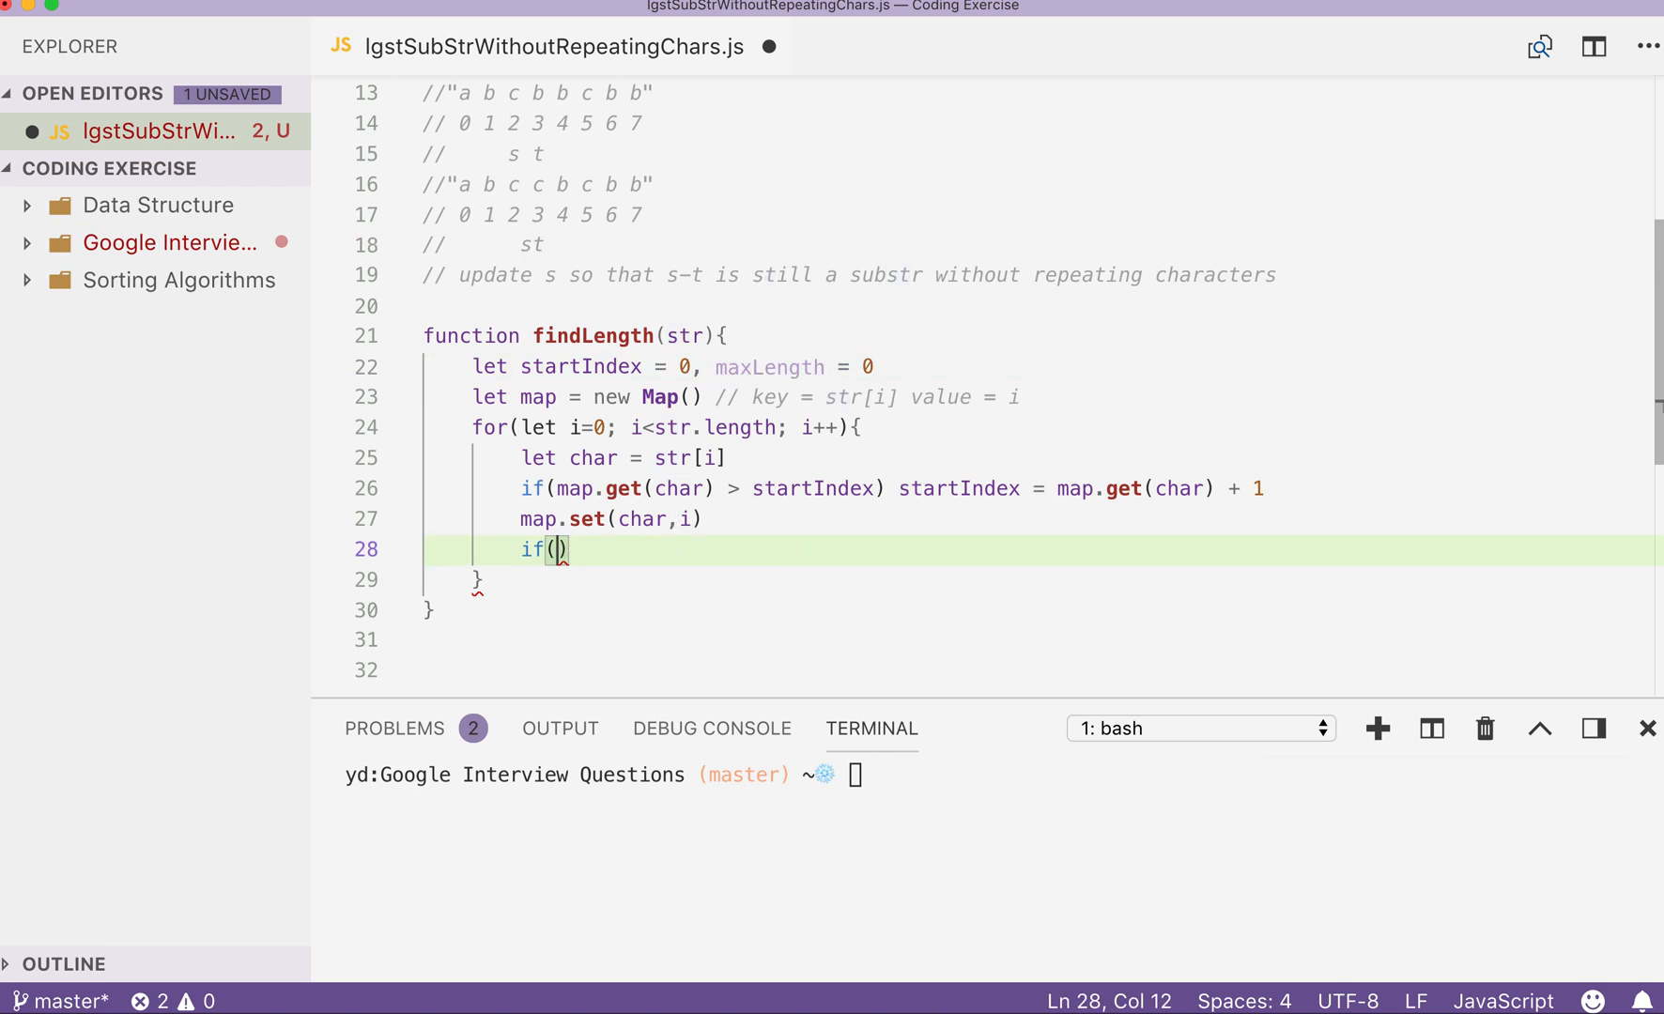
mouse_move(861, 553)
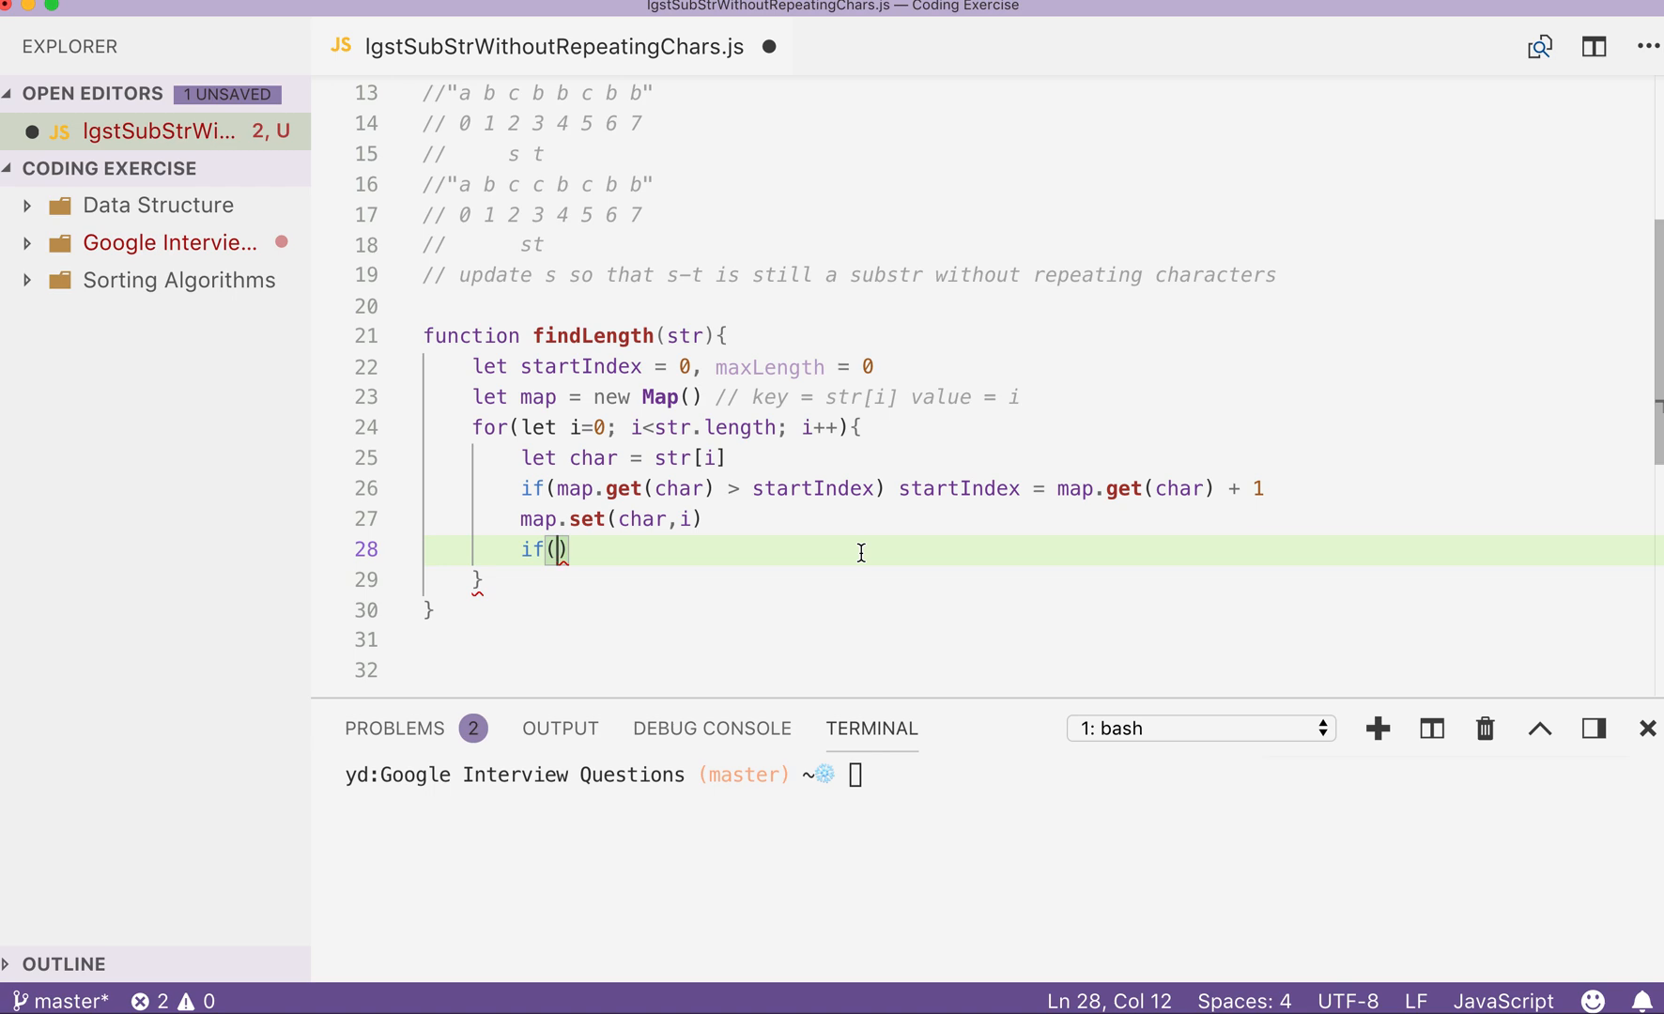
Change the line 26 comparison from > to >=.
left_click(729, 488)
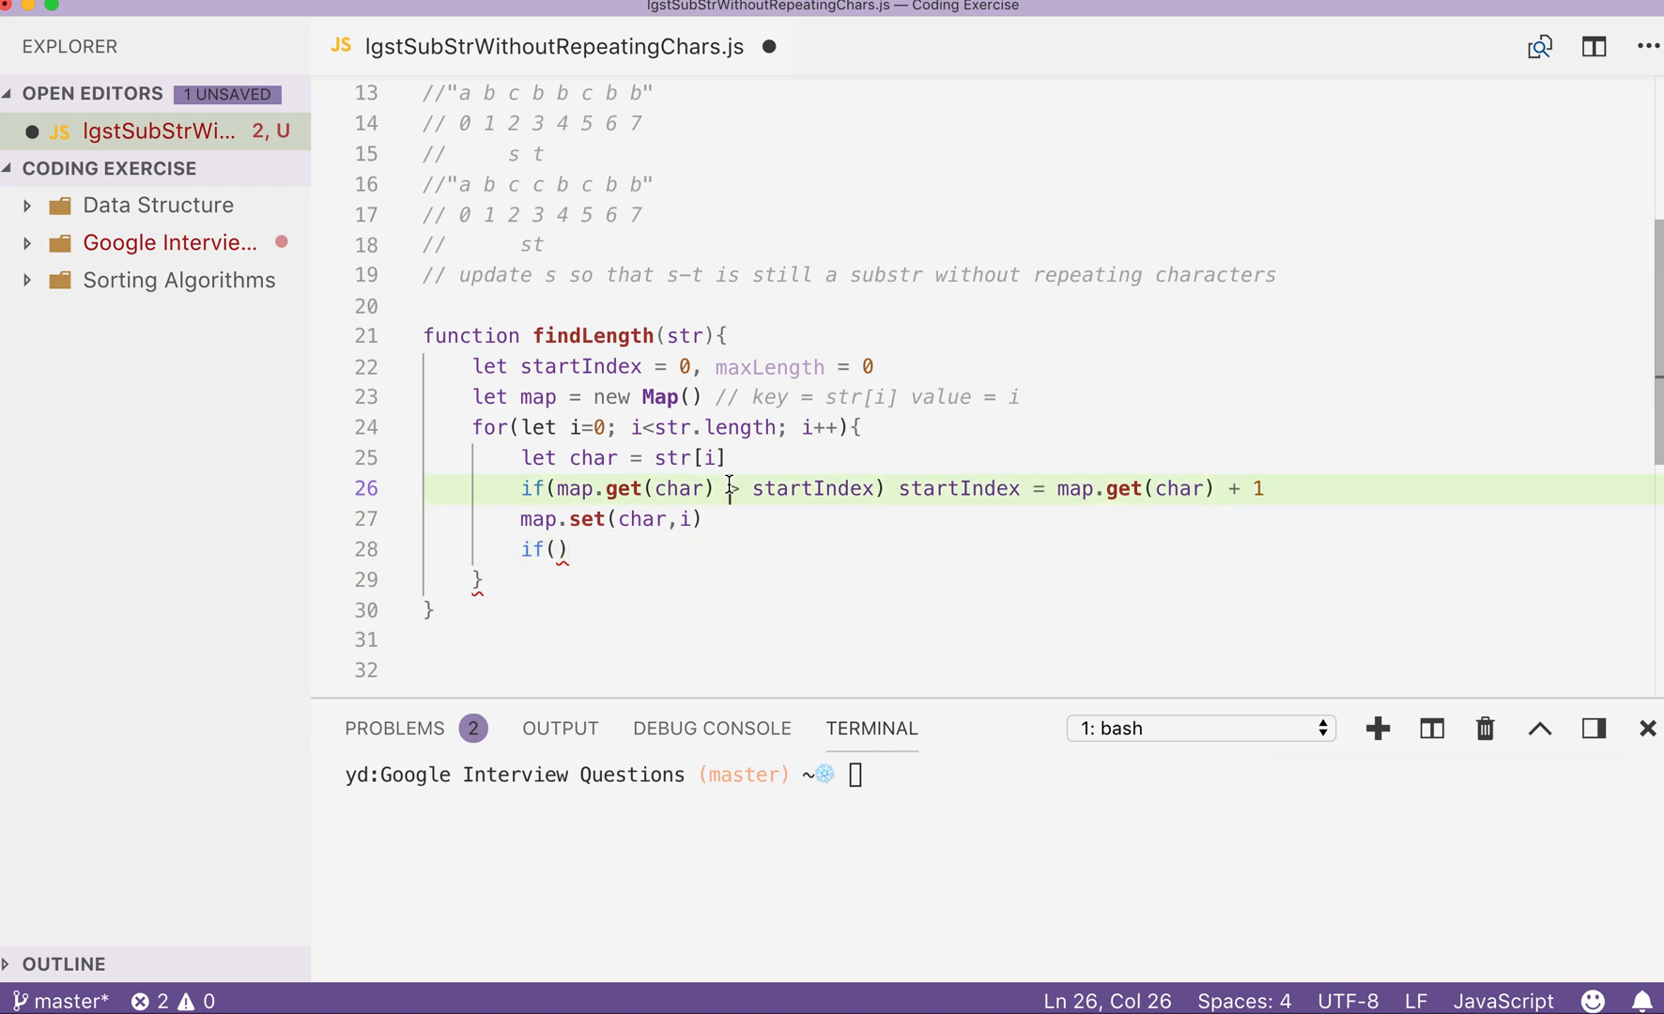
type(">=")
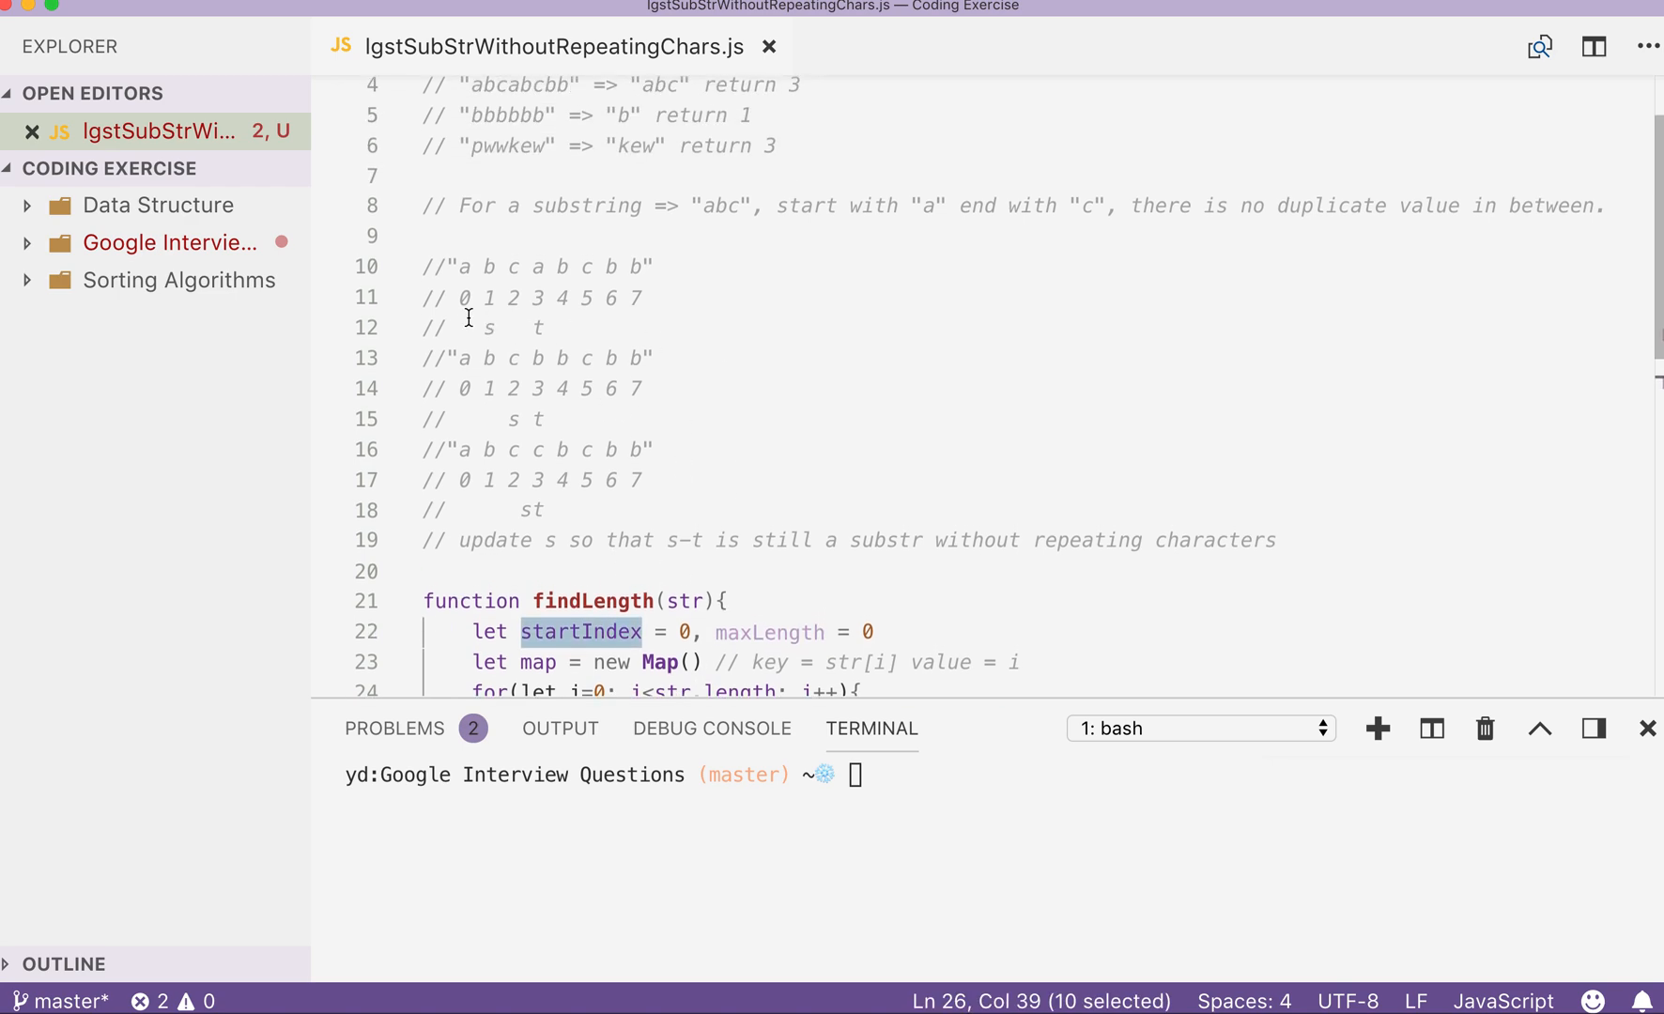
Review the example's index 0 and startIndex uses, changing the condition to >= startIndex.
left_click(468, 296)
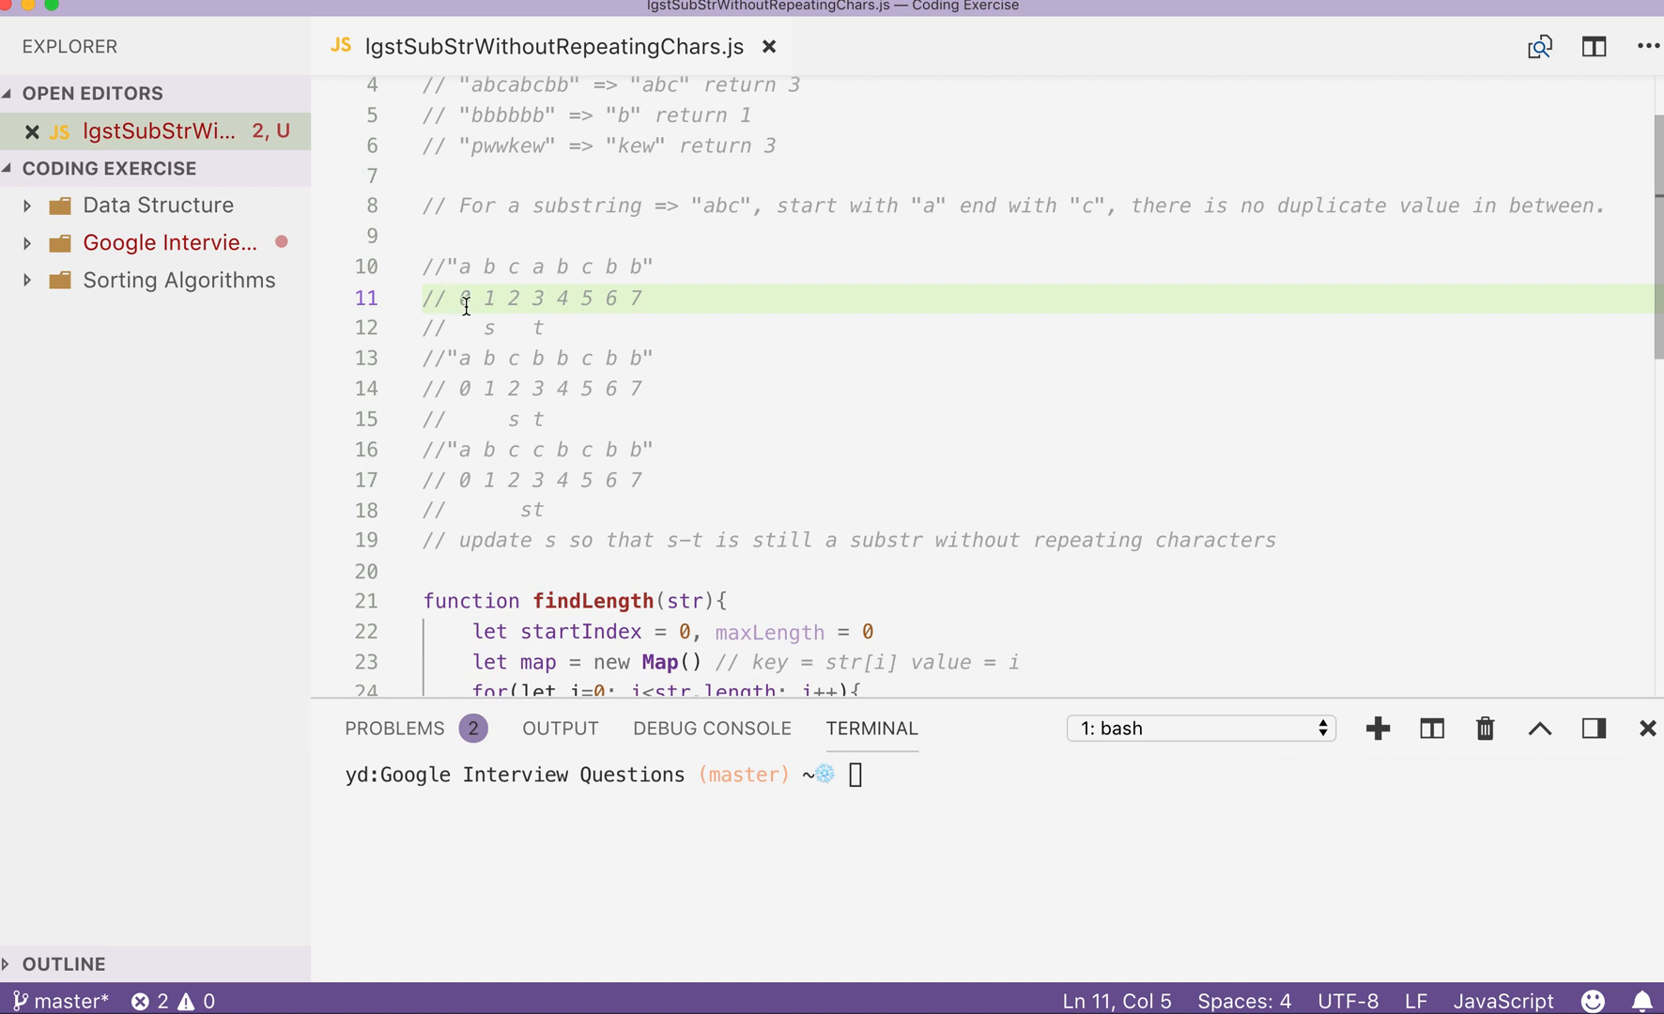
double_click(466, 299)
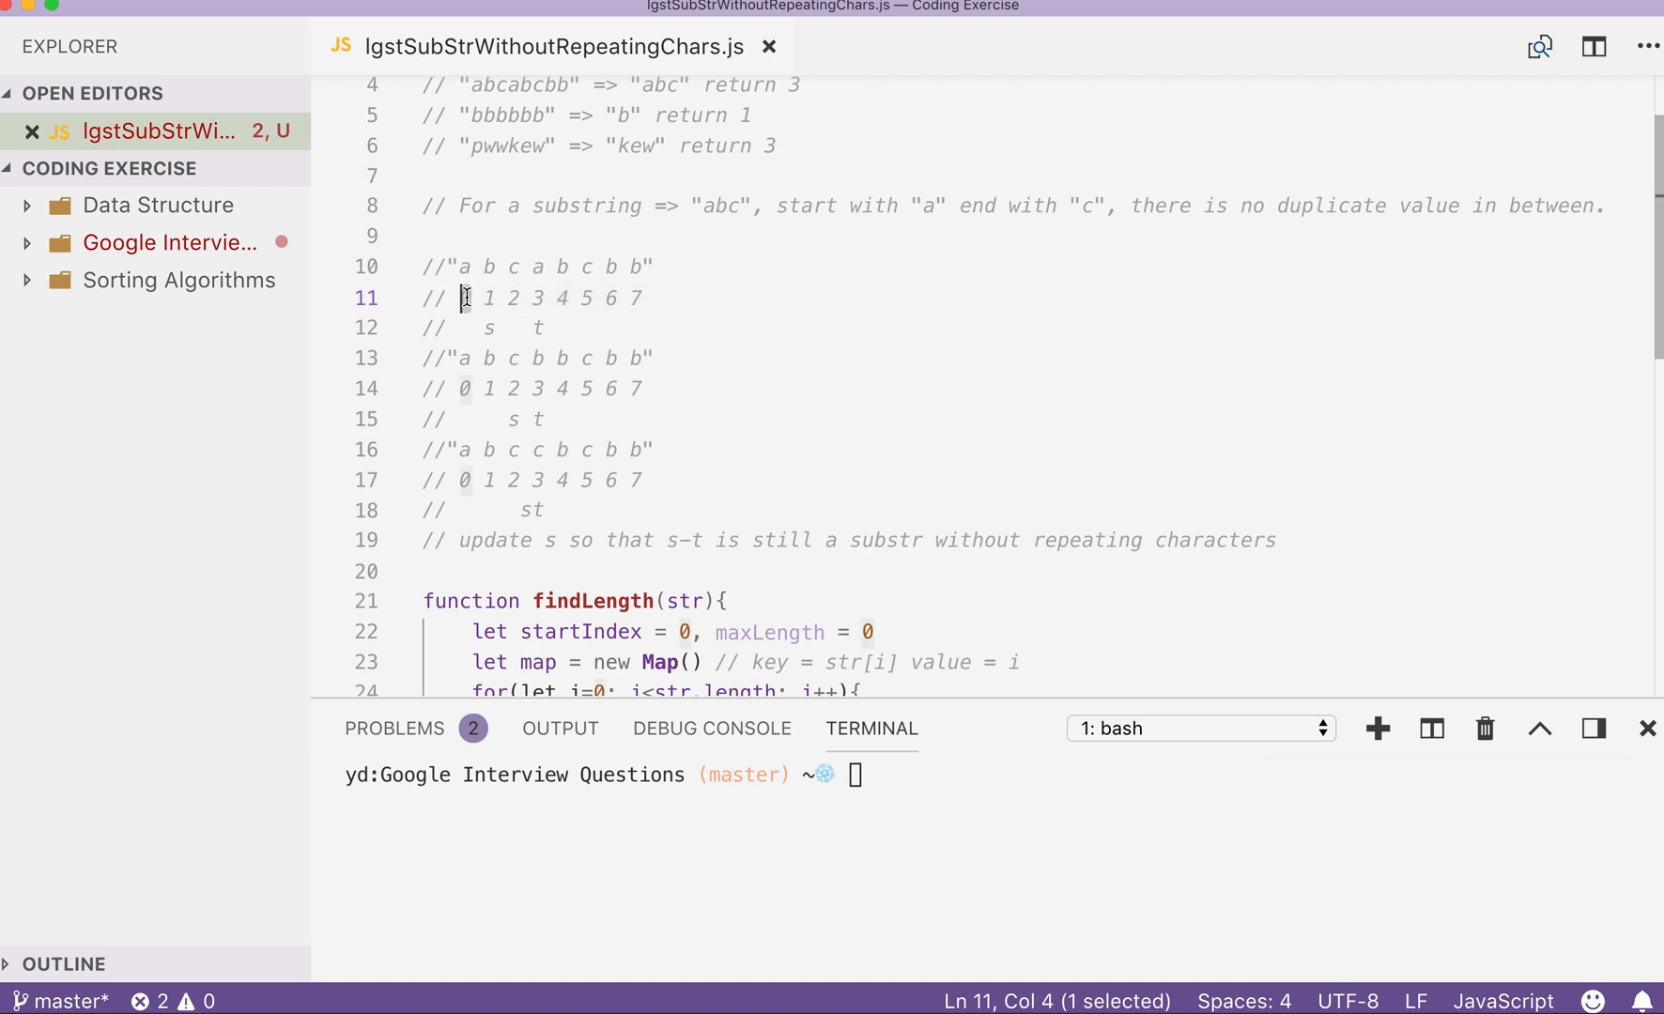
scroll("down", 3)
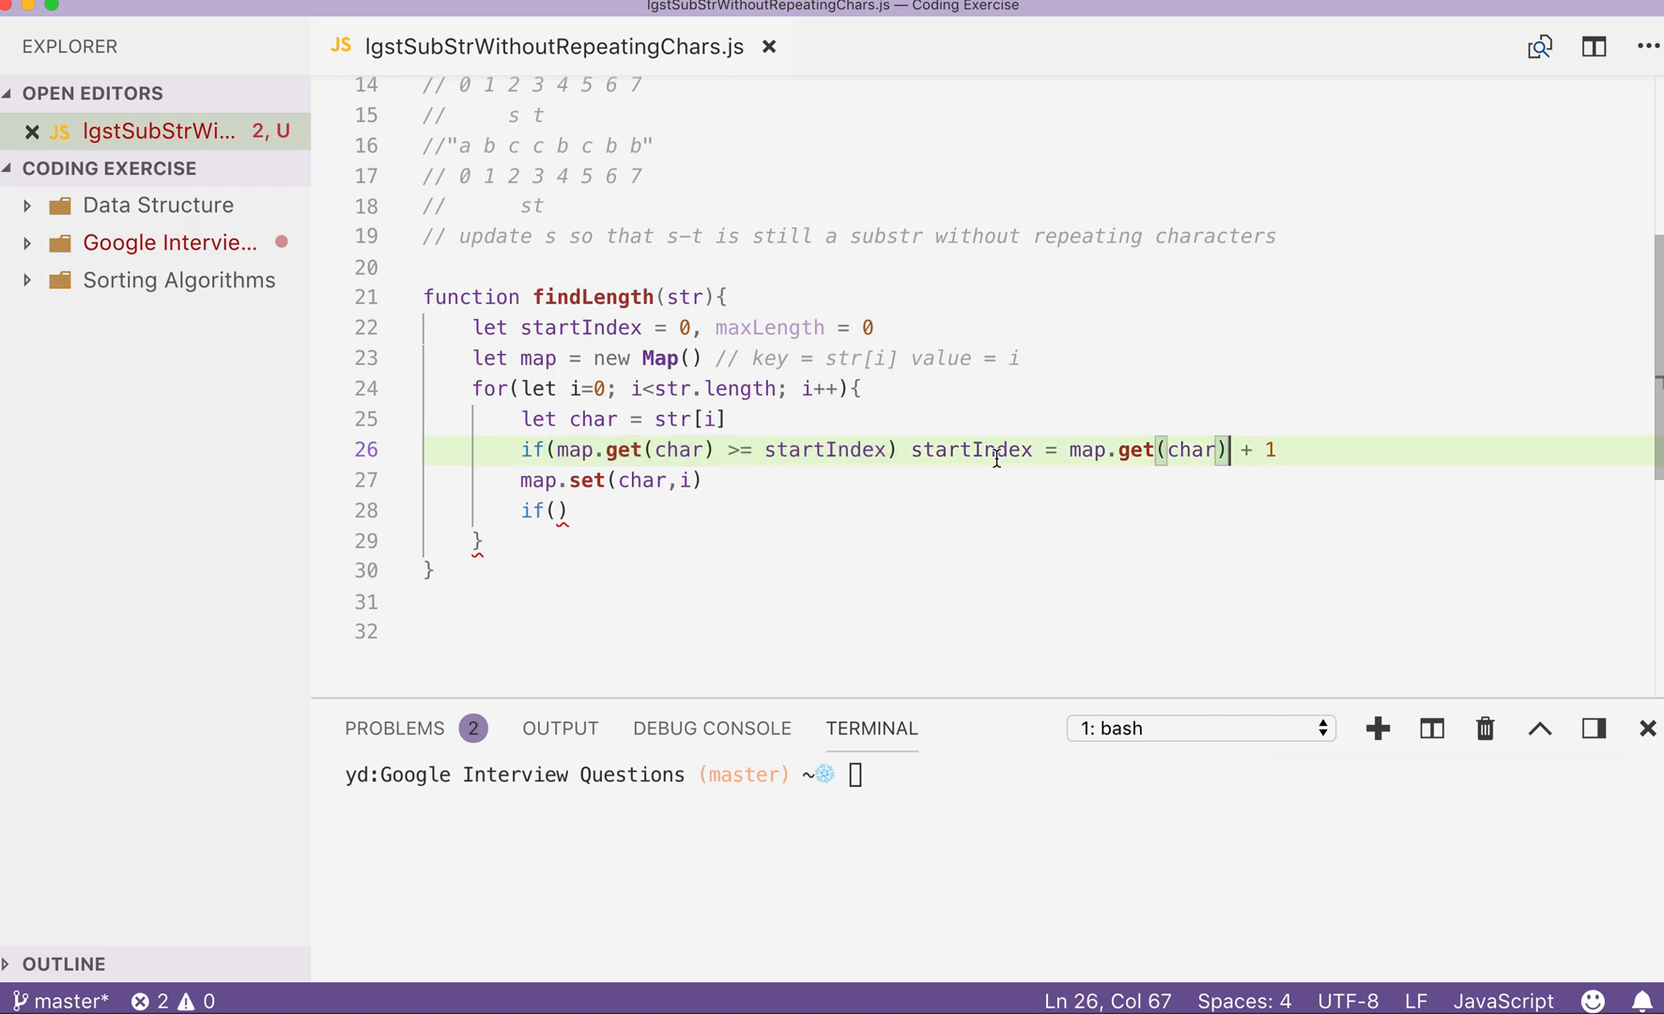
double_click(969, 449)
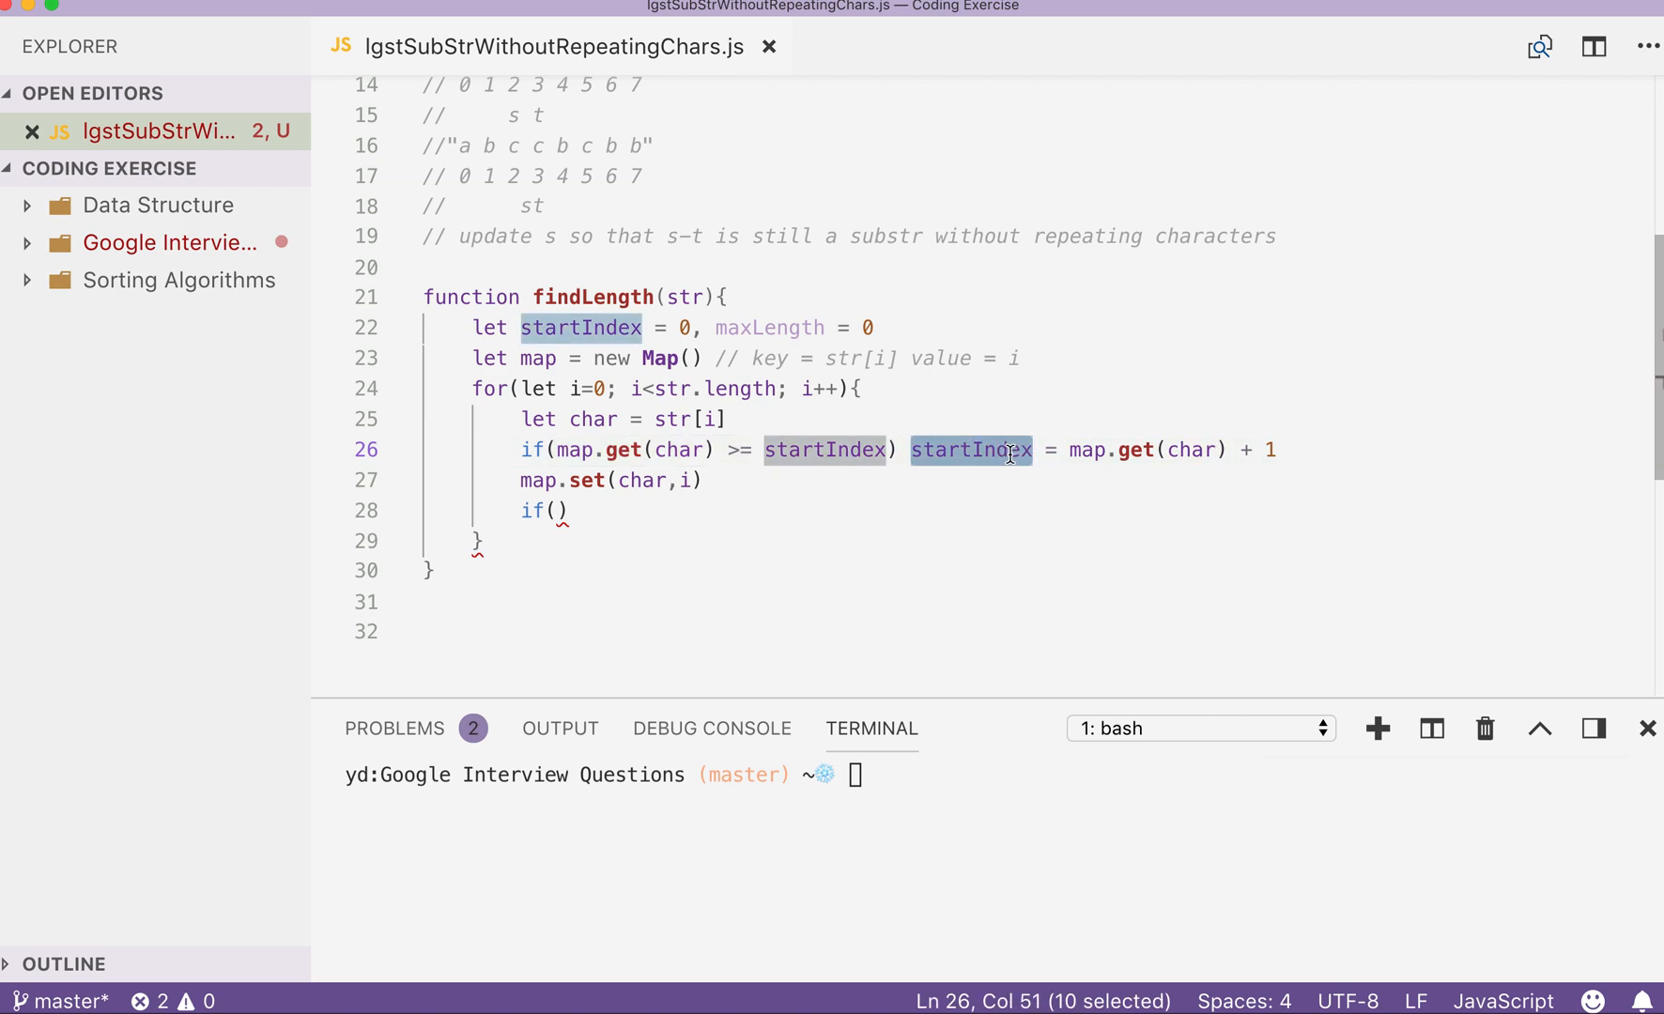
mouse_move(1056, 449)
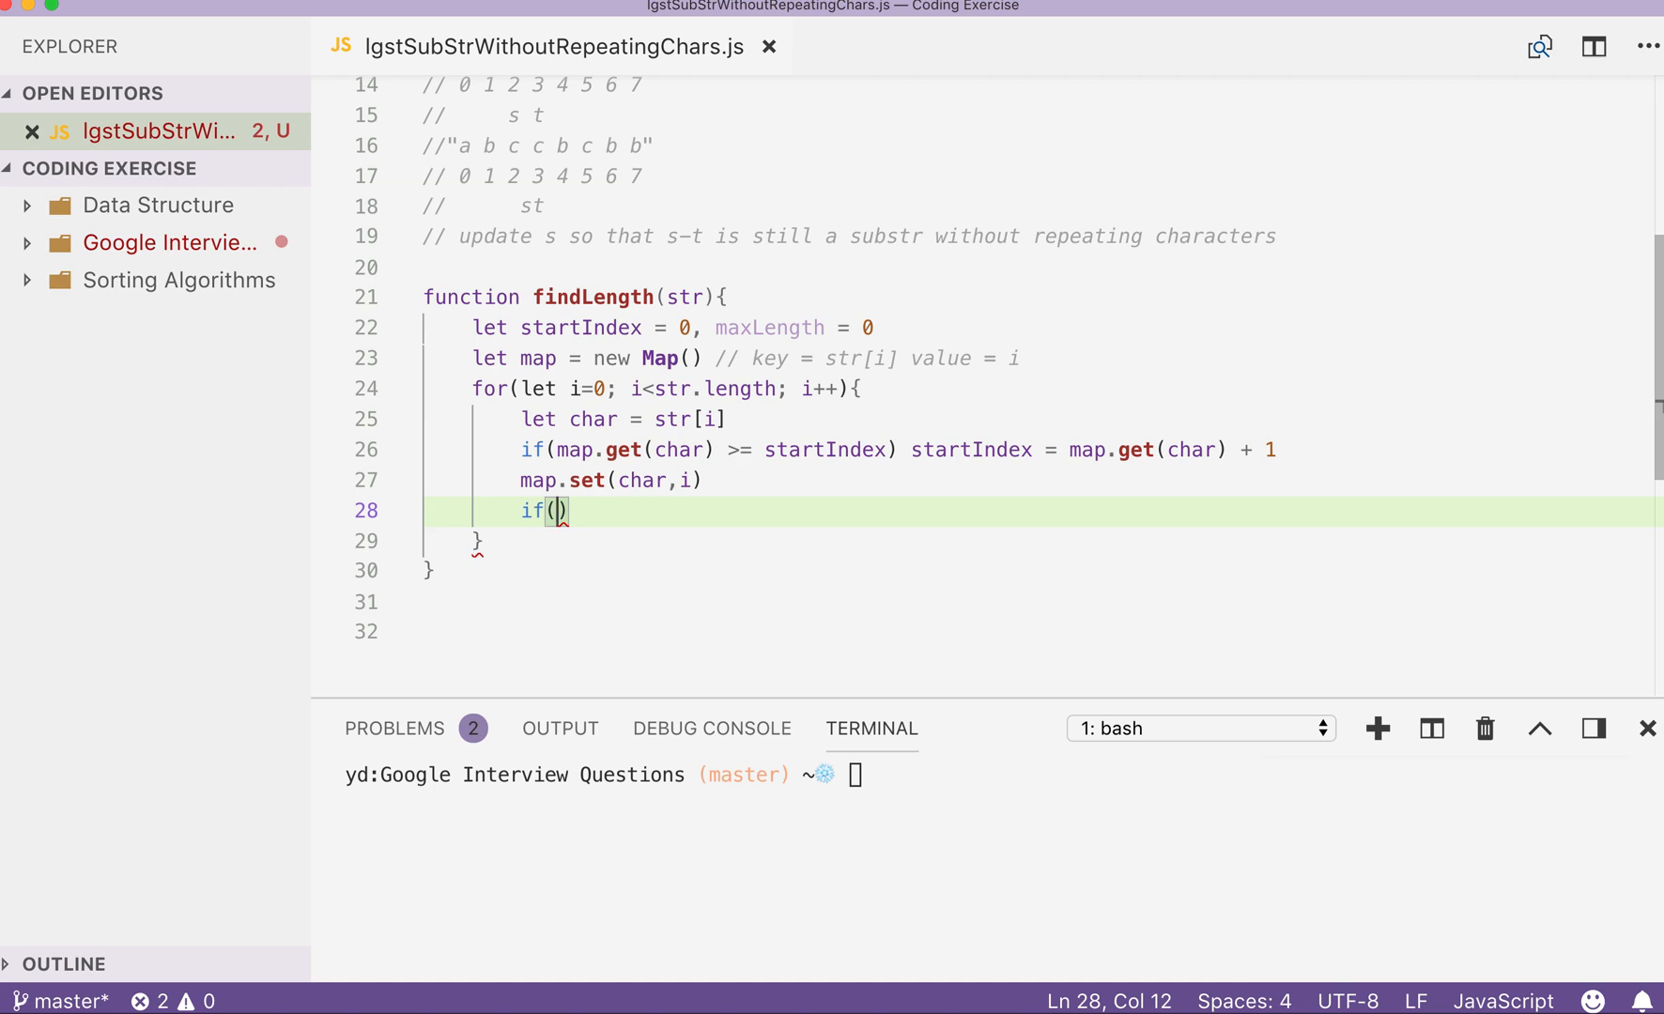
Write if(i - start + 1 > maxLength) maxLength = i - start + 1 inside the loop.
type("map")
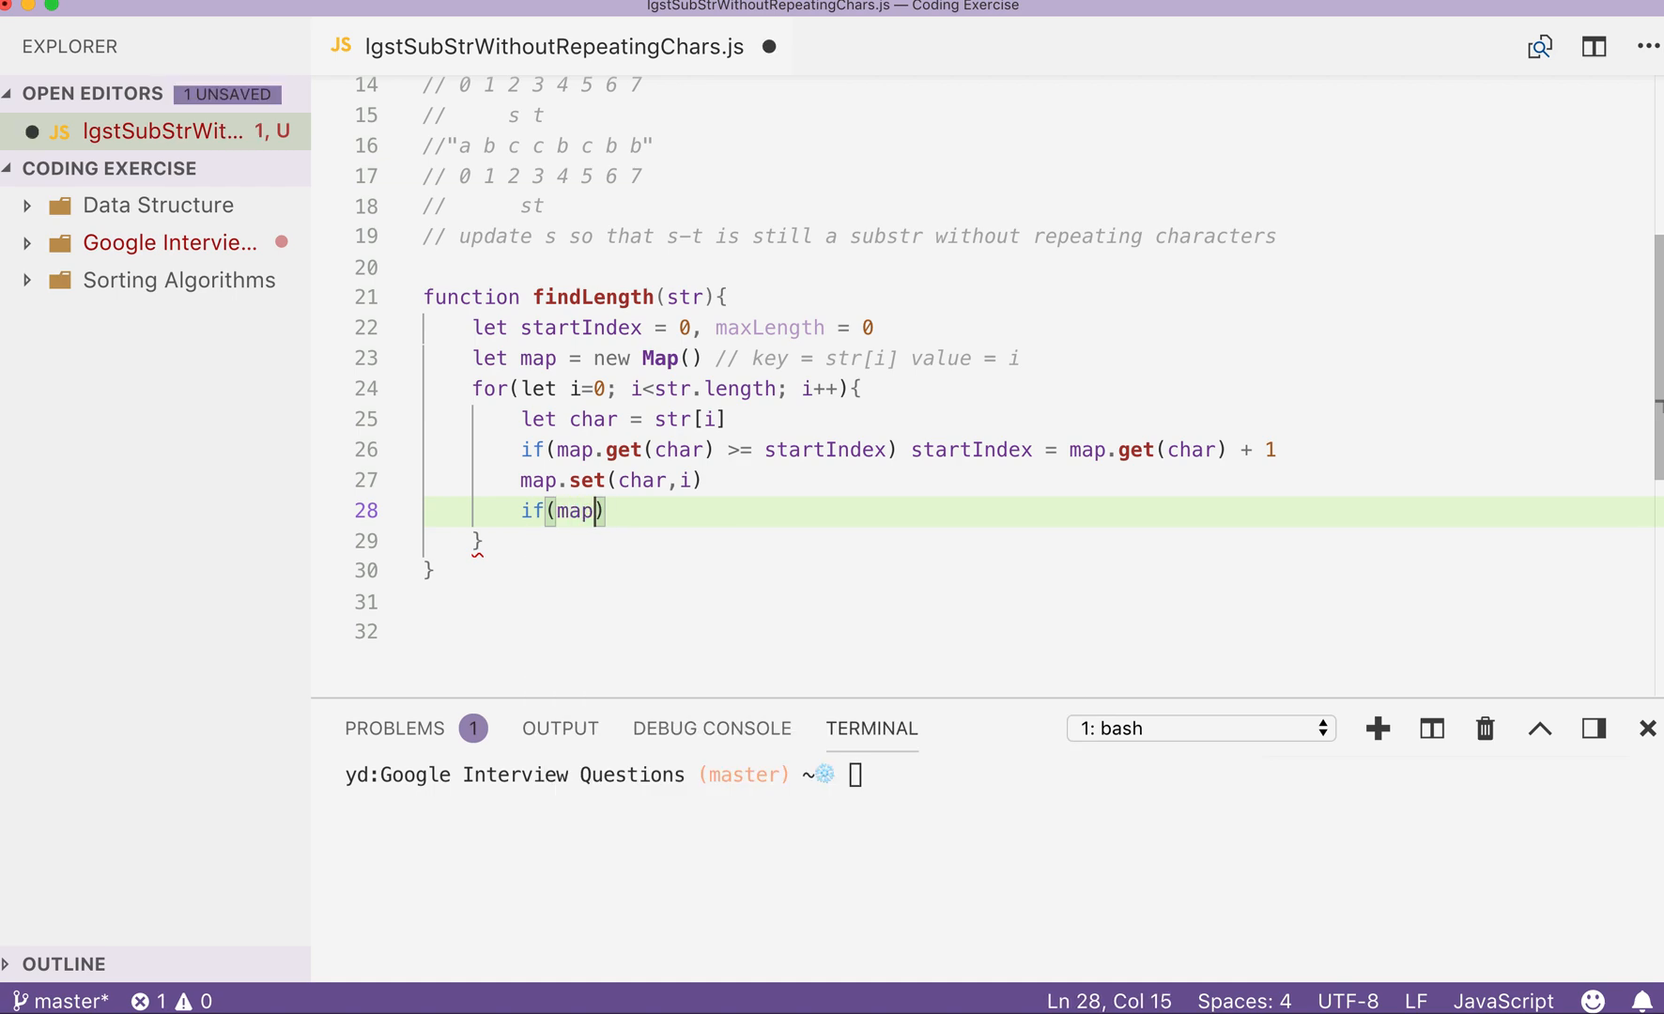
key("Backspace")
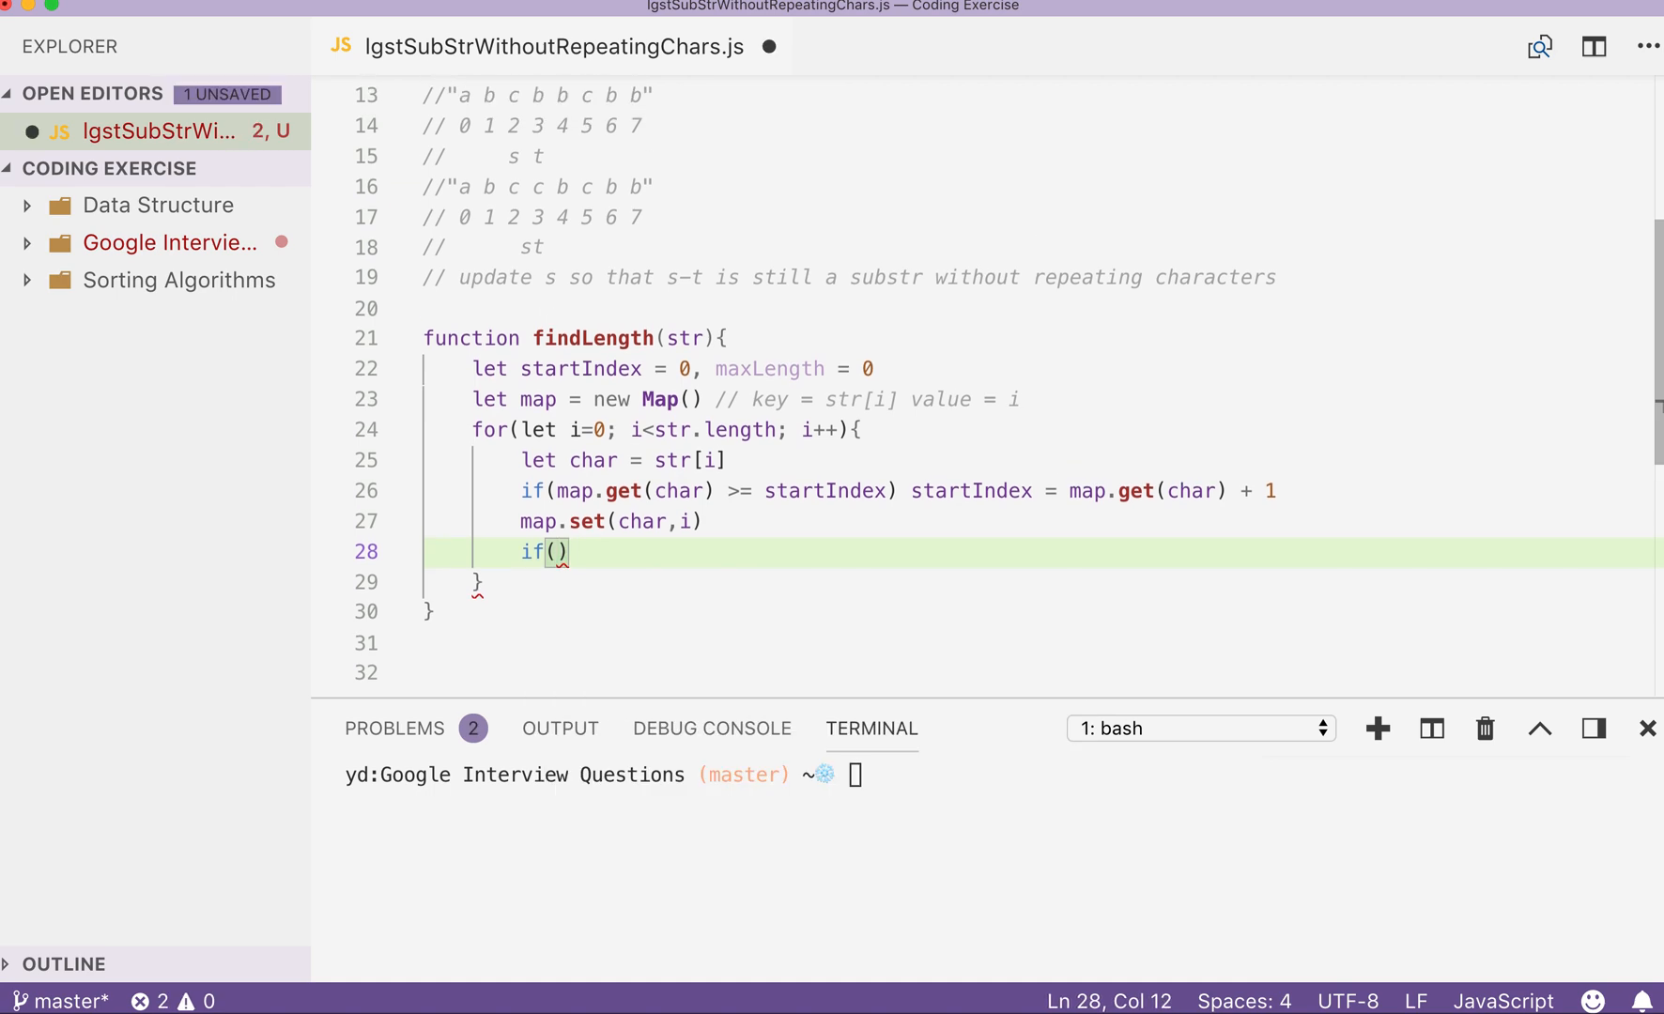
type("i - start + 1 > maxLength")
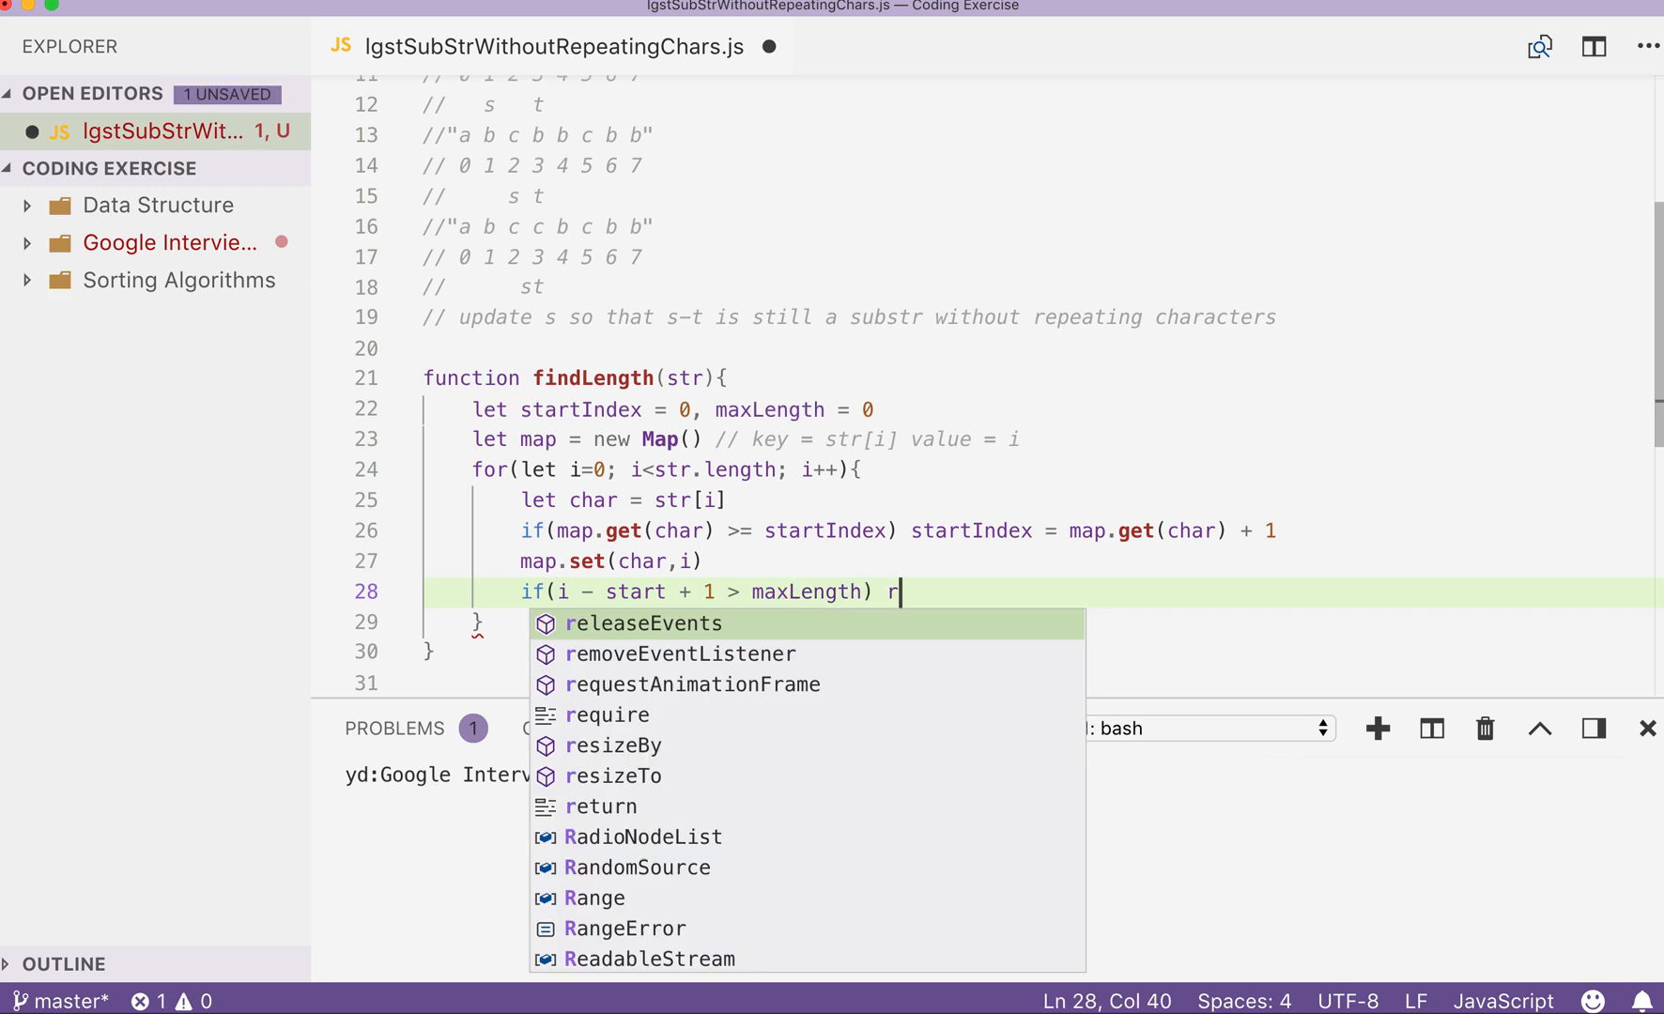
type("e")
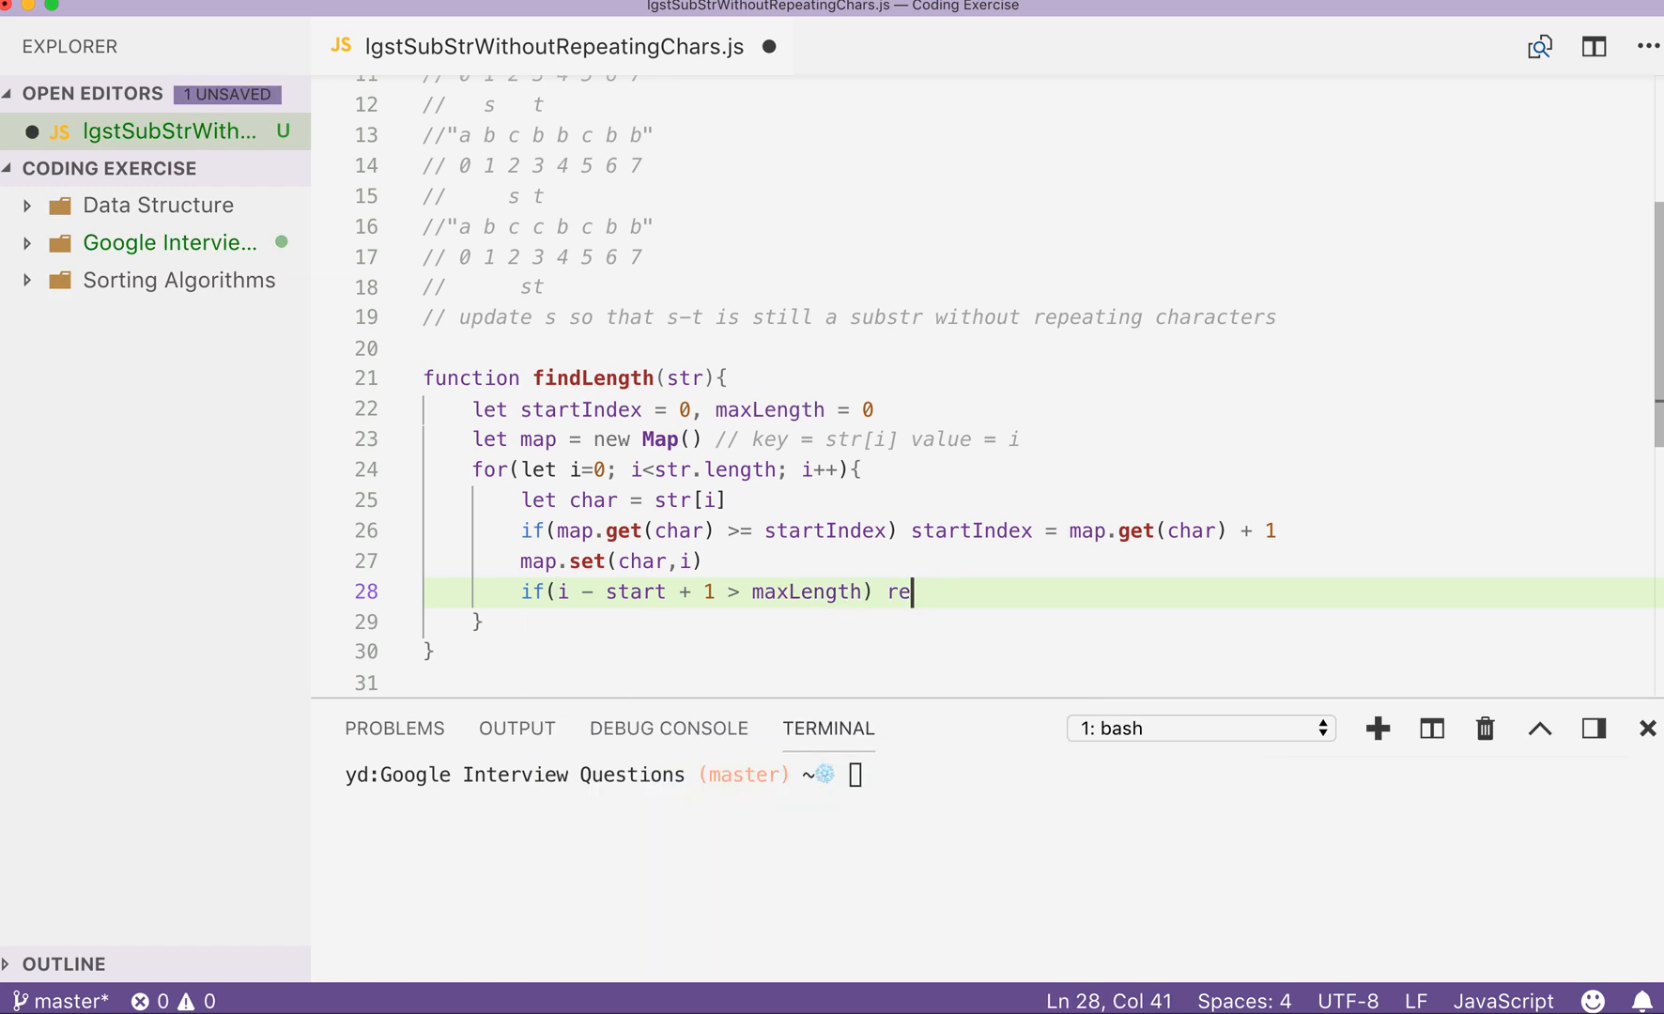
type("maxLength")
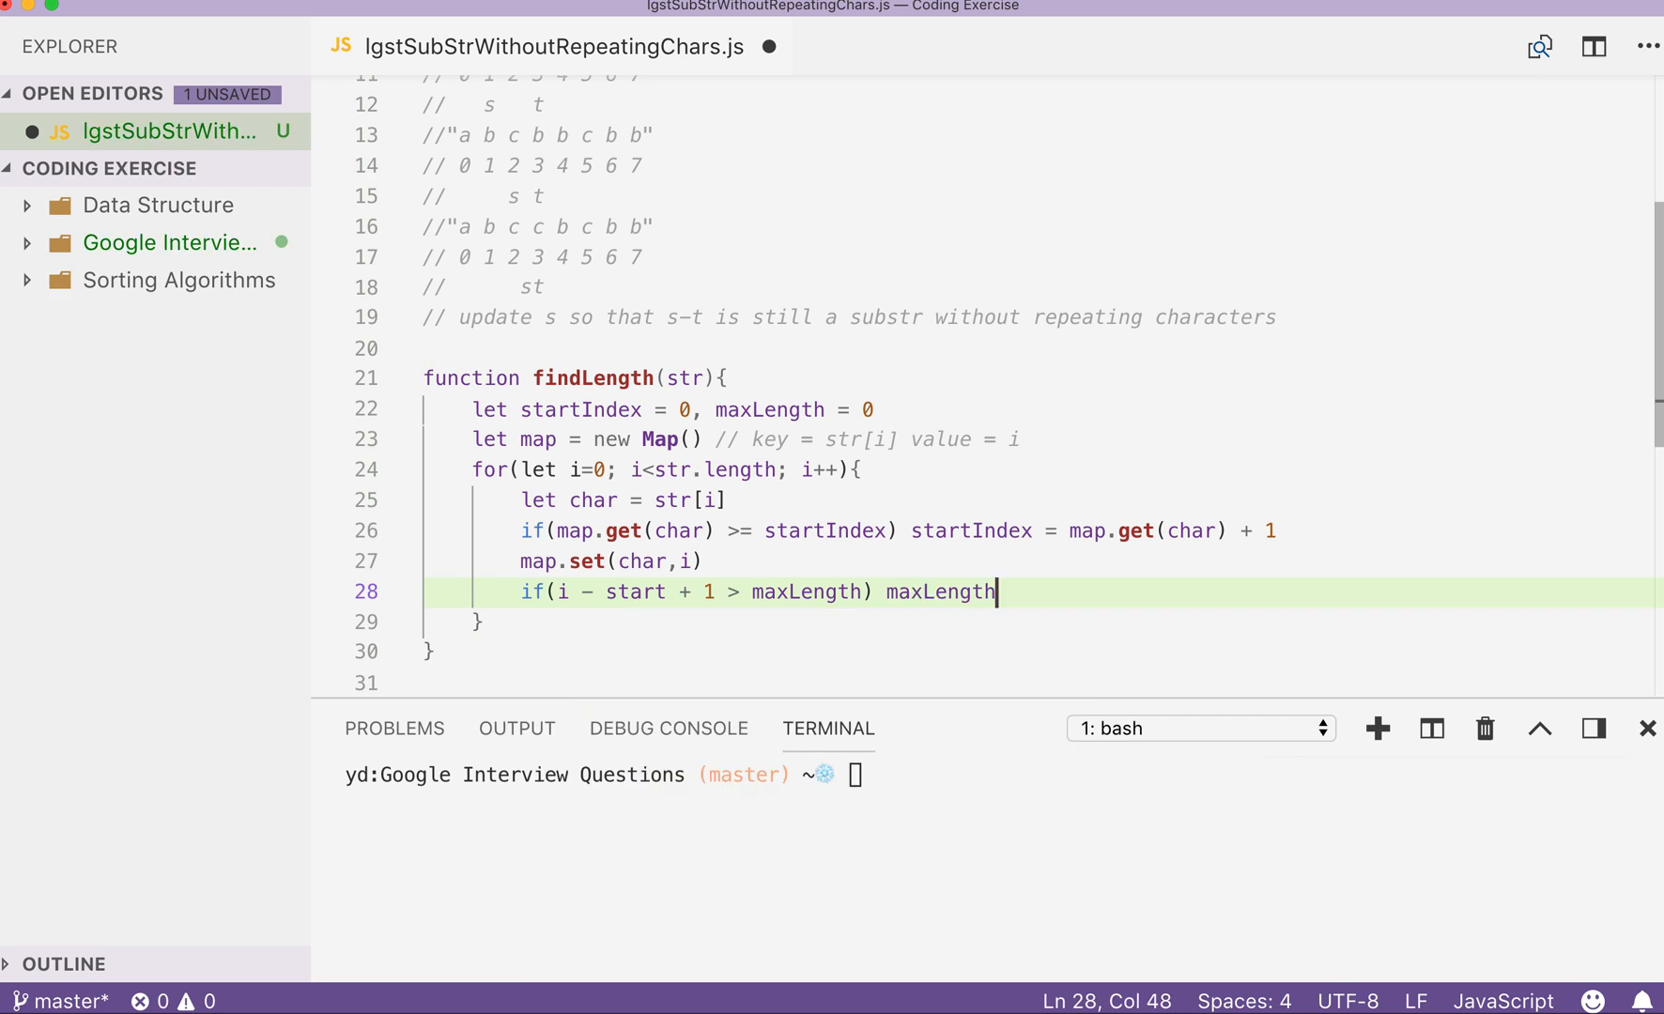
type("=")
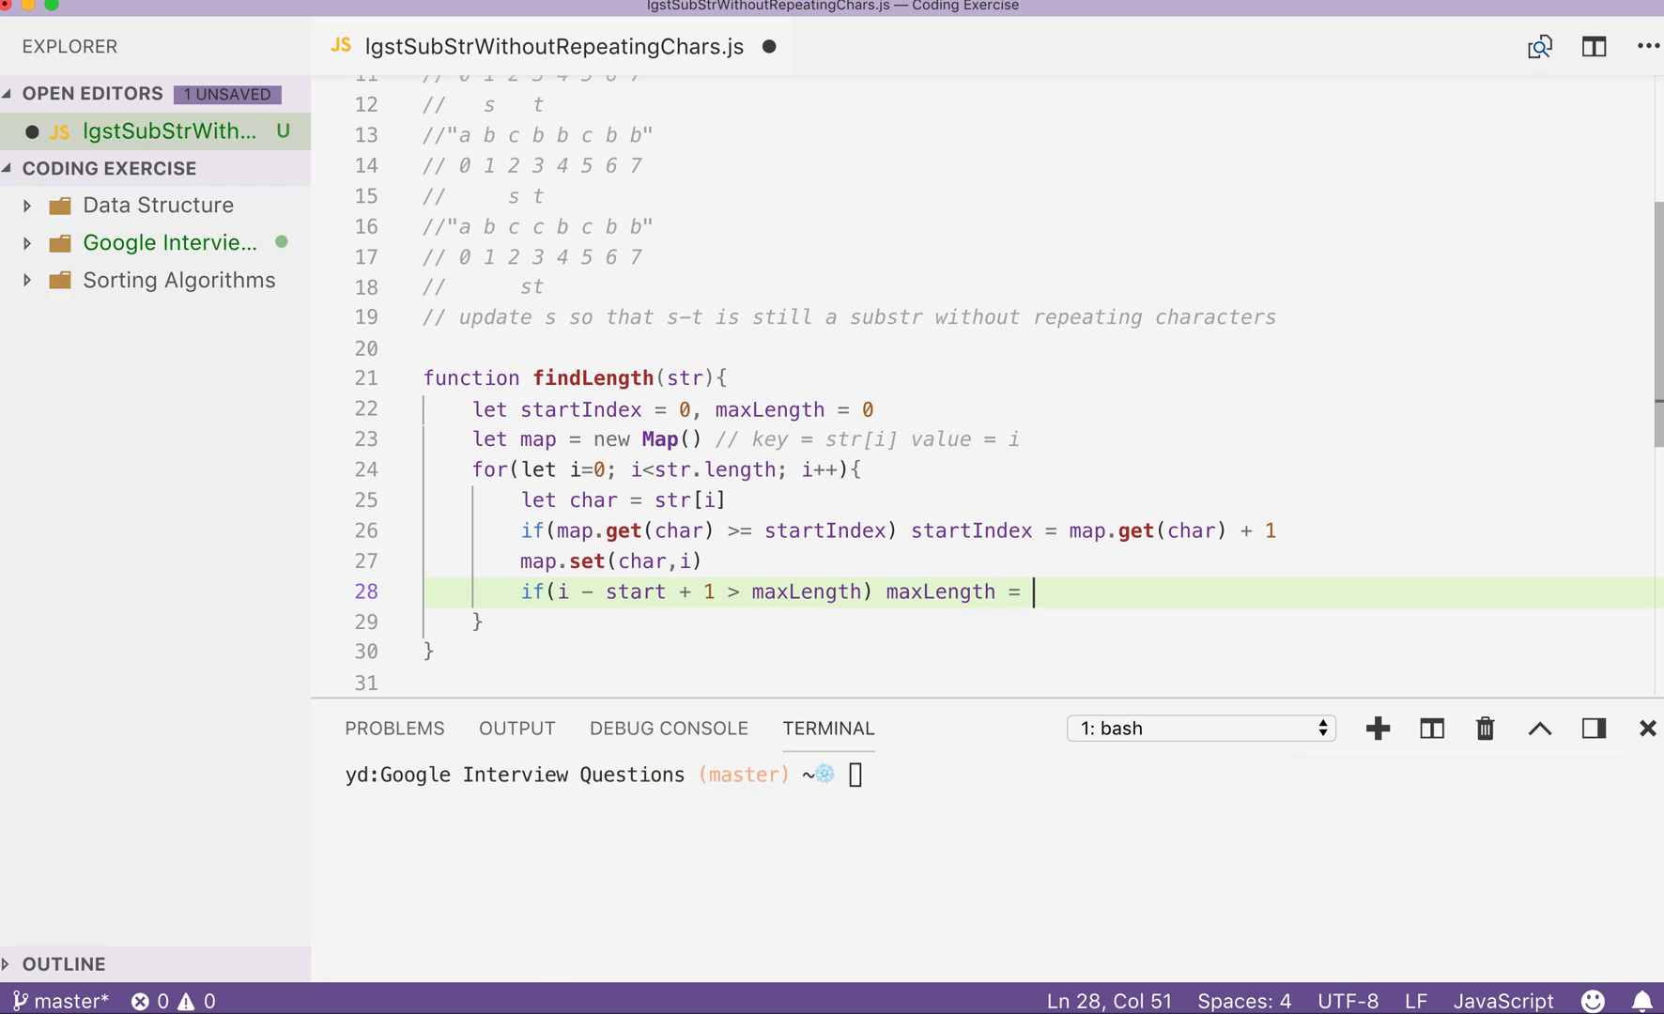
type("i - start + 1")
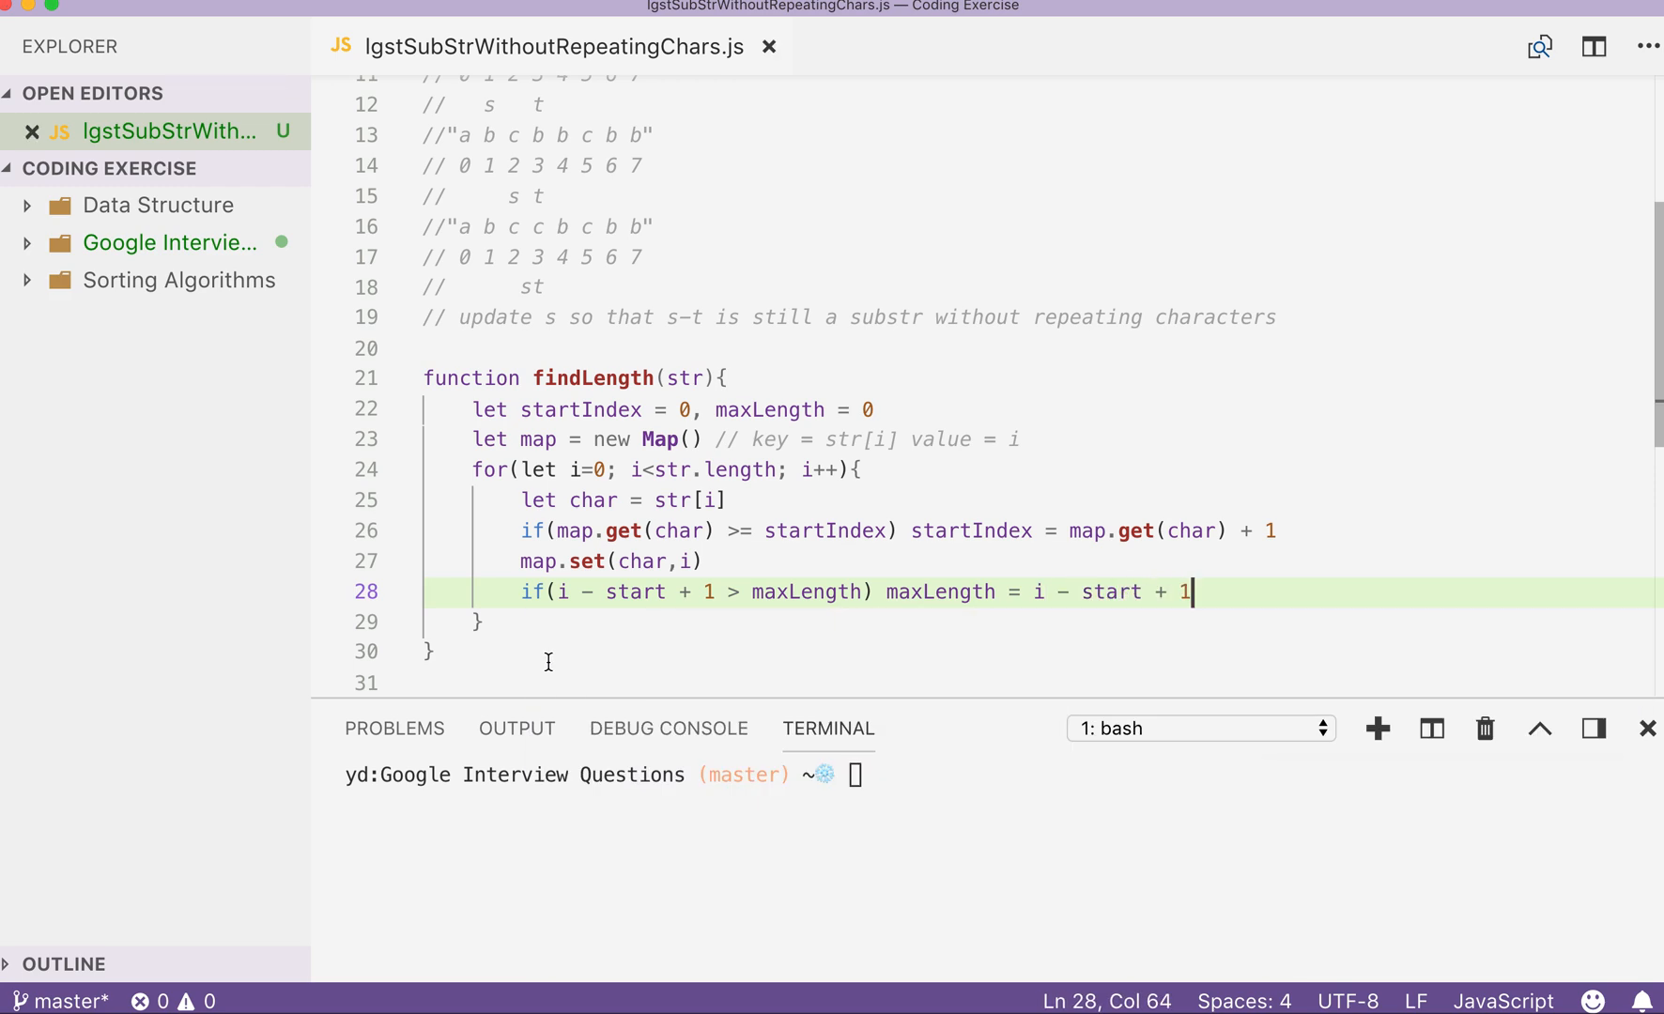
Add return maxLength after the loop and console.log(findLength(str)) below the function.
type("retu")
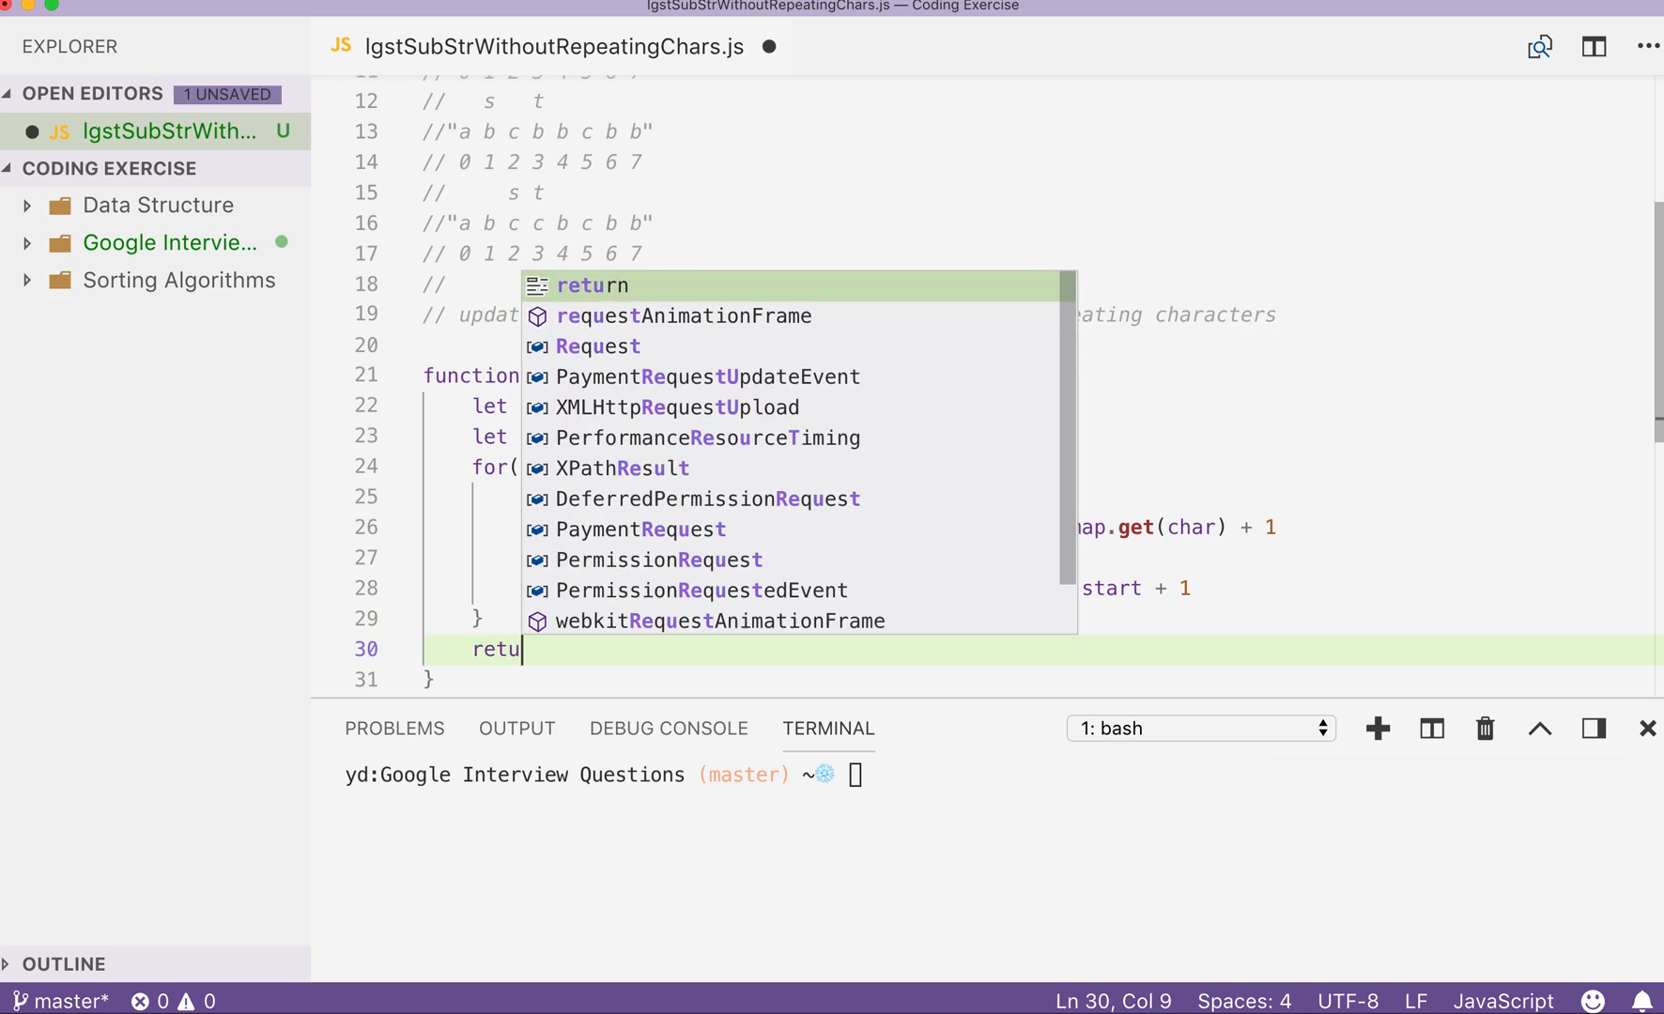
type("rn maxLength")
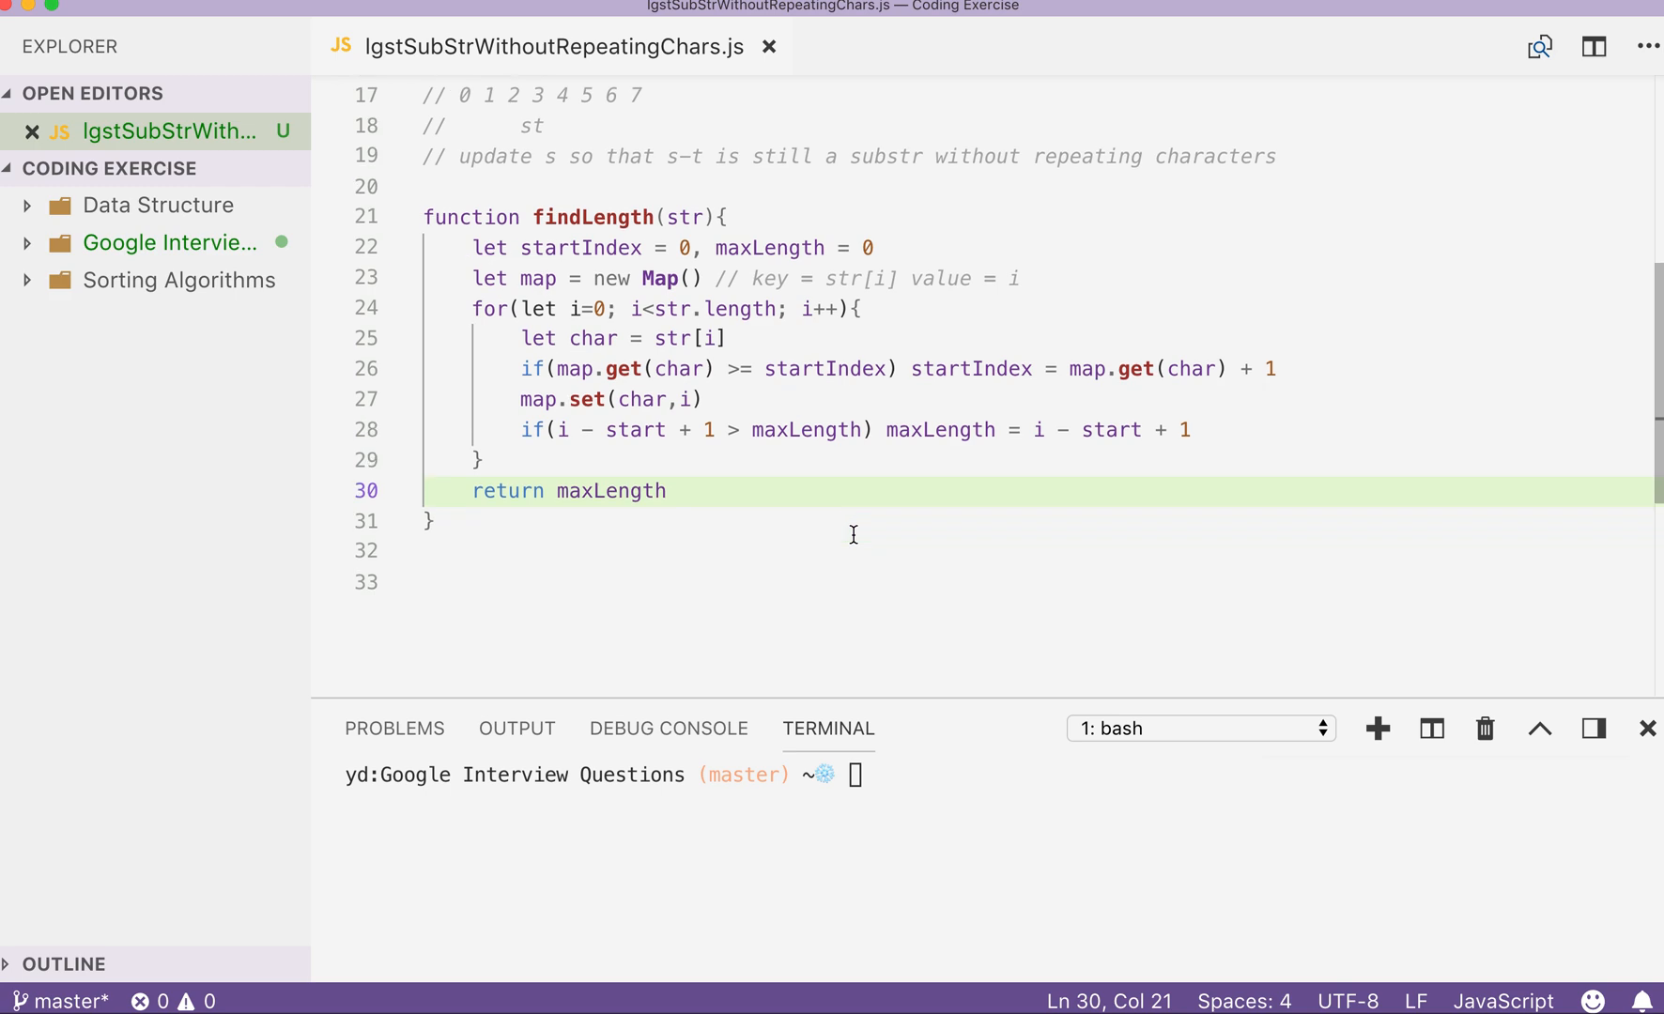
type("console.logf(")
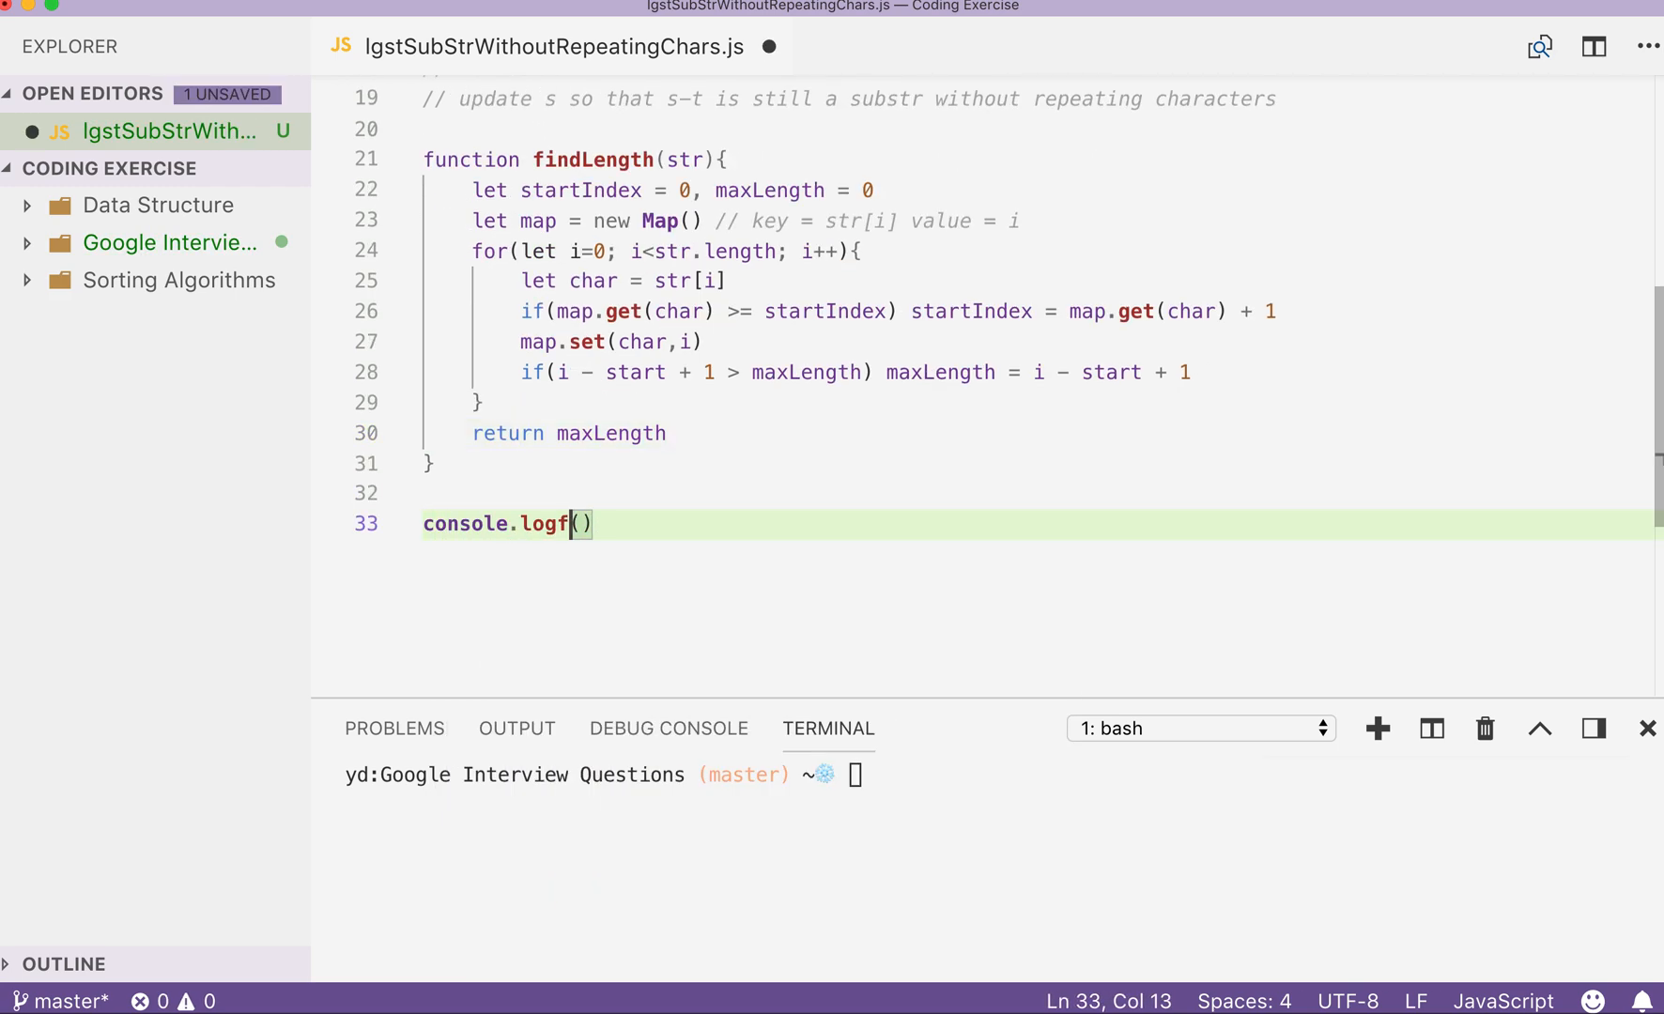
key("Backspace")
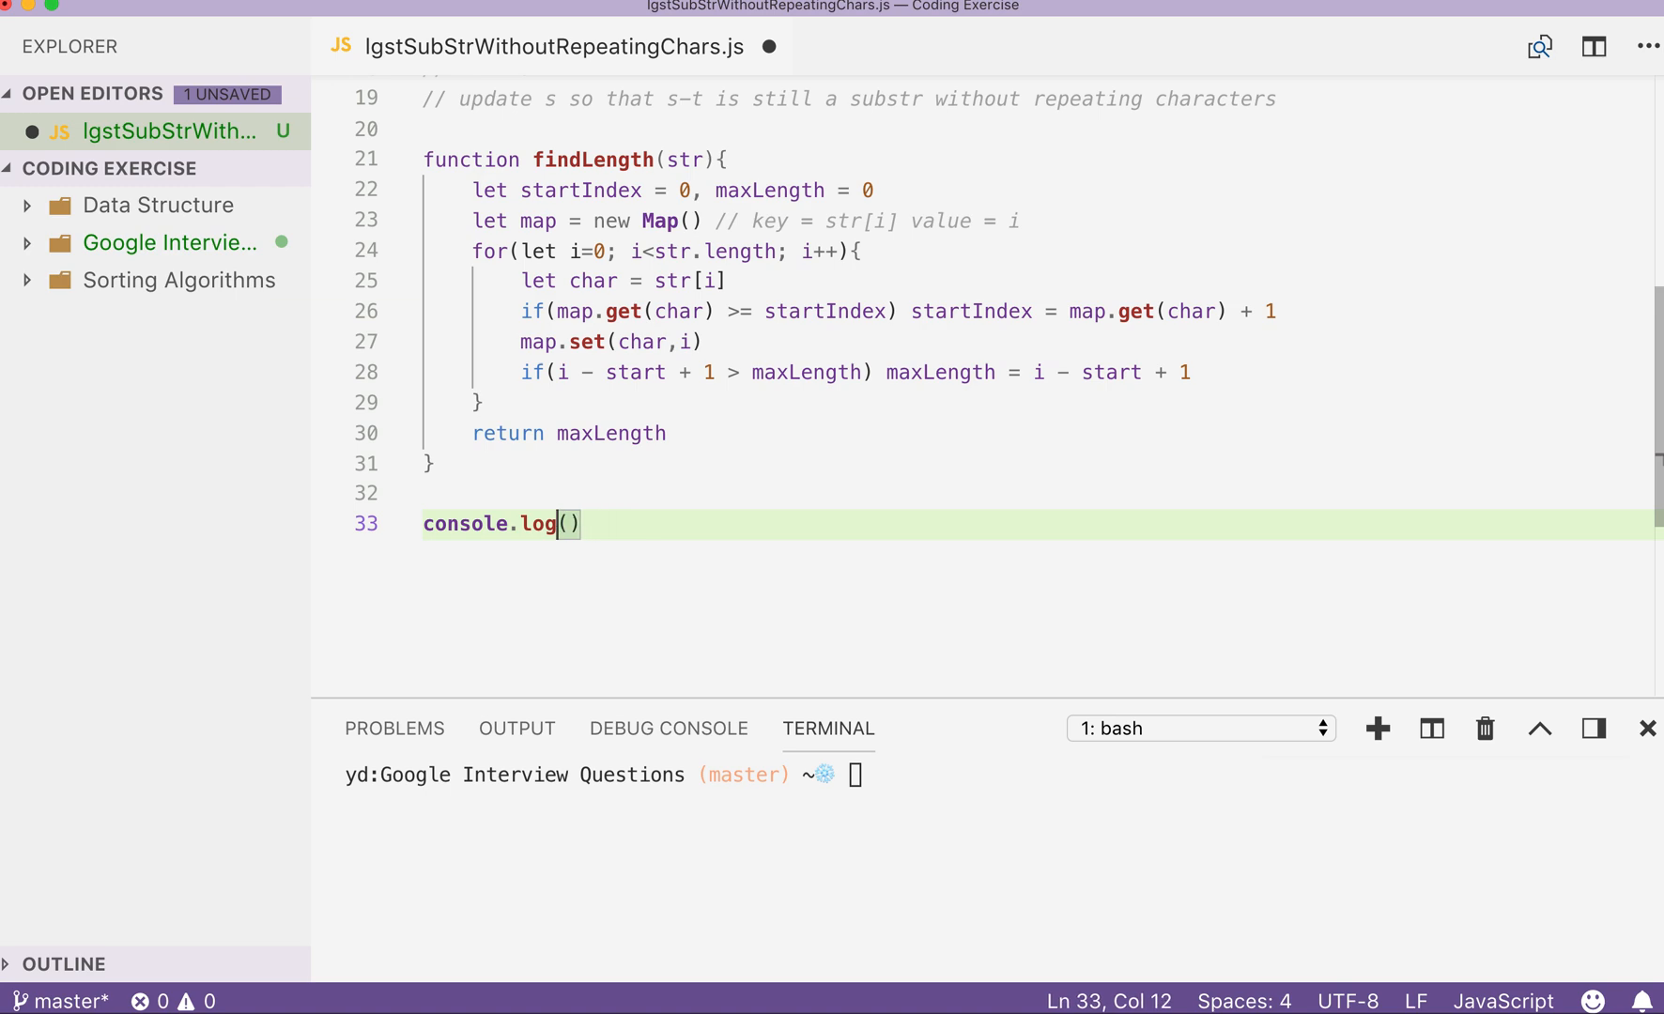
type("findLength()")
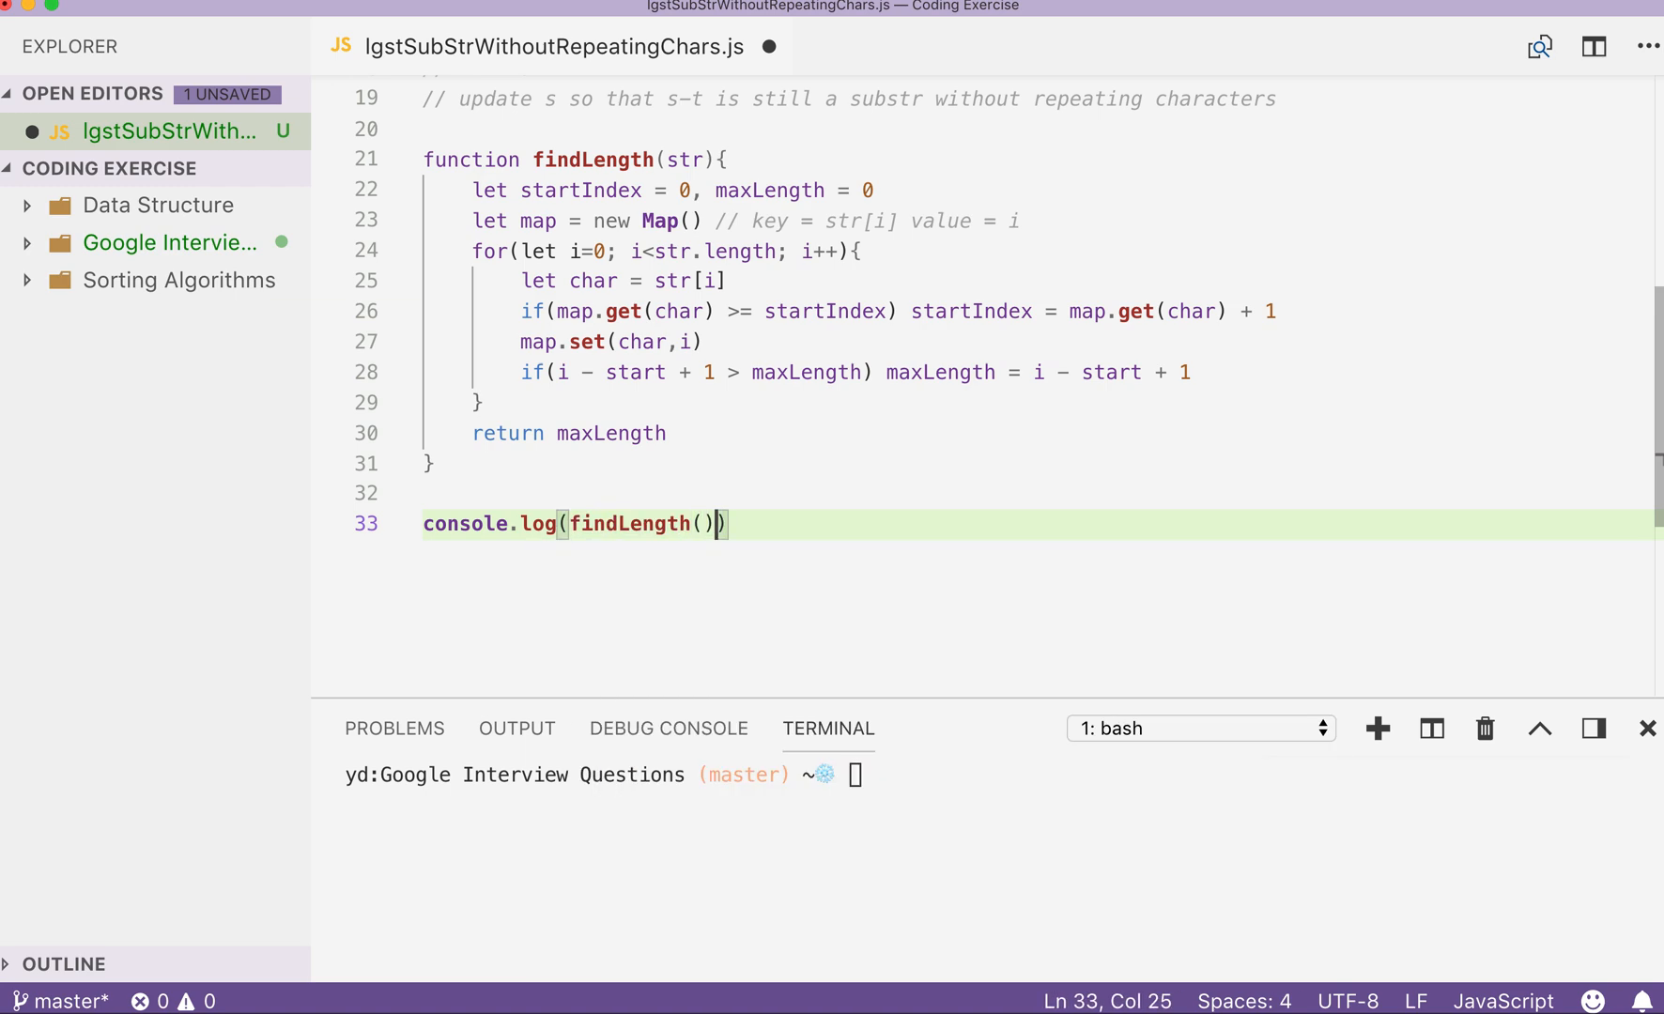
type("str")
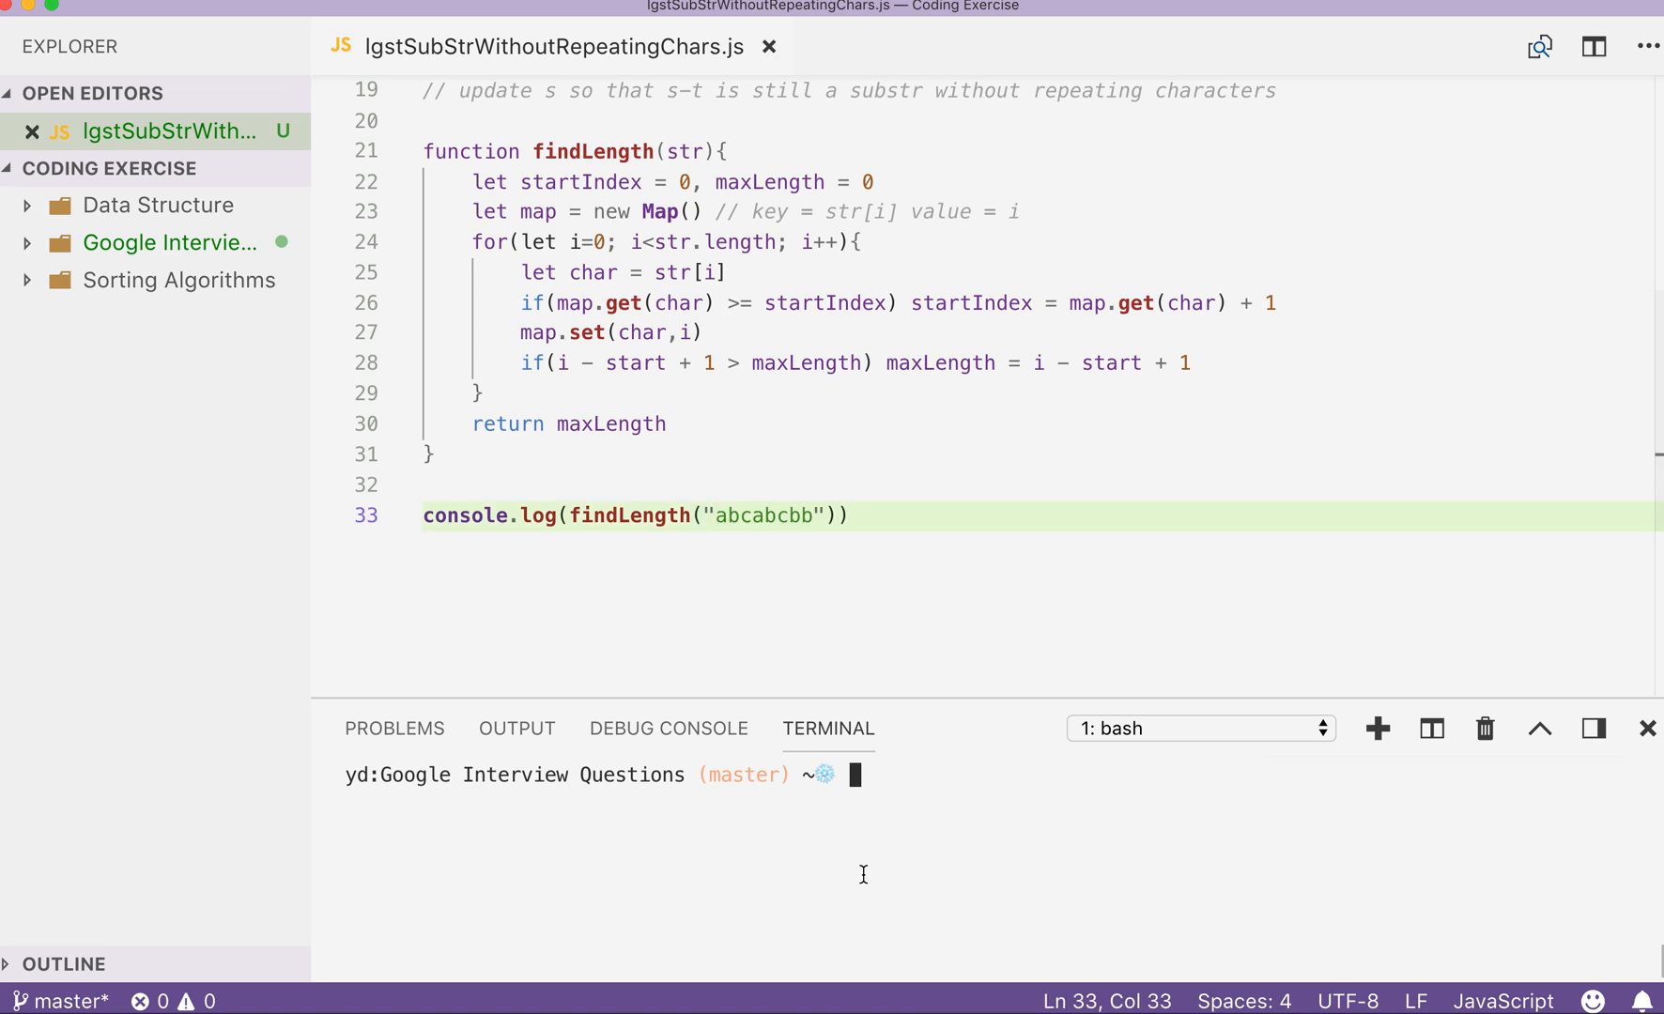
Run node lgstSubStrWithoutRepeatingChars in the terminal, fixing start to startIndex so it prints 3.
type("node L")
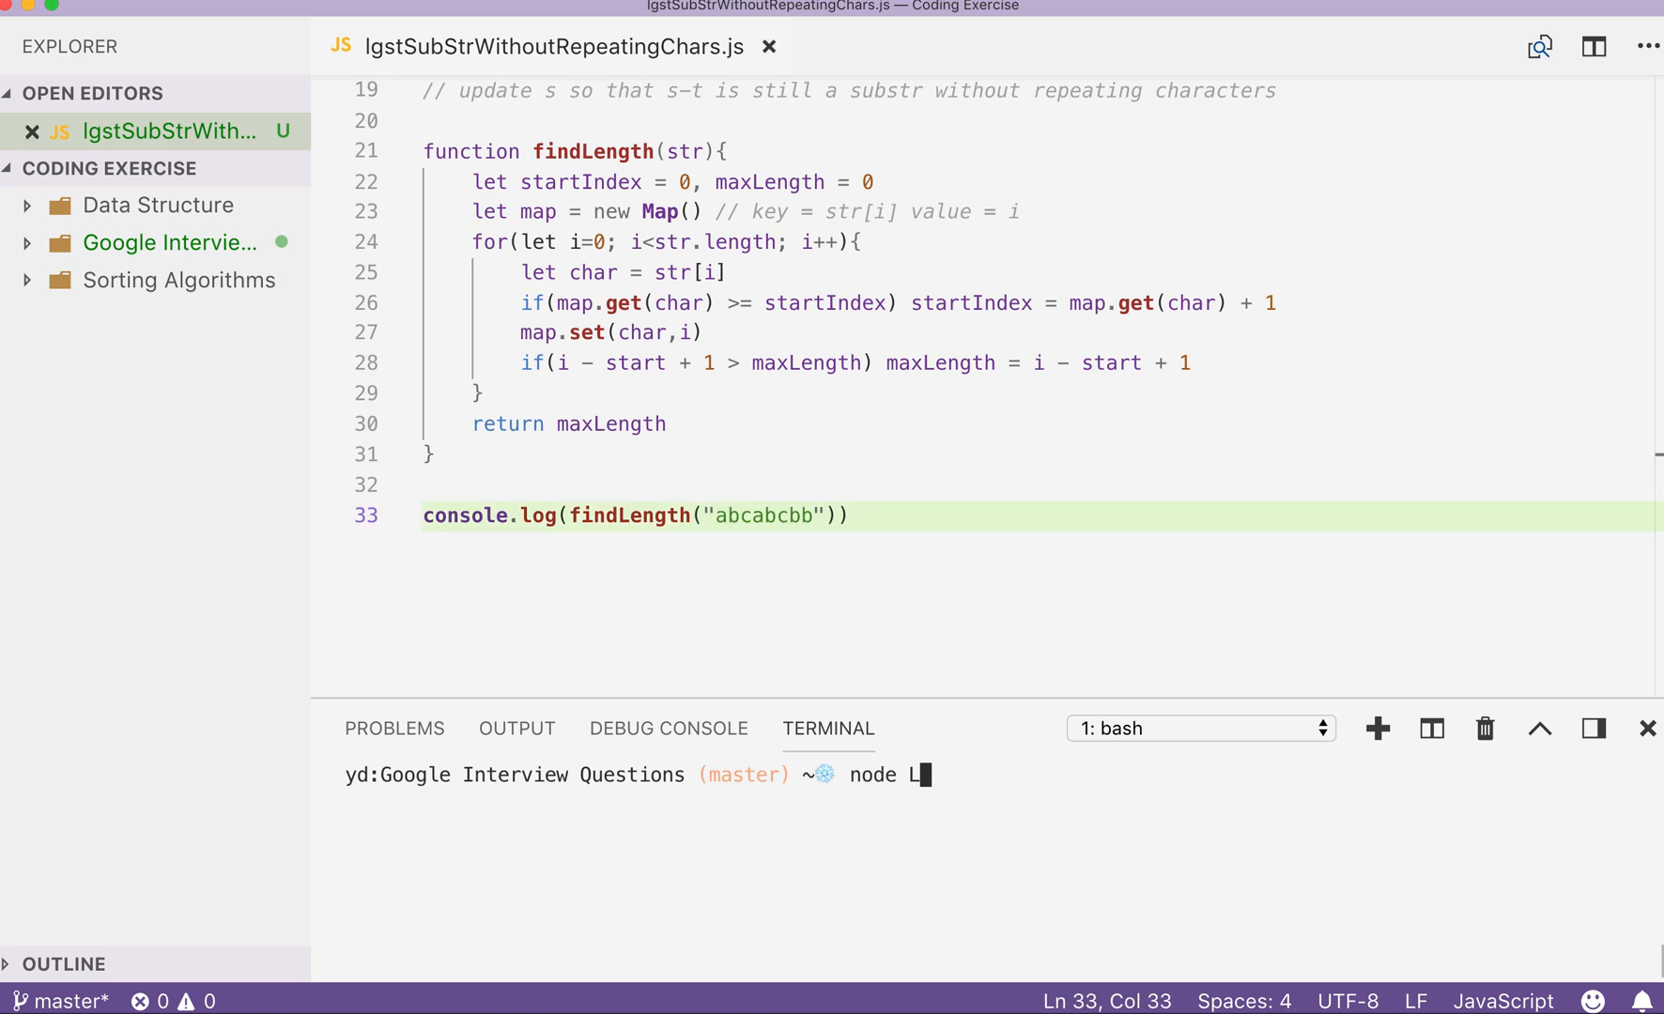
type("gst")
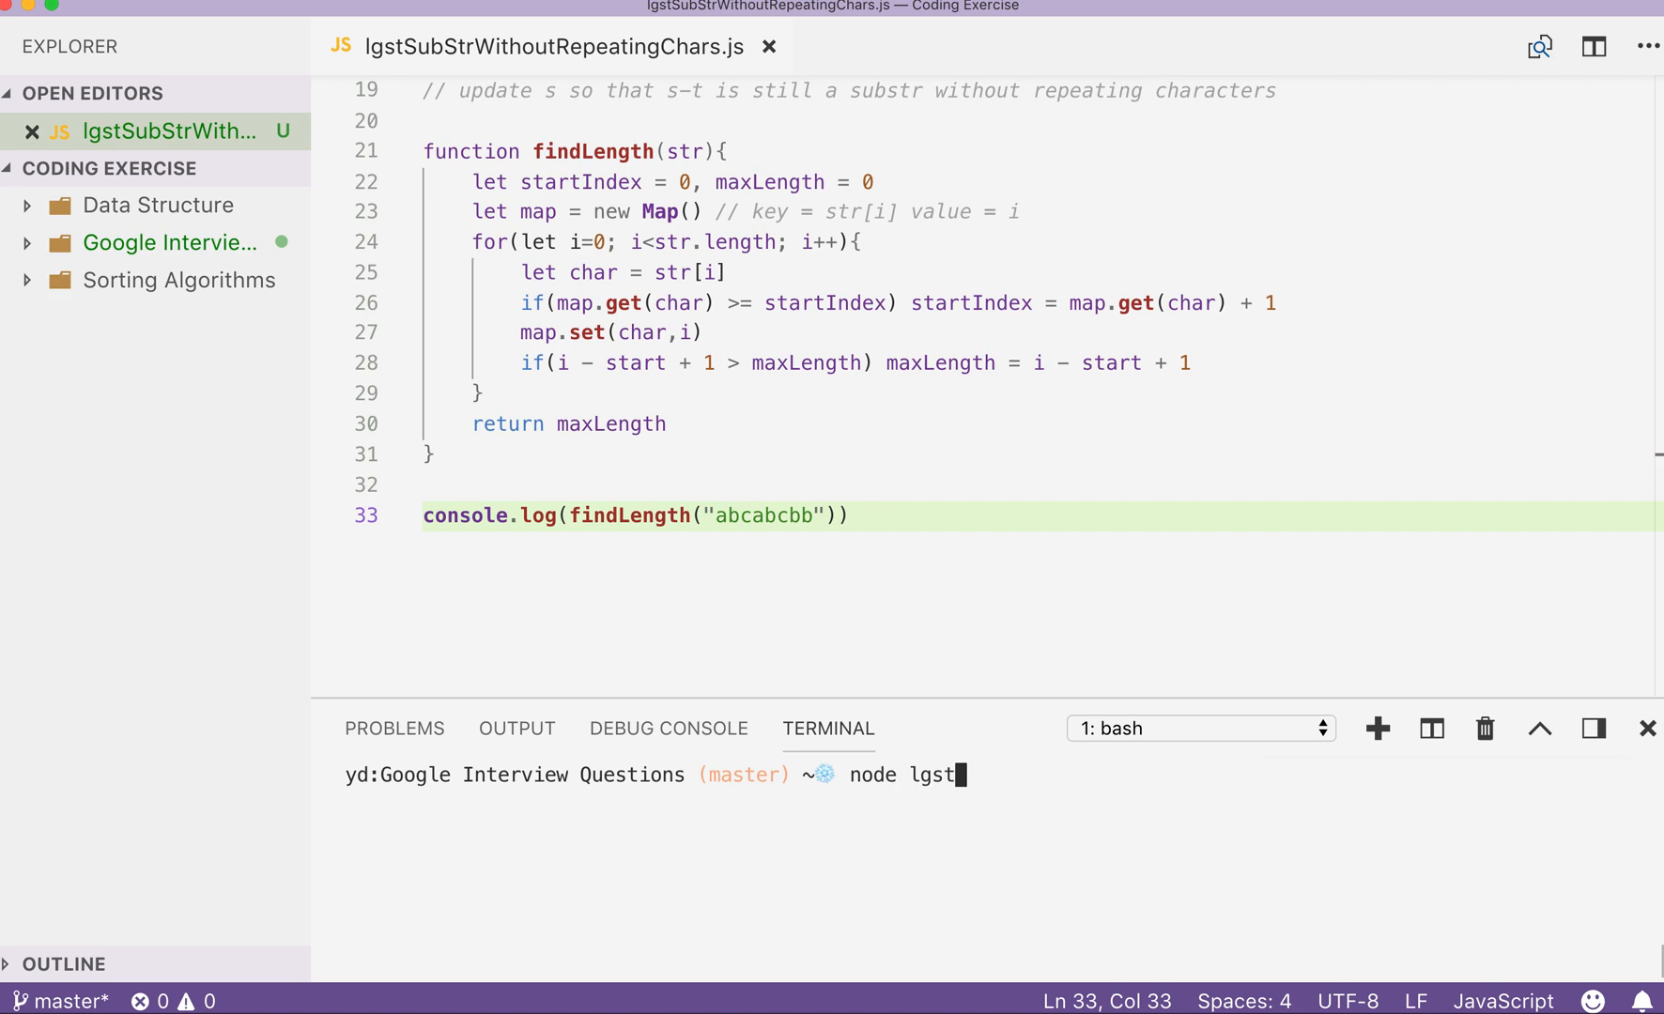
type("SubStr")
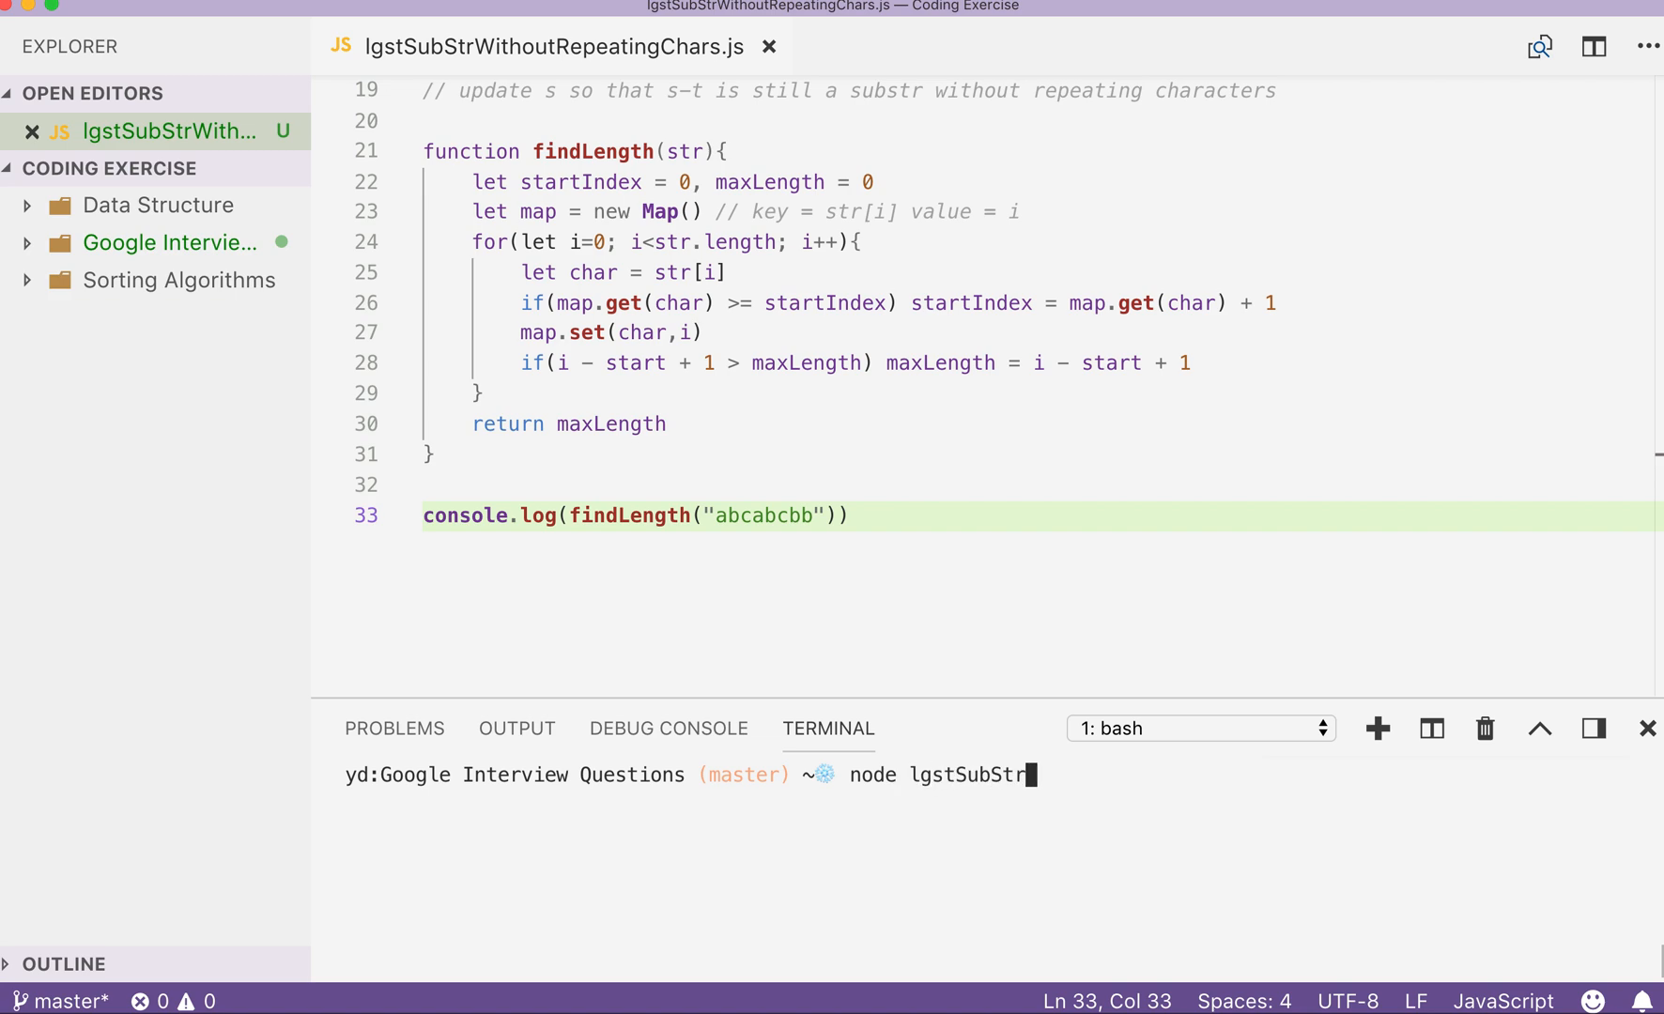
type("Withou")
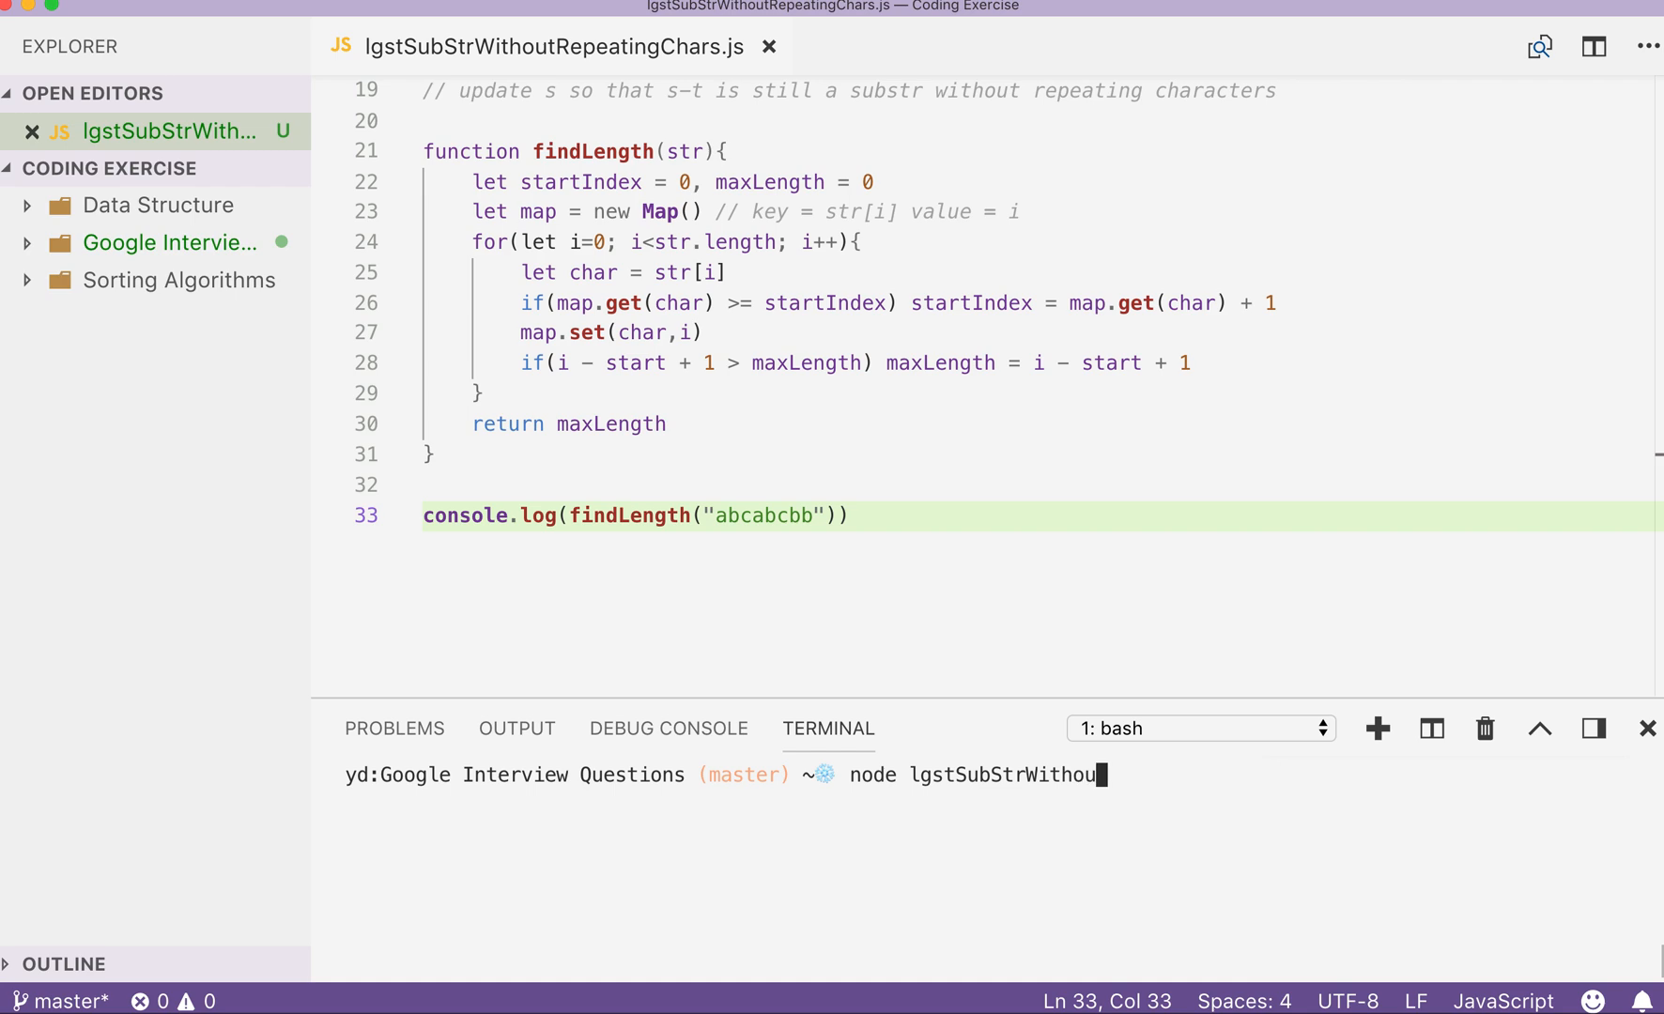
type("tRepea")
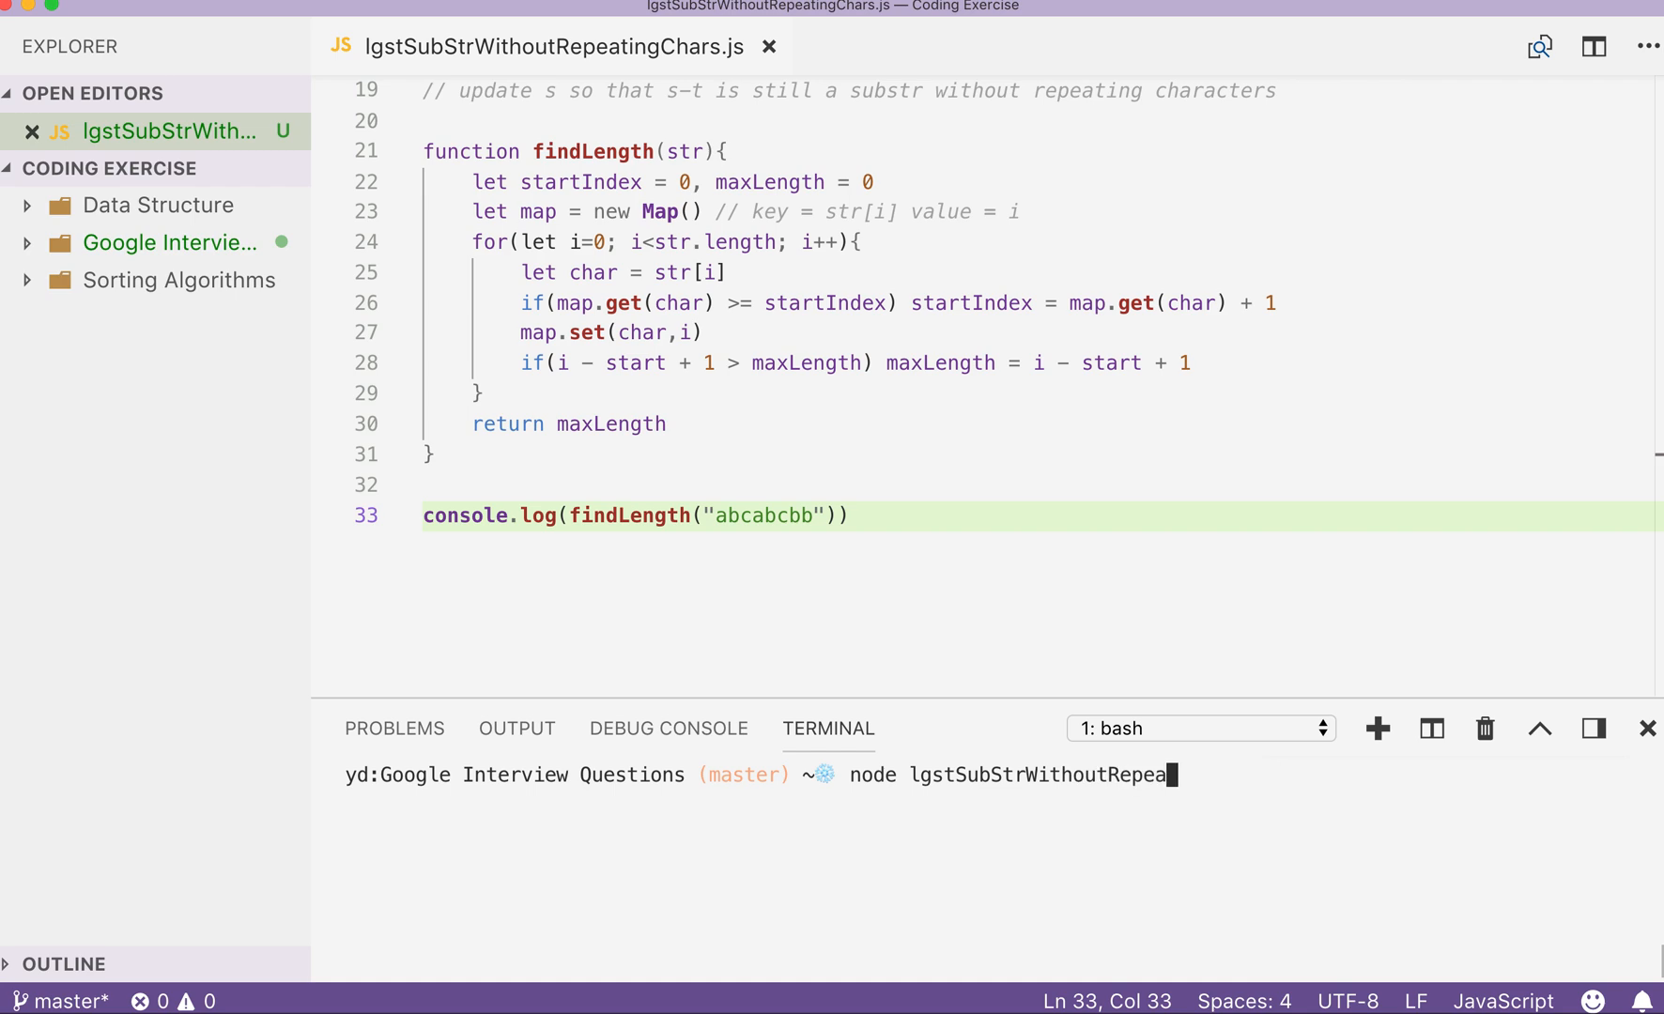
type("tingCH")
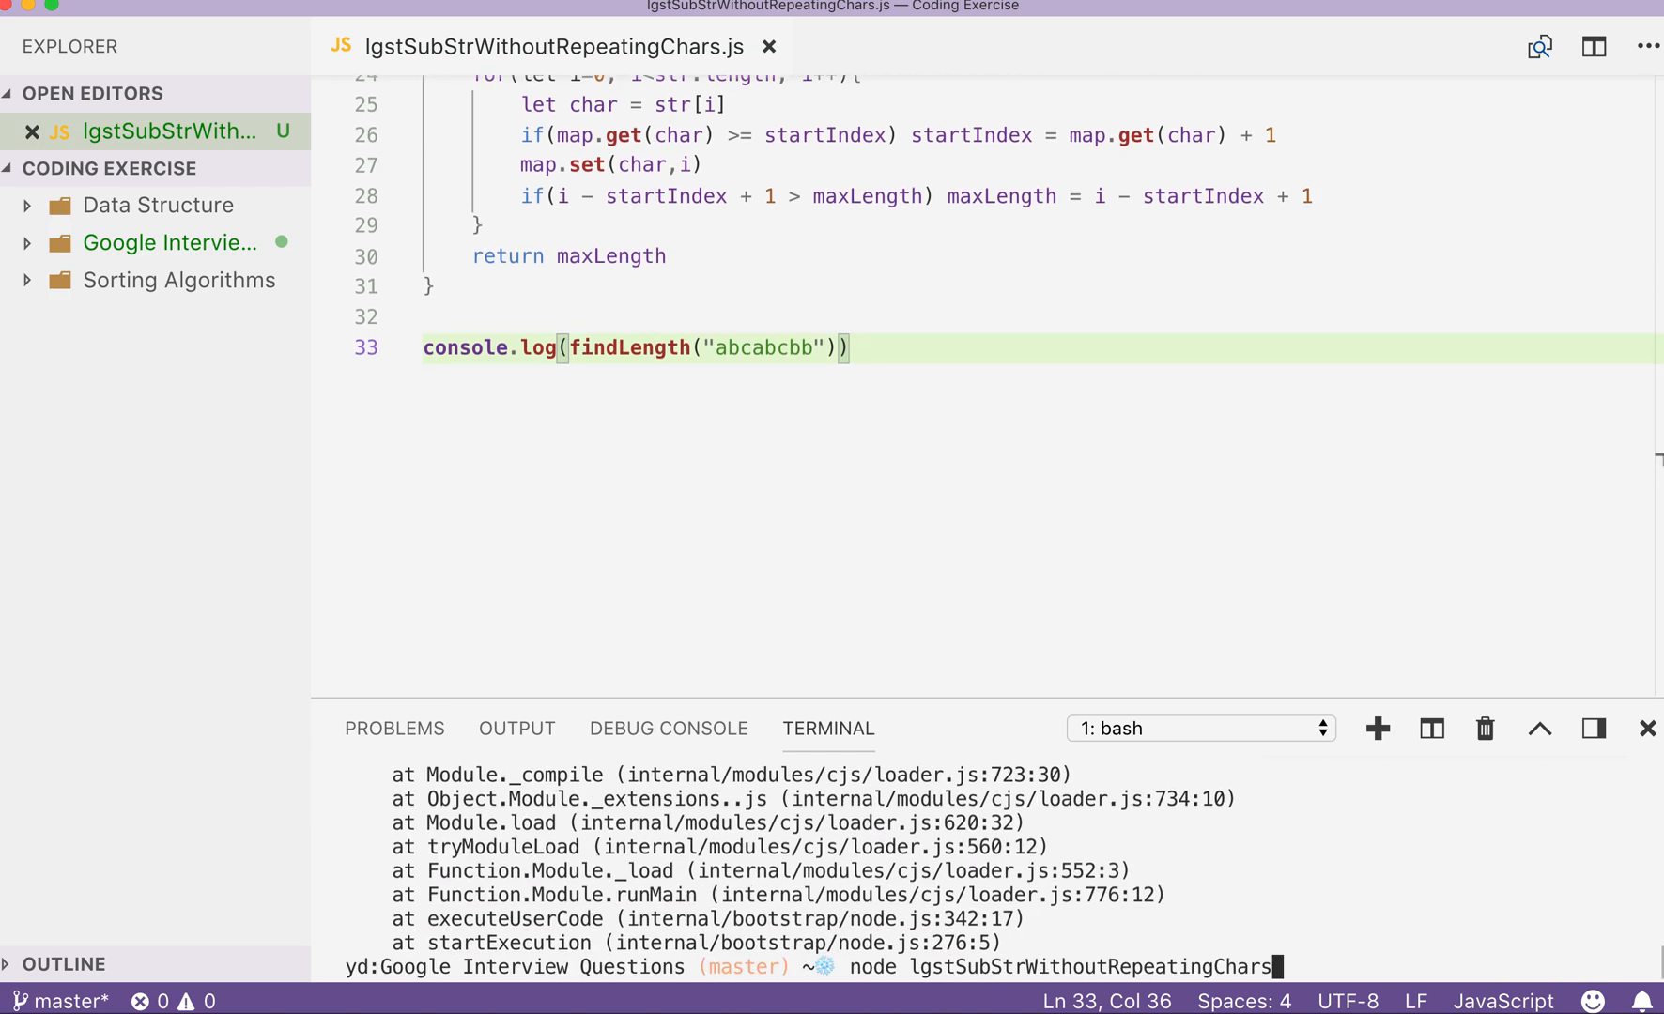
key("Enter")
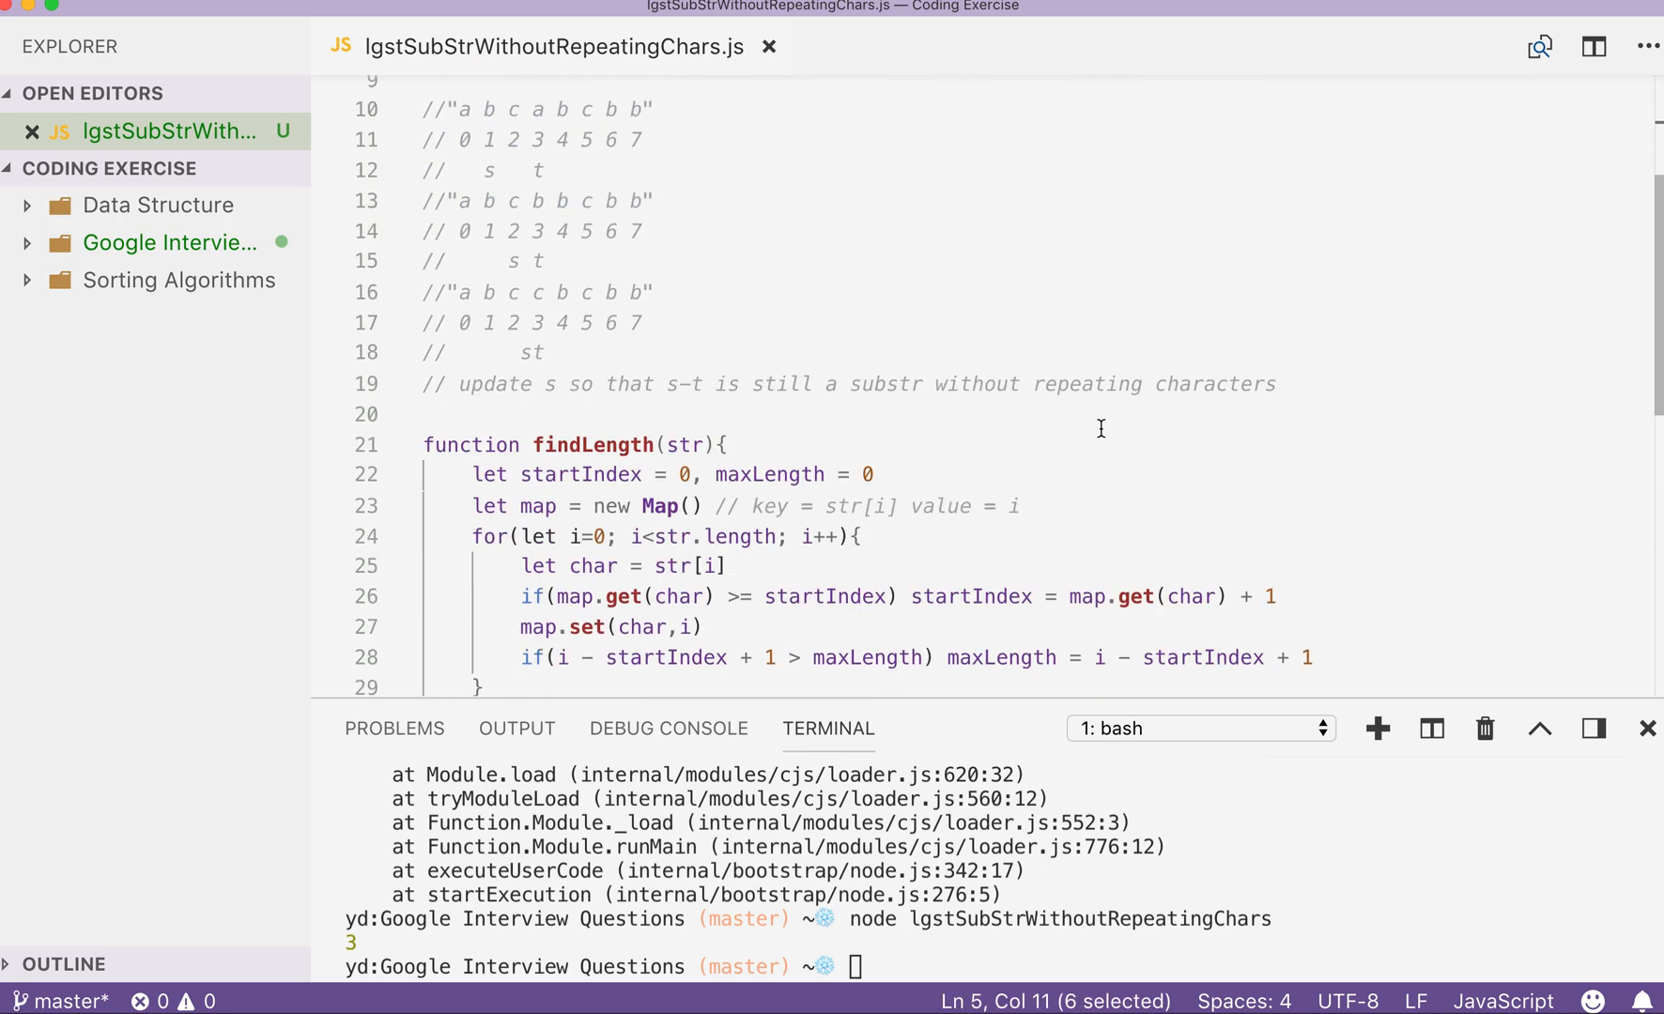
Scroll to the console.log test to try further strings such as "pwwkew".
scroll("down", 3)
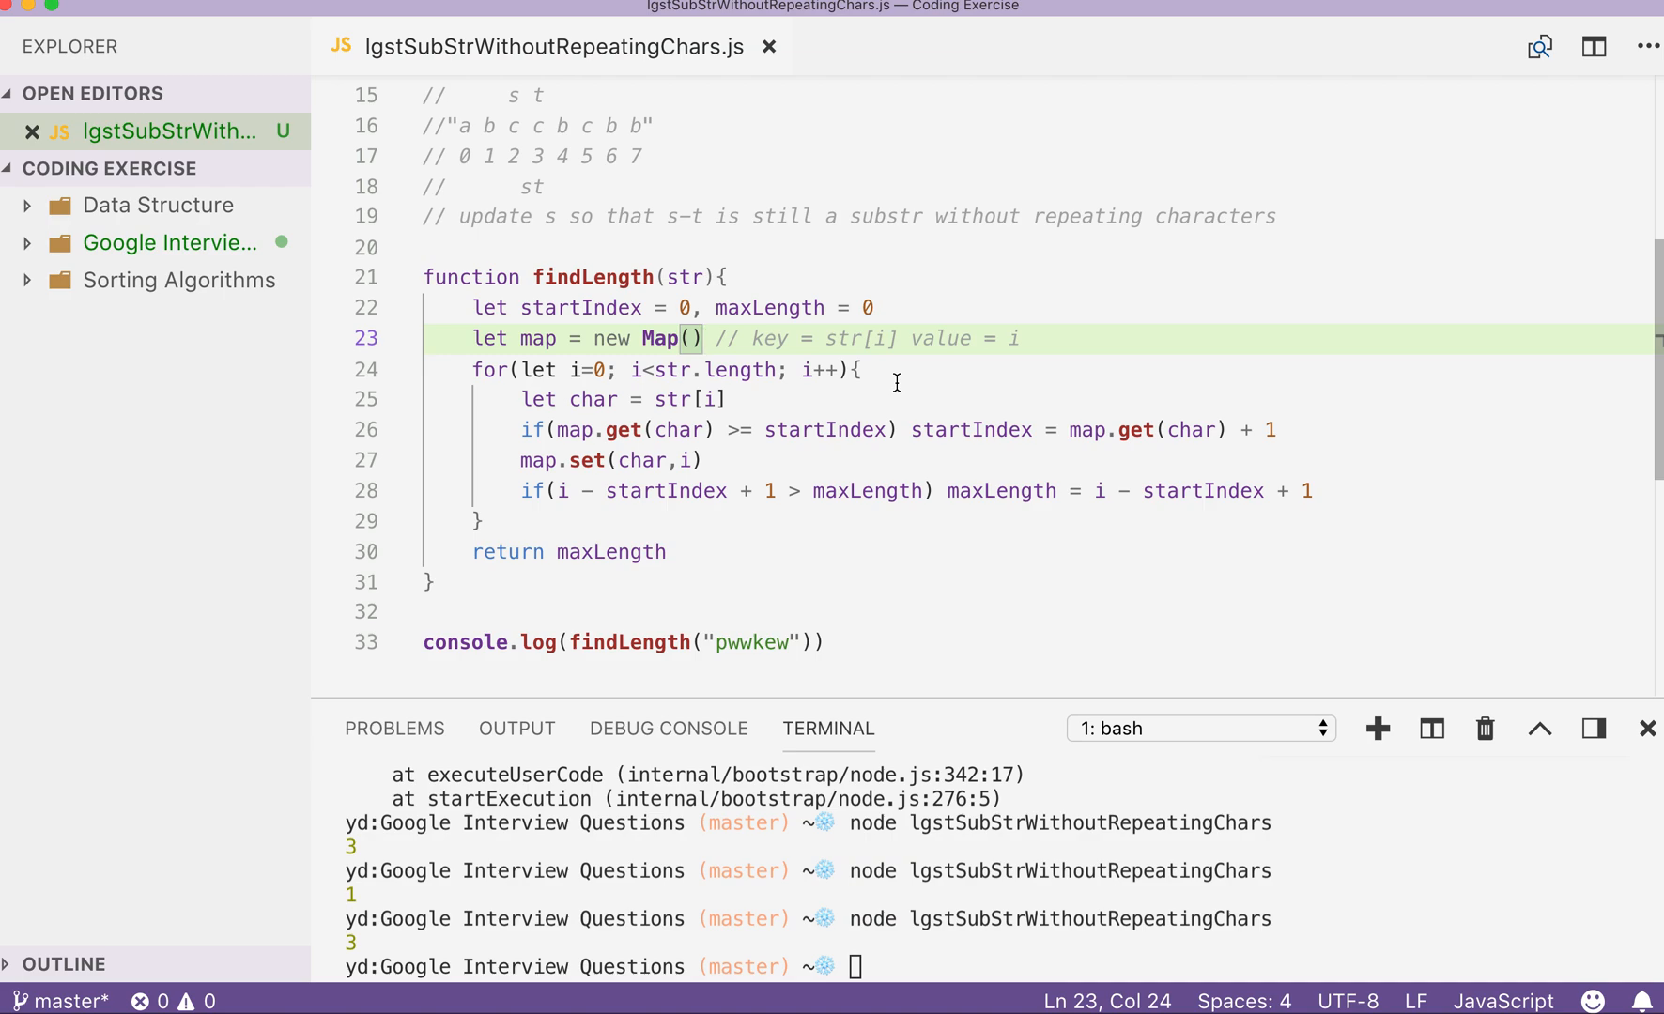
left_click(755, 428)
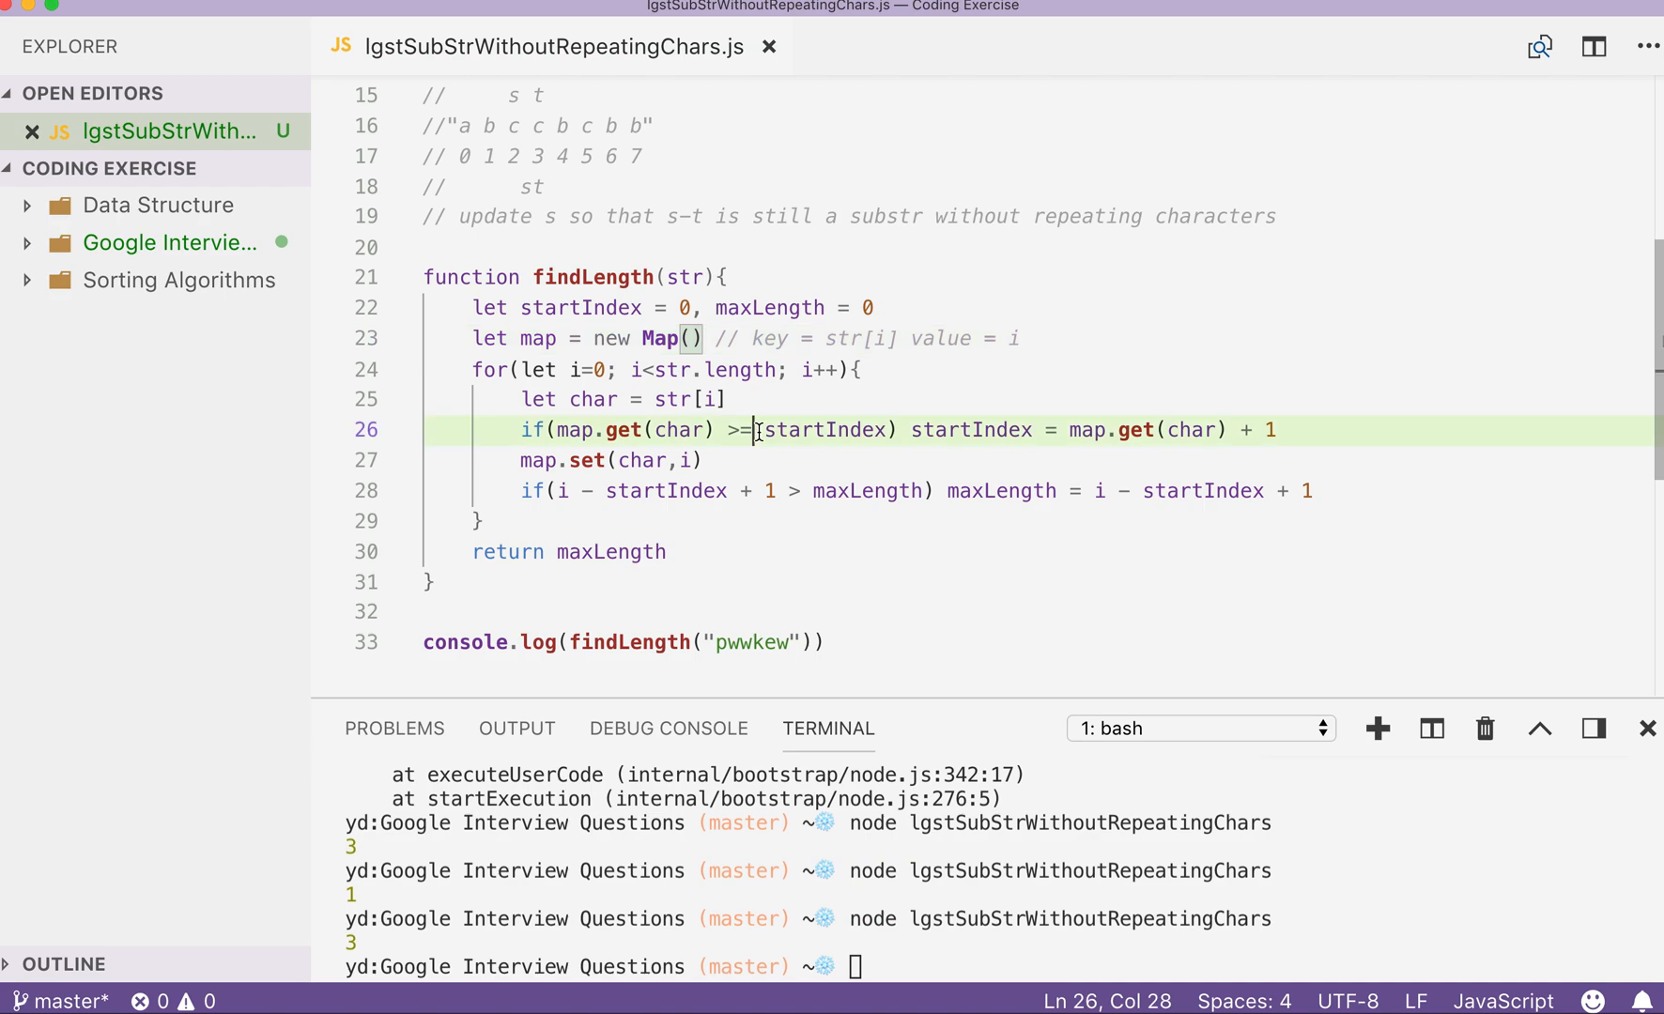
double_click(824, 430)
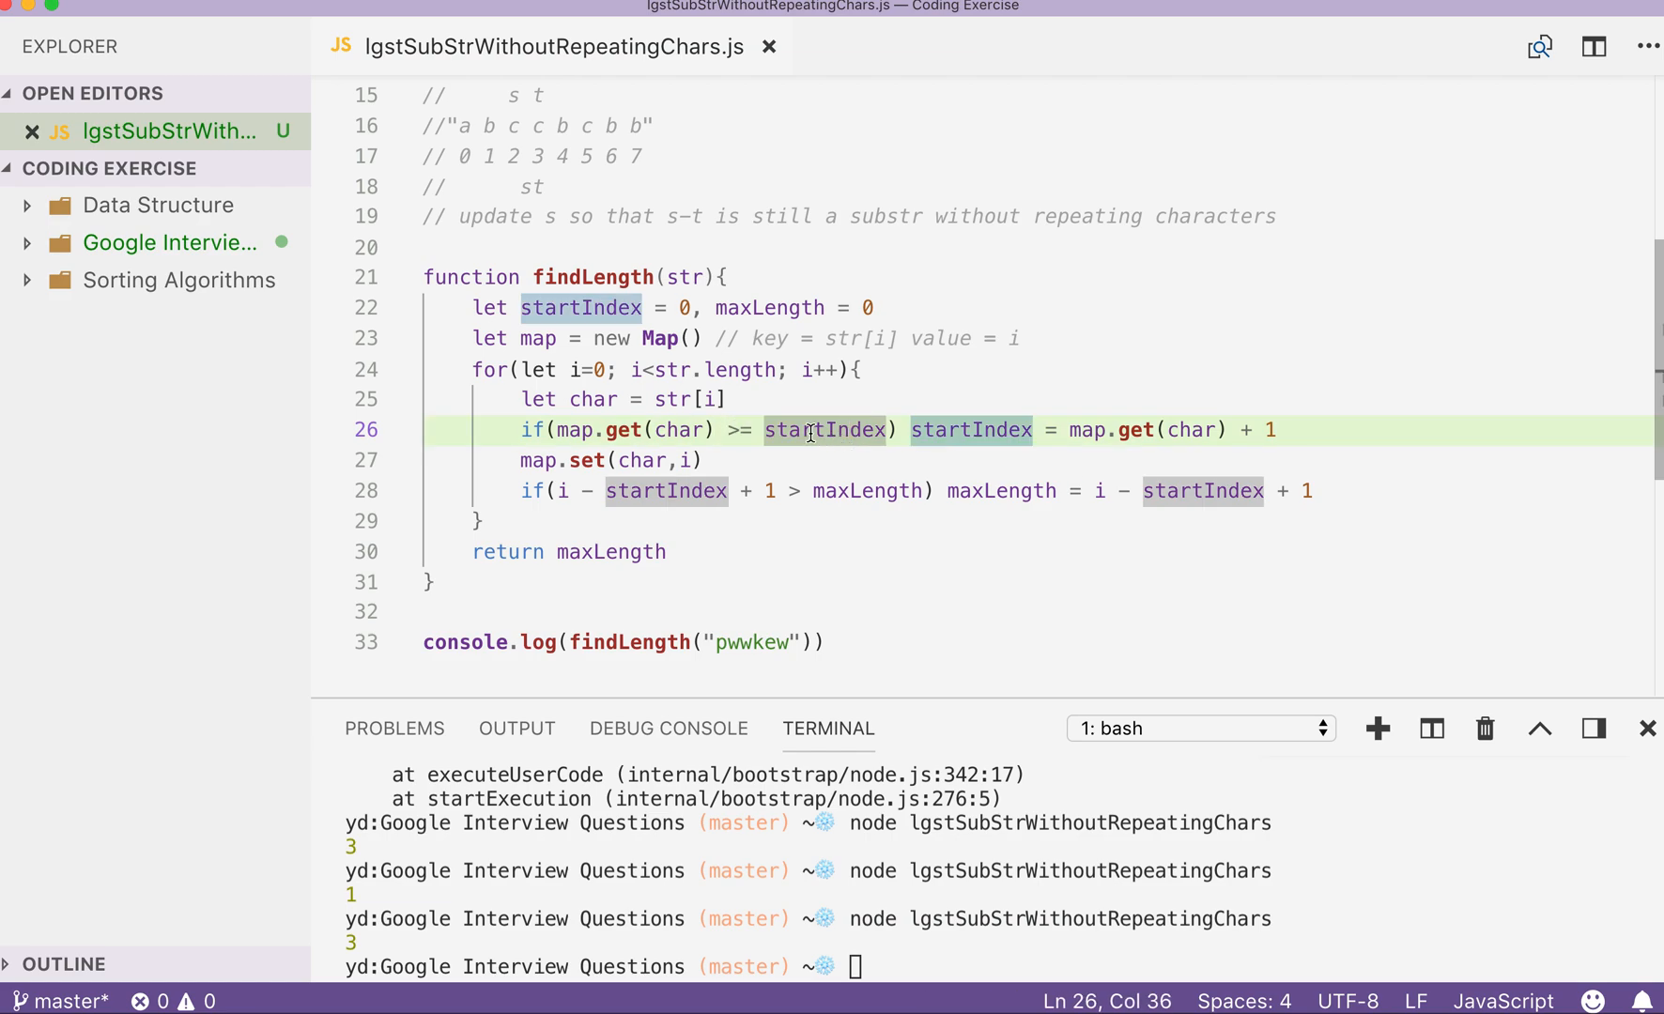
mouse_move(755, 430)
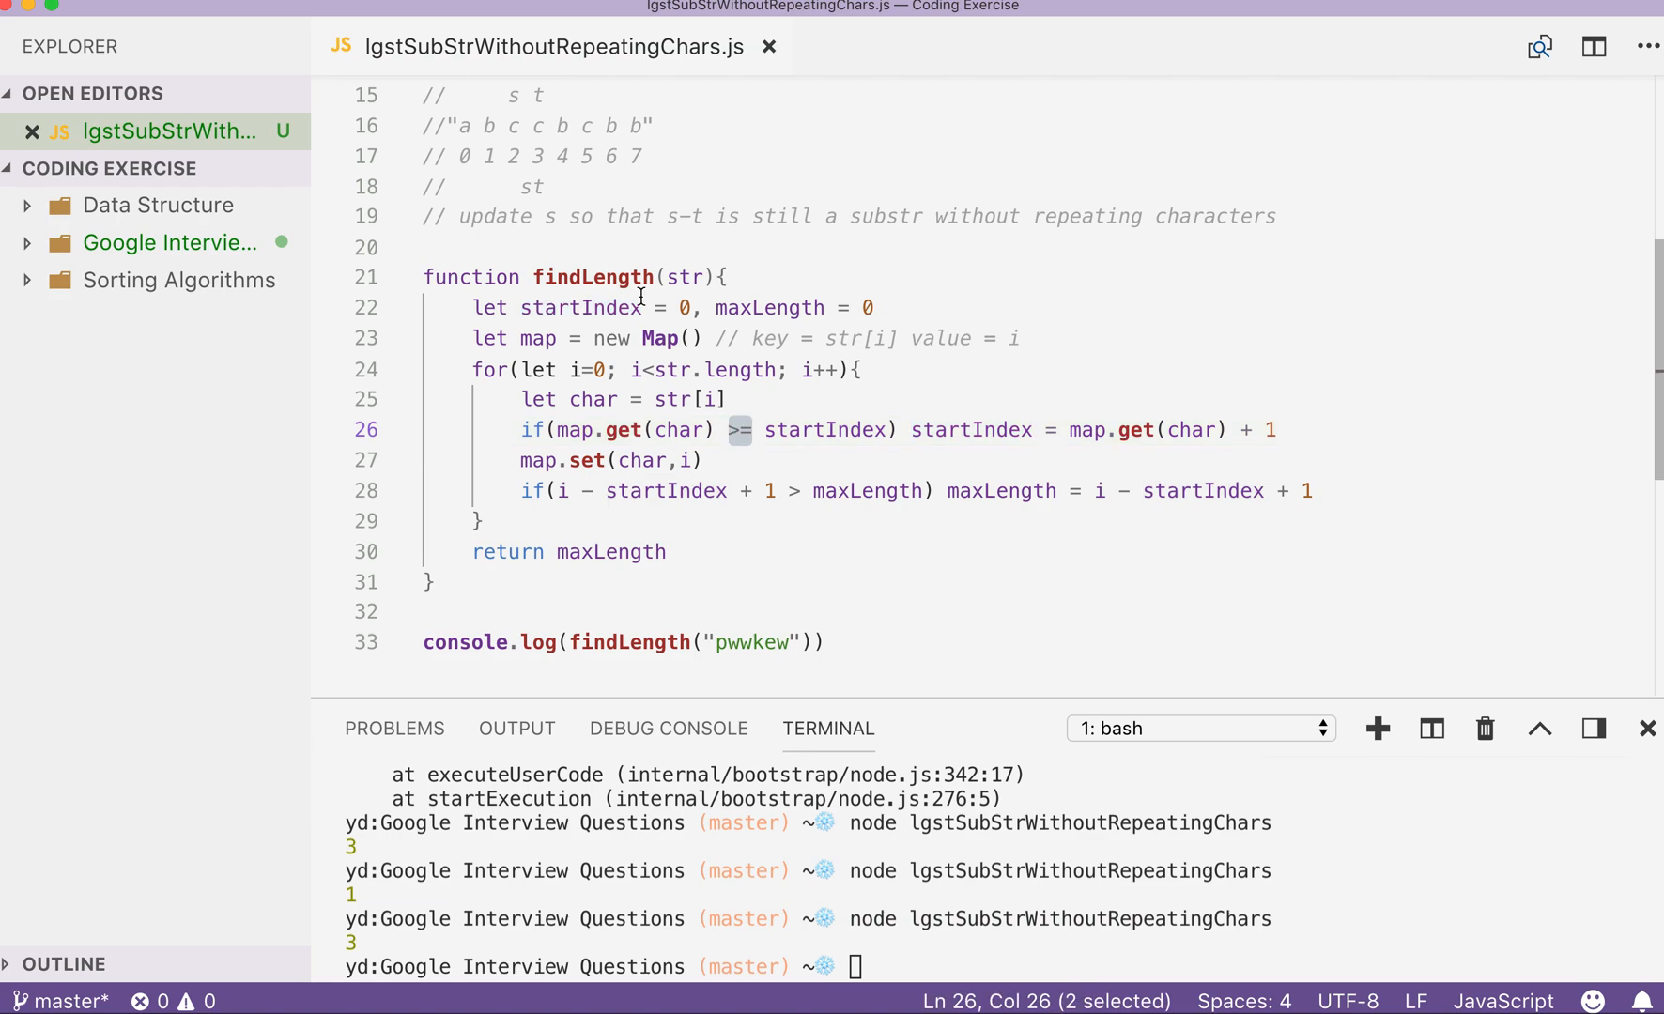
mouse_move(718, 462)
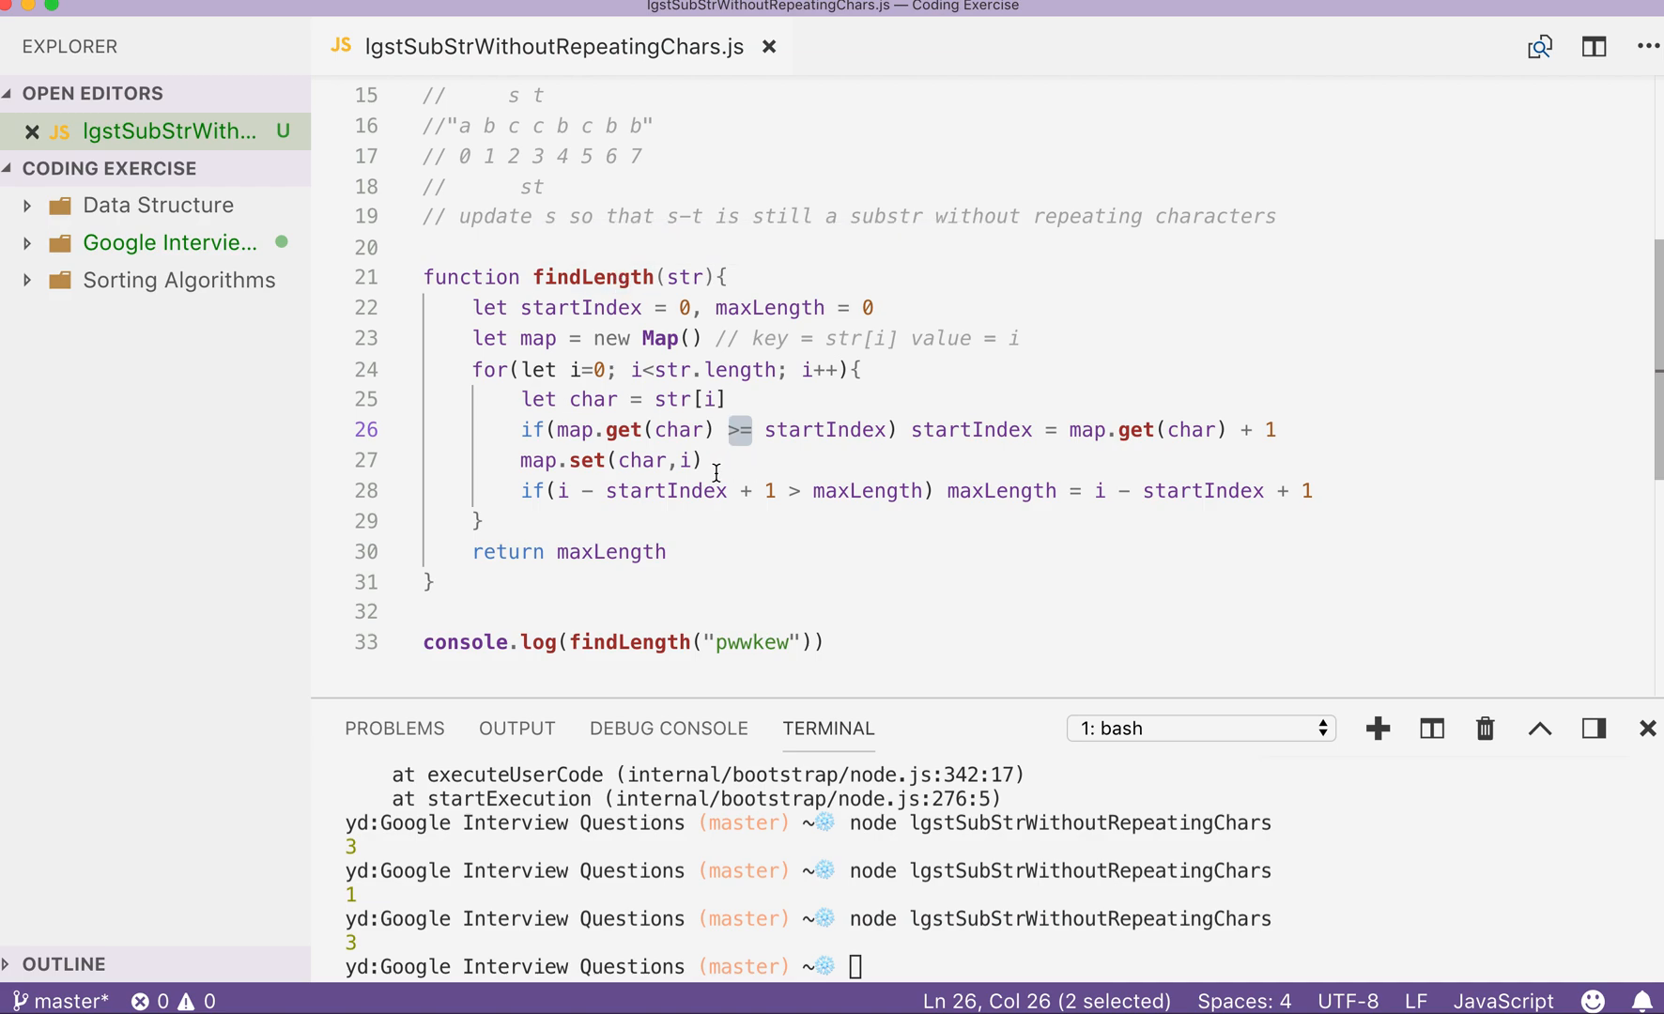
left_click(684, 552)
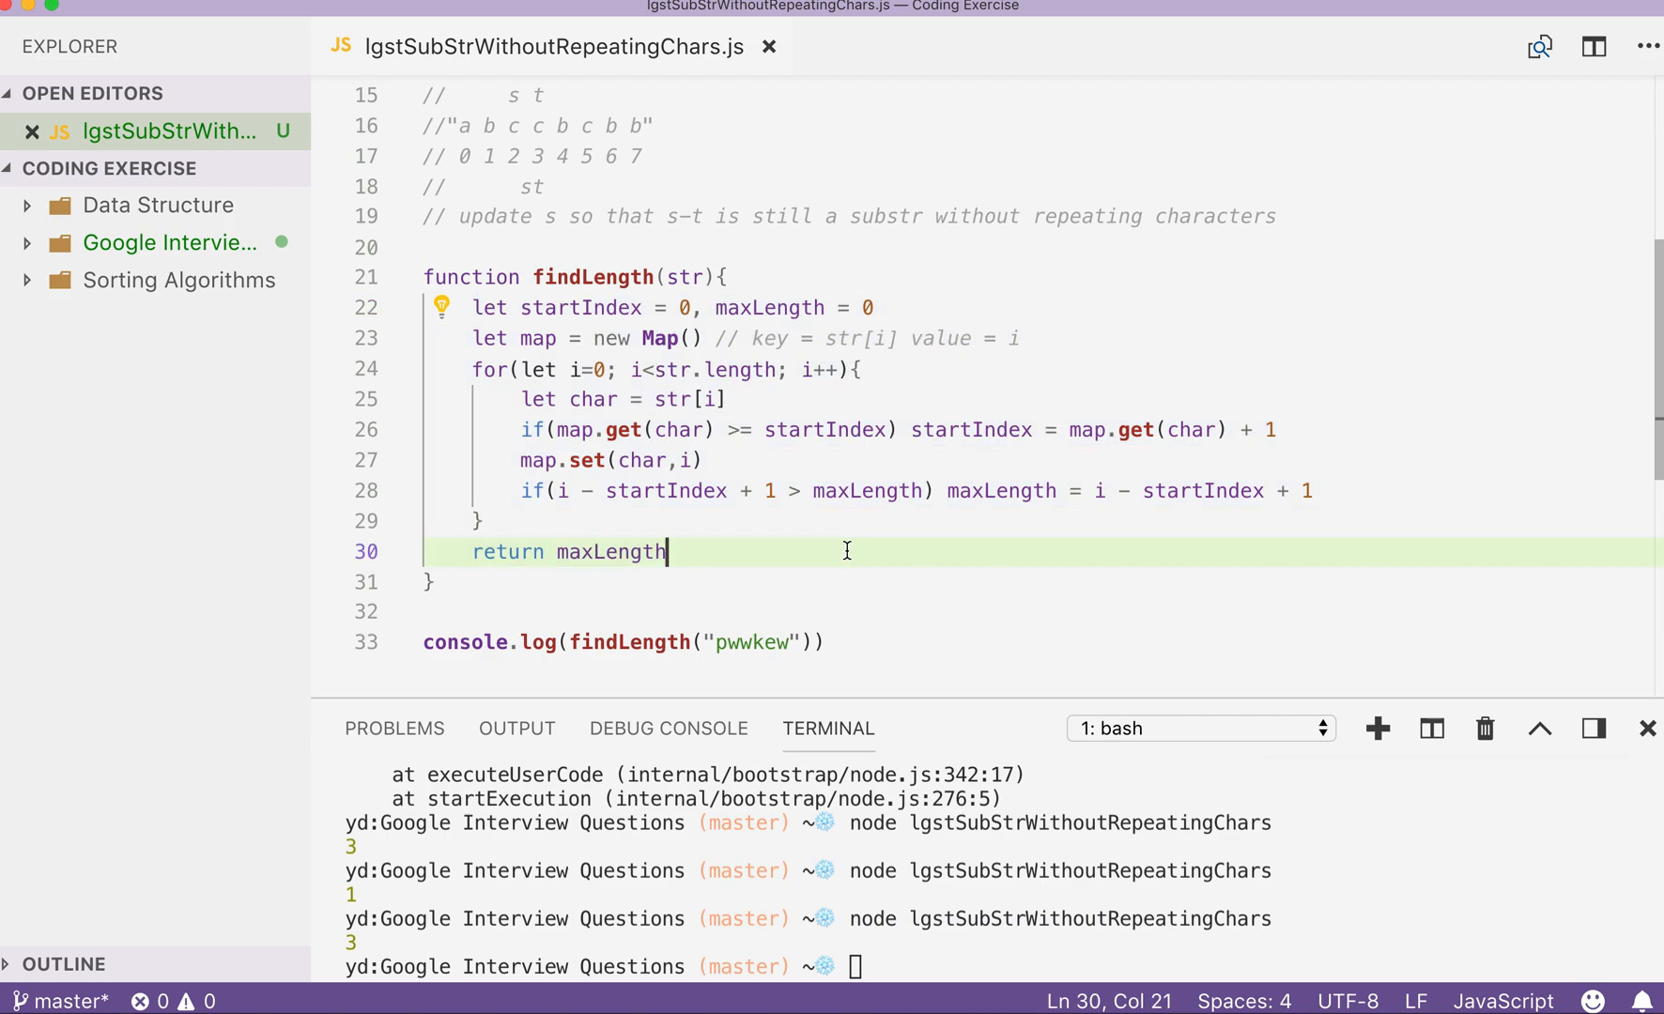
scroll("down", 3)
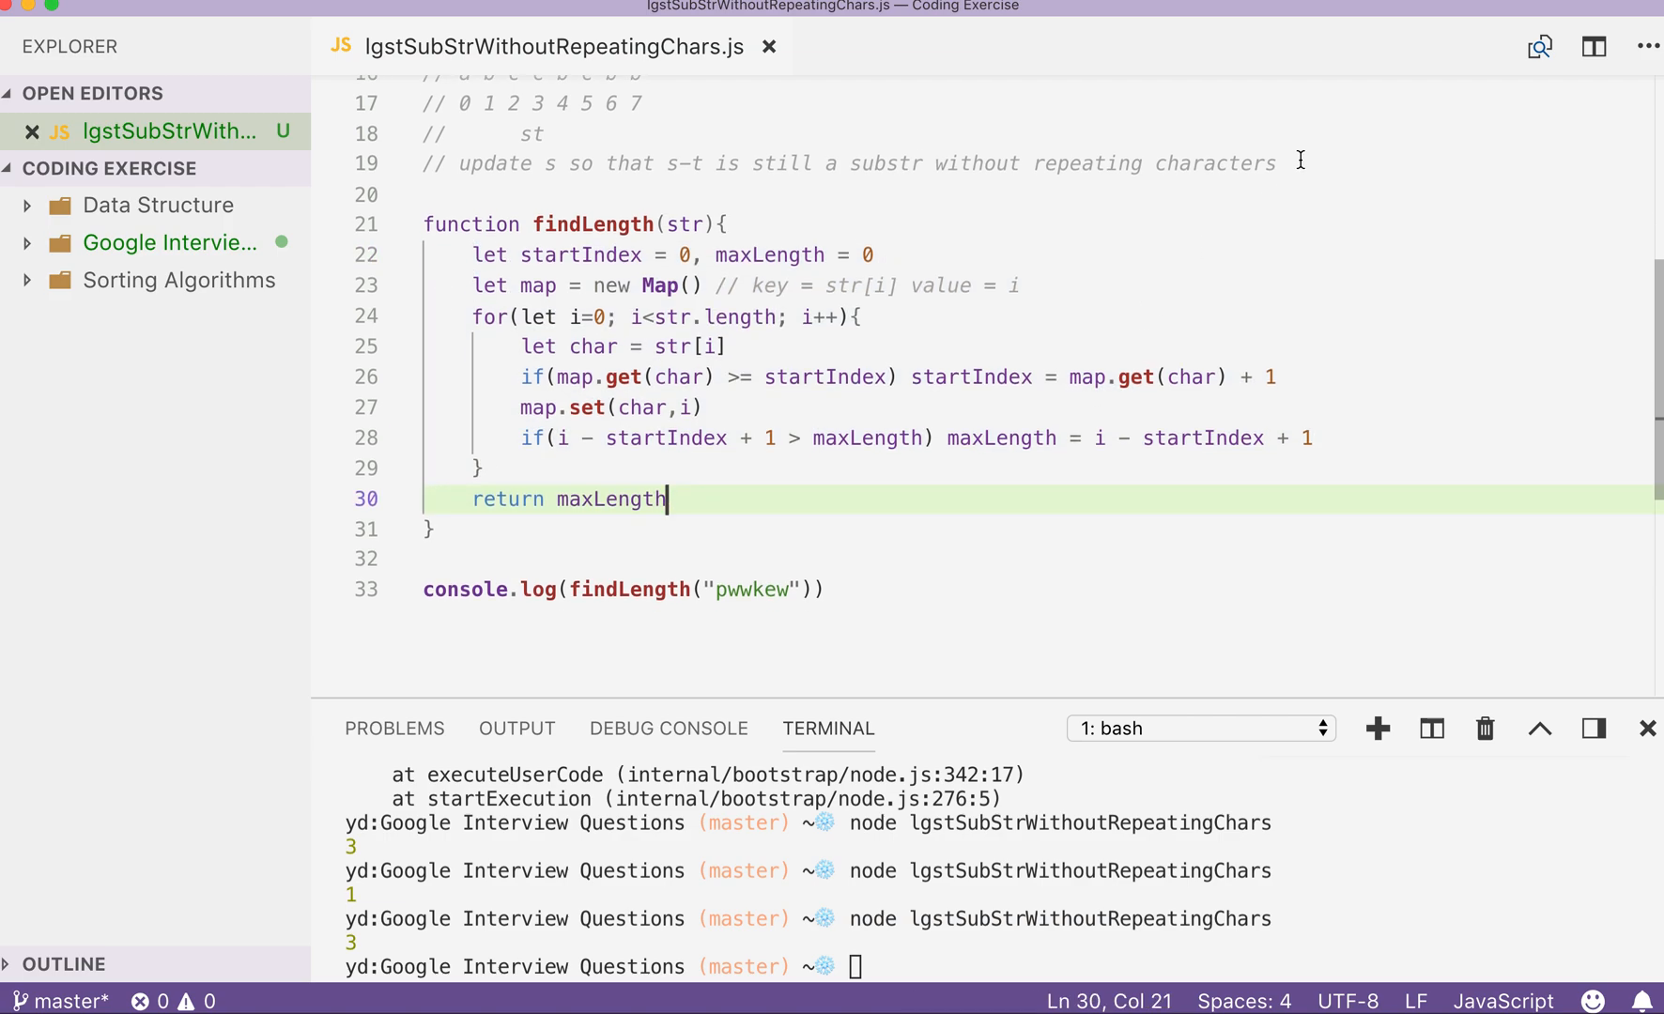